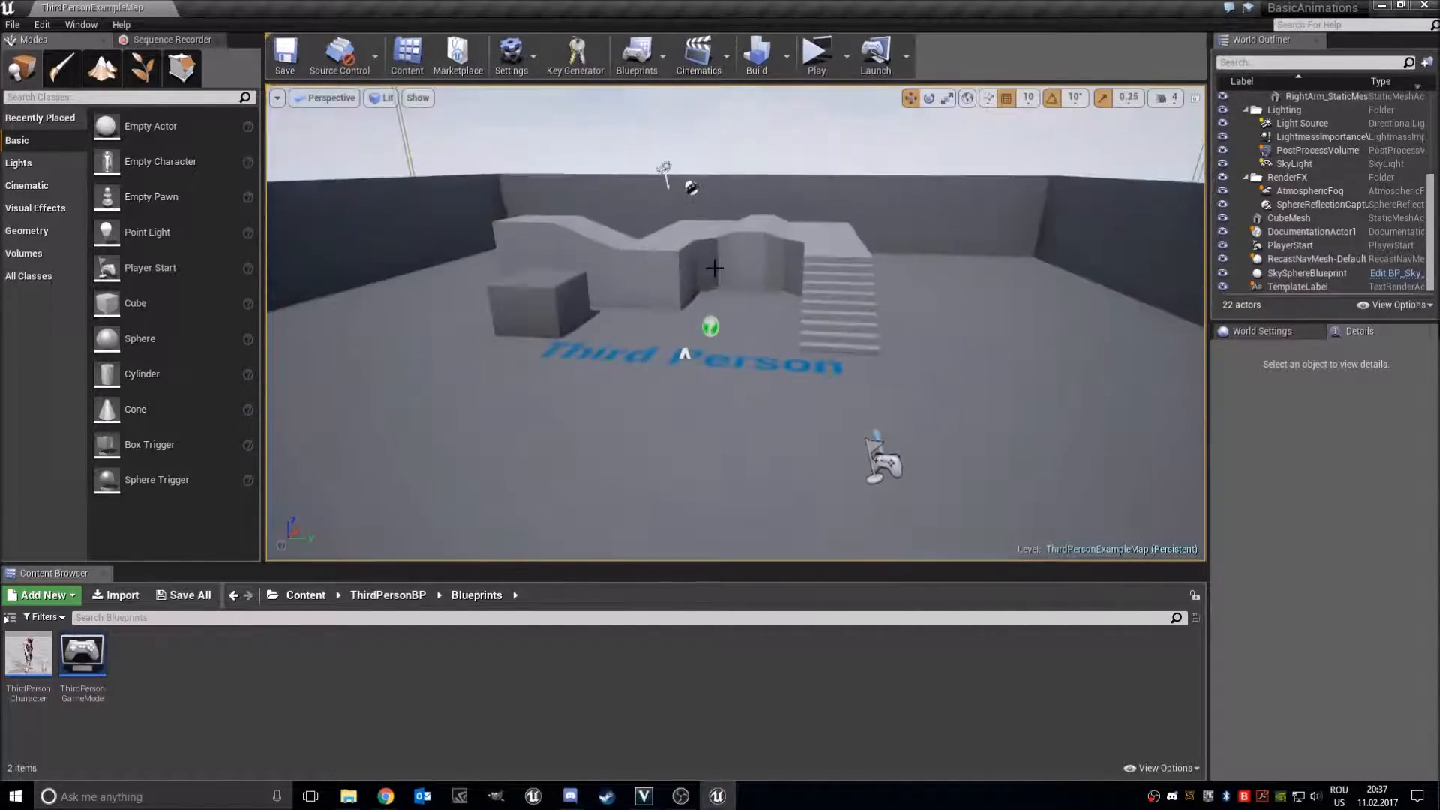
Play-test the third-person level, then stop the preview
{"action": "left_click", "coordinate": [814, 54]}
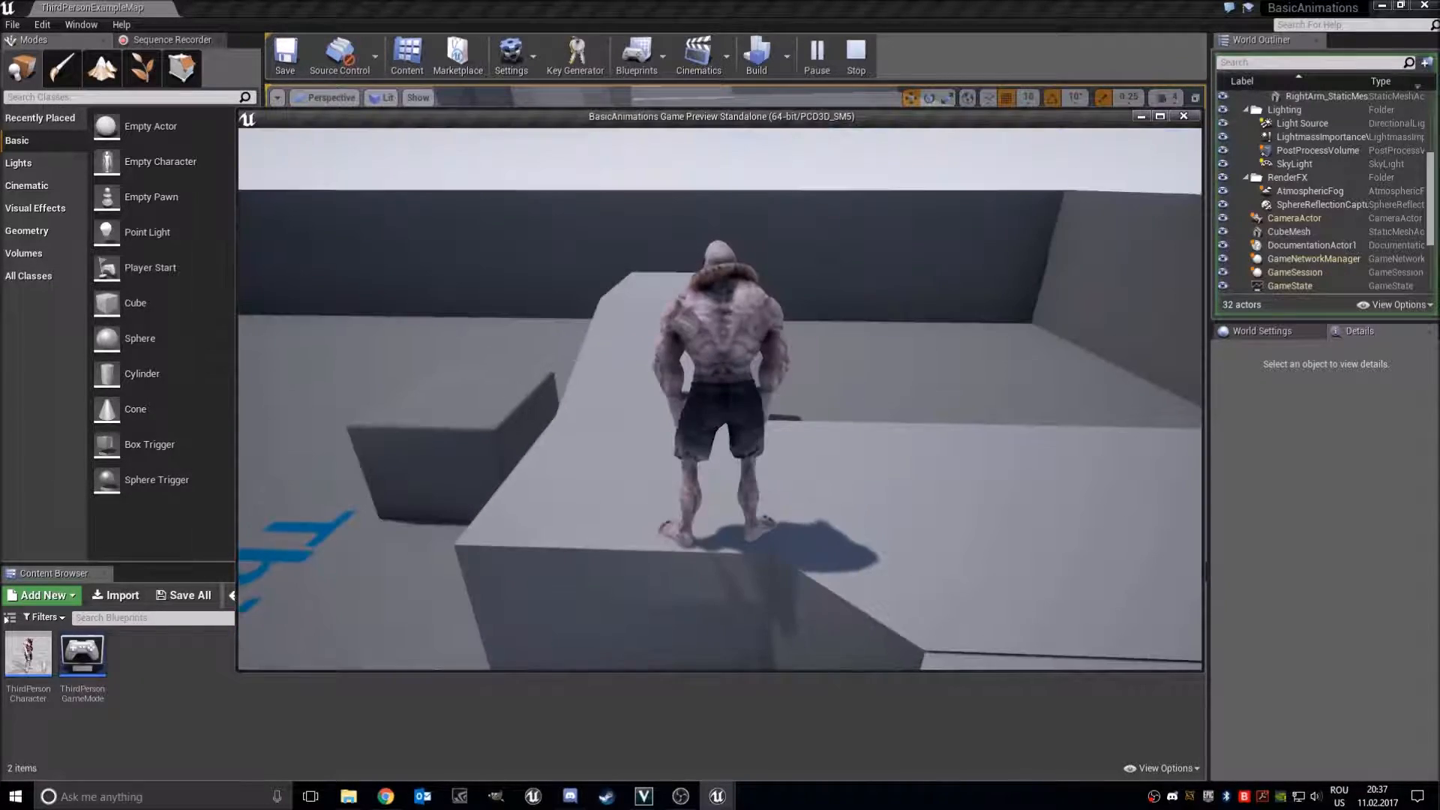
{"action": "left_click", "coordinate": [854, 55]}
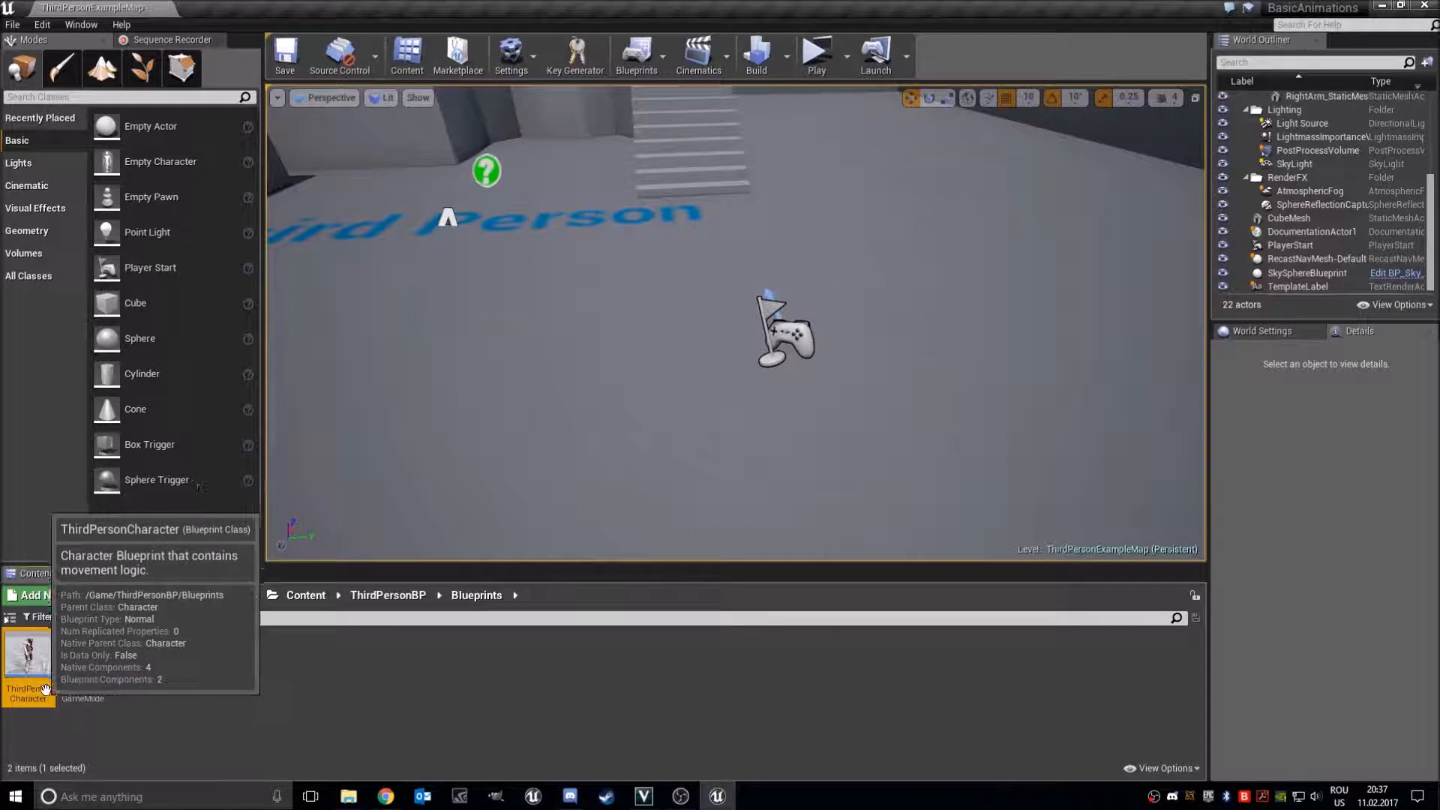
{"action": "mouse_move", "coordinate": [249, 769]}
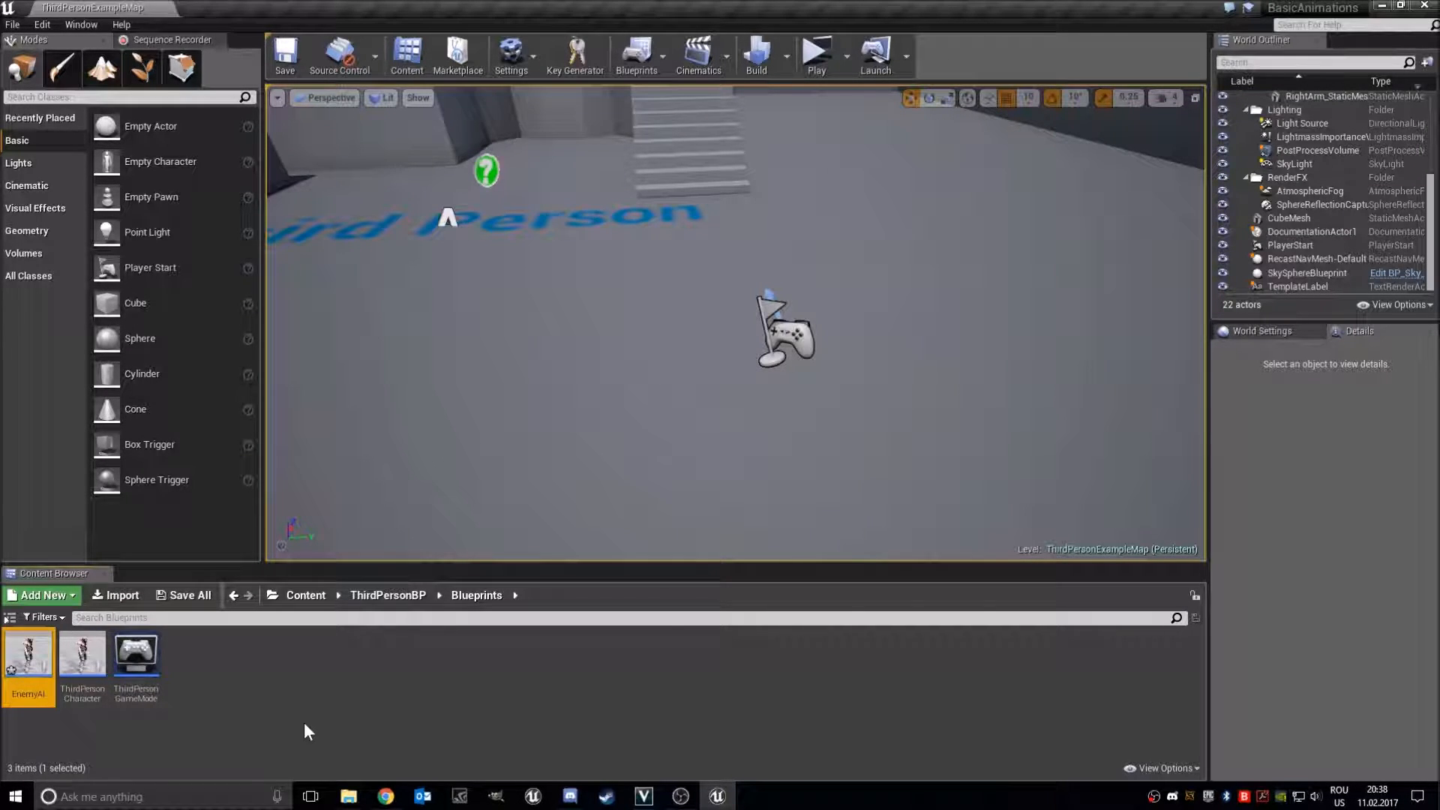
Open the EnemyAI blueprint from the Content Browser and move around its event graph
{"action": "double_click", "coordinate": [27, 654]}
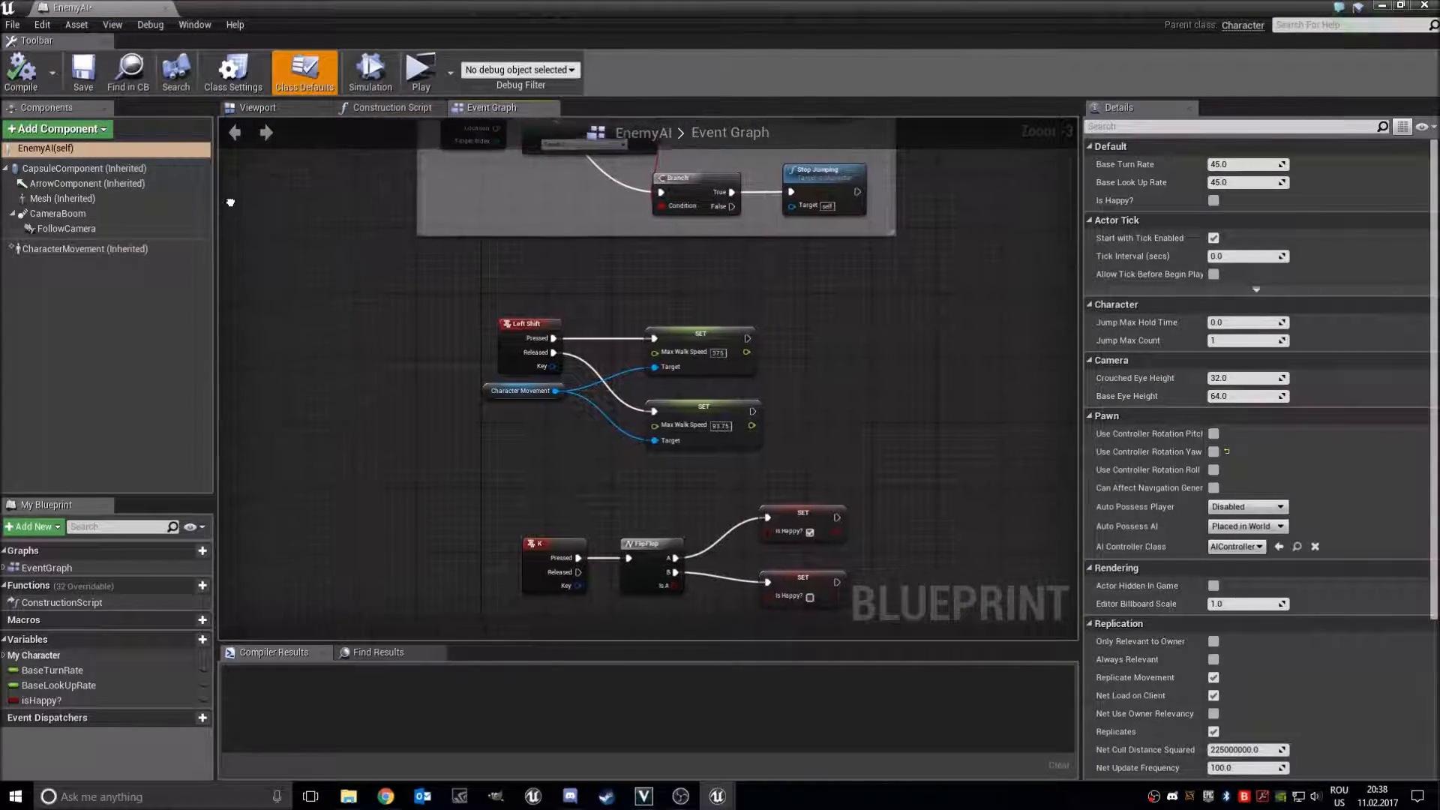
{"action": "scroll", "scroll_direction": "down", "scroll_amount": 3}
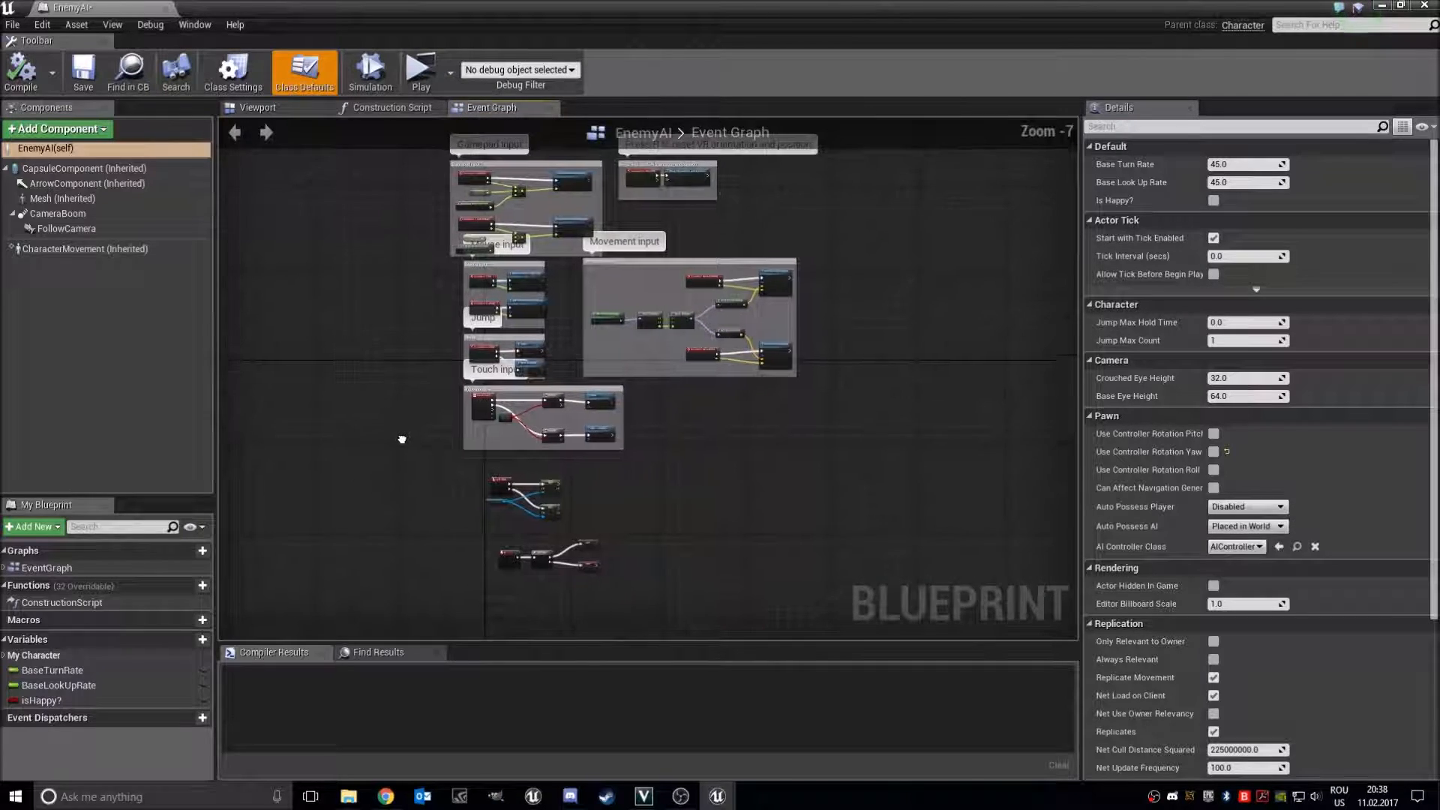
{"action": "scroll", "scroll_direction": "down", "scroll_amount": 3}
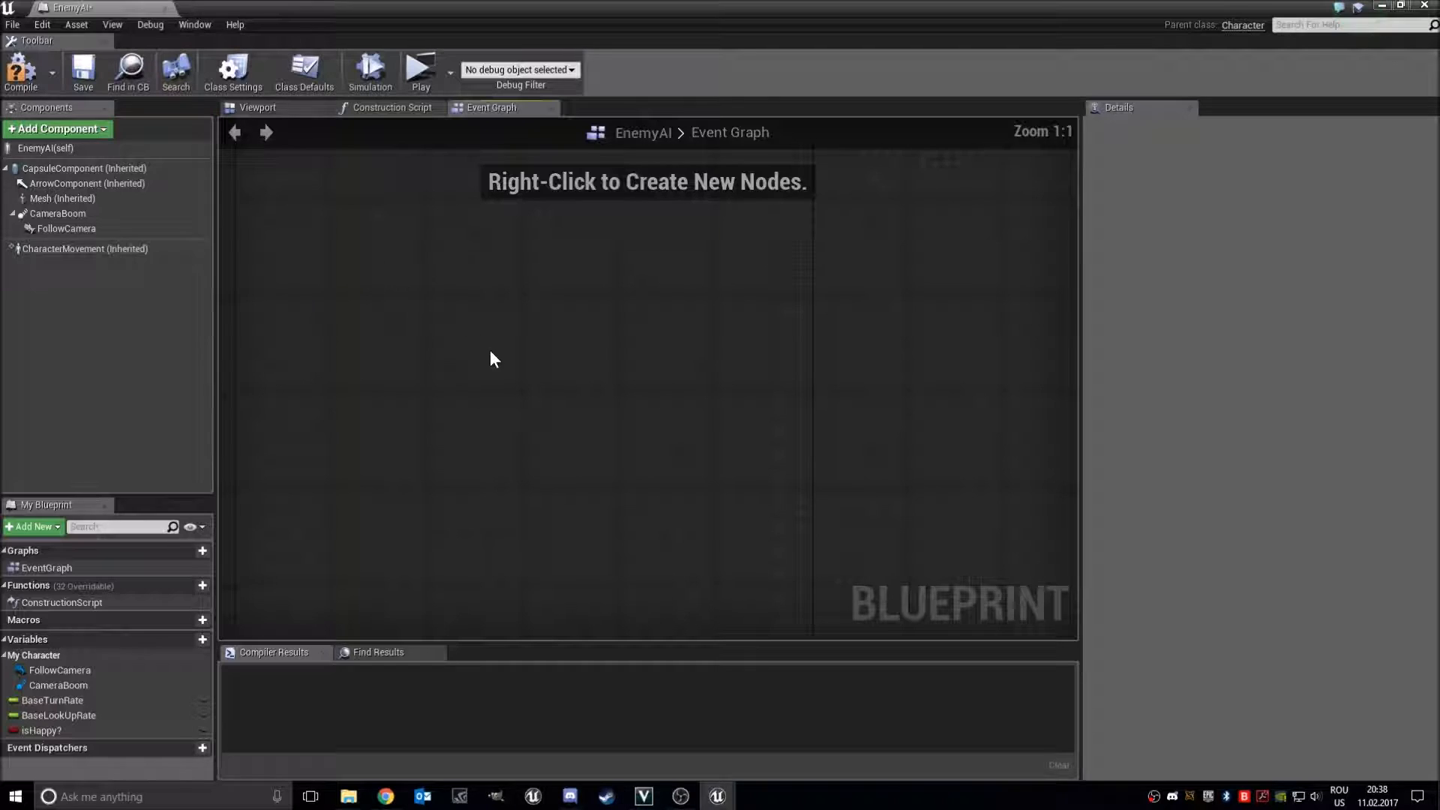
Add Event BeginPlay into AI MoveTo, with Self as Pawn and Get Player Pawn as target
{"action": "right_click", "coordinate": [493, 359]}
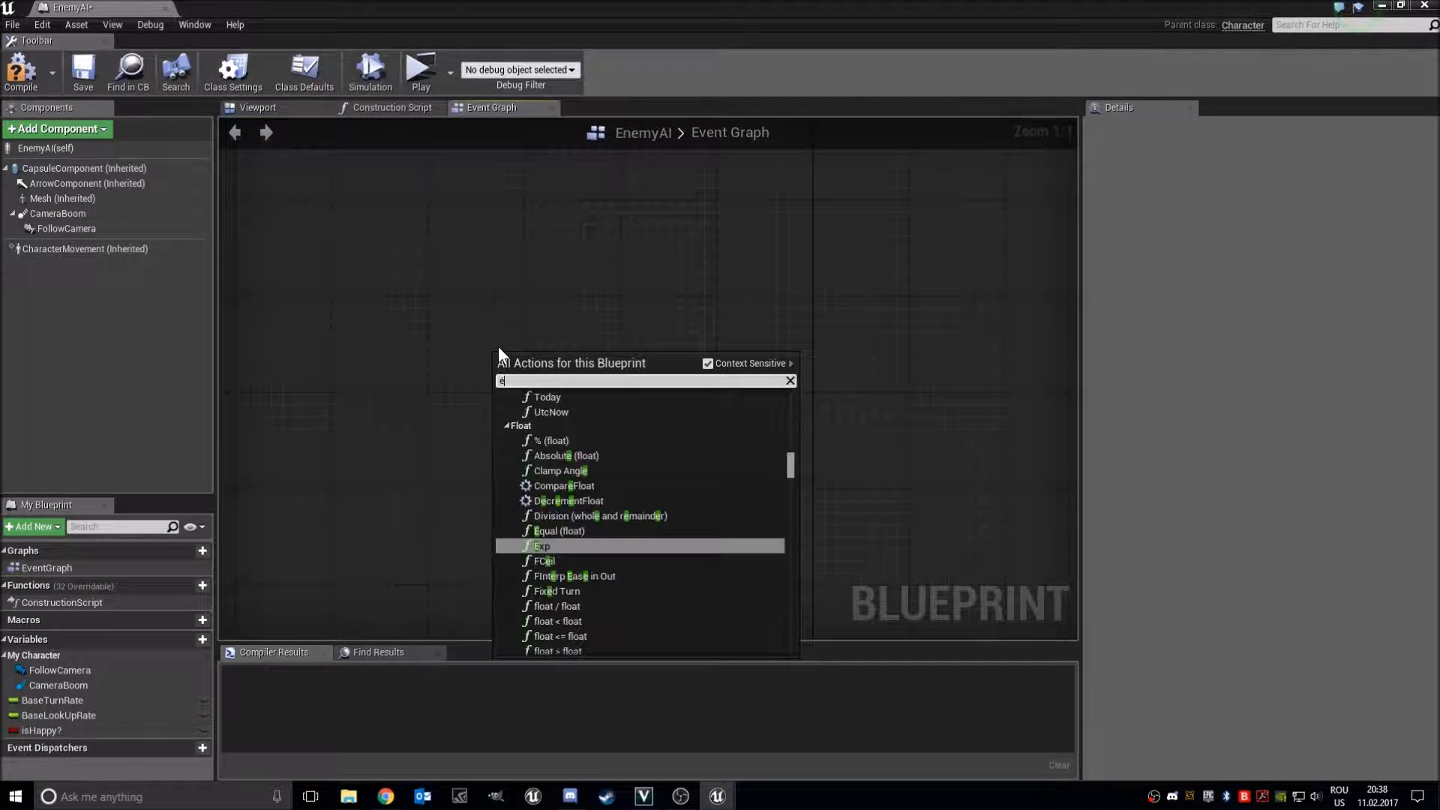
{"action": "type", "text": "vent"}
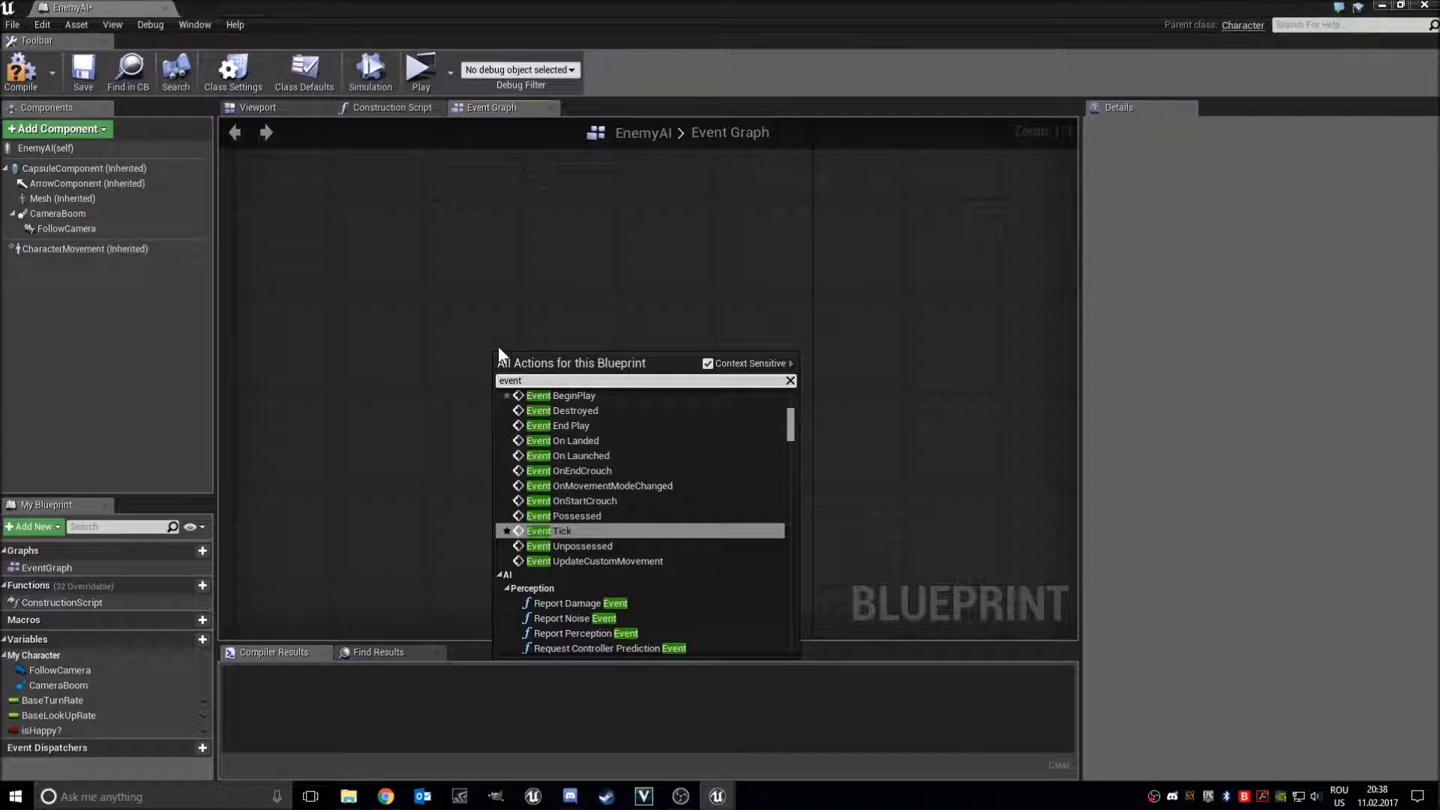
{"action": "left_click", "coordinate": [560, 395]}
{"action": "type", "text": "ai move to"}
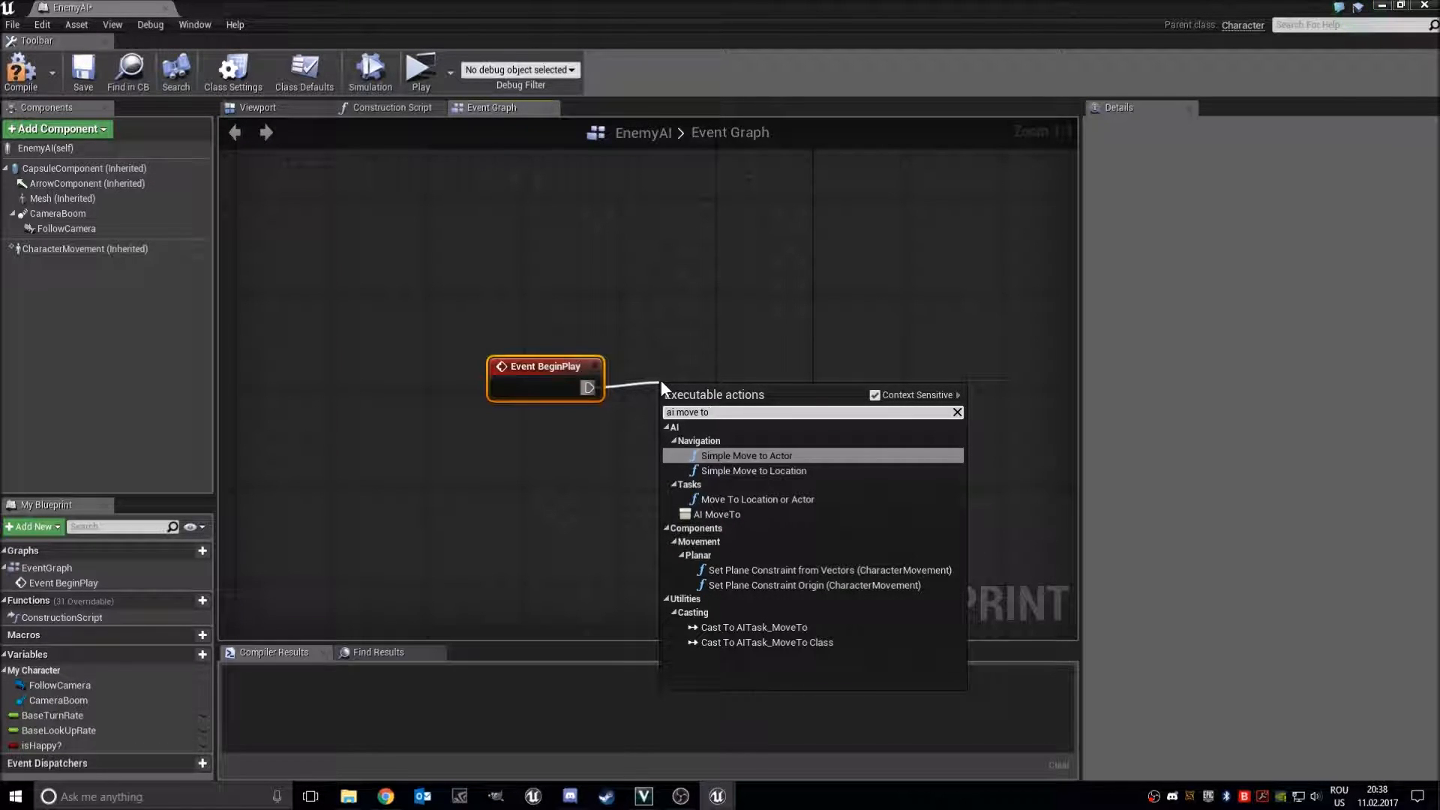
{"action": "left_click", "coordinate": [719, 514]}
{"action": "type", "text": "self"}
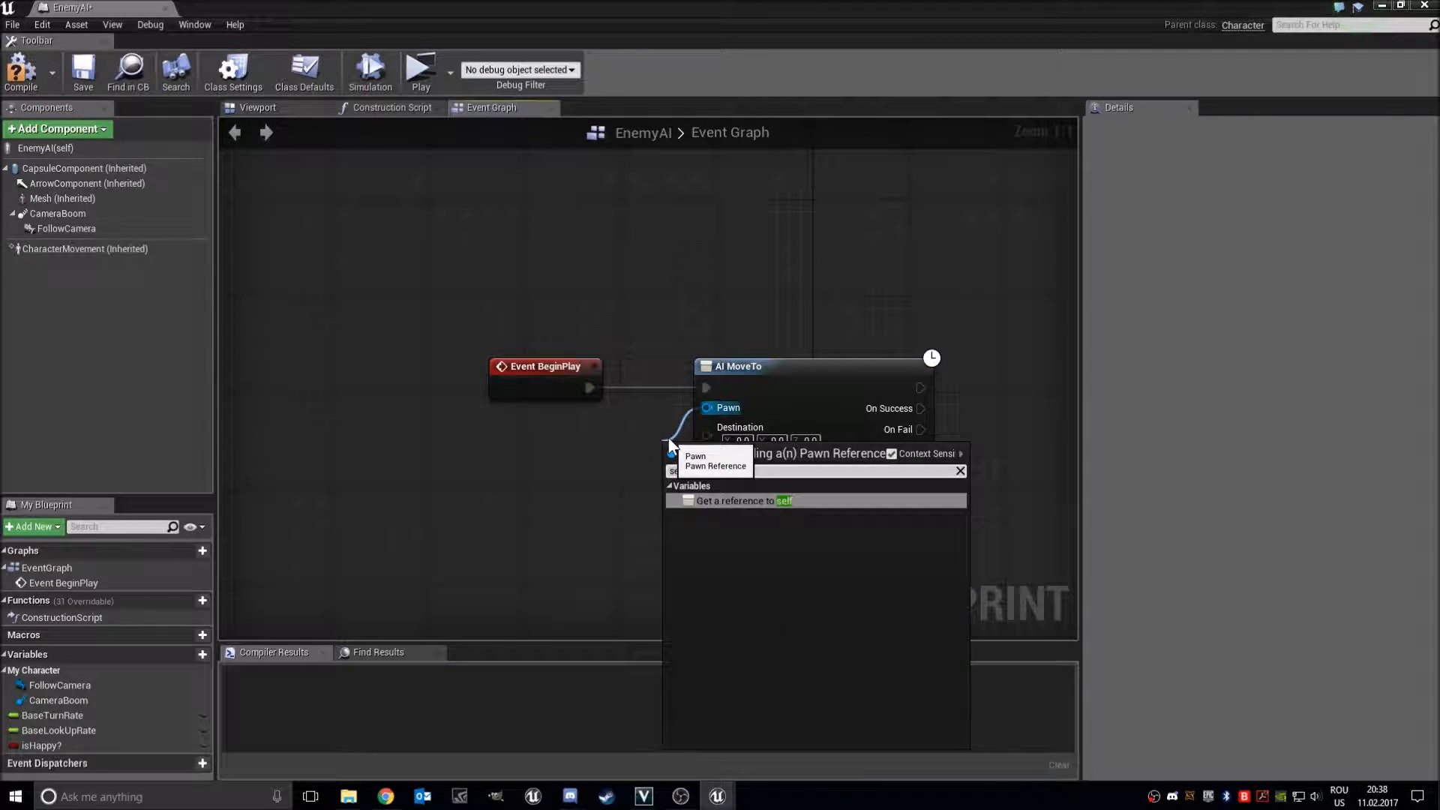
{"action": "left_click", "coordinate": [734, 500]}
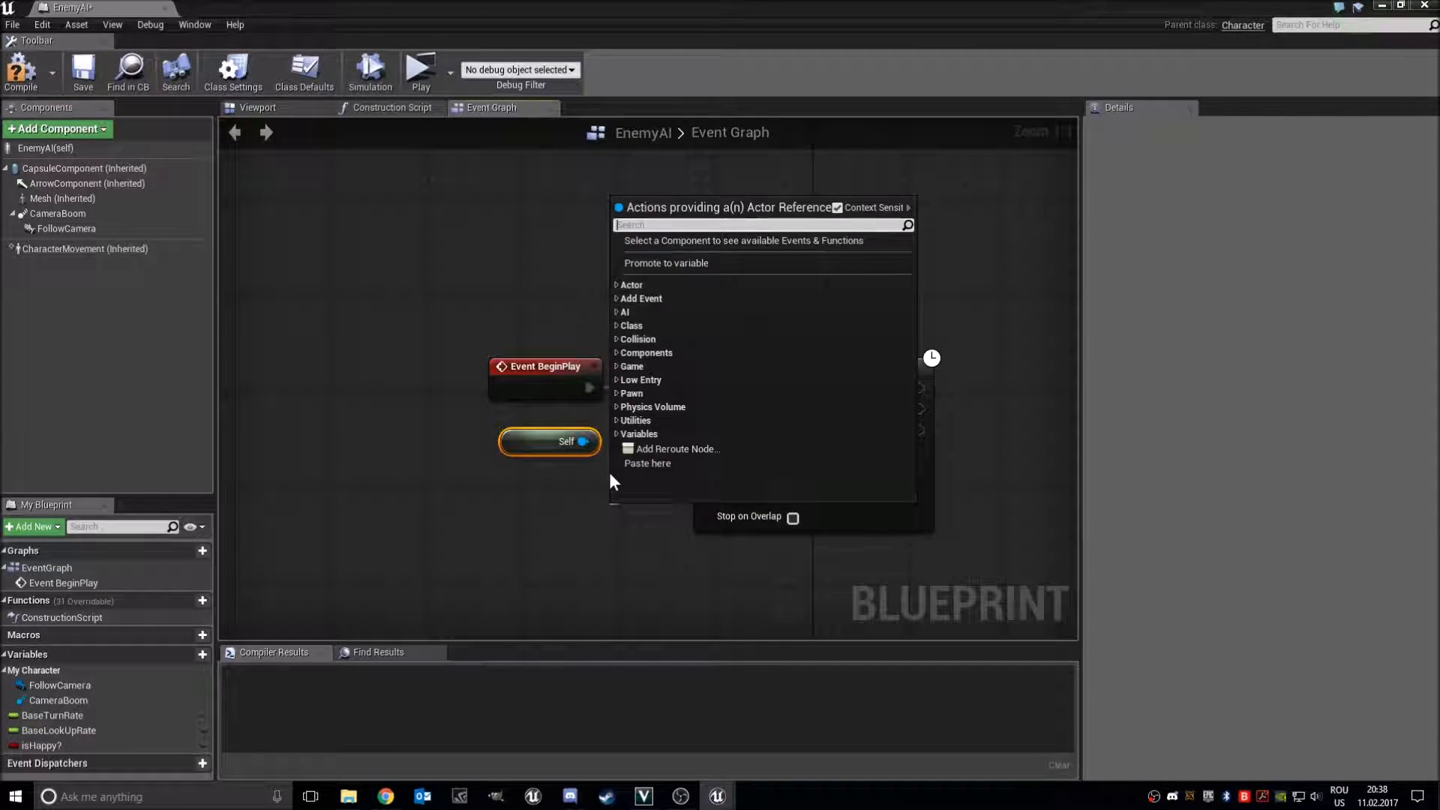
{"action": "type", "text": "player paw"}
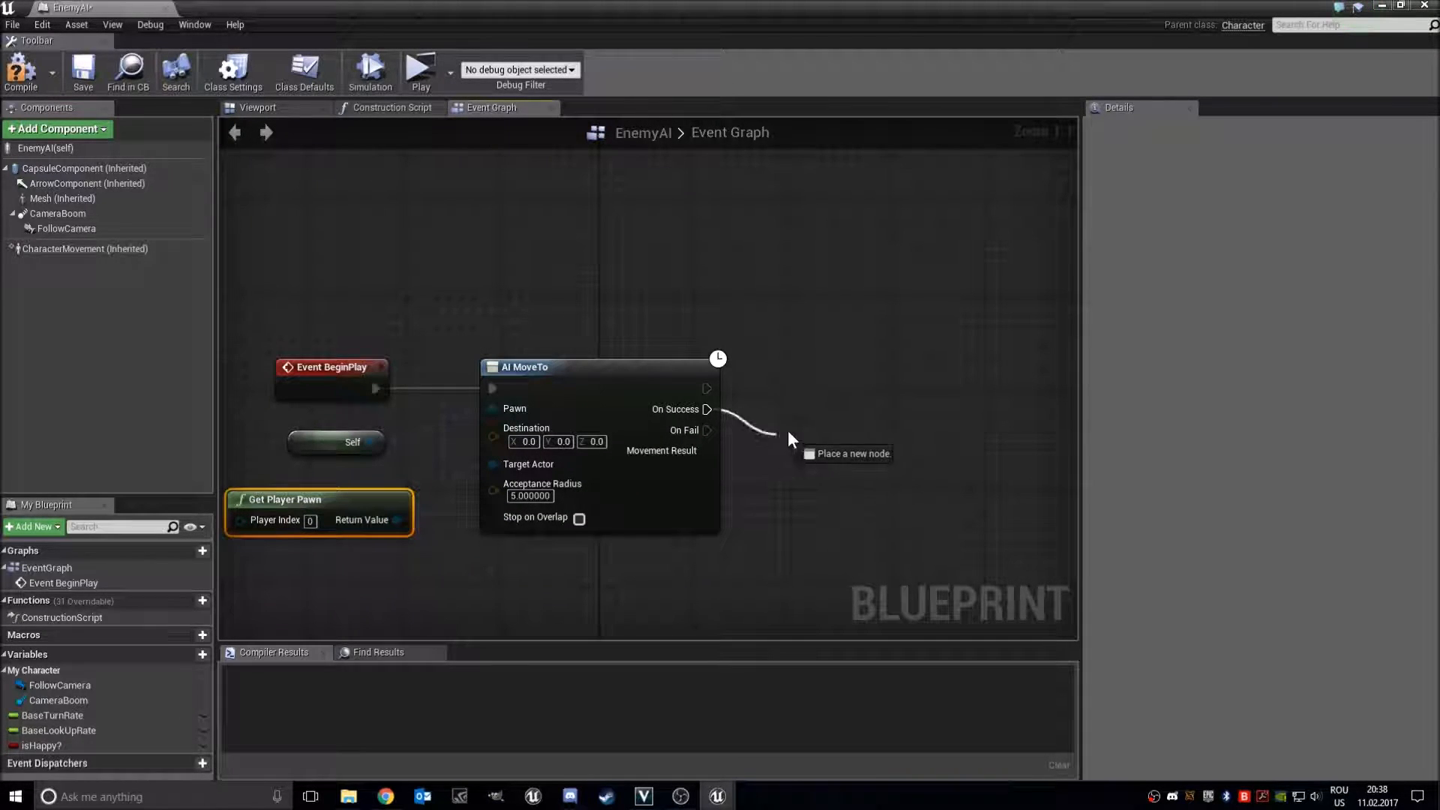
Add a 0.2-second Retriggerable Delay after AI MoveTo's On Success
{"action": "left_click", "coordinate": [790, 441]}
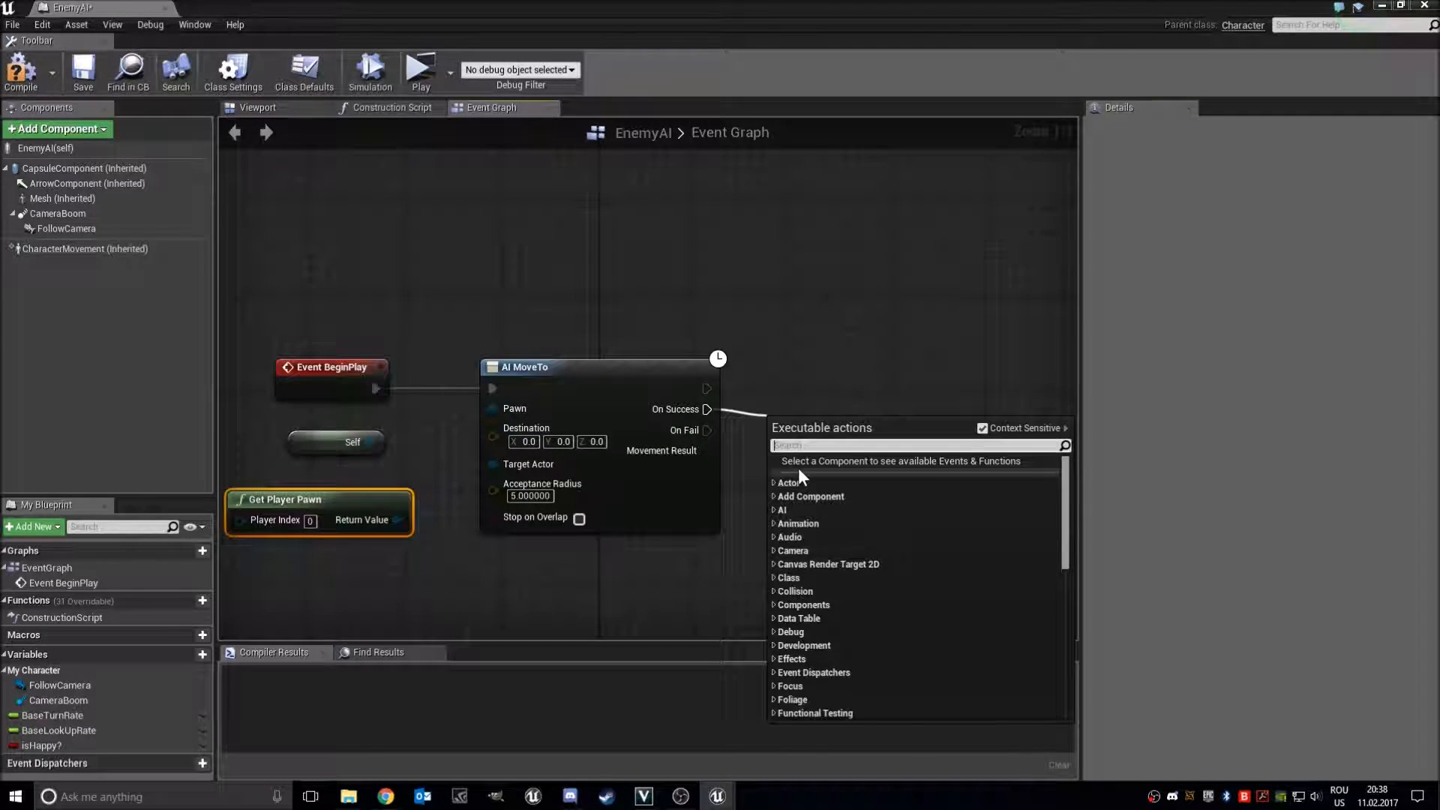
{"action": "type", "text": "retri"}
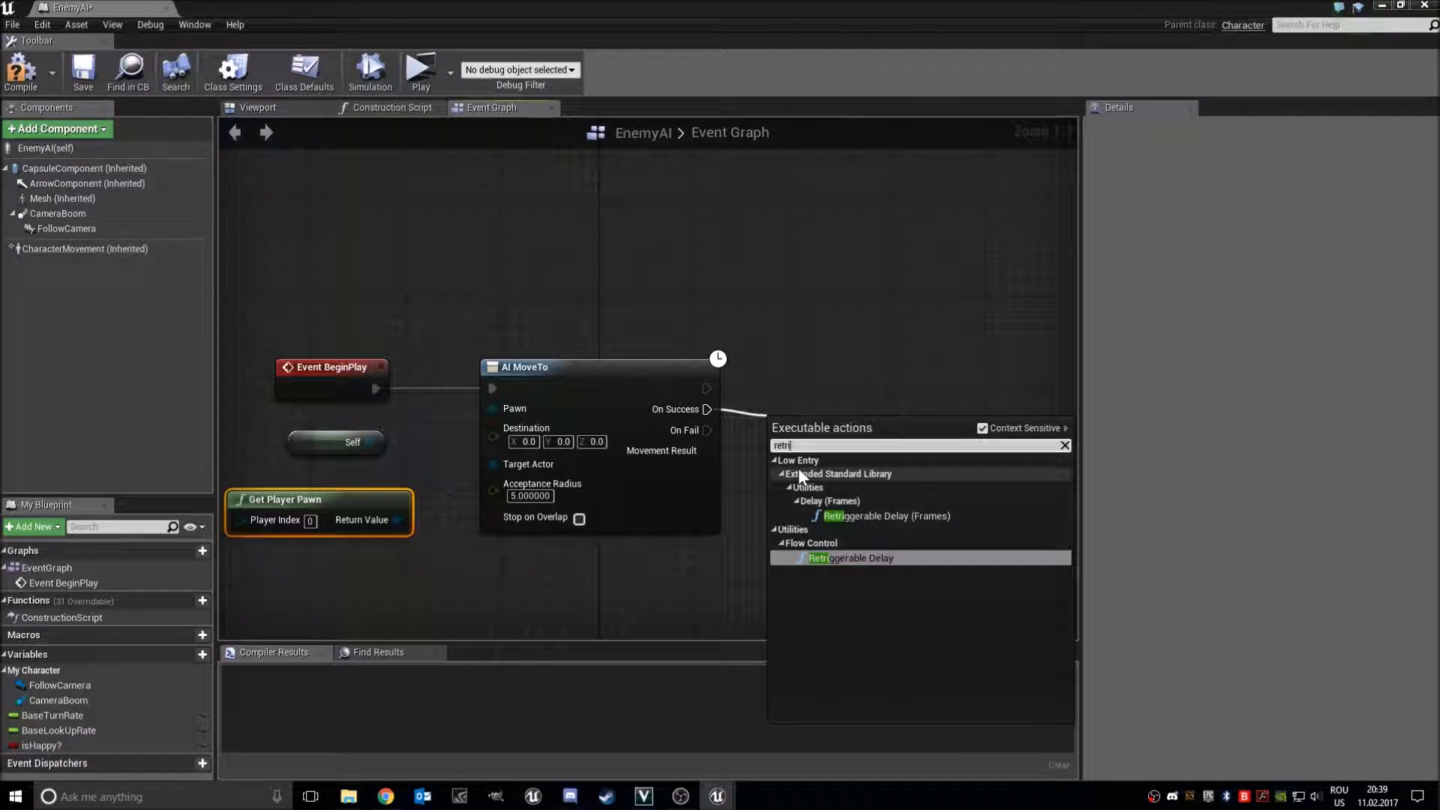
{"action": "left_click", "coordinate": [848, 558]}
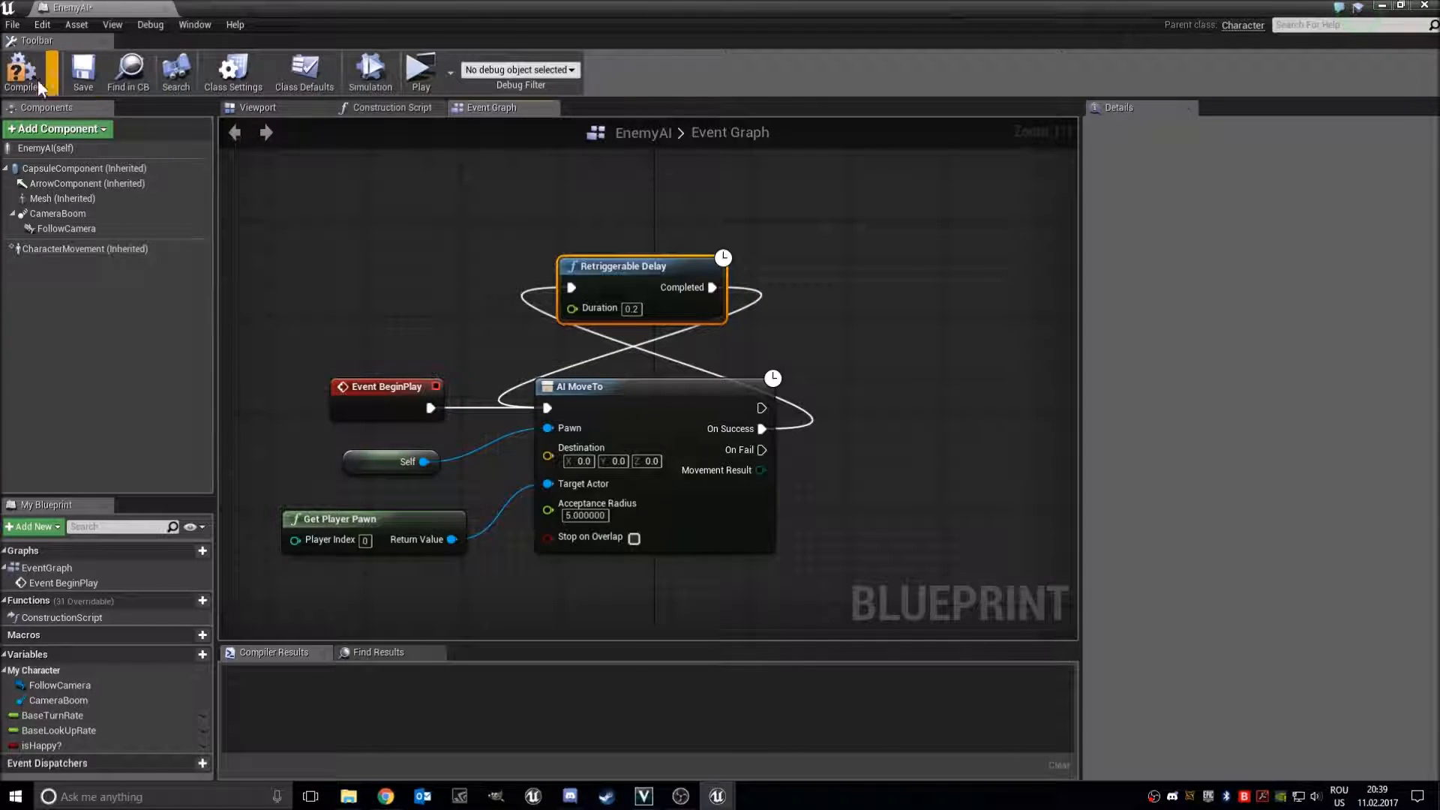
Compile, then give the Mesh SK_Mannequin with the ThirdPerson_AnimBP animation class
{"action": "left_click", "coordinate": [257, 107]}
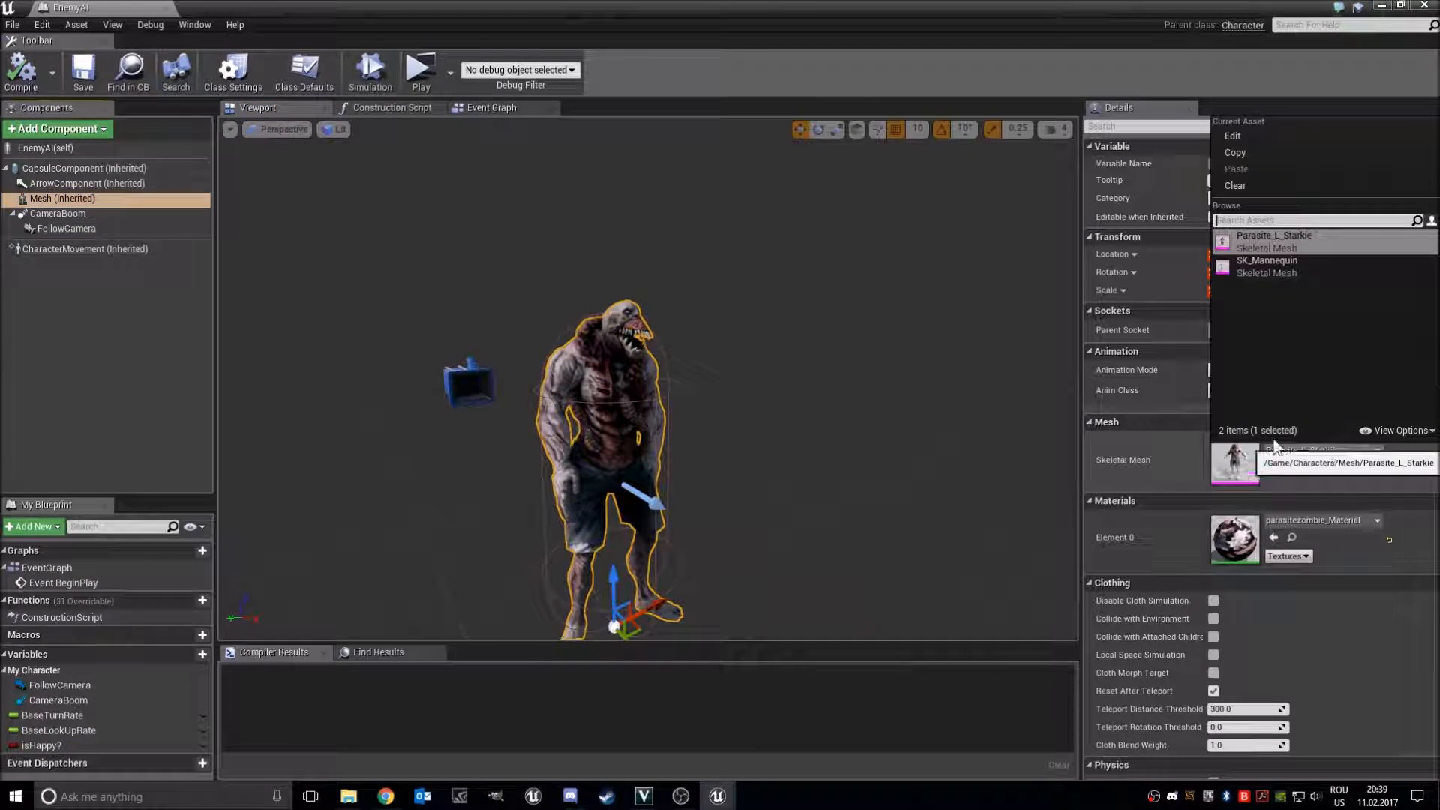
{"action": "left_click", "coordinate": [1285, 389]}
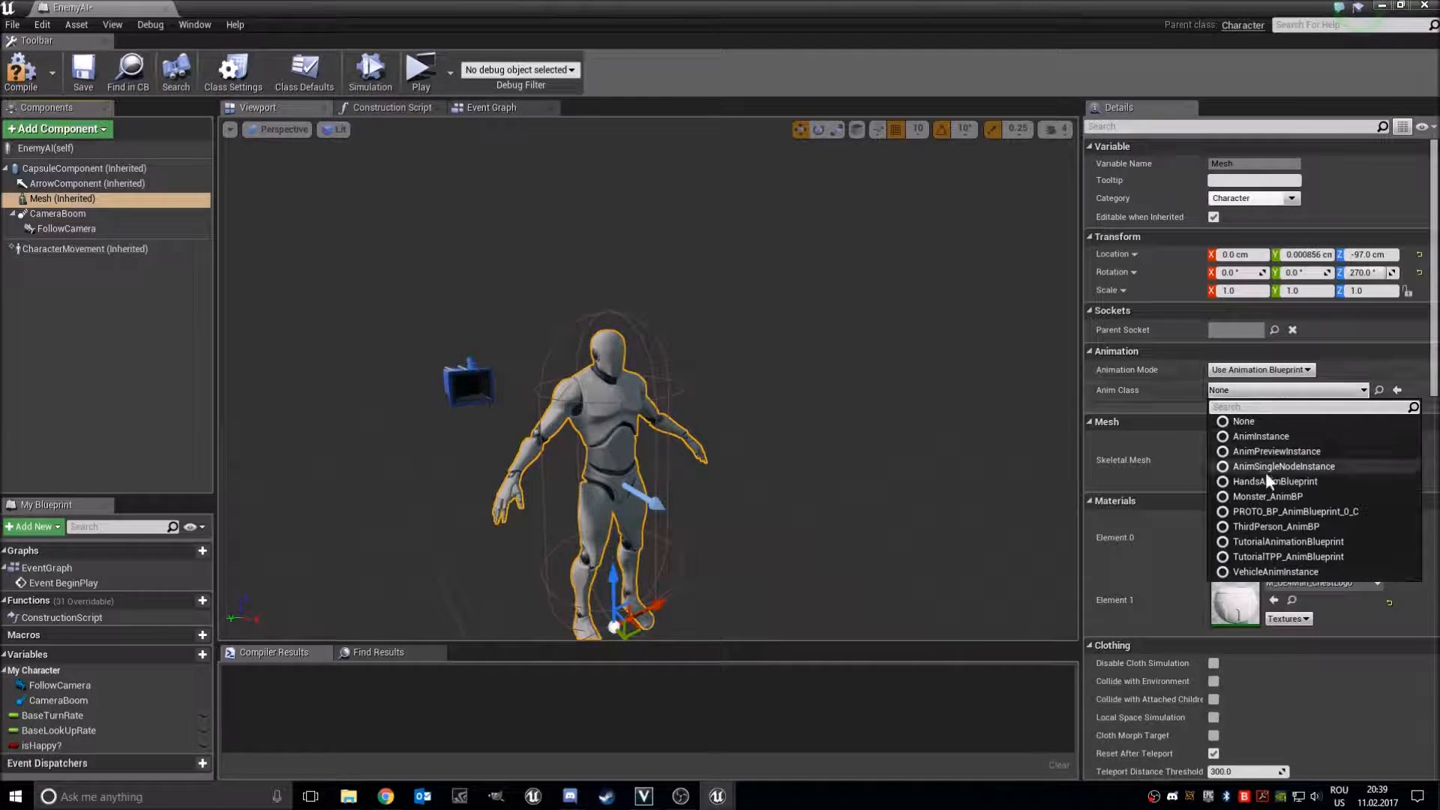
{"action": "mouse_move", "coordinate": [1295, 513]}
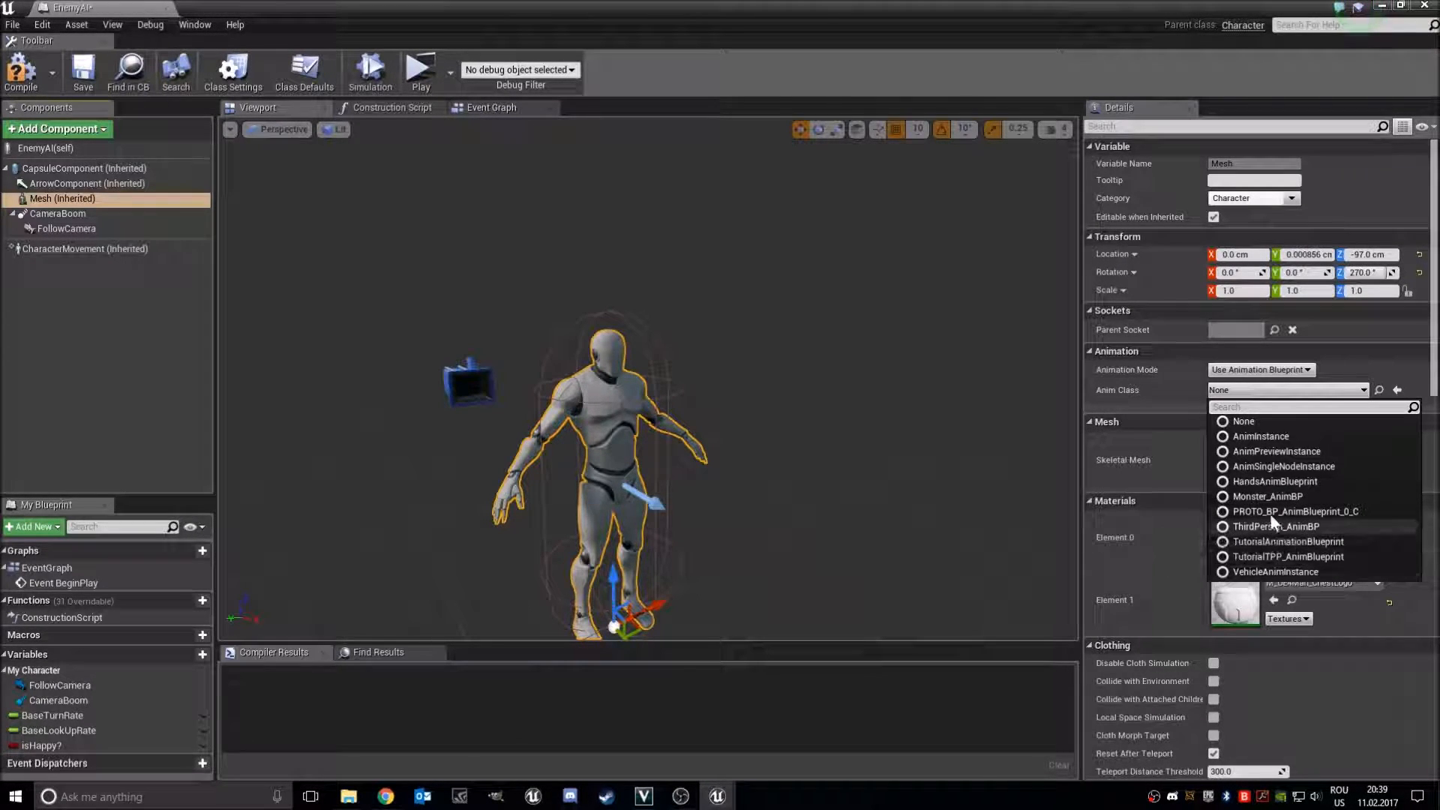
{"action": "left_click", "coordinate": [1275, 481]}
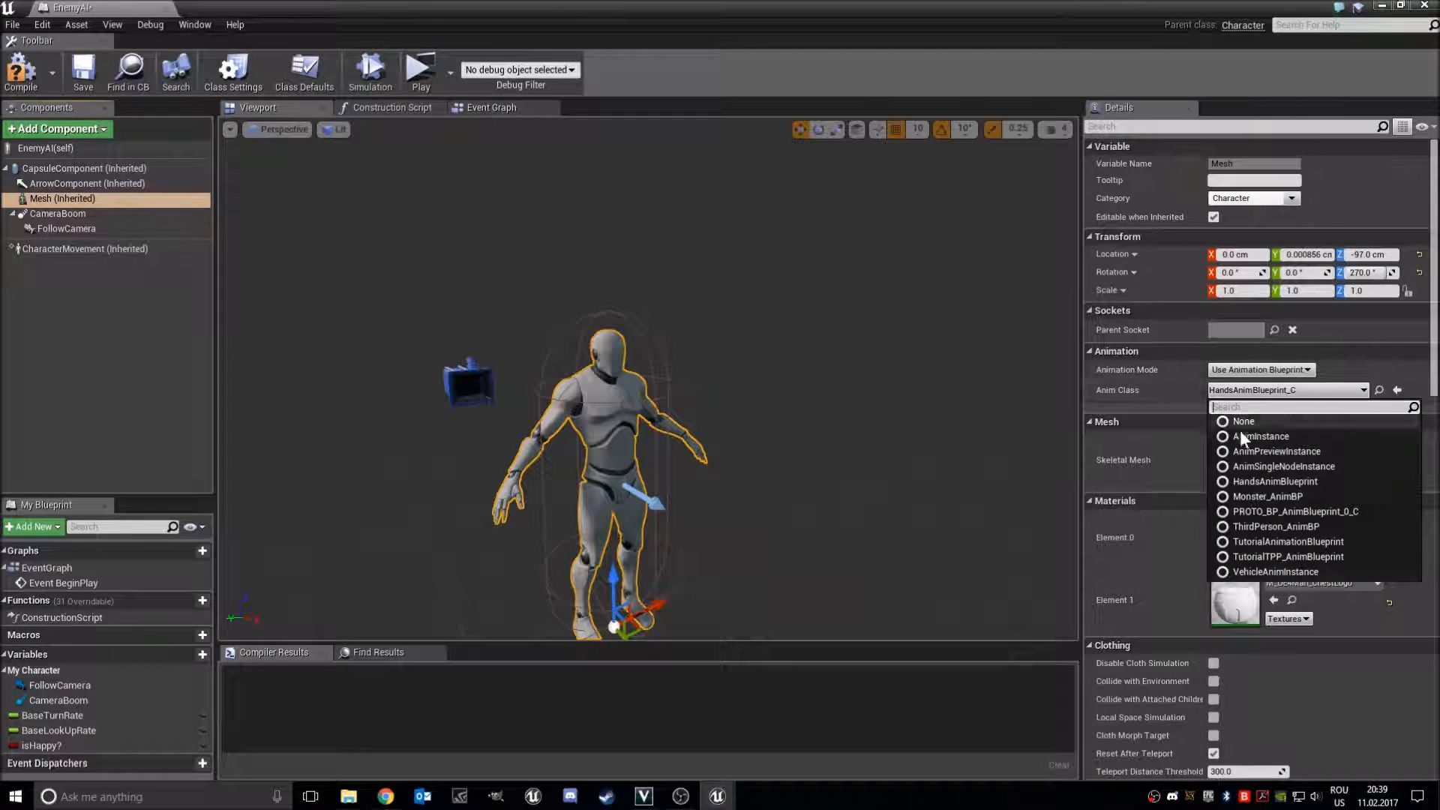
{"action": "left_click", "coordinate": [1276, 526]}
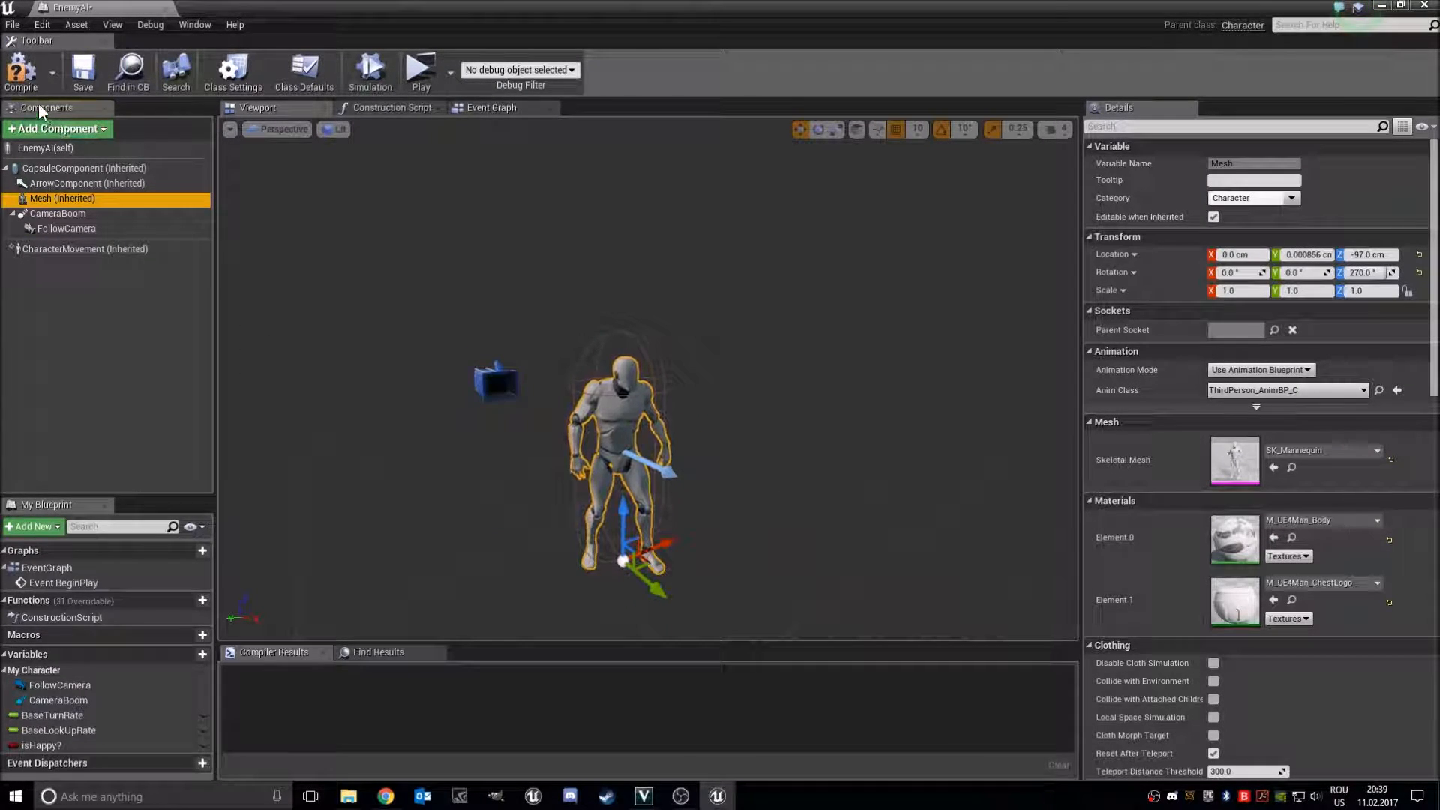
Remove the CameraBoom and FollowCamera components and recompile EnemyAI
{"action": "left_click", "coordinate": [101, 261]}
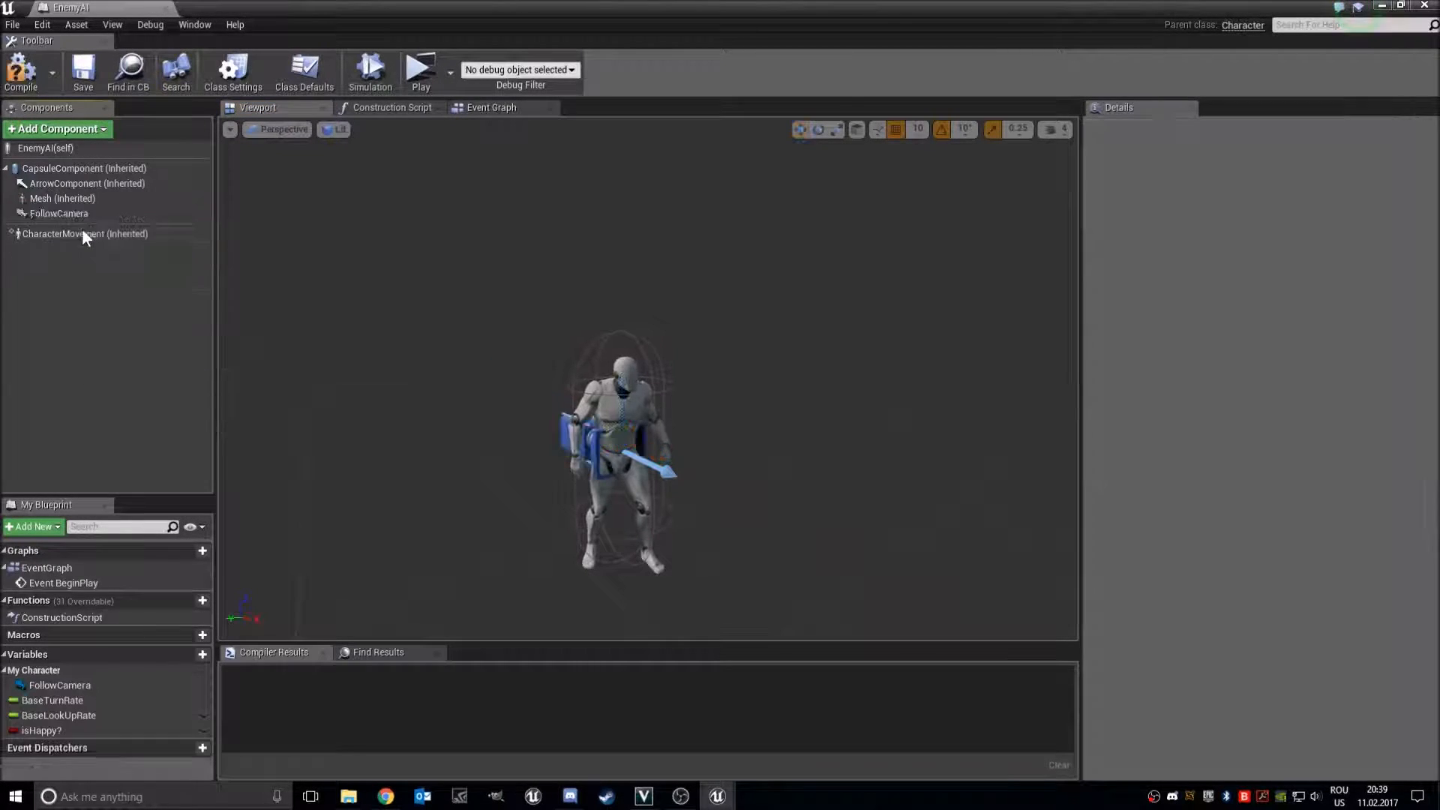
{"action": "left_click", "coordinate": [59, 213]}
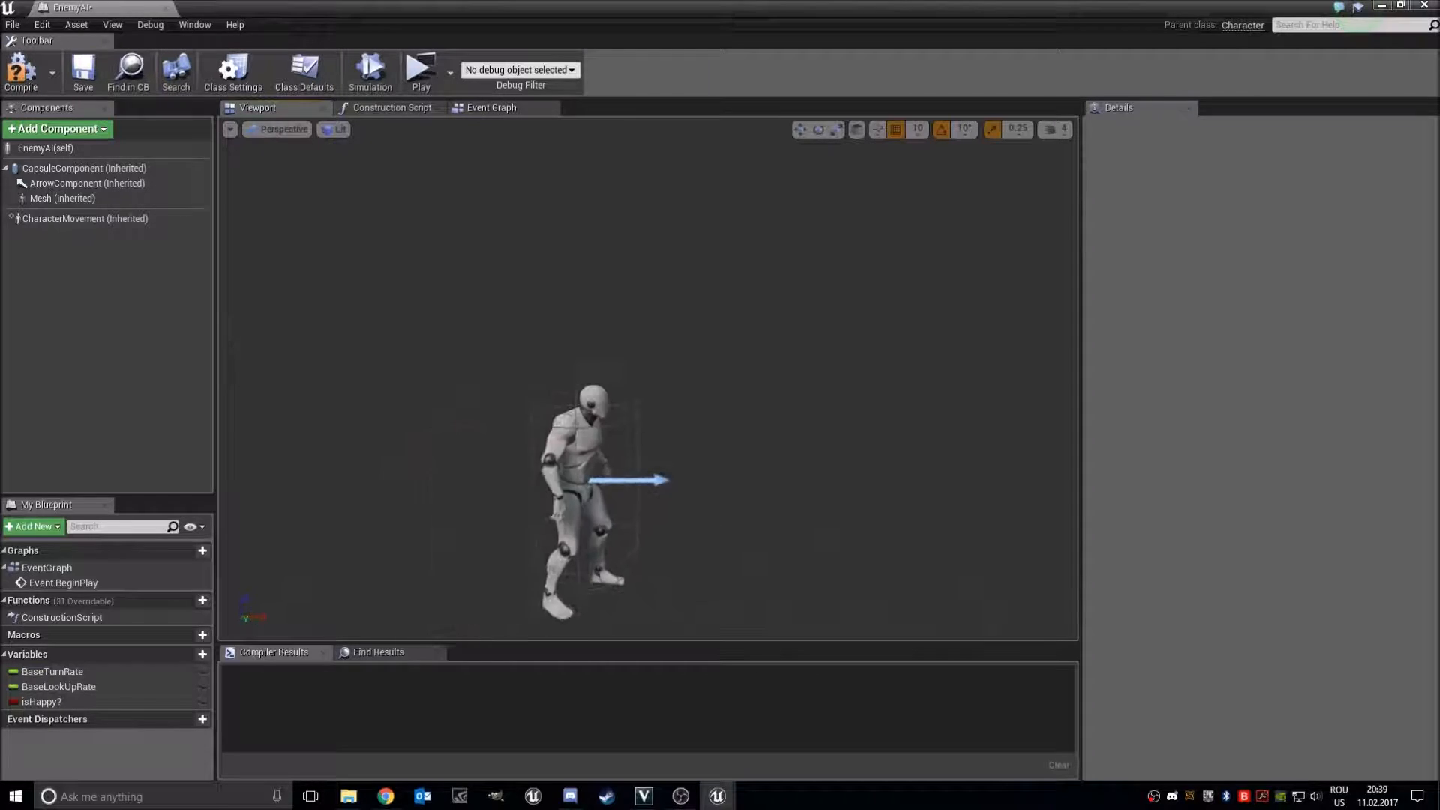
{"action": "scroll", "scroll_direction": "up", "scroll_amount": 3}
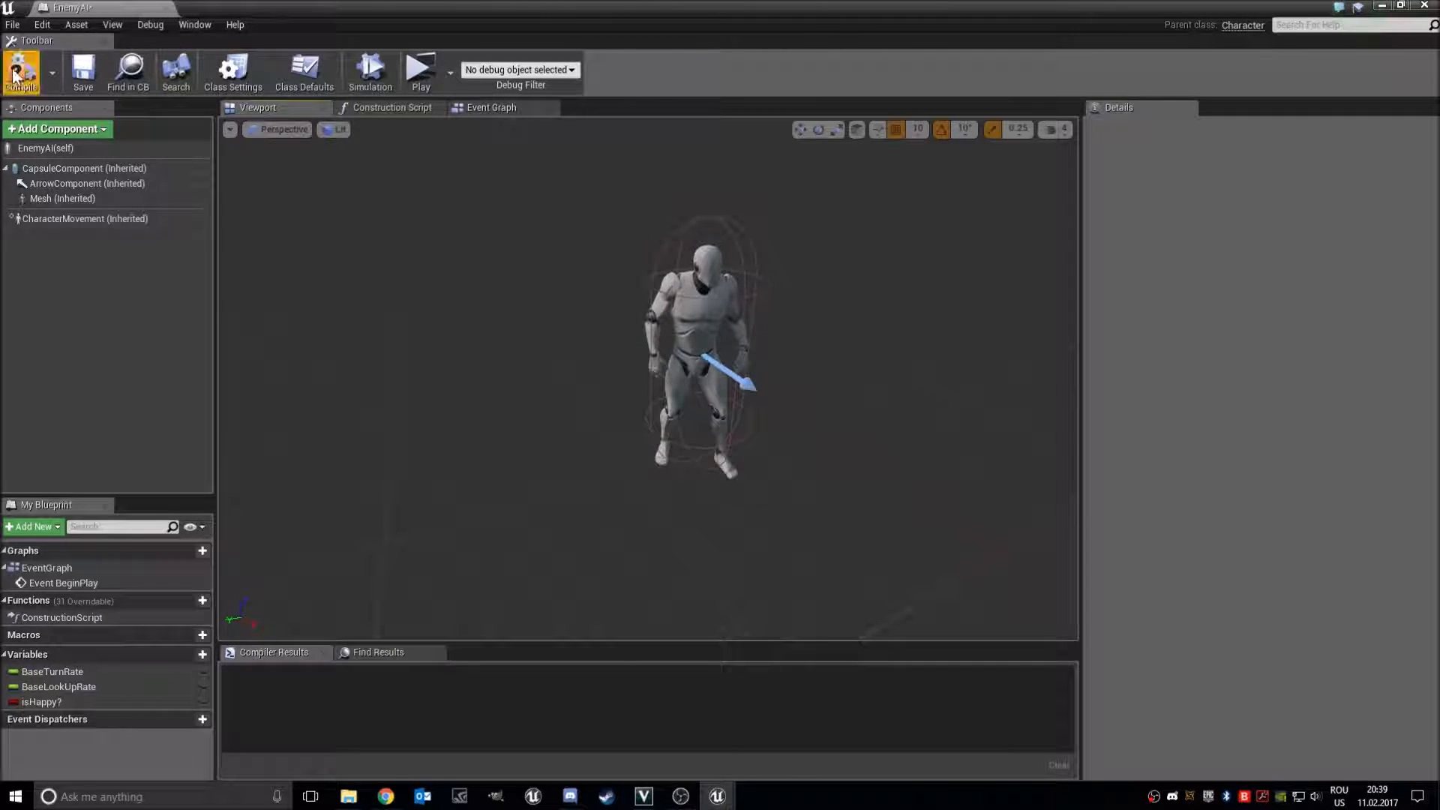
{"action": "left_click", "coordinate": [21, 72]}
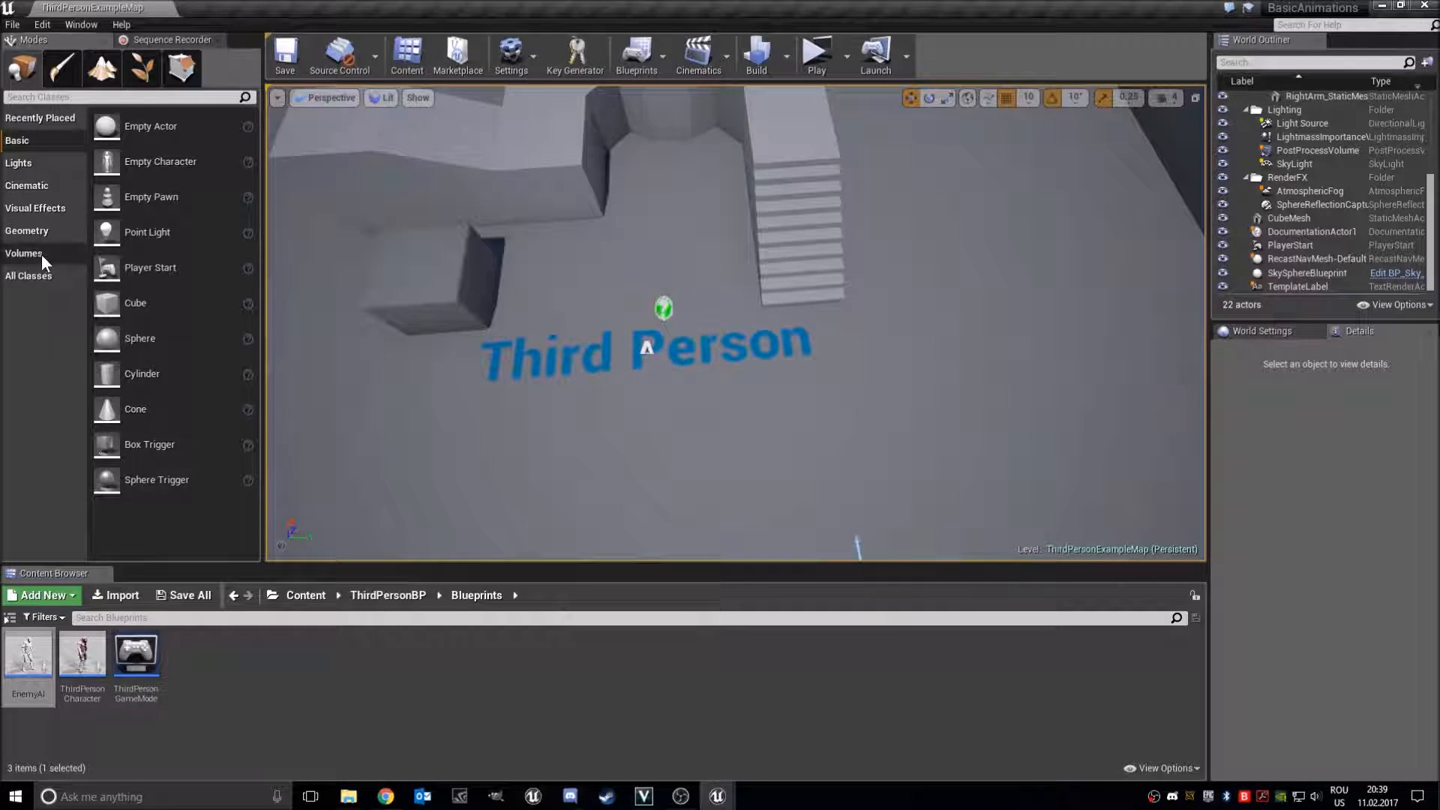
Show the Volumes category of placeable actors in the Modes panel
{"action": "left_click", "coordinate": [24, 253]}
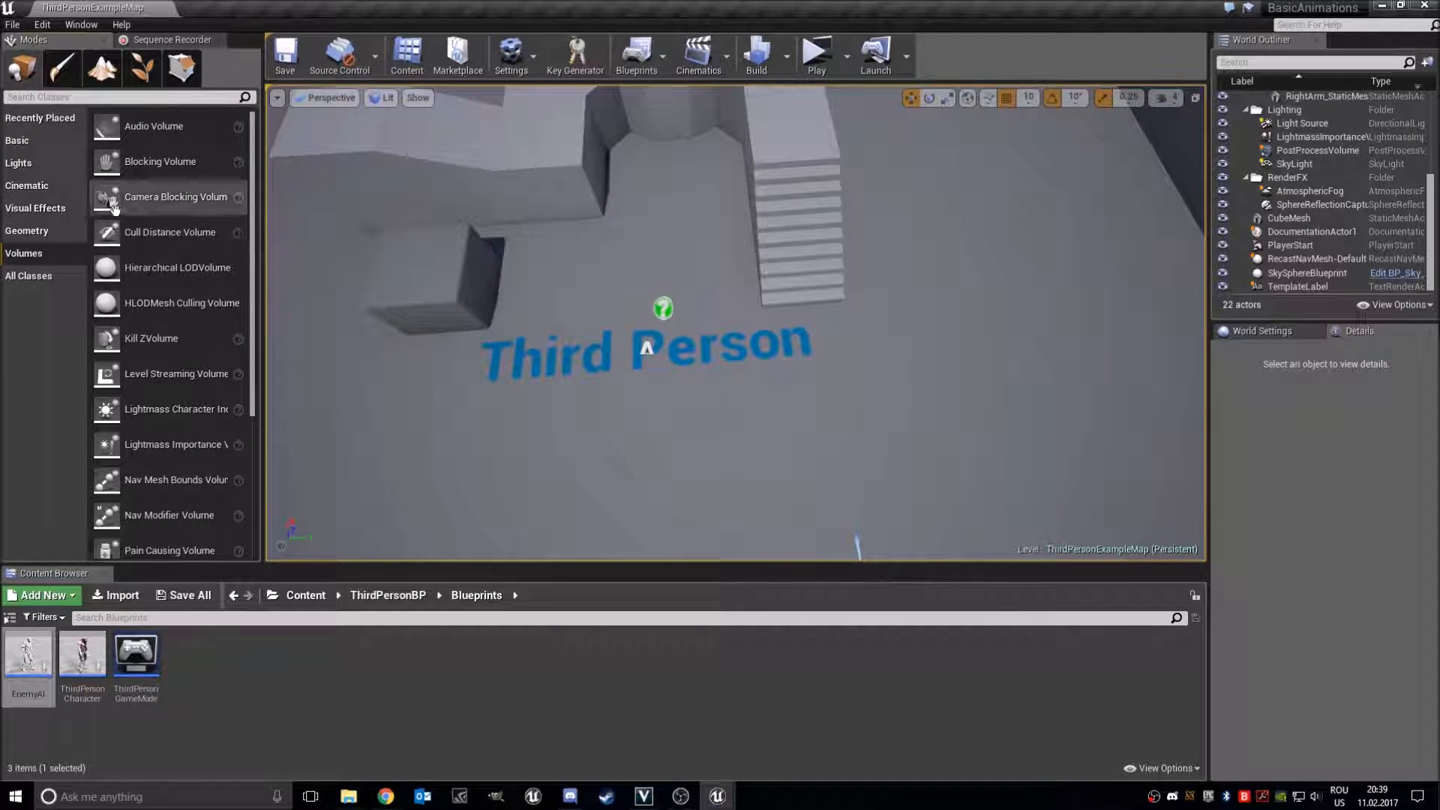
{"action": "mouse_move", "coordinate": [157, 450]}
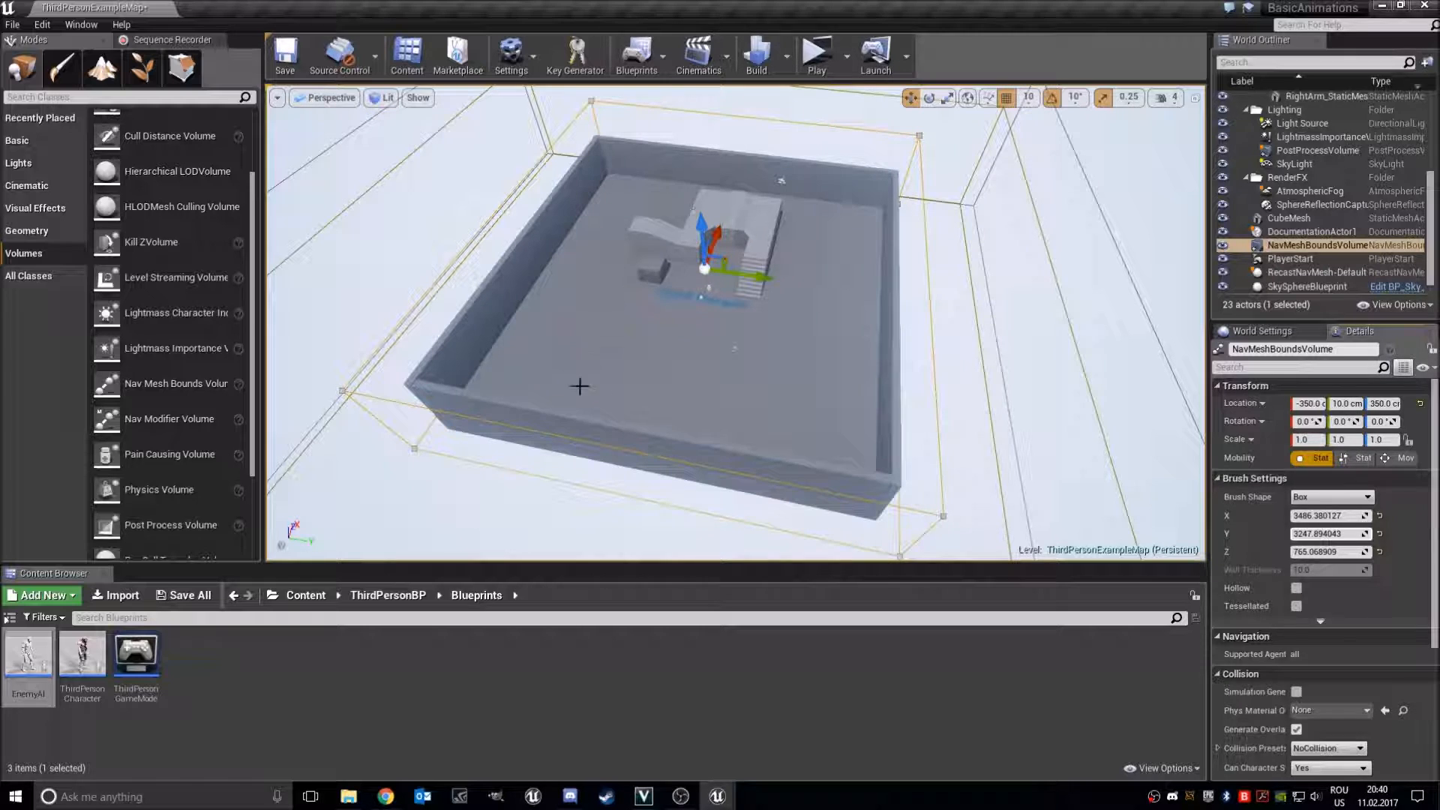
{"action": "mouse_move", "coordinate": [790, 383]}
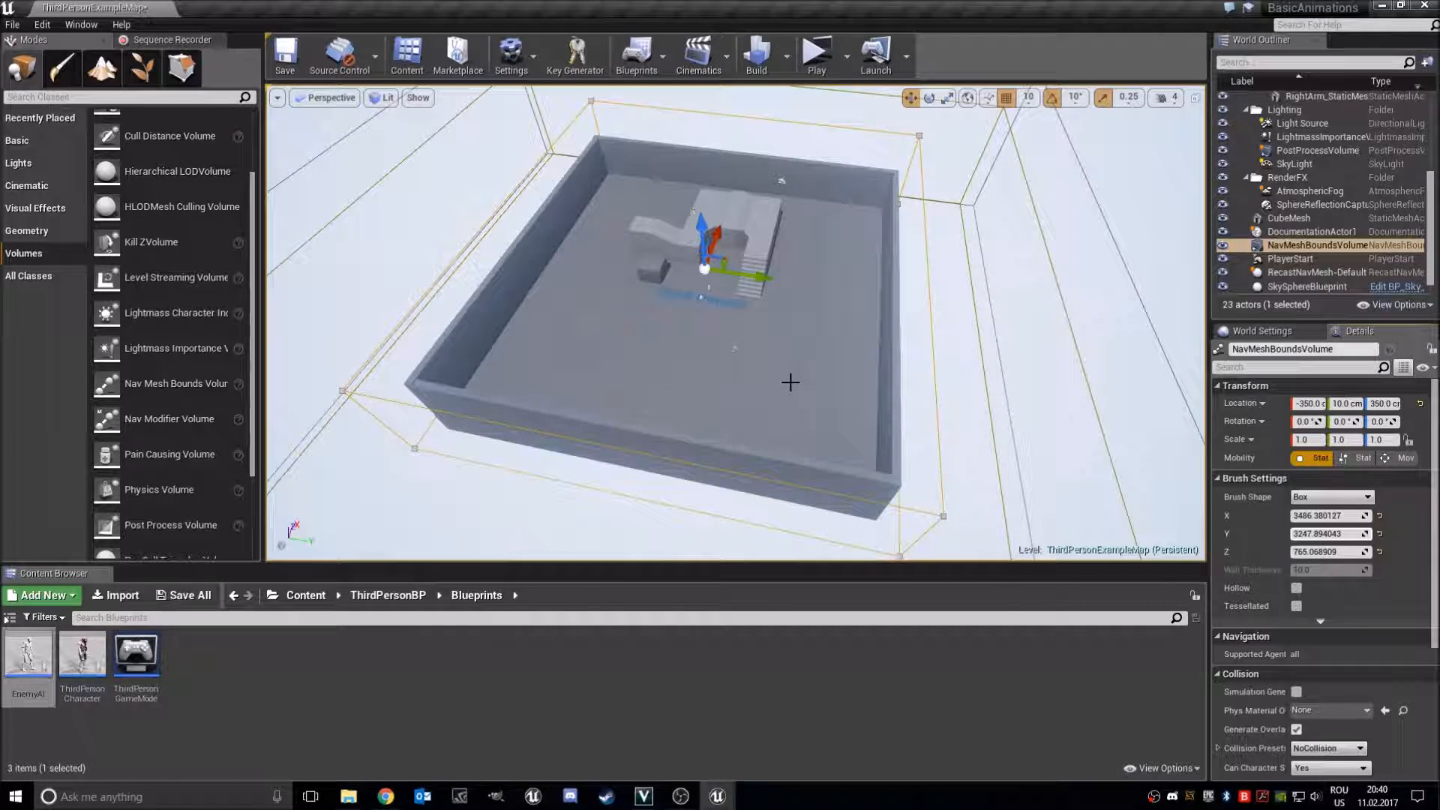
{"action": "mouse_move", "coordinate": [1320, 245]}
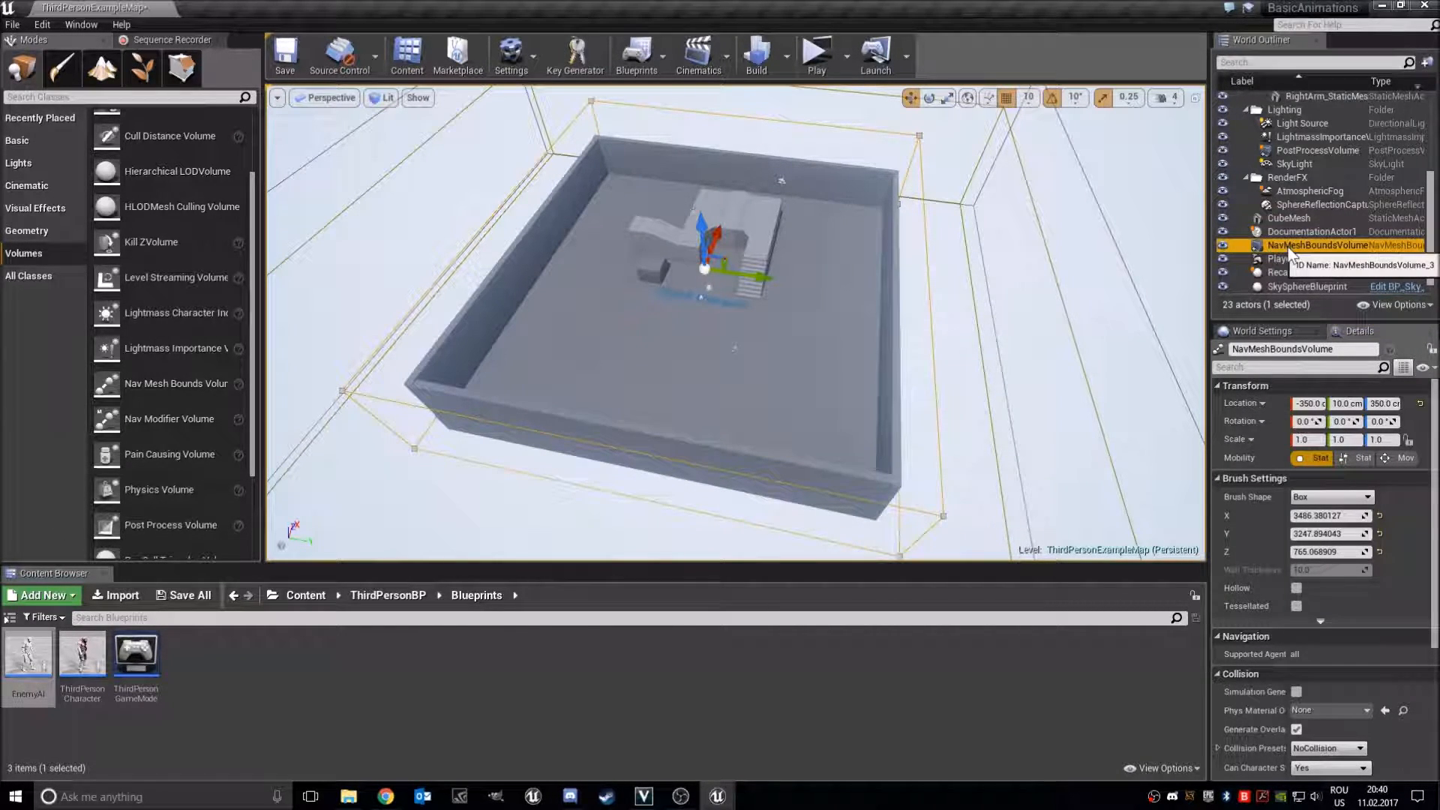
{"action": "mouse_move", "coordinate": [863, 310]}
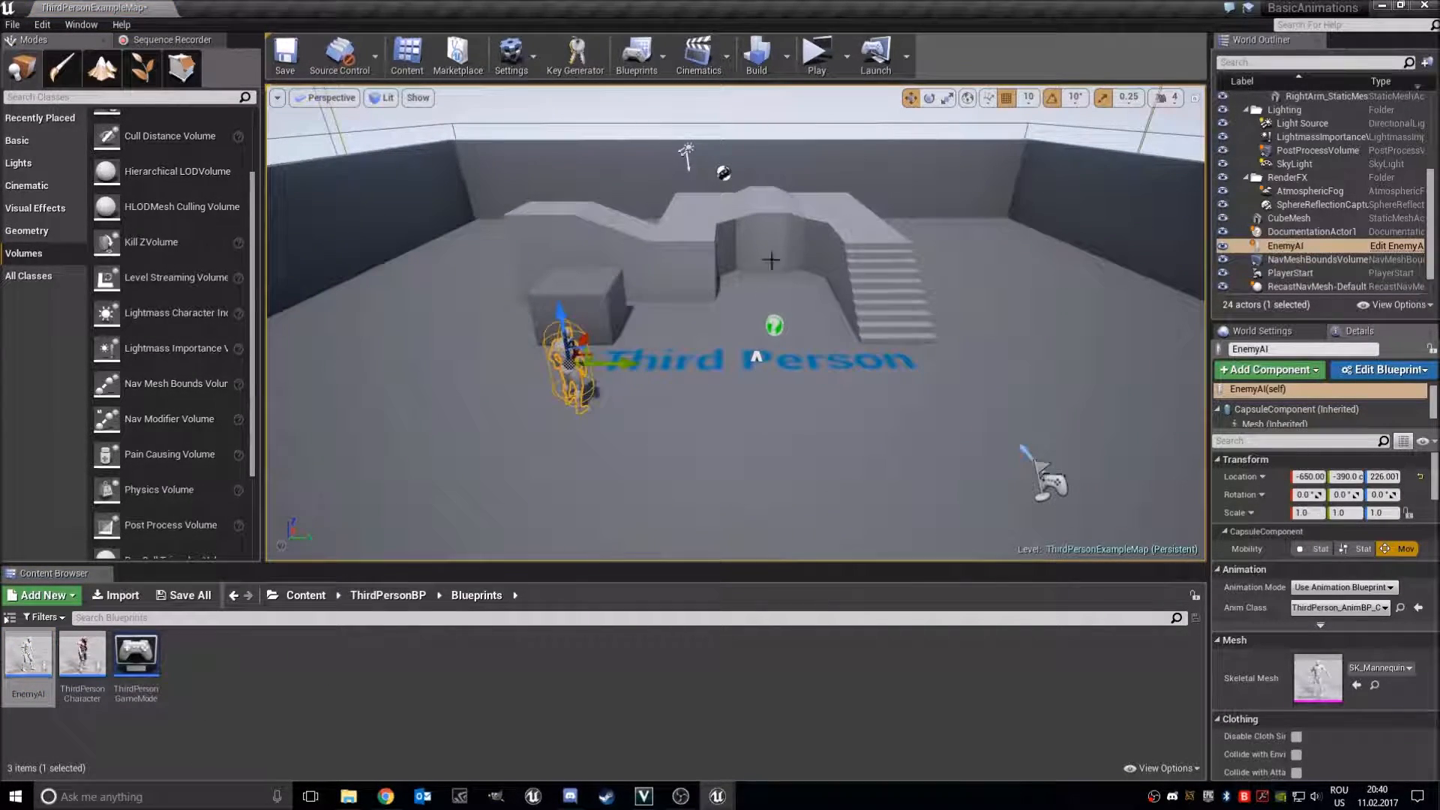
{"action": "left_click", "coordinate": [816, 55]}
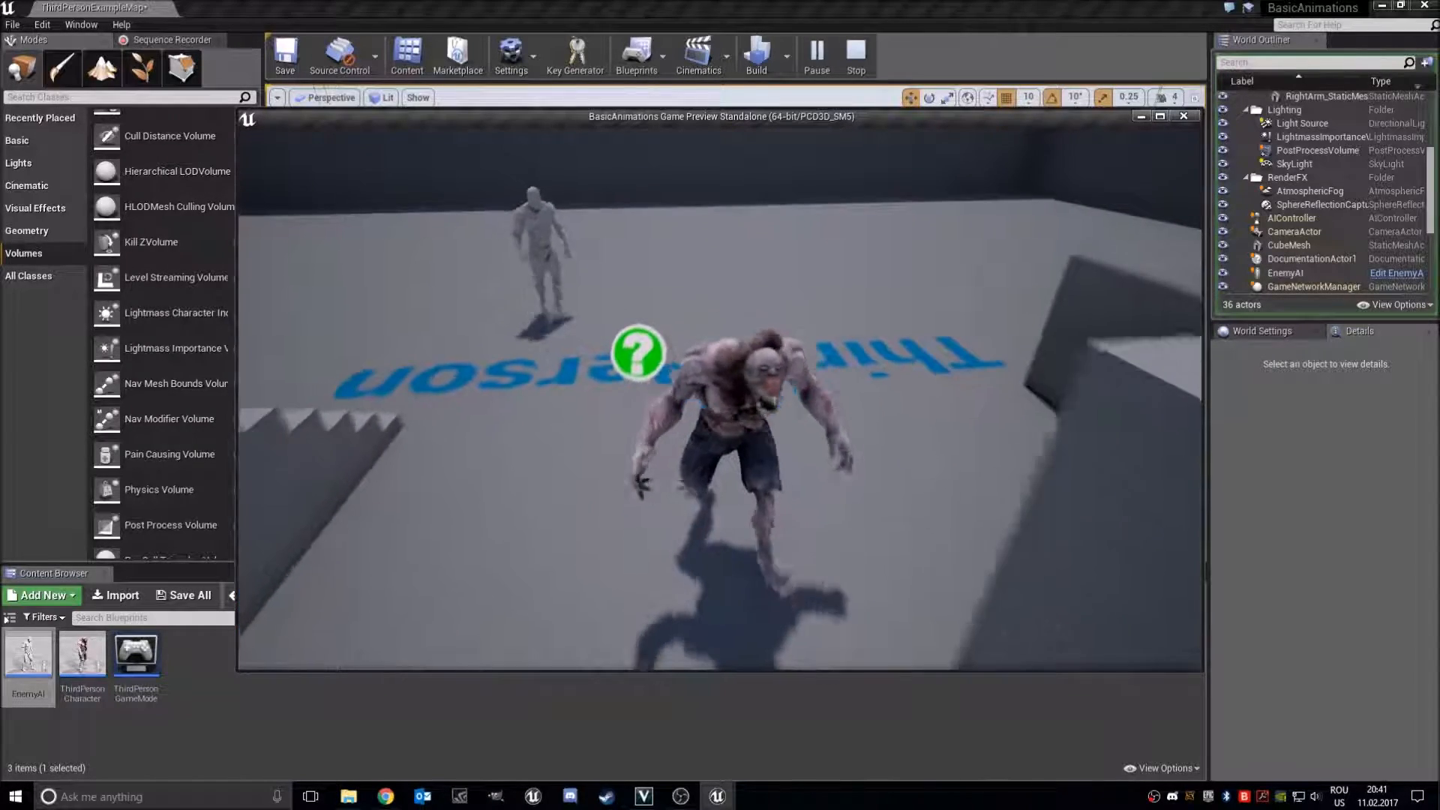
{"action": "left_click", "coordinate": [855, 55]}
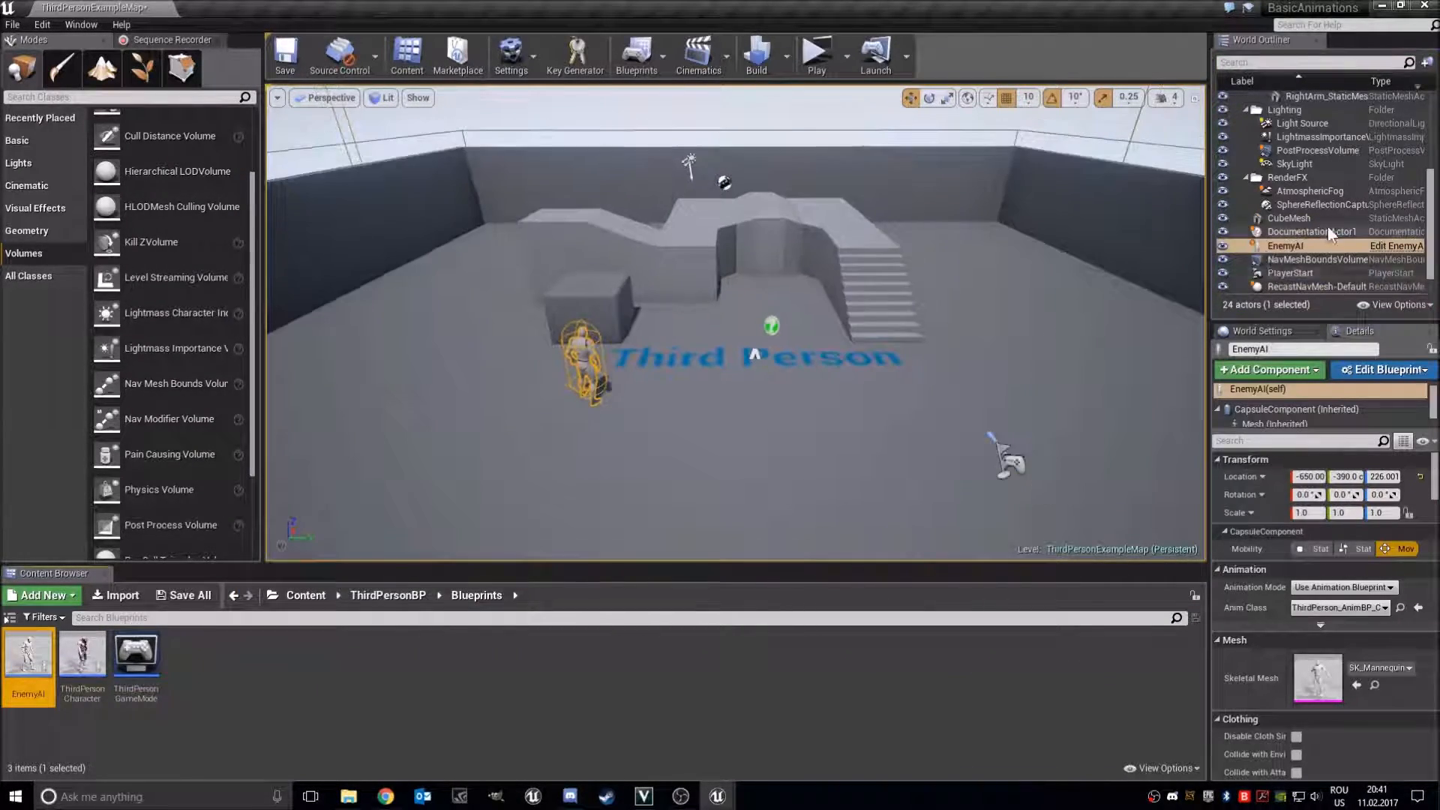
Filter the World Outliner by 'nav mesh' and inspect RecastNavMesh and NavMeshBoundsVolume
{"action": "scroll", "scroll_direction": "up", "scroll_amount": 3}
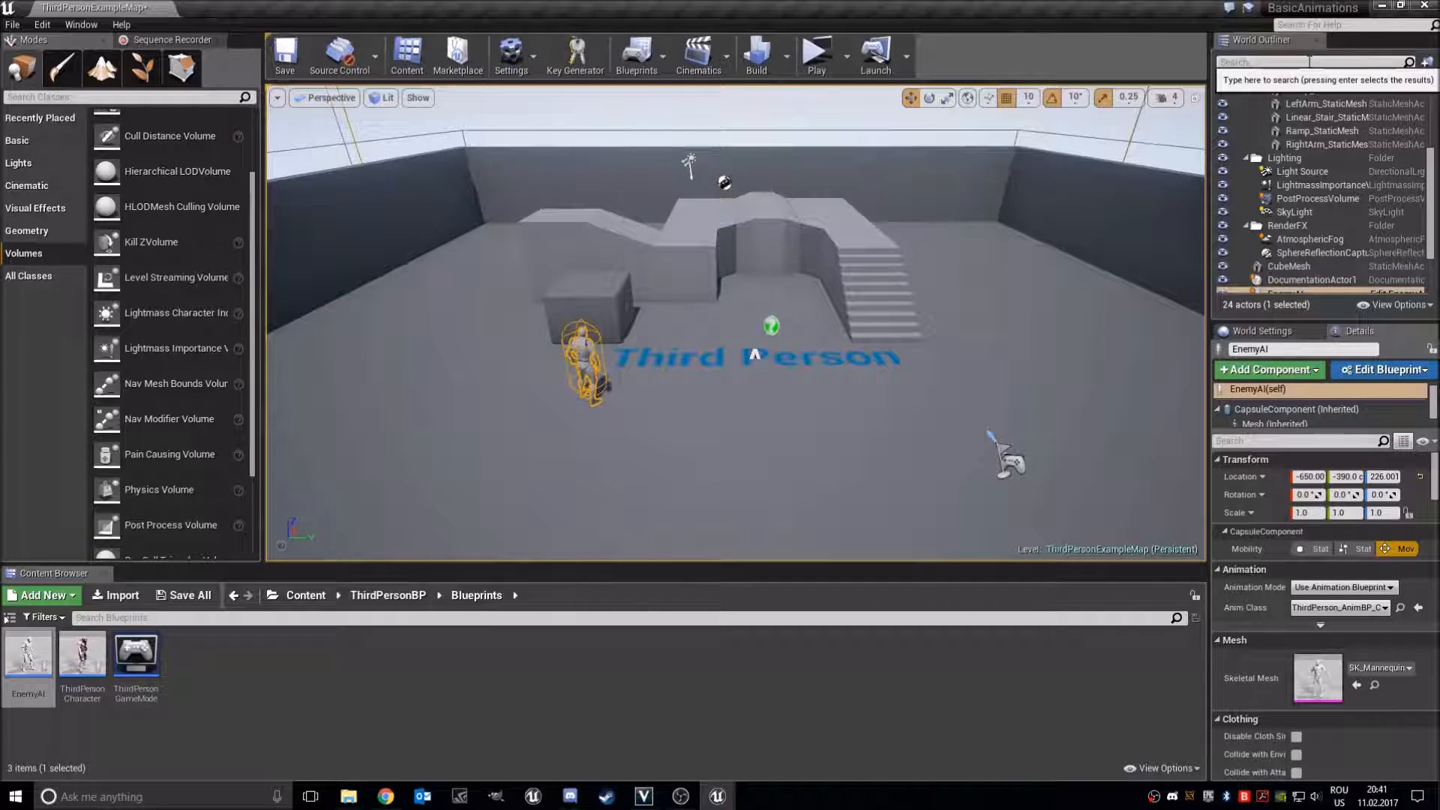
{"action": "type", "text": "nav mesh"}
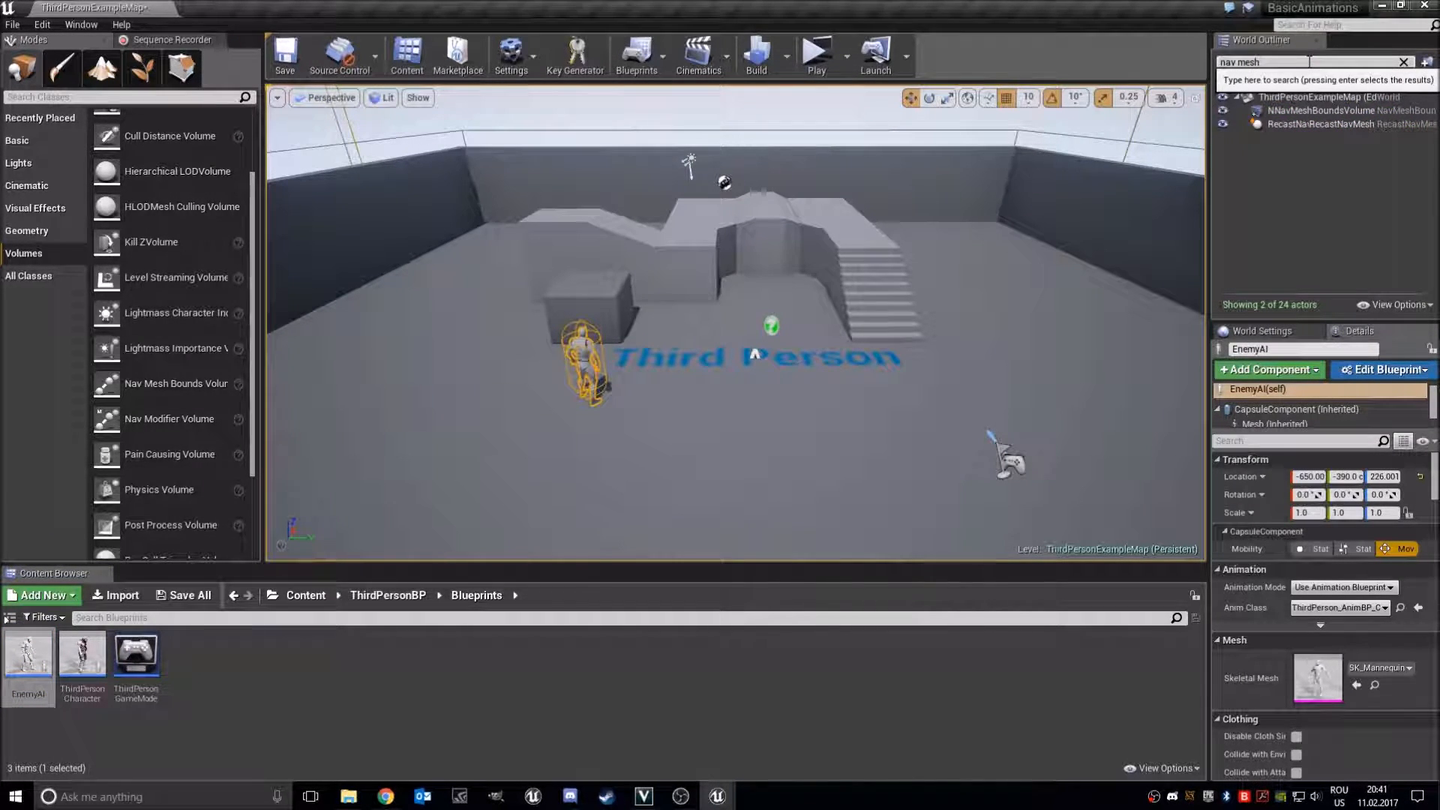
{"action": "left_click", "coordinate": [1295, 124]}
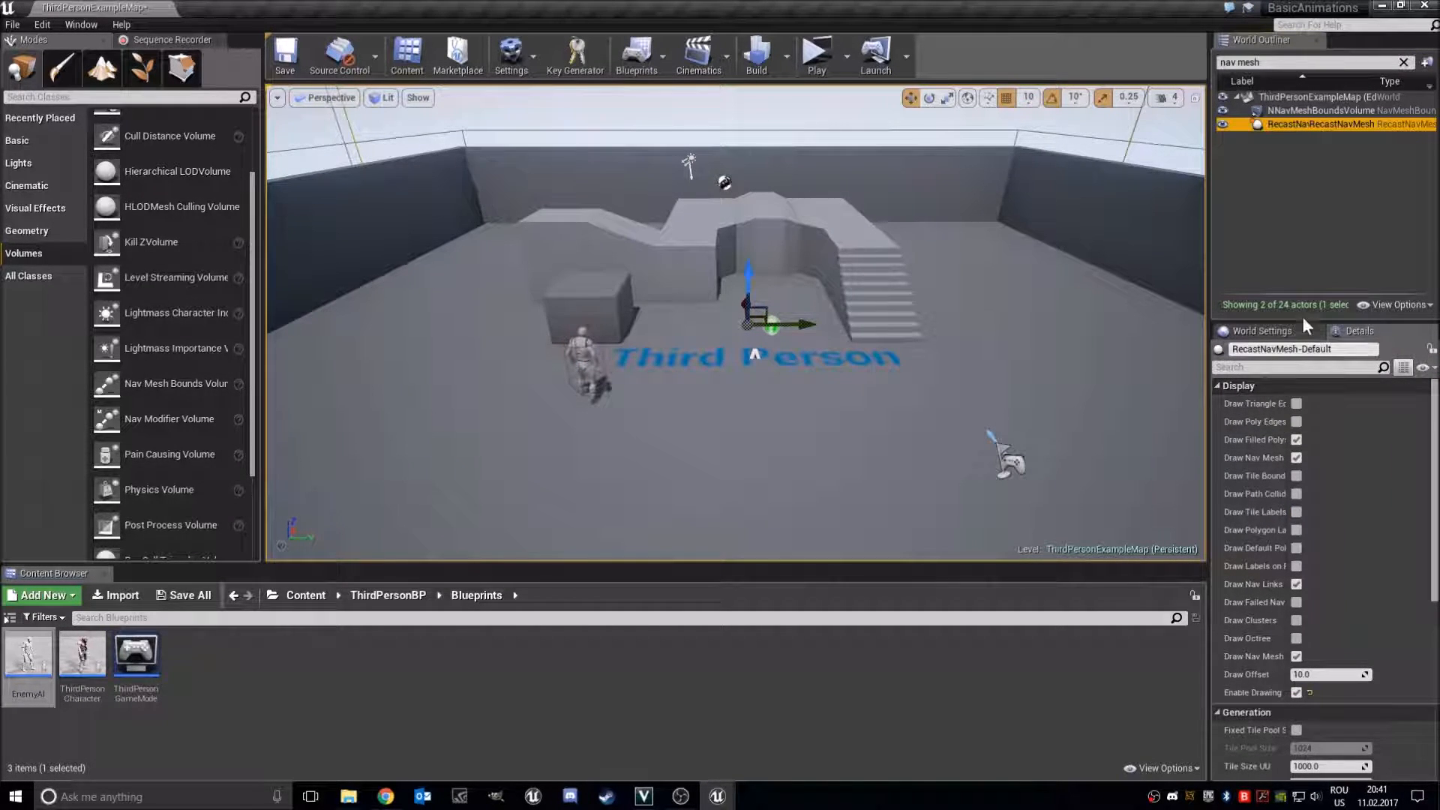
{"action": "left_click", "coordinate": [1323, 110]}
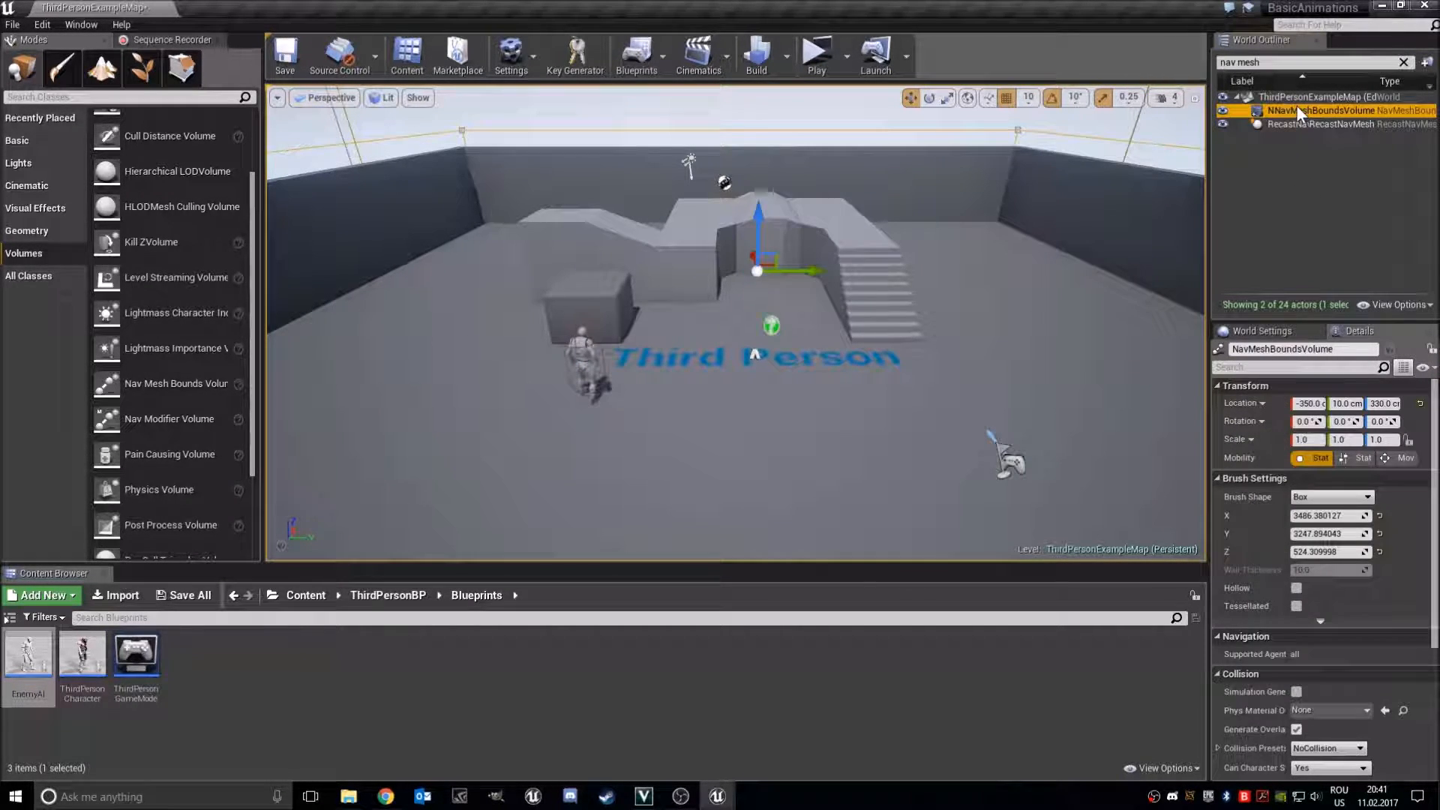
{"action": "mouse_move", "coordinate": [1096, 209]}
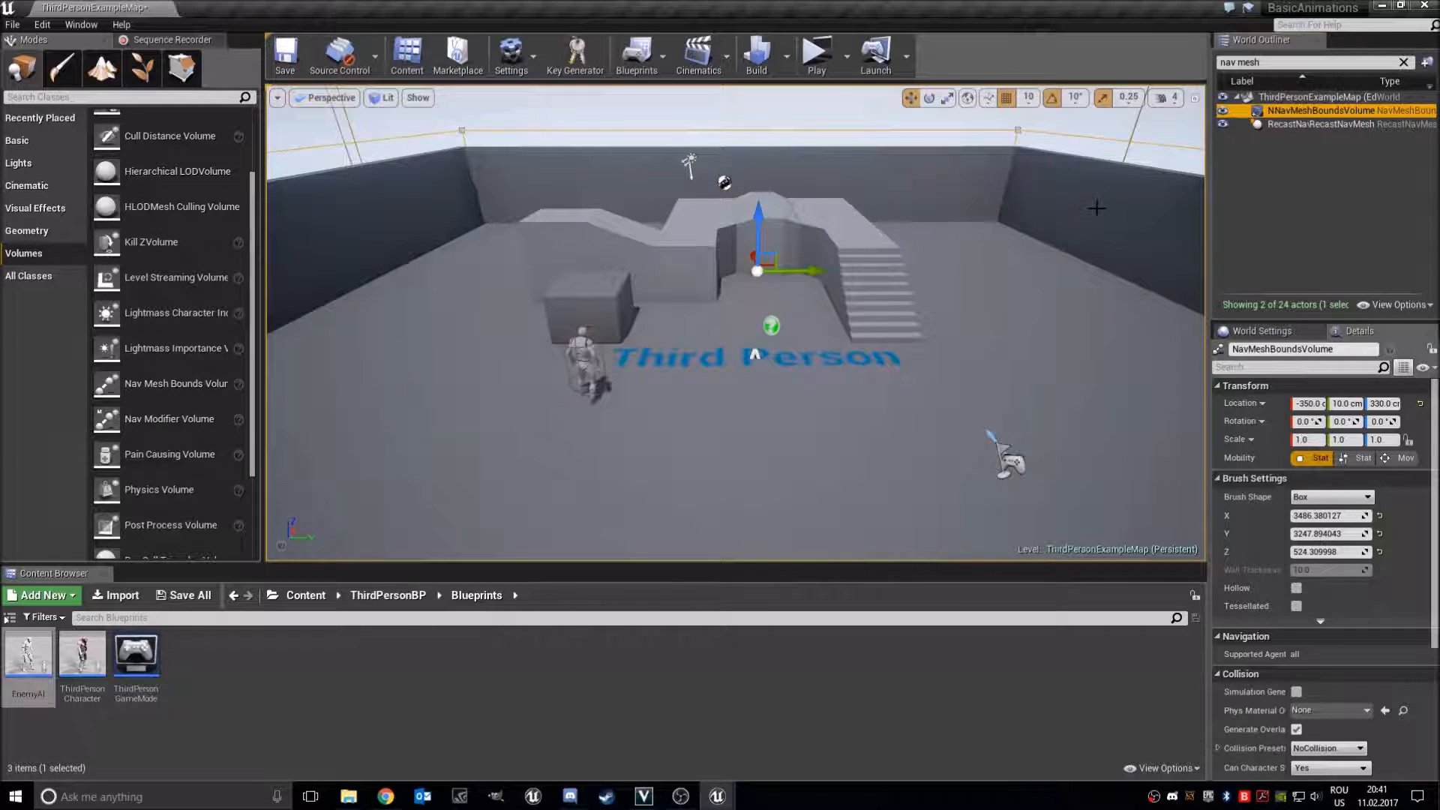
Build the level's navigation, recheck RecastNavMesh, and clear the outliner filter
{"action": "left_click", "coordinate": [755, 55]}
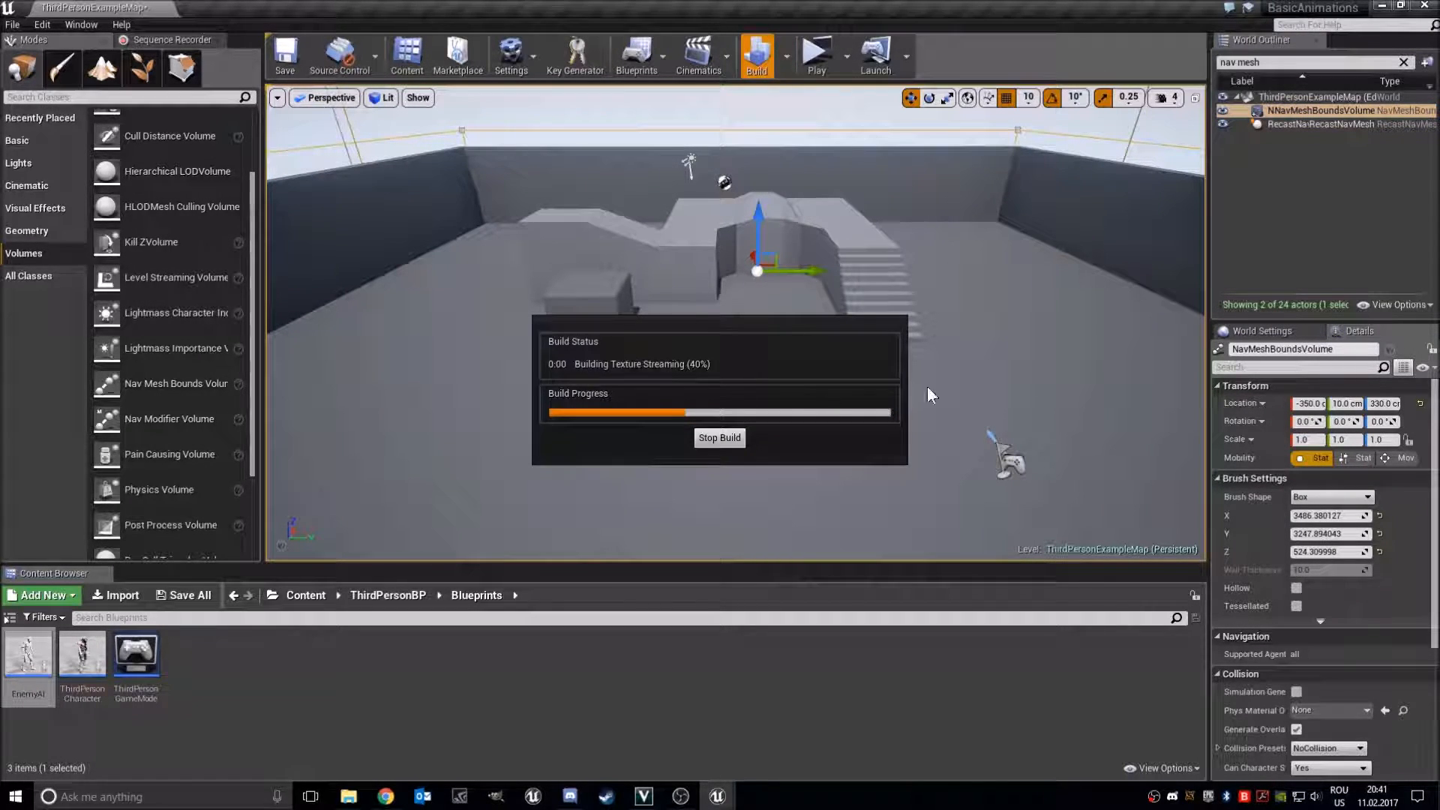
{"action": "mouse_move", "coordinate": [1107, 282]}
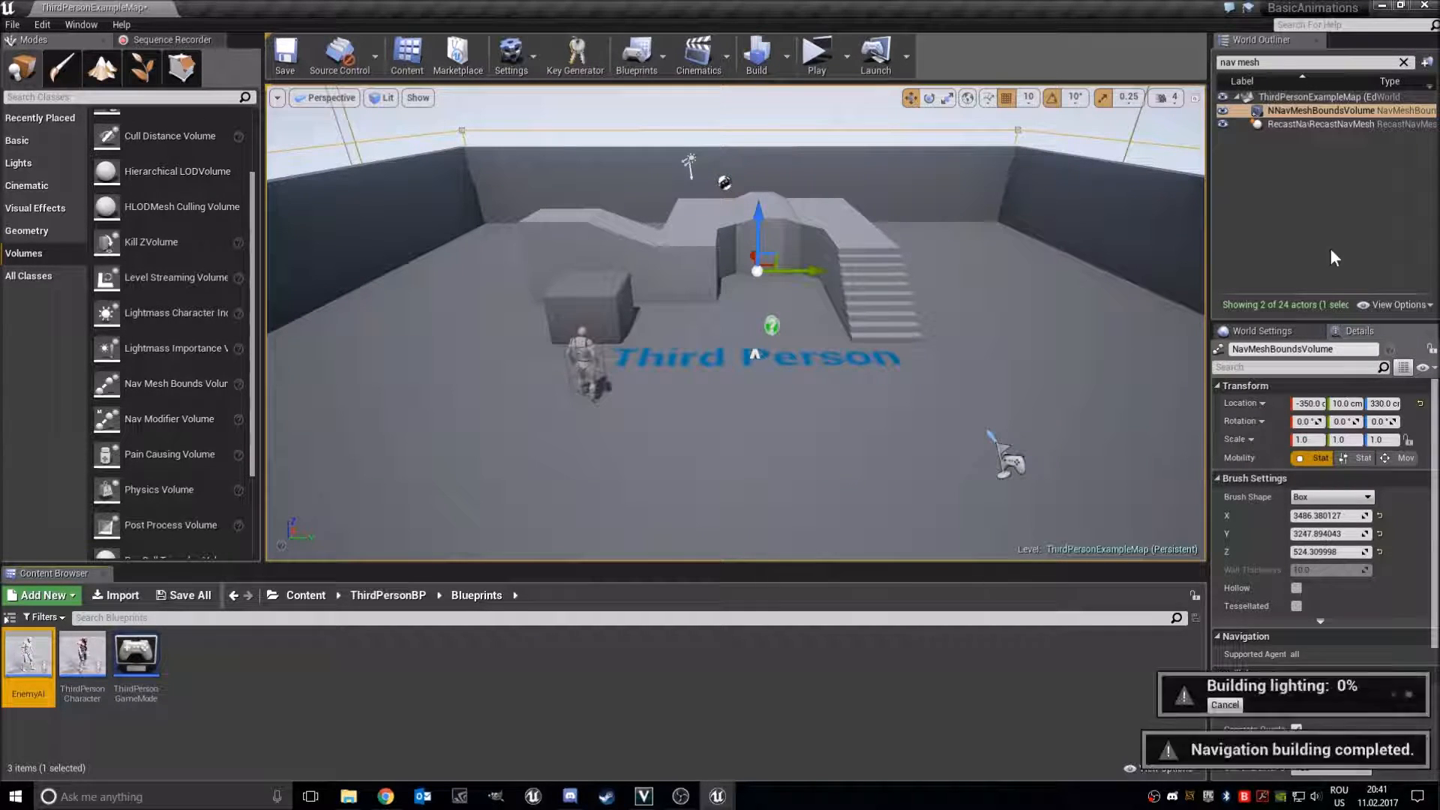
{"action": "left_click", "coordinate": [1313, 124]}
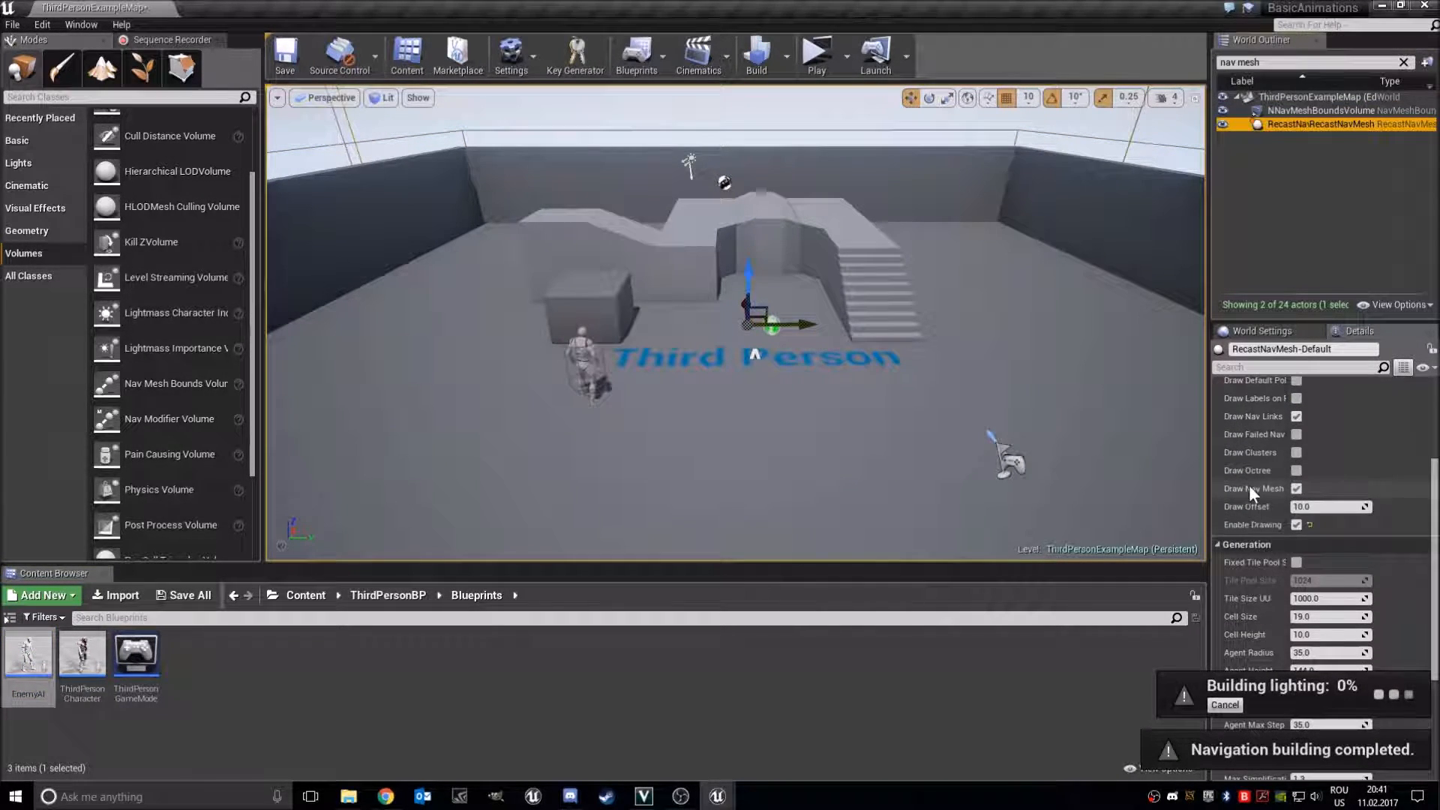
{"action": "scroll", "scroll_direction": "down", "scroll_amount": 3}
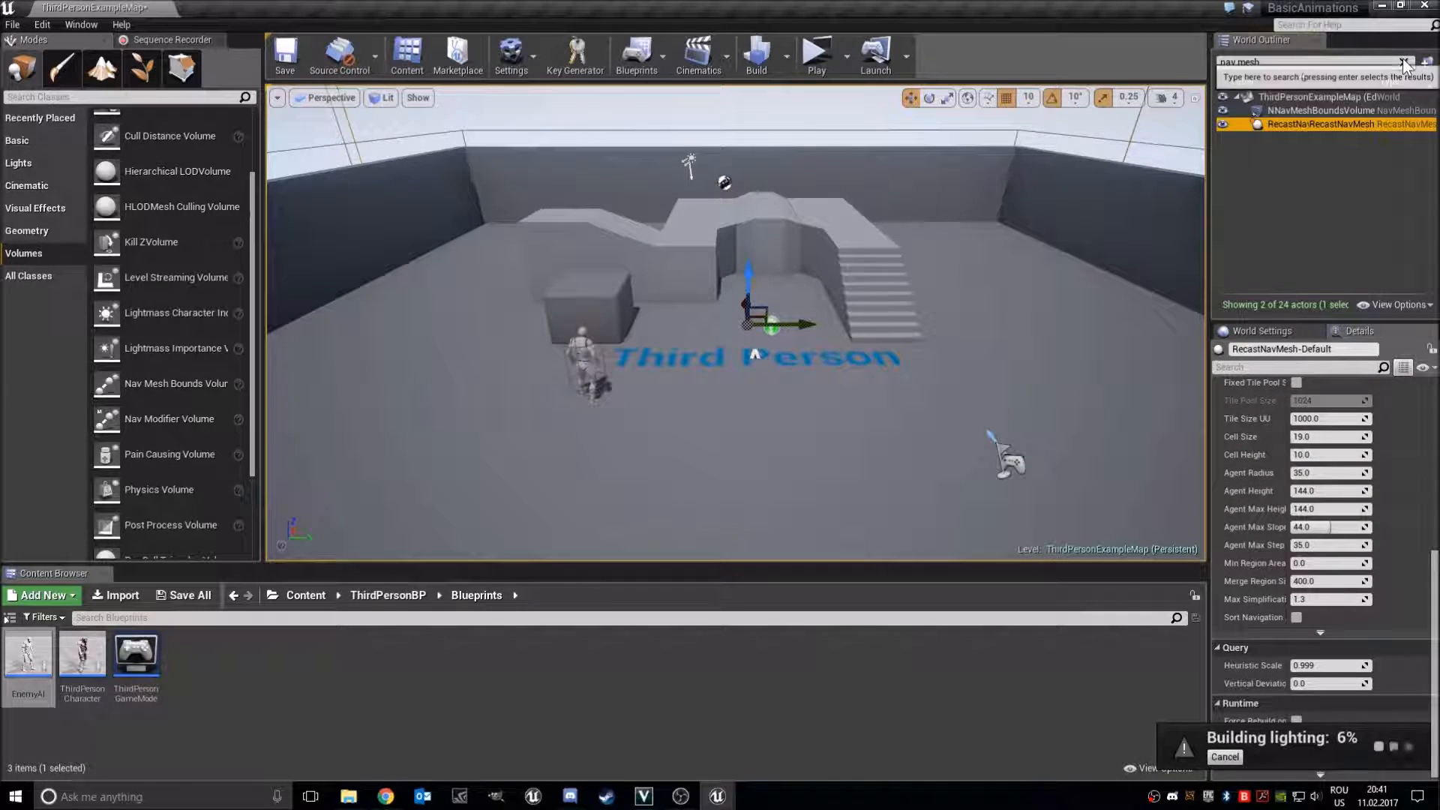
{"action": "left_click", "coordinate": [1403, 62]}
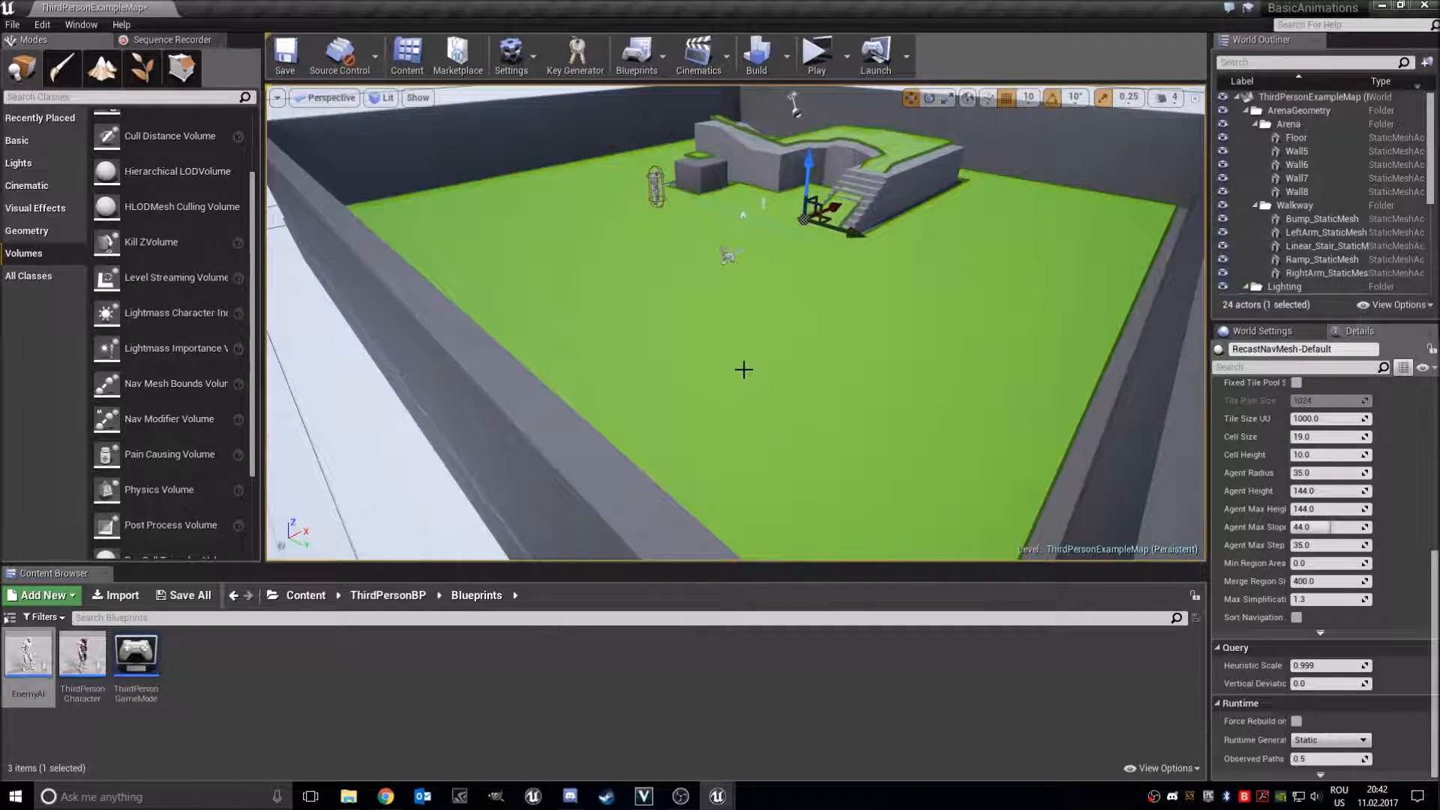
{"action": "mouse_move", "coordinate": [786, 281]}
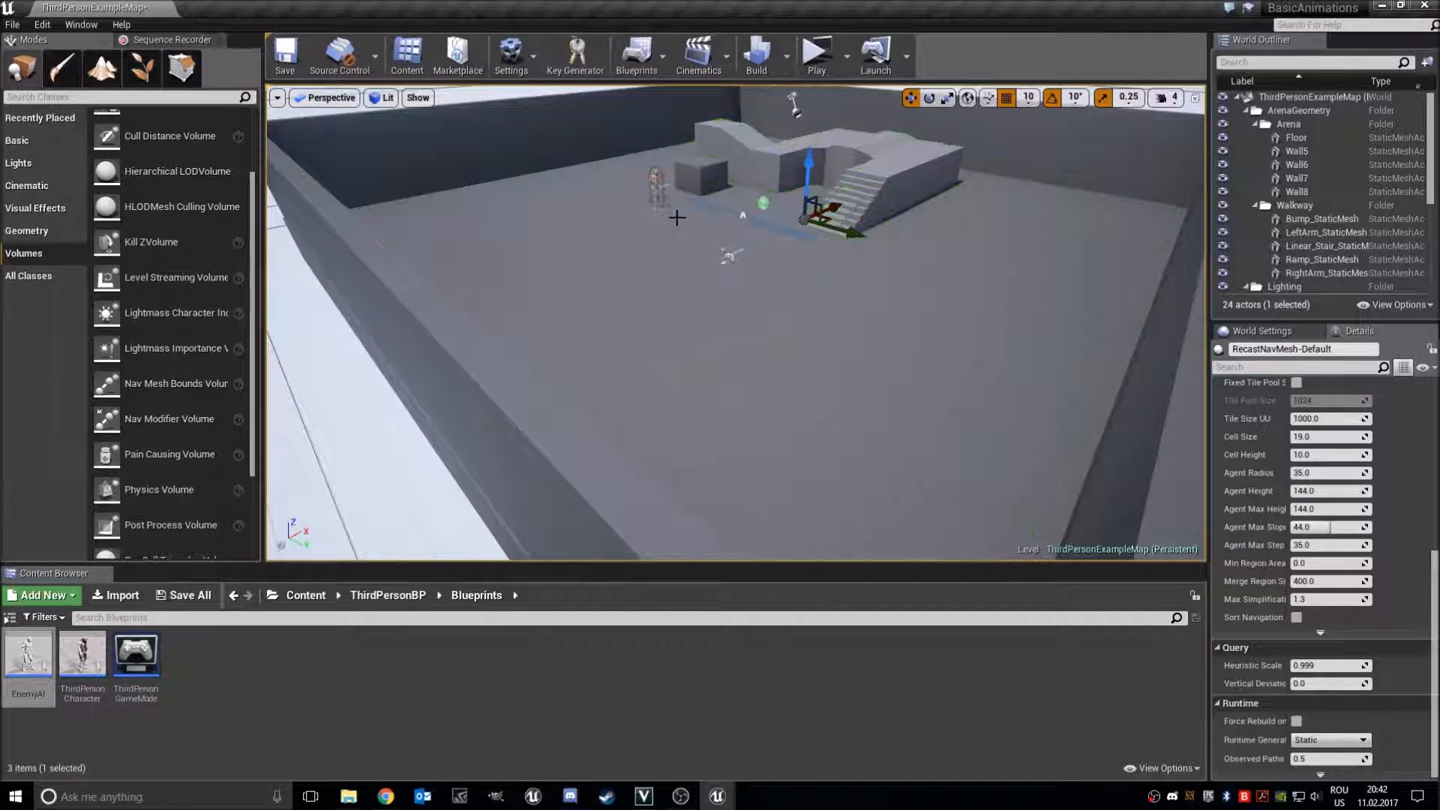
{"action": "left_click", "coordinate": [28, 657]}
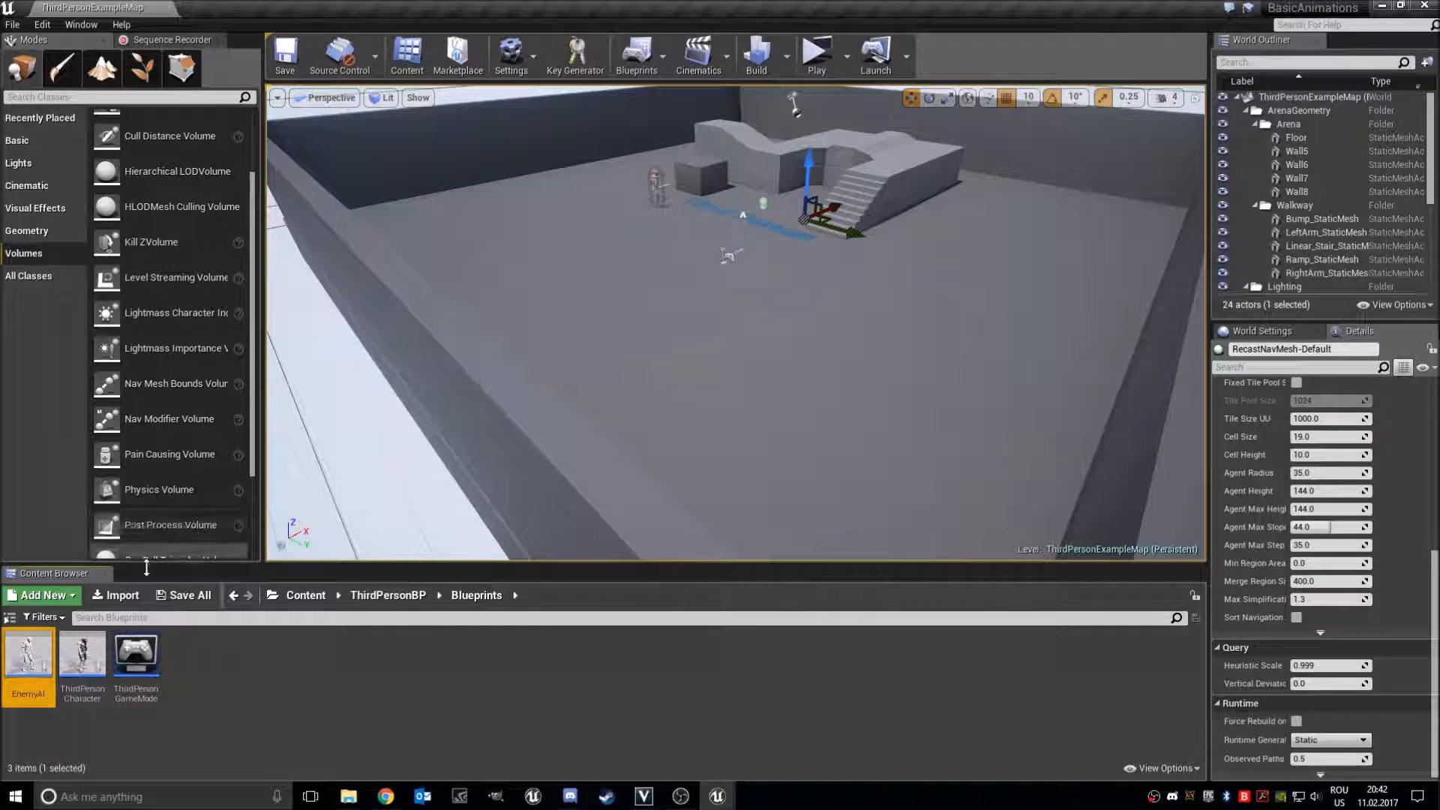
{"action": "left_click", "coordinate": [16, 139]}
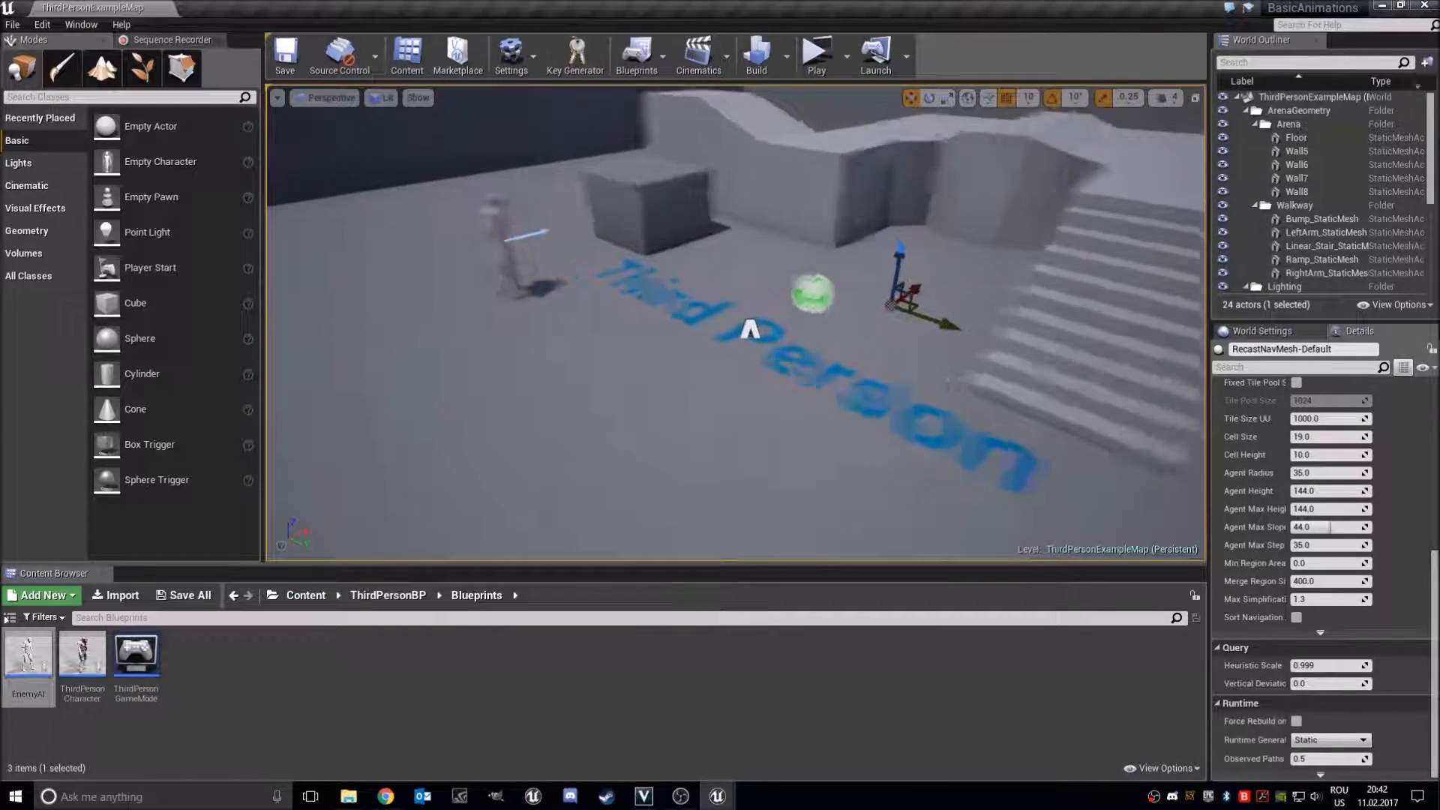
Open ThirdPersonCharacter and add a new variable named Health
{"action": "double_click", "coordinate": [82, 659]}
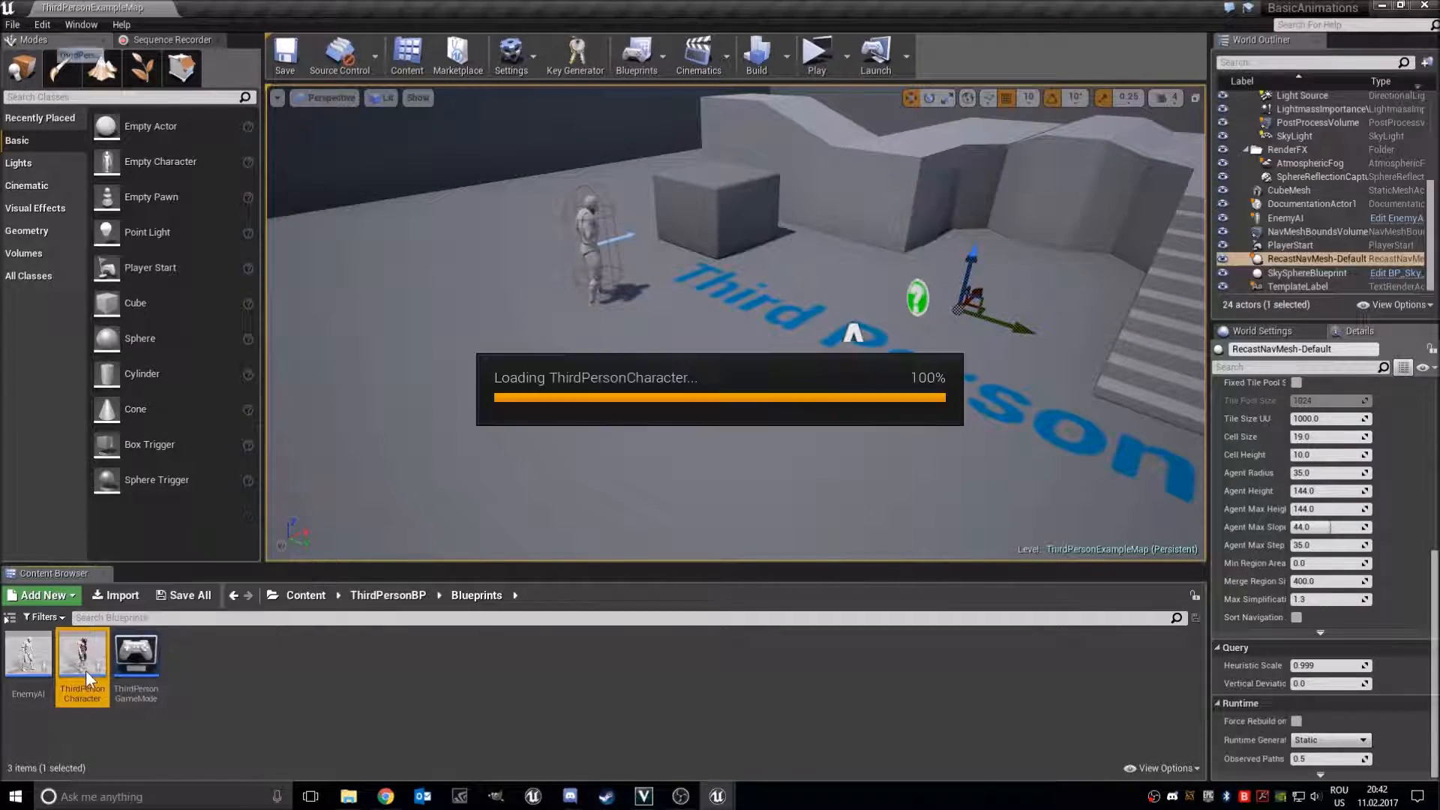
{"action": "double_click", "coordinate": [81, 657]}
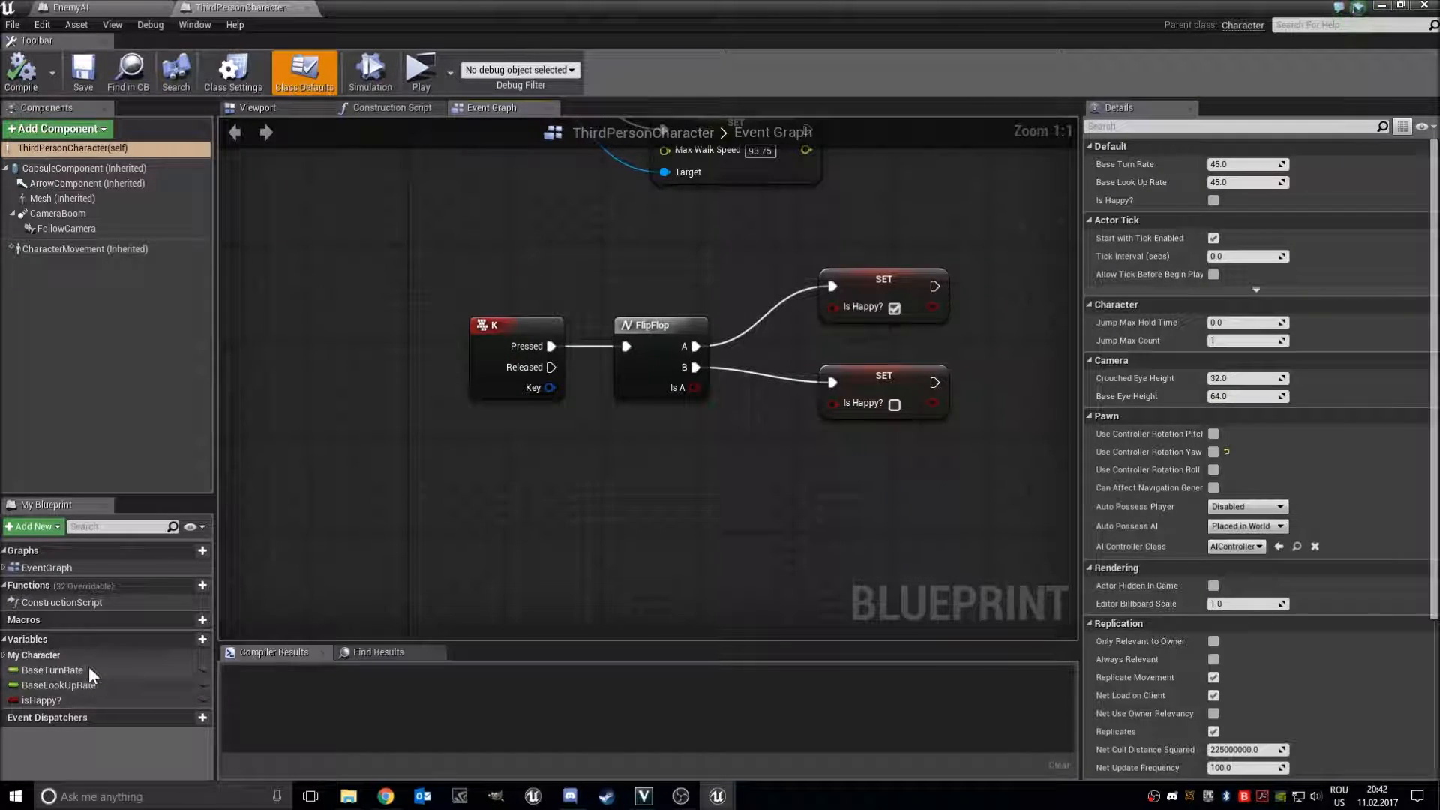
{"action": "left_click", "coordinate": [202, 639]}
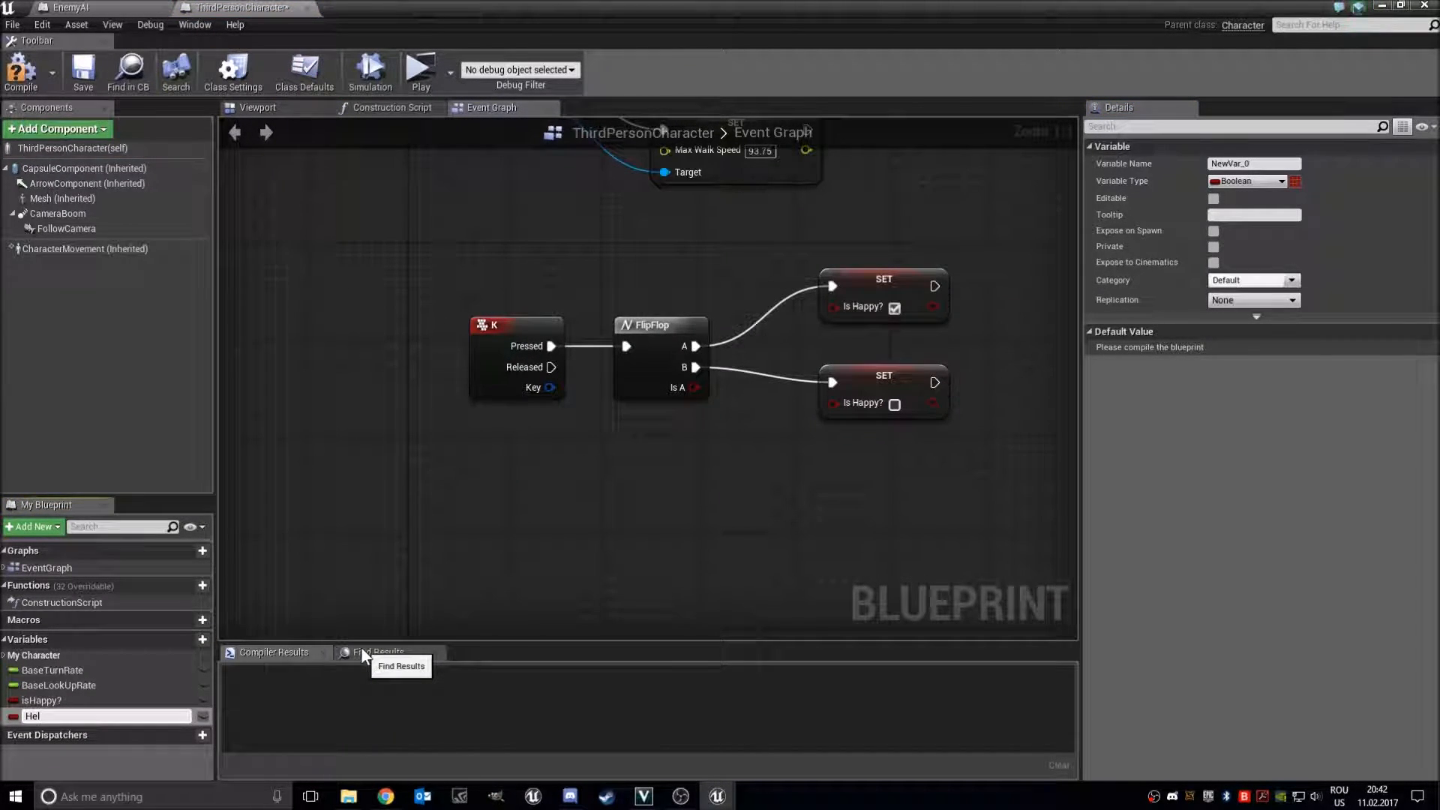
{"action": "type", "text": "Health"}
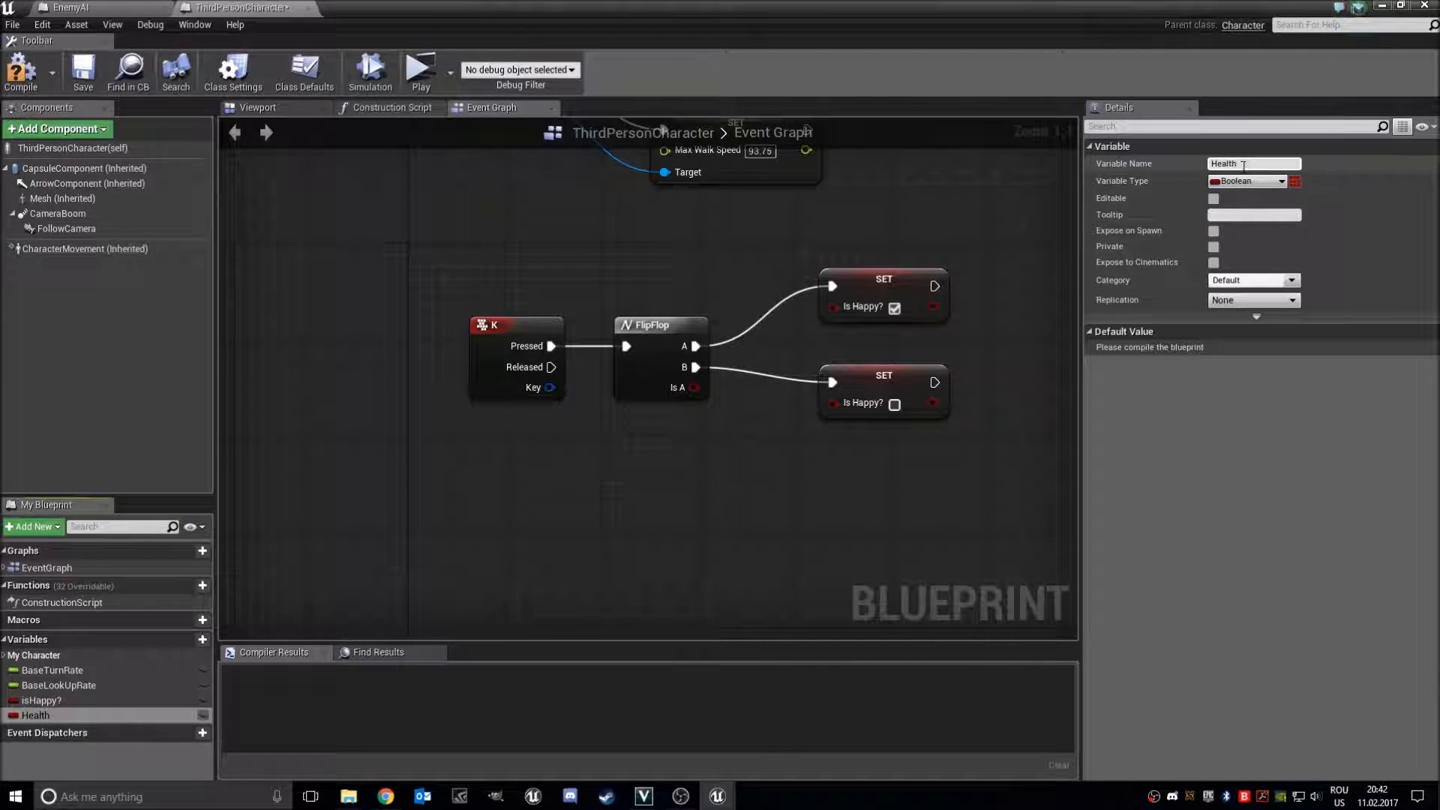
Make Health an Integer variable and set its default value to 100
{"action": "left_click", "coordinate": [1249, 180]}
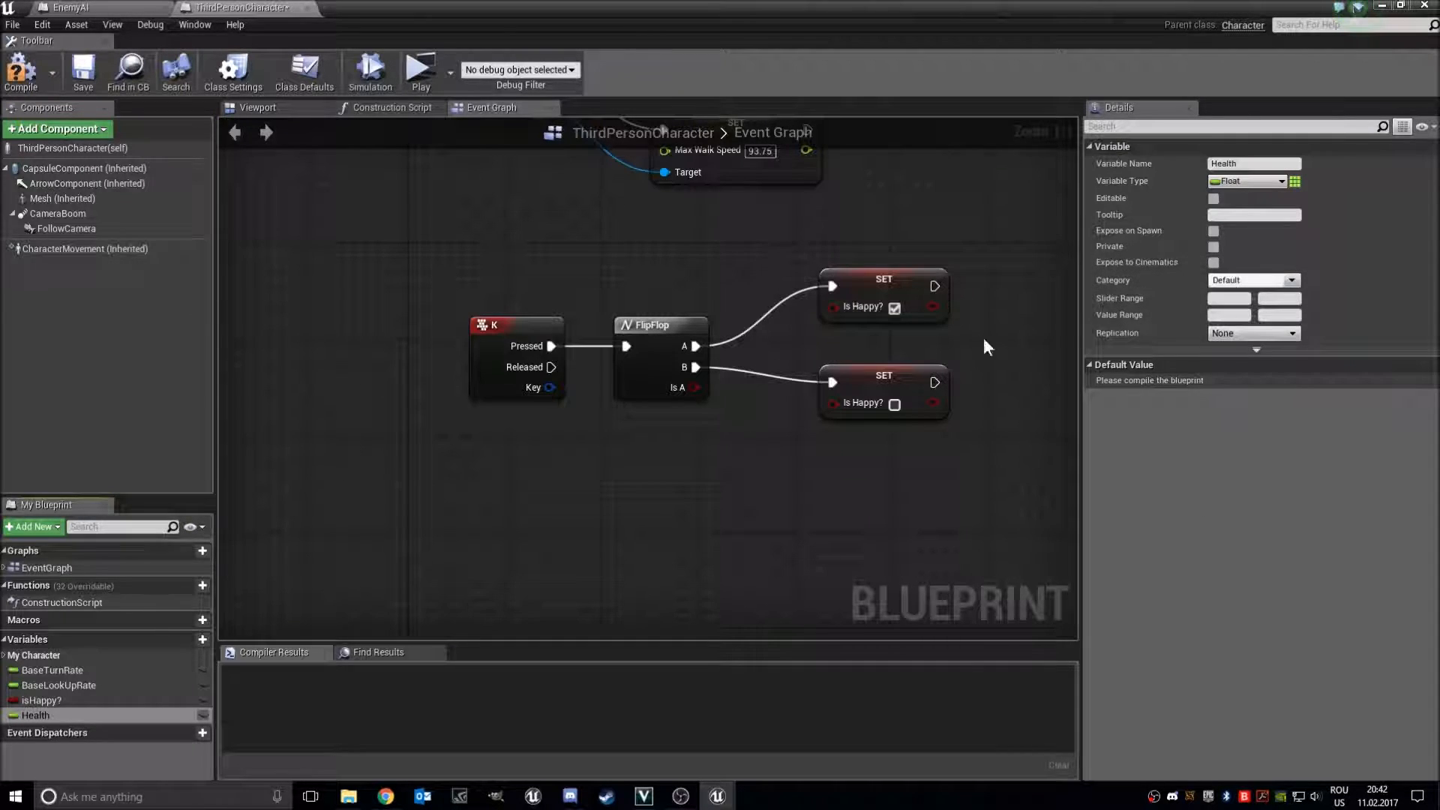
{"action": "left_click", "coordinate": [1248, 181]}
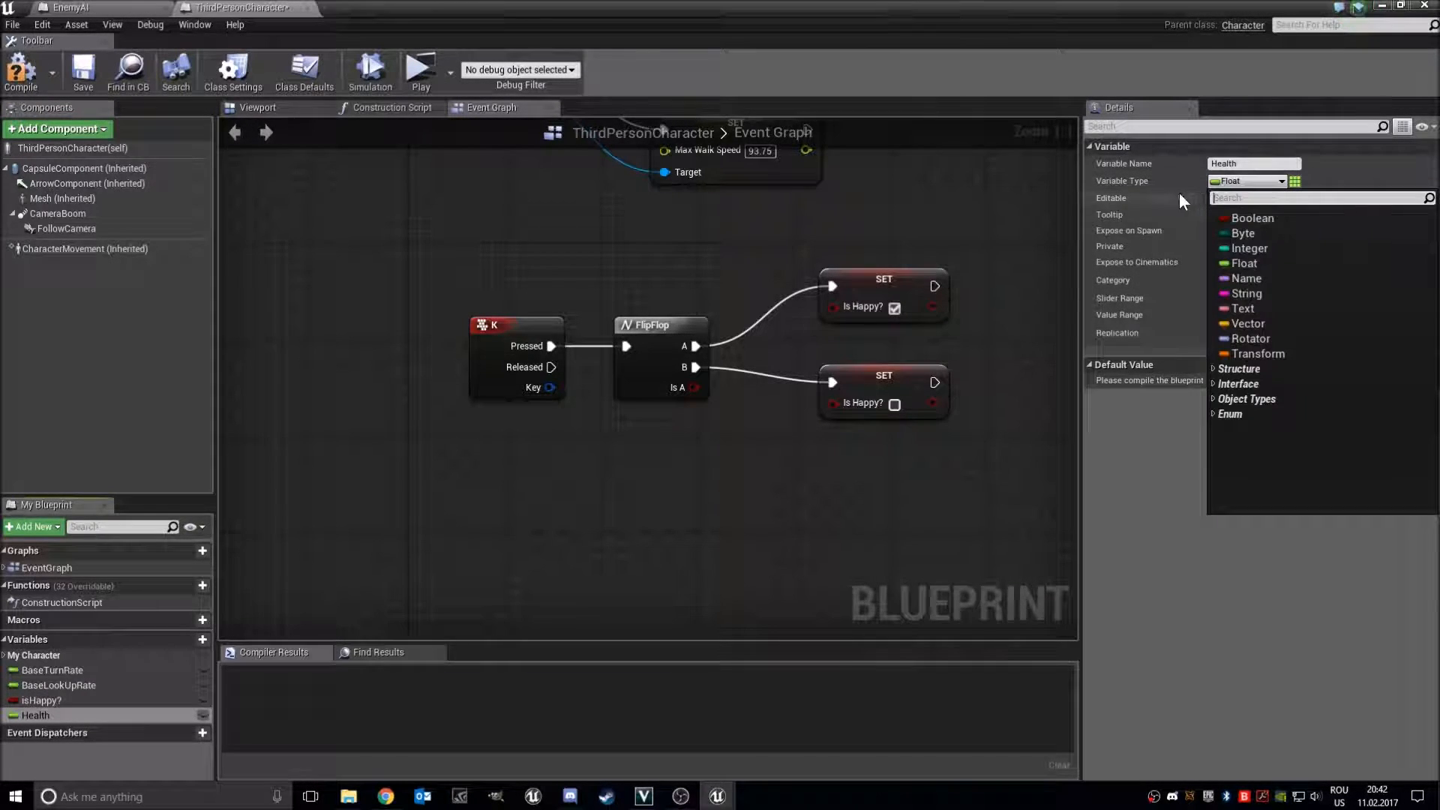
{"action": "left_click", "coordinate": [1249, 248]}
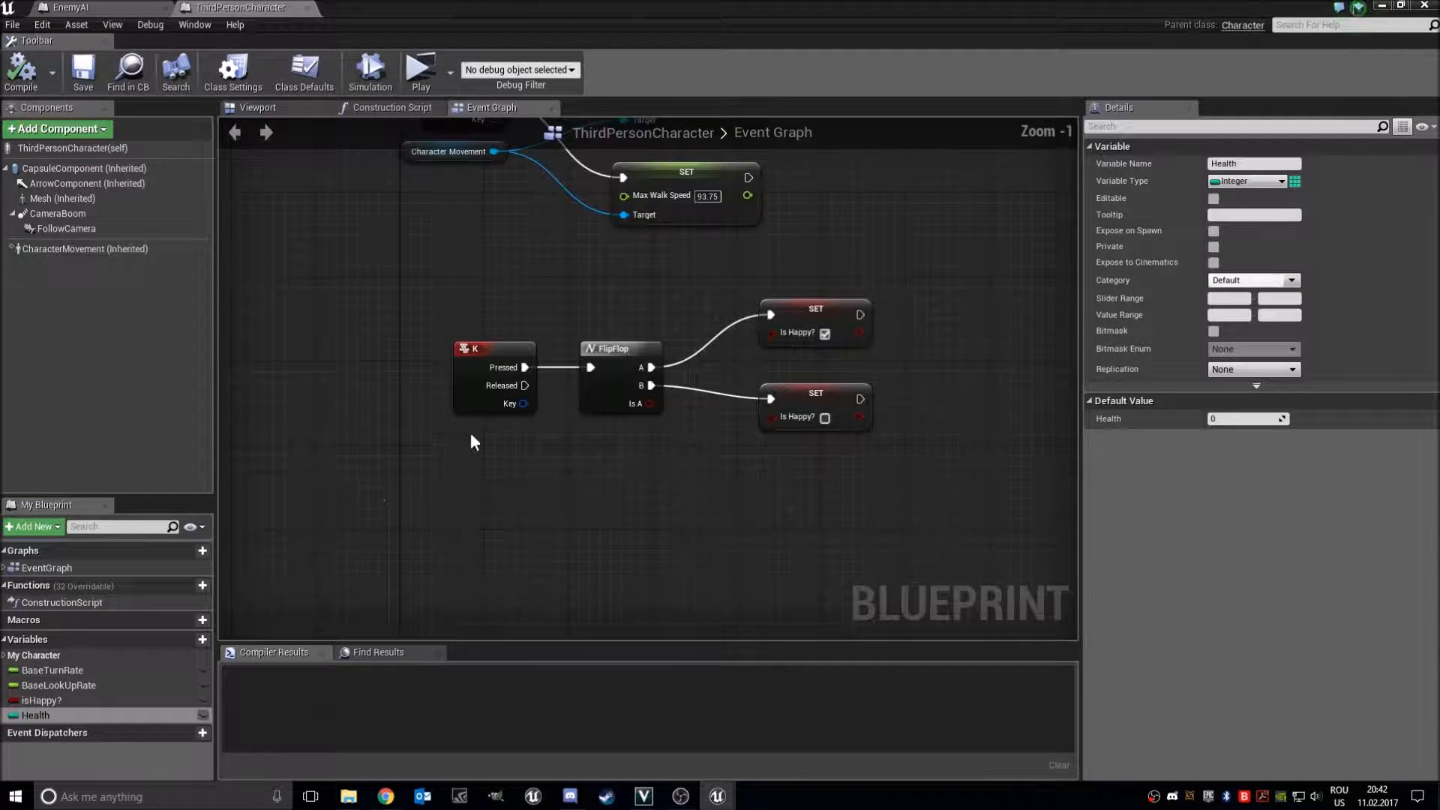
{"action": "scroll", "scroll_direction": "down", "scroll_amount": 3}
{"action": "type", "text": "100"}
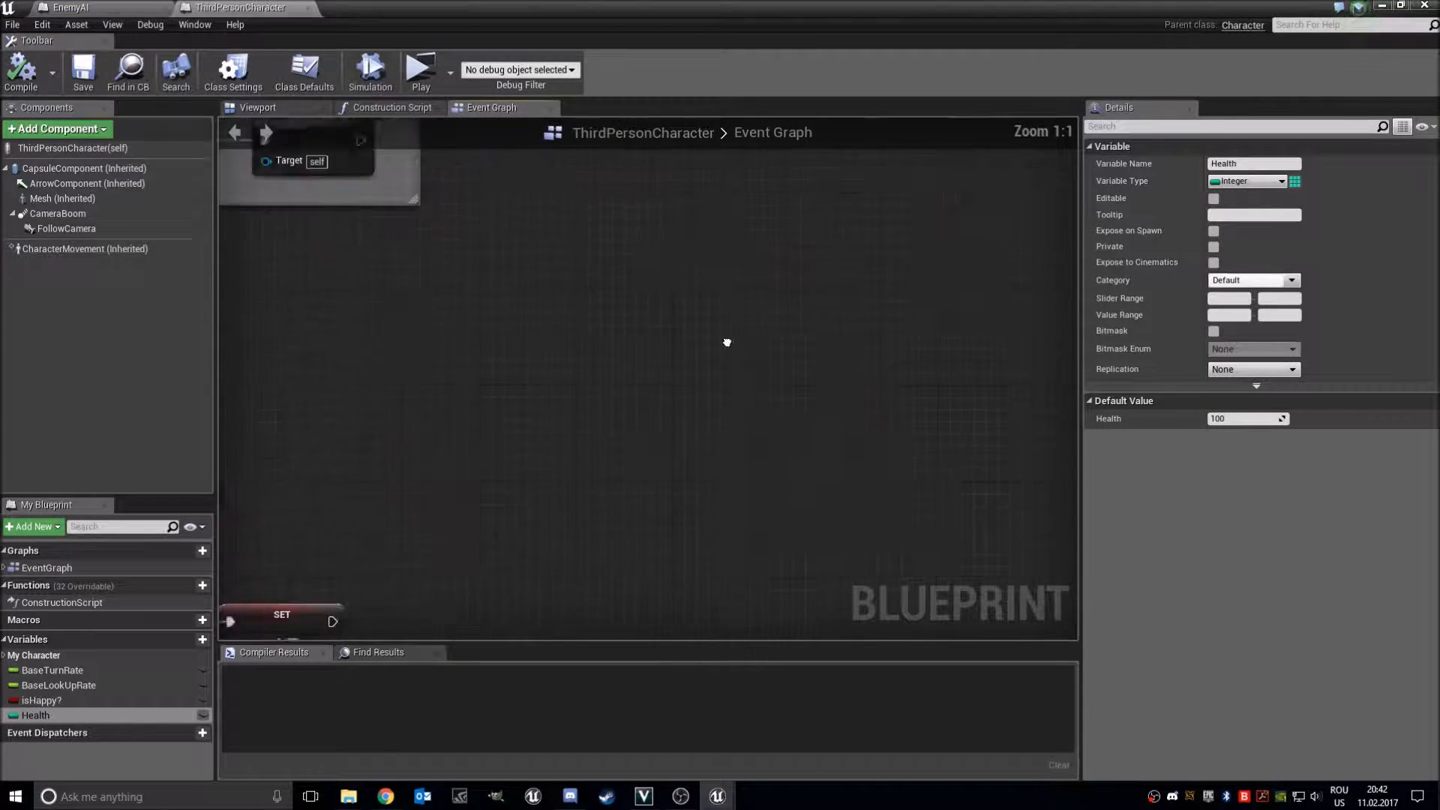
{"action": "scroll", "scroll_direction": "down", "scroll_amount": 3}
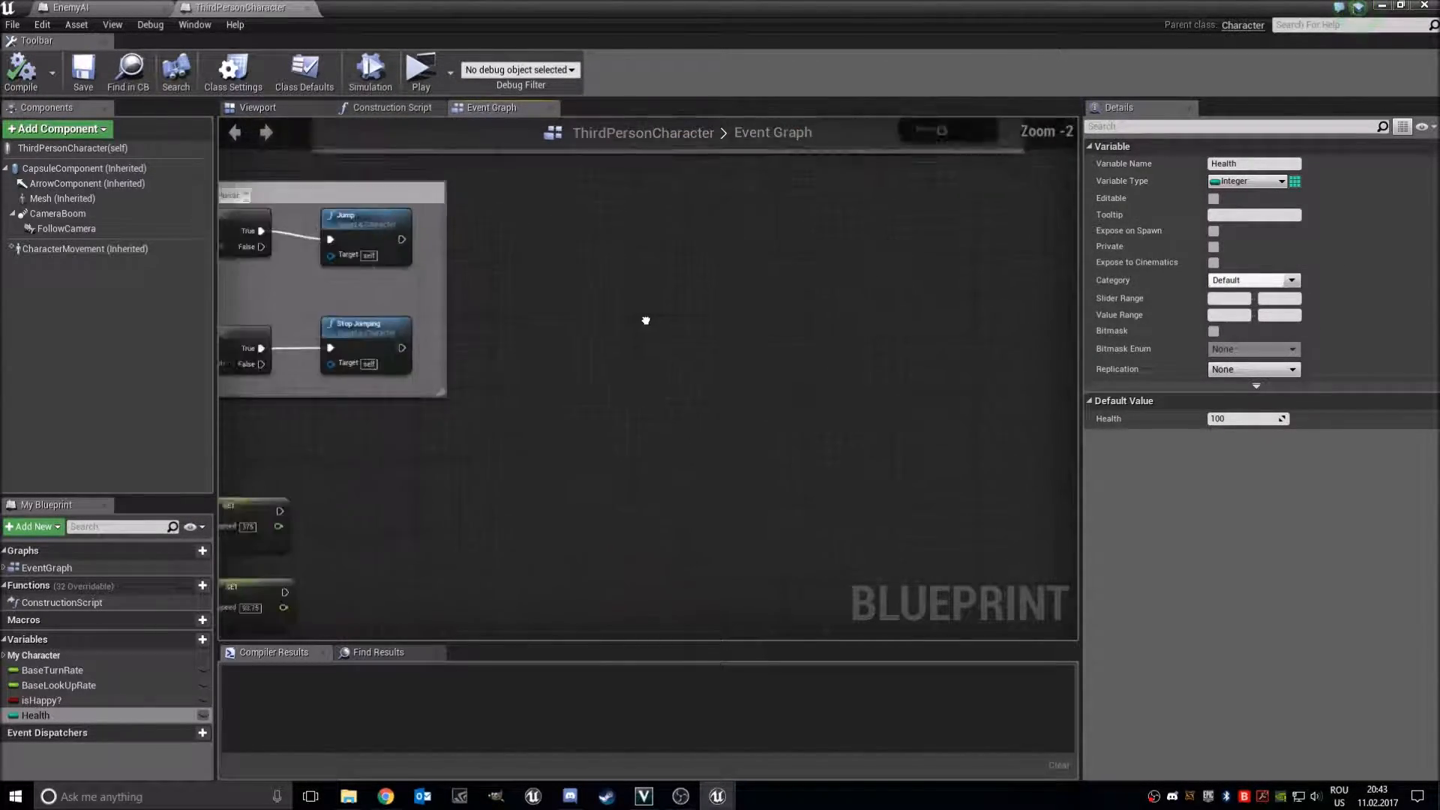
{"action": "scroll", "scroll_direction": "down", "scroll_amount": 3}
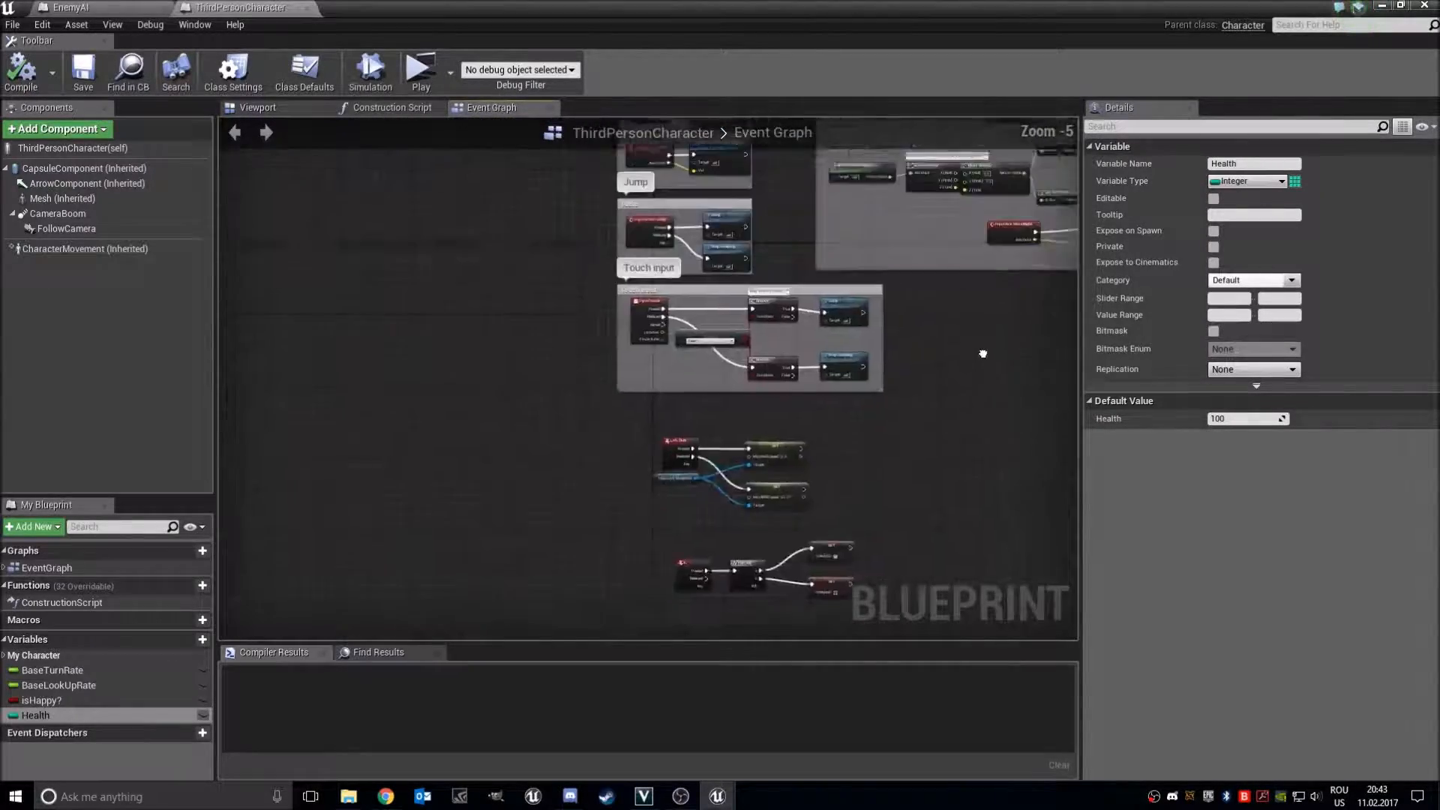
{"action": "scroll", "scroll_direction": "down", "scroll_amount": 3}
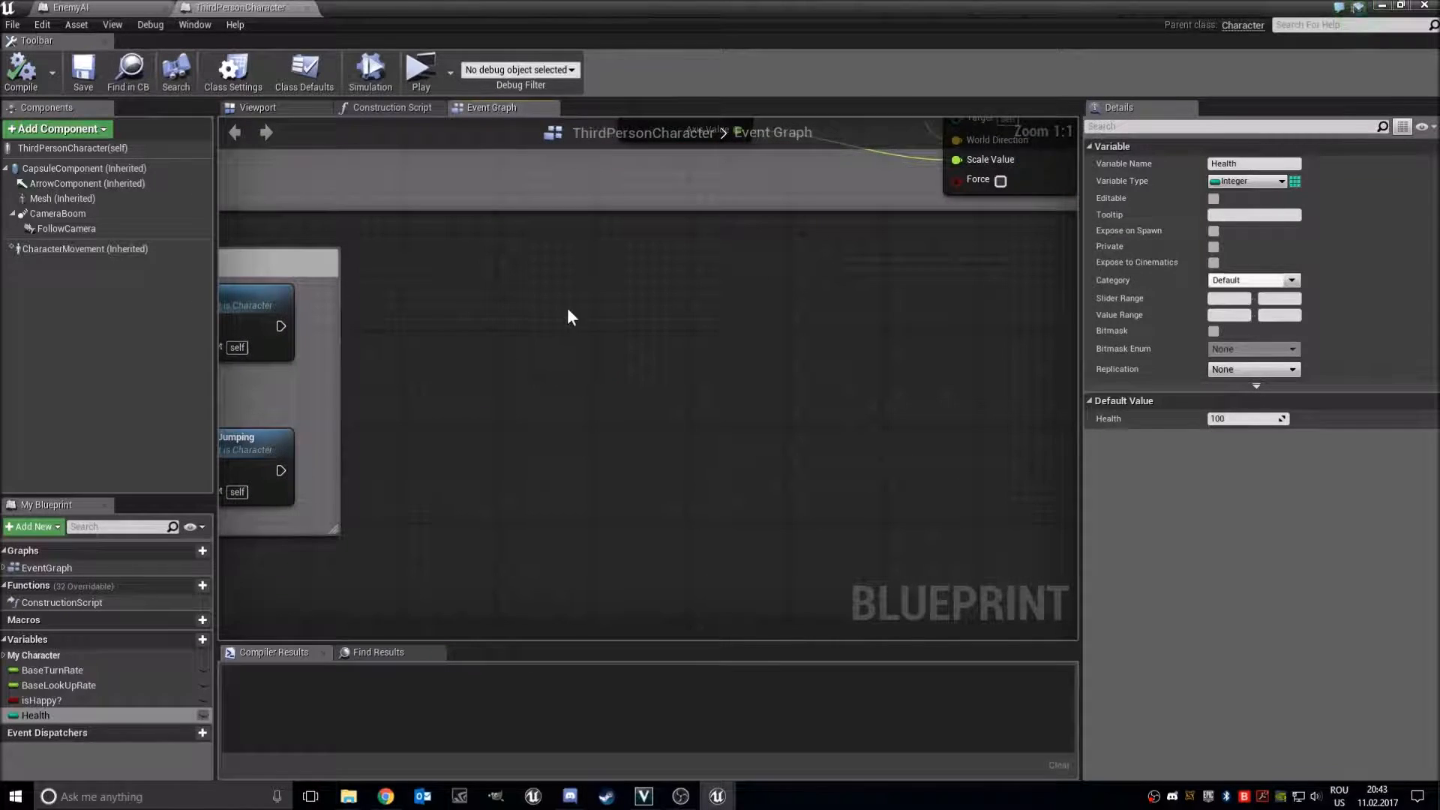
Add Event Tick, a Health getter, and an Integer <= Integer comparison fed by Health
{"action": "right_click", "coordinate": [570, 316]}
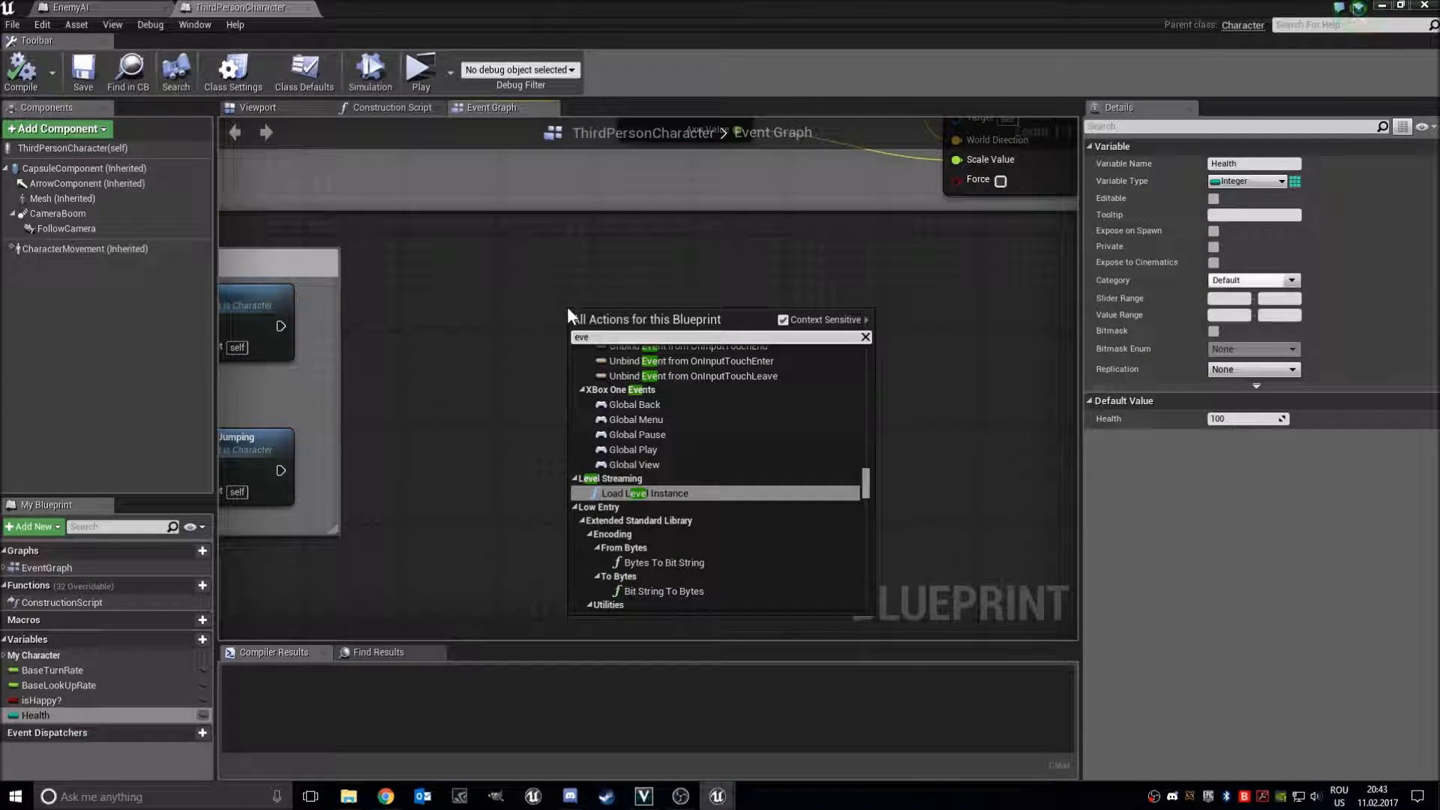
{"action": "type", "text": "event tic"}
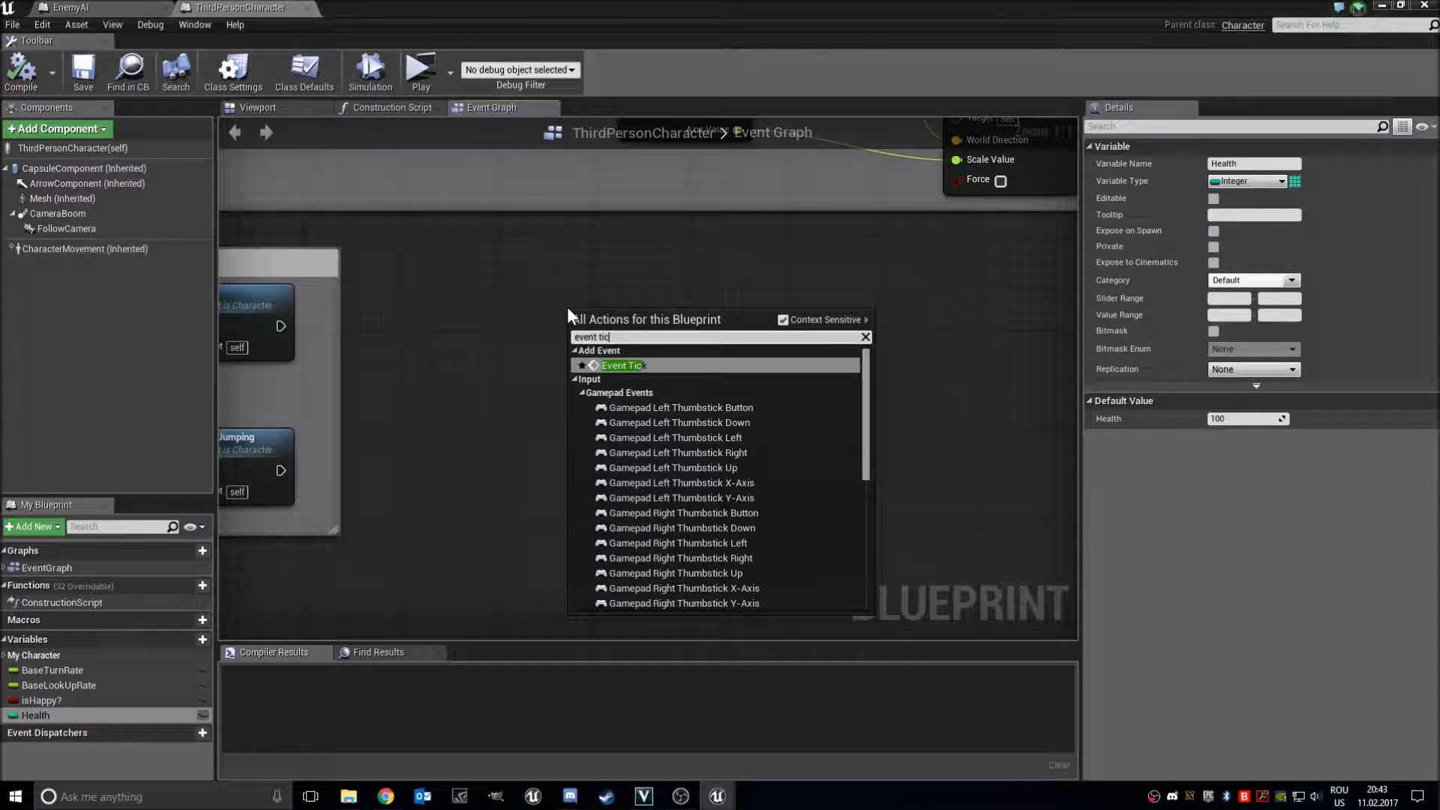
{"action": "left_click", "coordinate": [622, 365]}
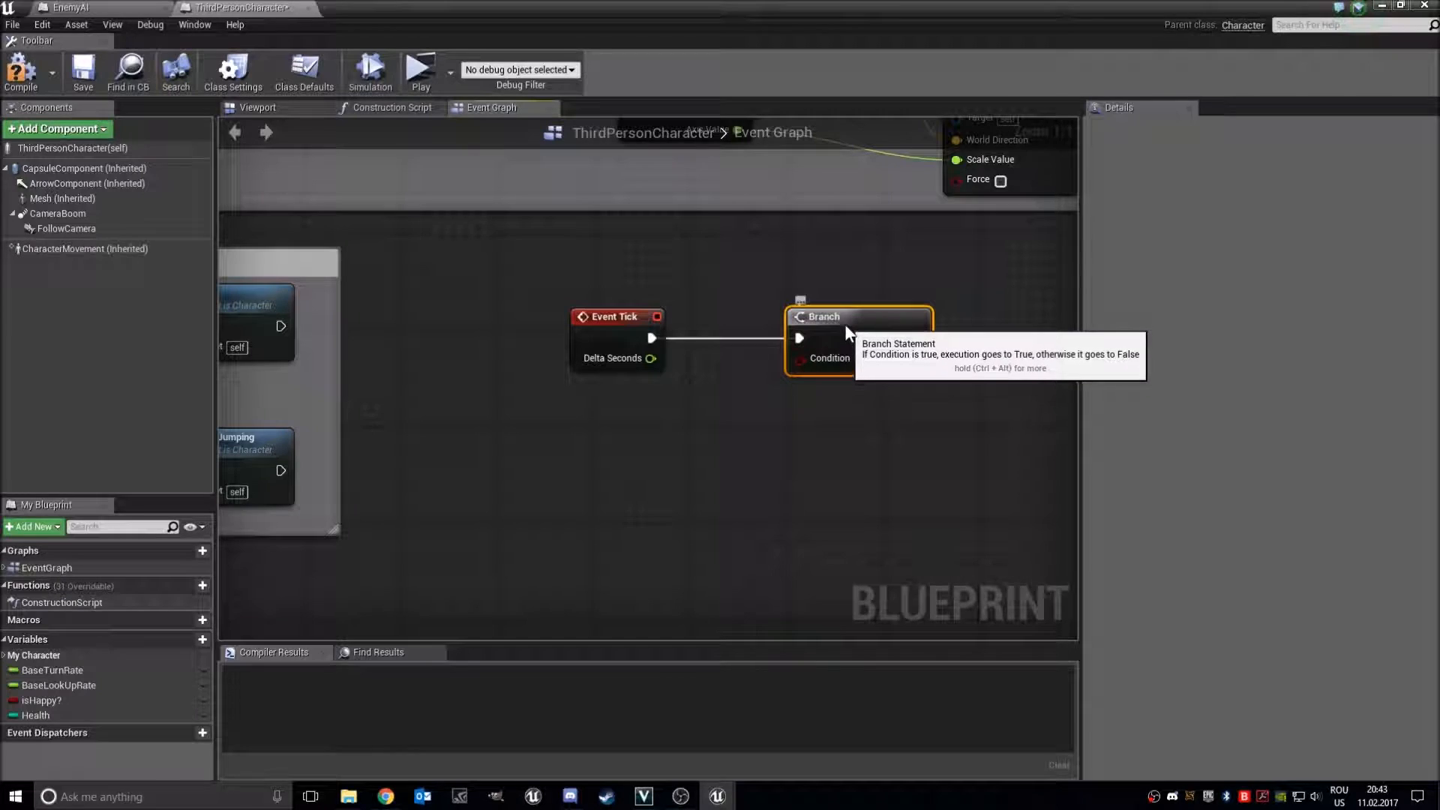
{"action": "left_click", "coordinate": [35, 715]}
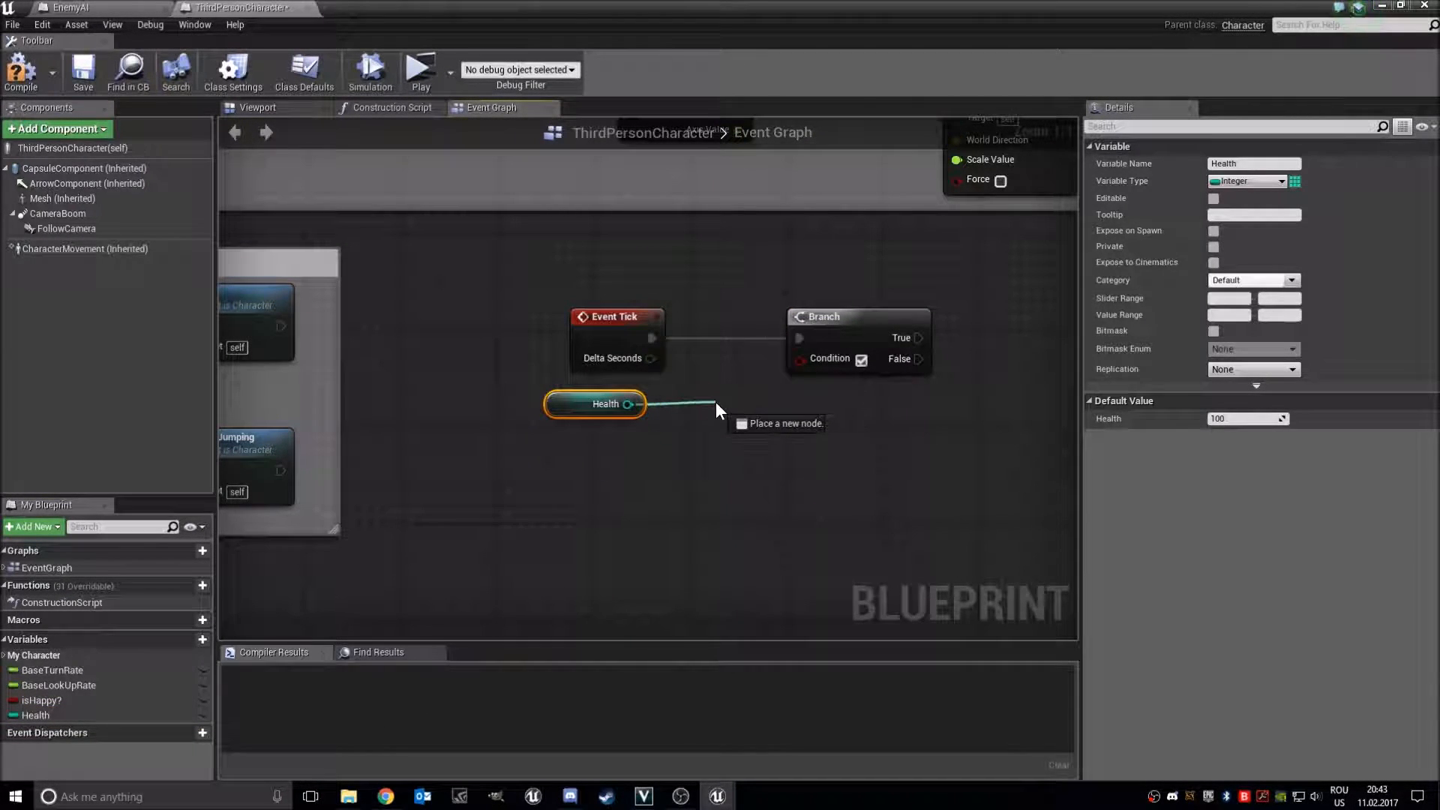
{"action": "left_click", "coordinate": [716, 410]}
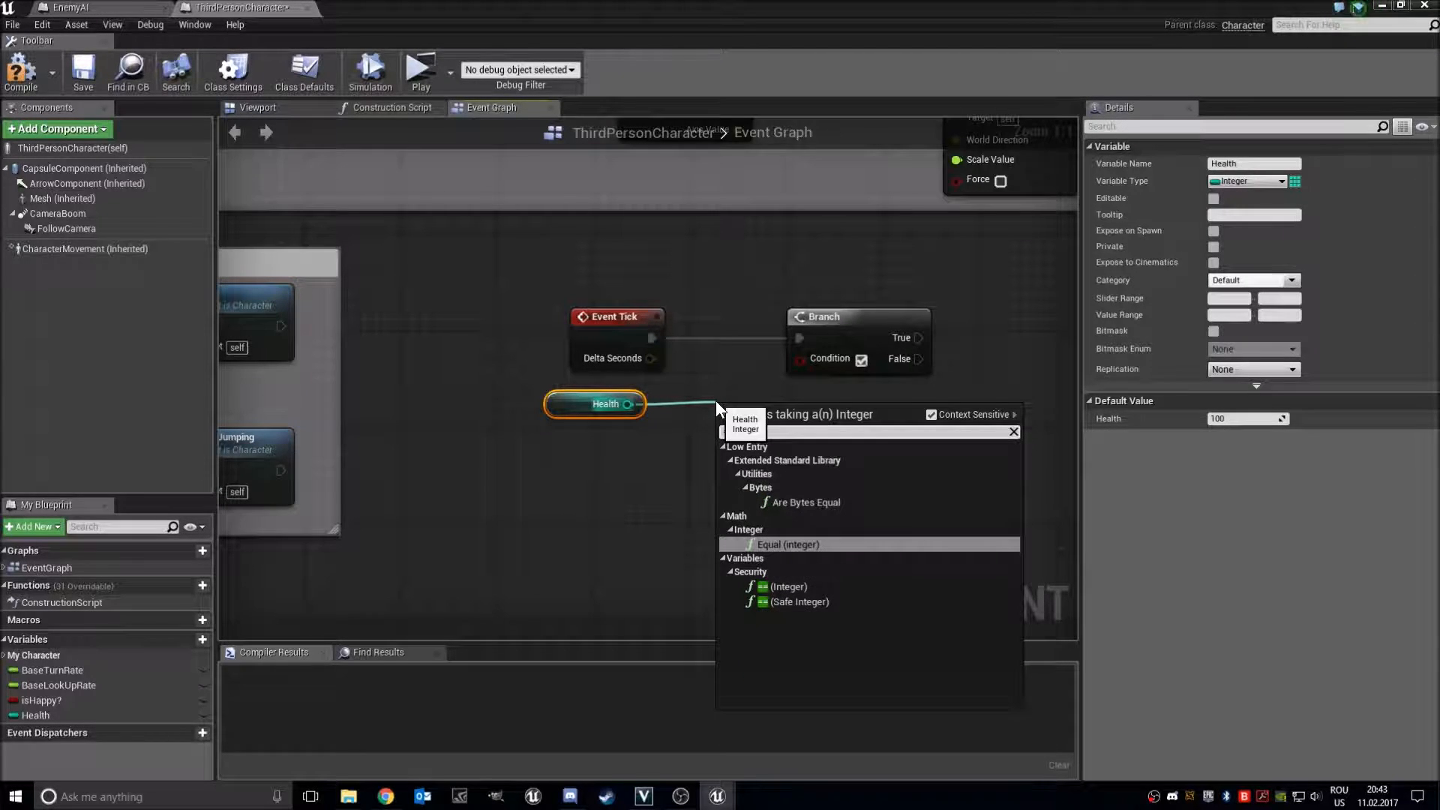
{"action": "mouse_move", "coordinate": [788, 609]}
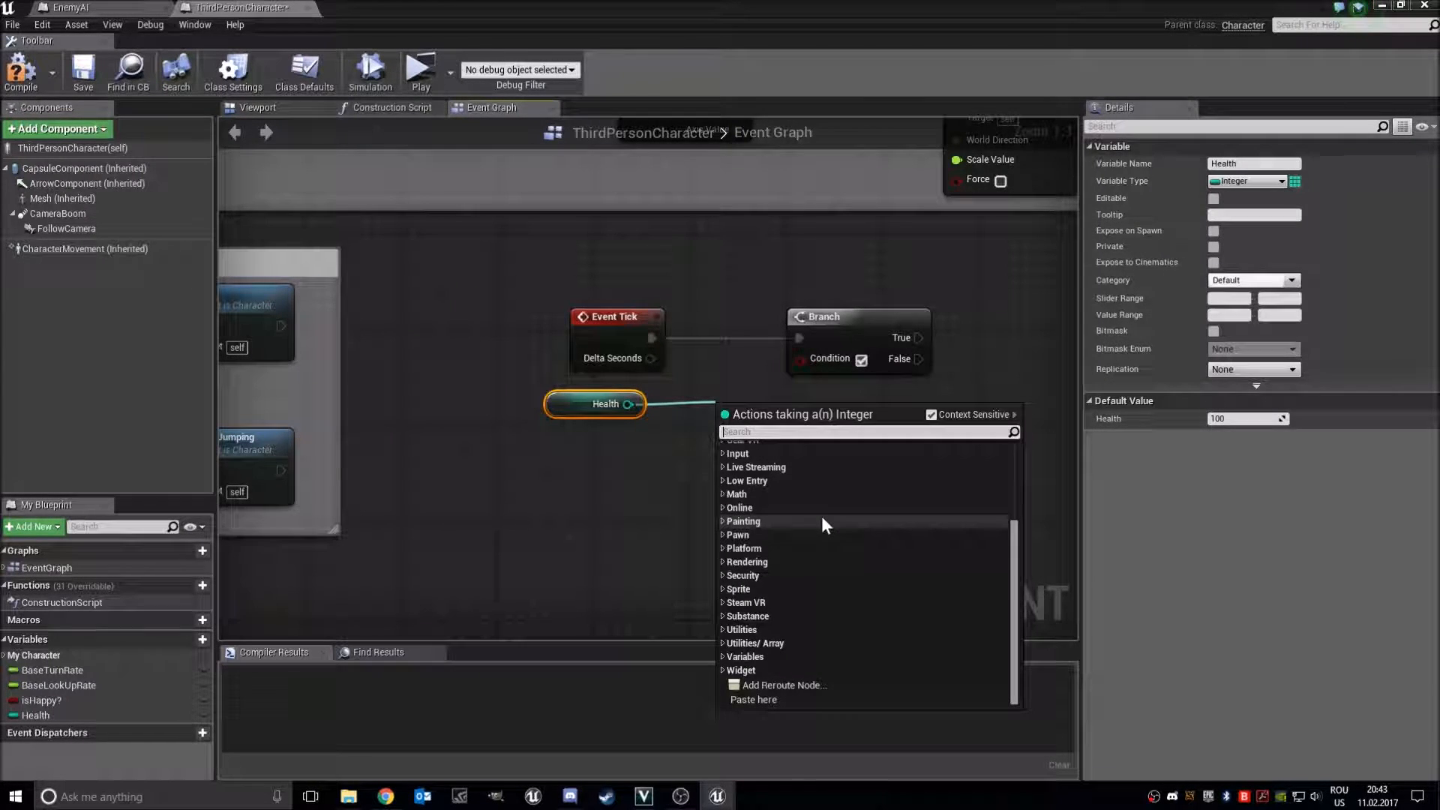
{"action": "type", "text": "<="}
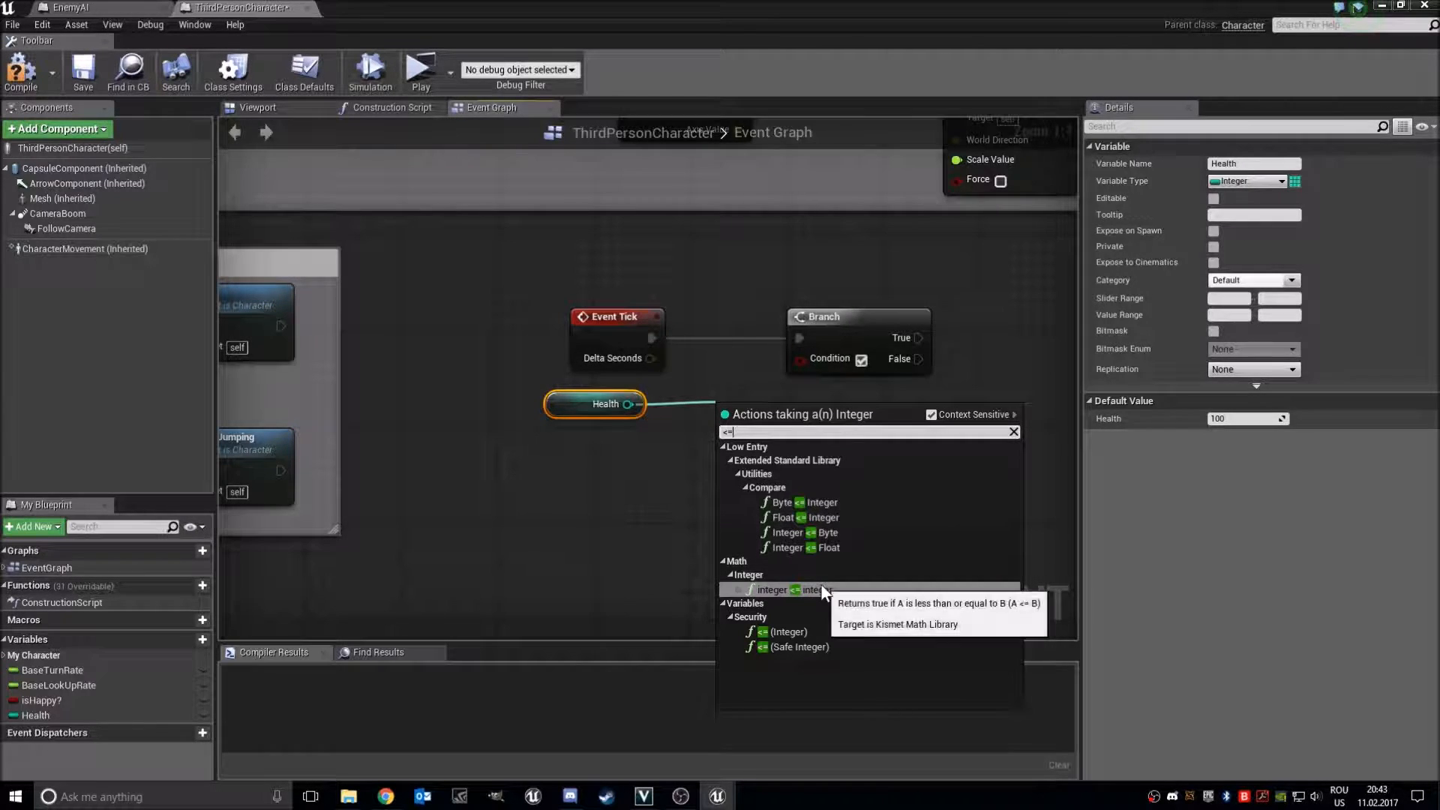
{"action": "left_click", "coordinate": [773, 590]}
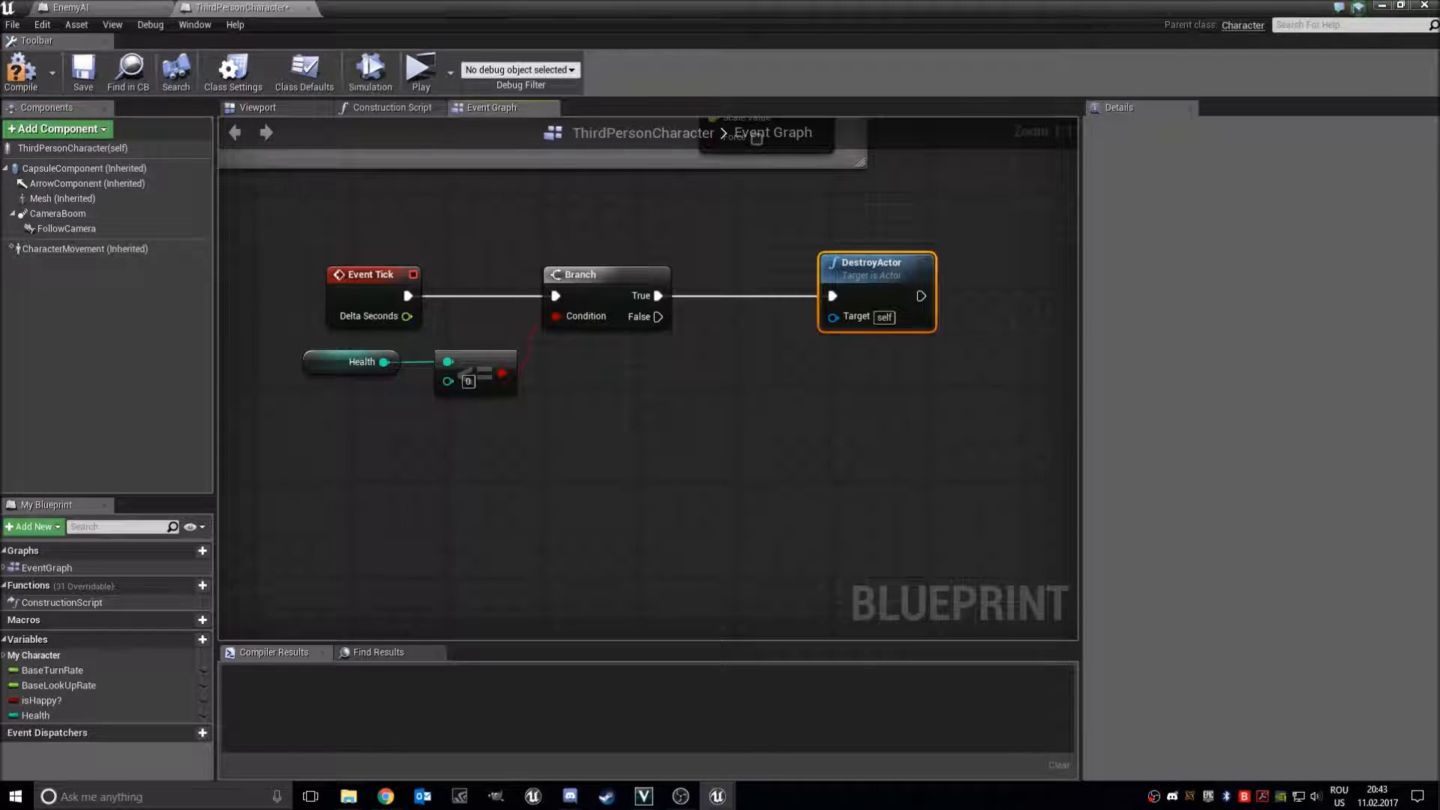
Create the Boolean isDead? variable and place SET isDead? nodes in the graph
{"action": "left_click", "coordinate": [201, 639]}
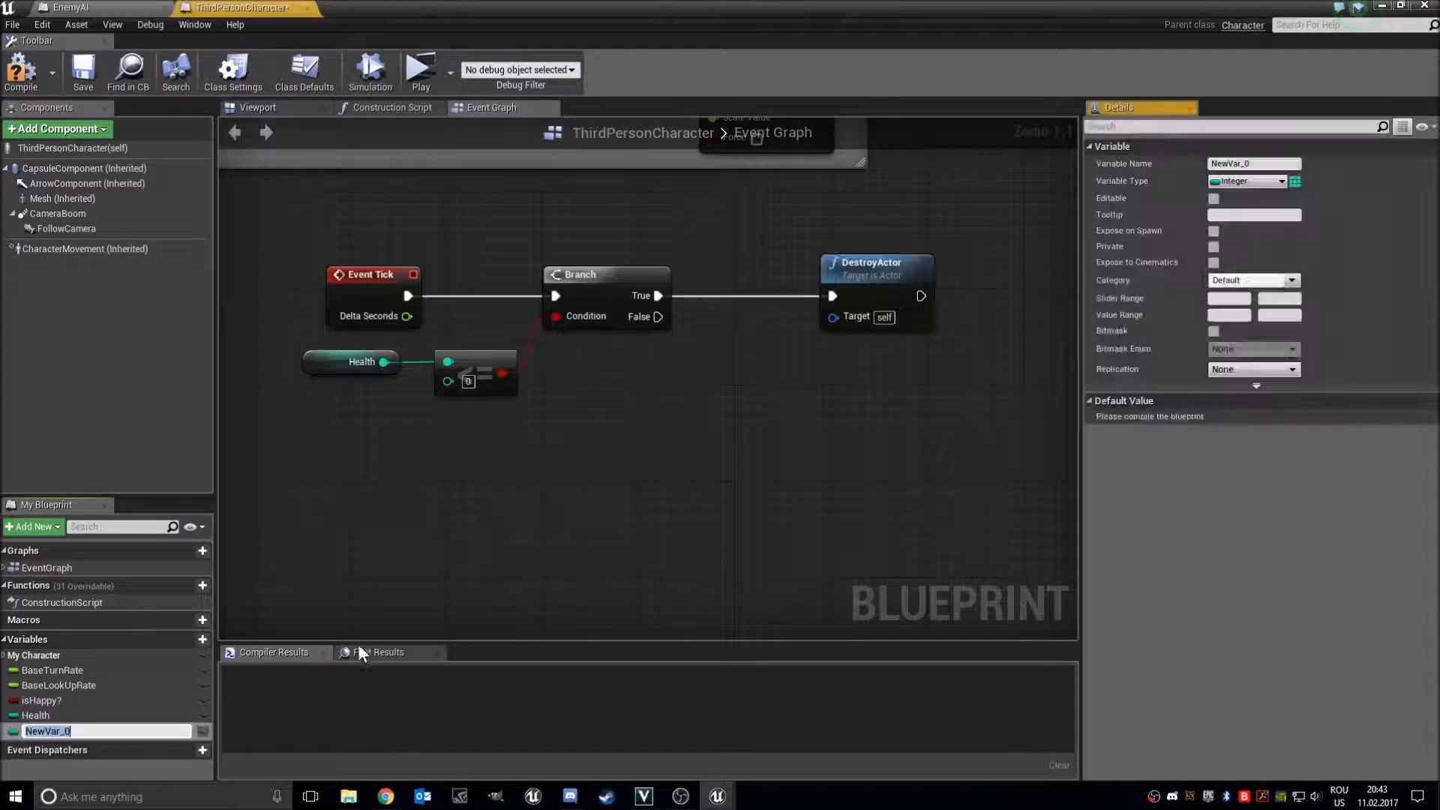
{"action": "type", "text": "isDead?"}
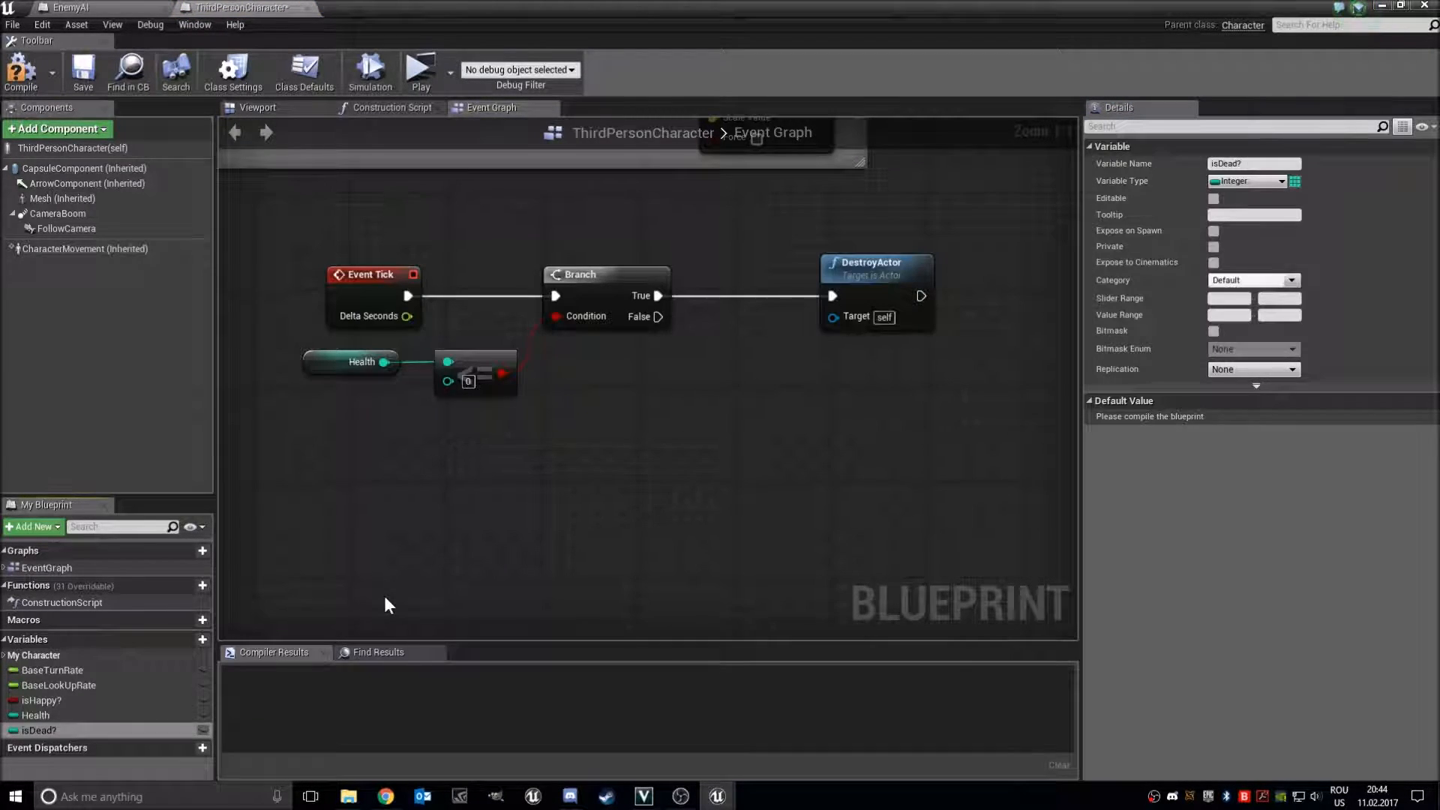
{"action": "left_click", "coordinate": [1249, 181]}
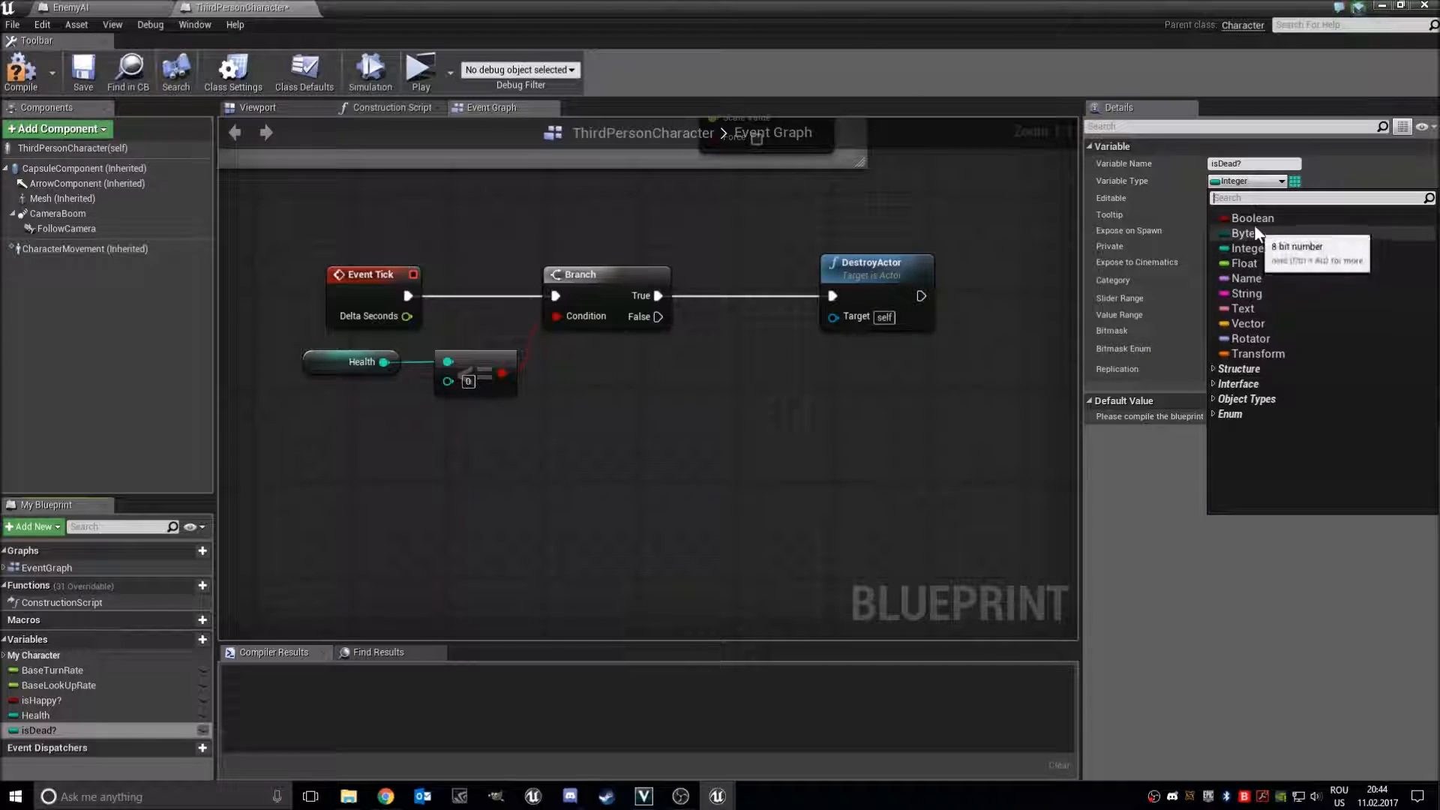
{"action": "left_click", "coordinate": [1253, 217]}
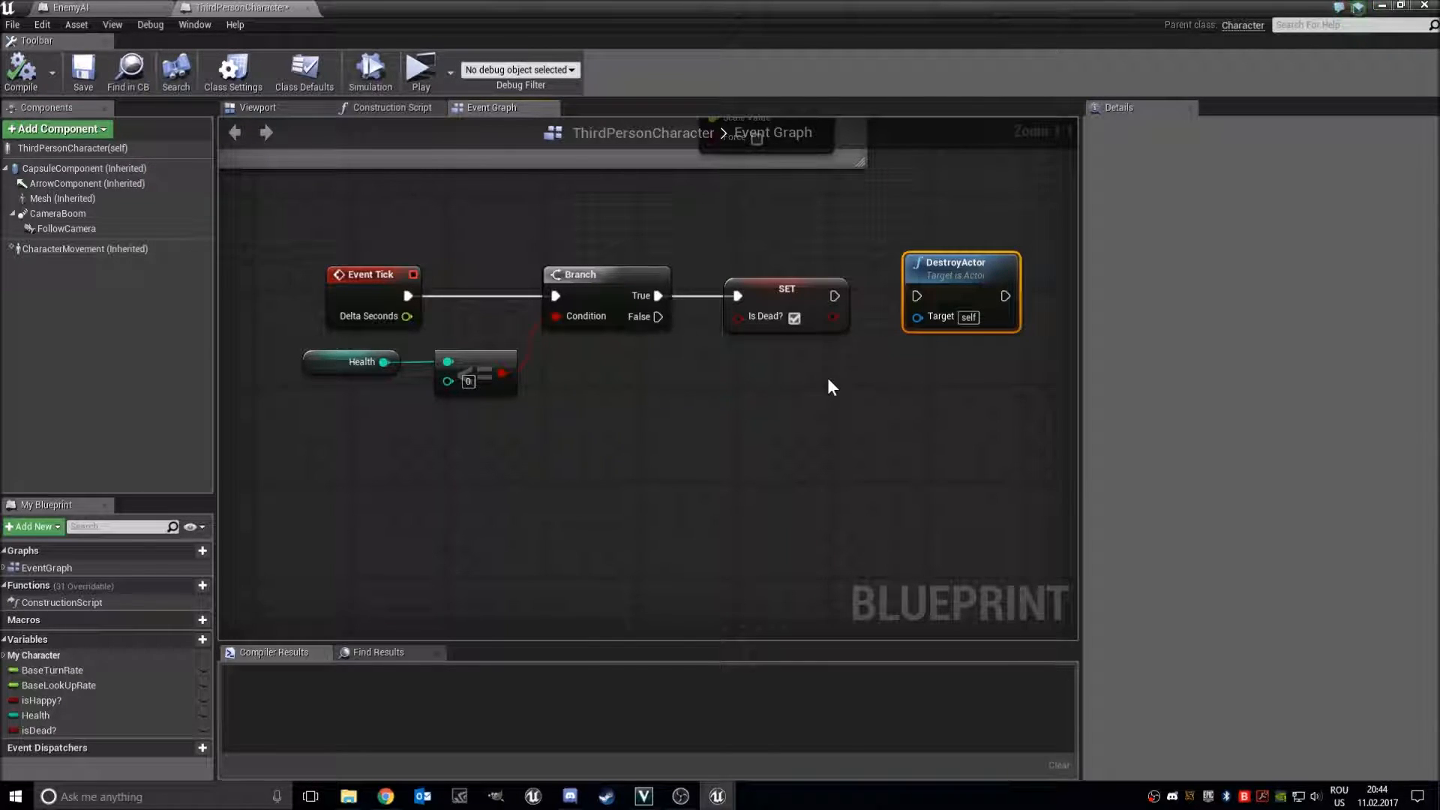
{"action": "mouse_move", "coordinate": [862, 349]}
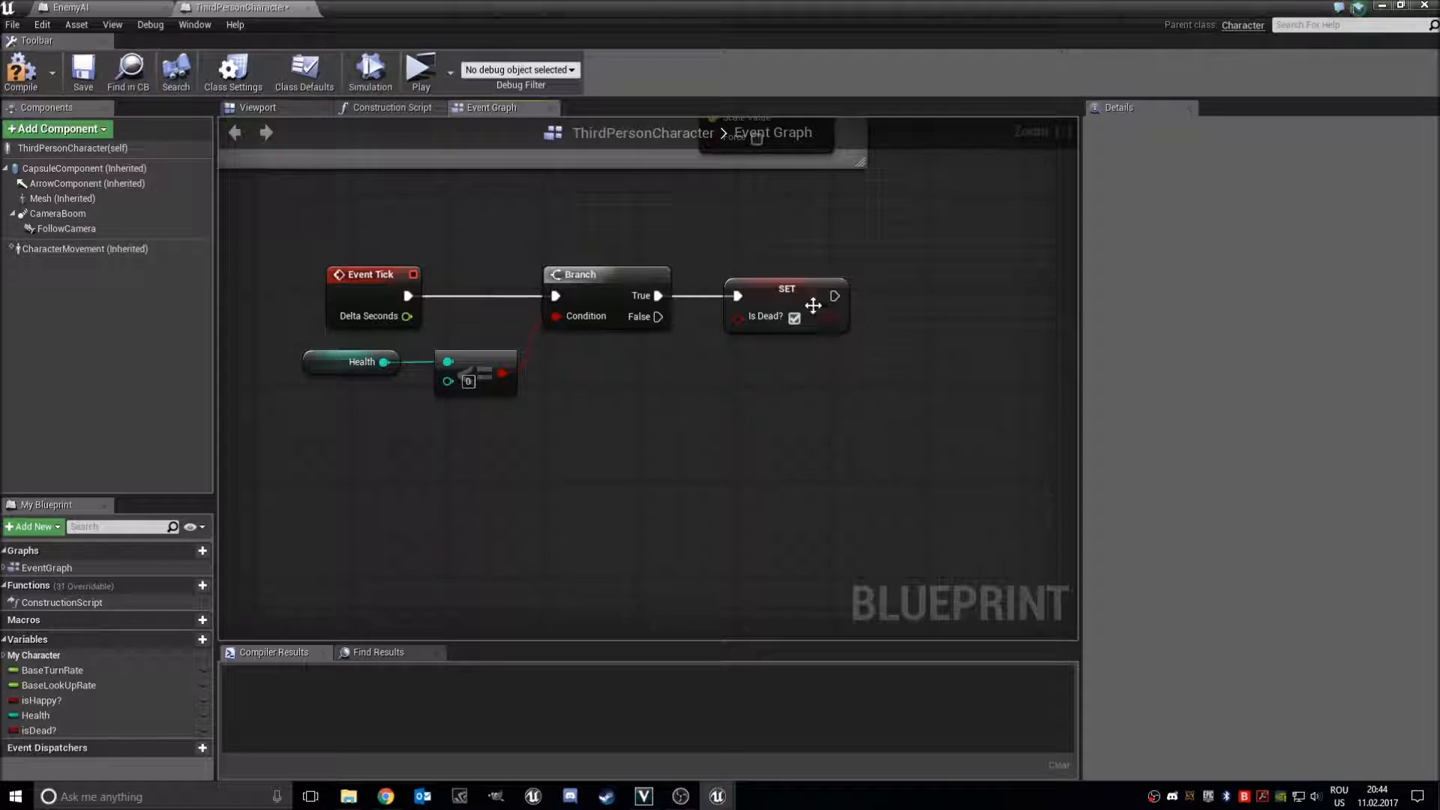
{"action": "left_click", "coordinate": [785, 288]}
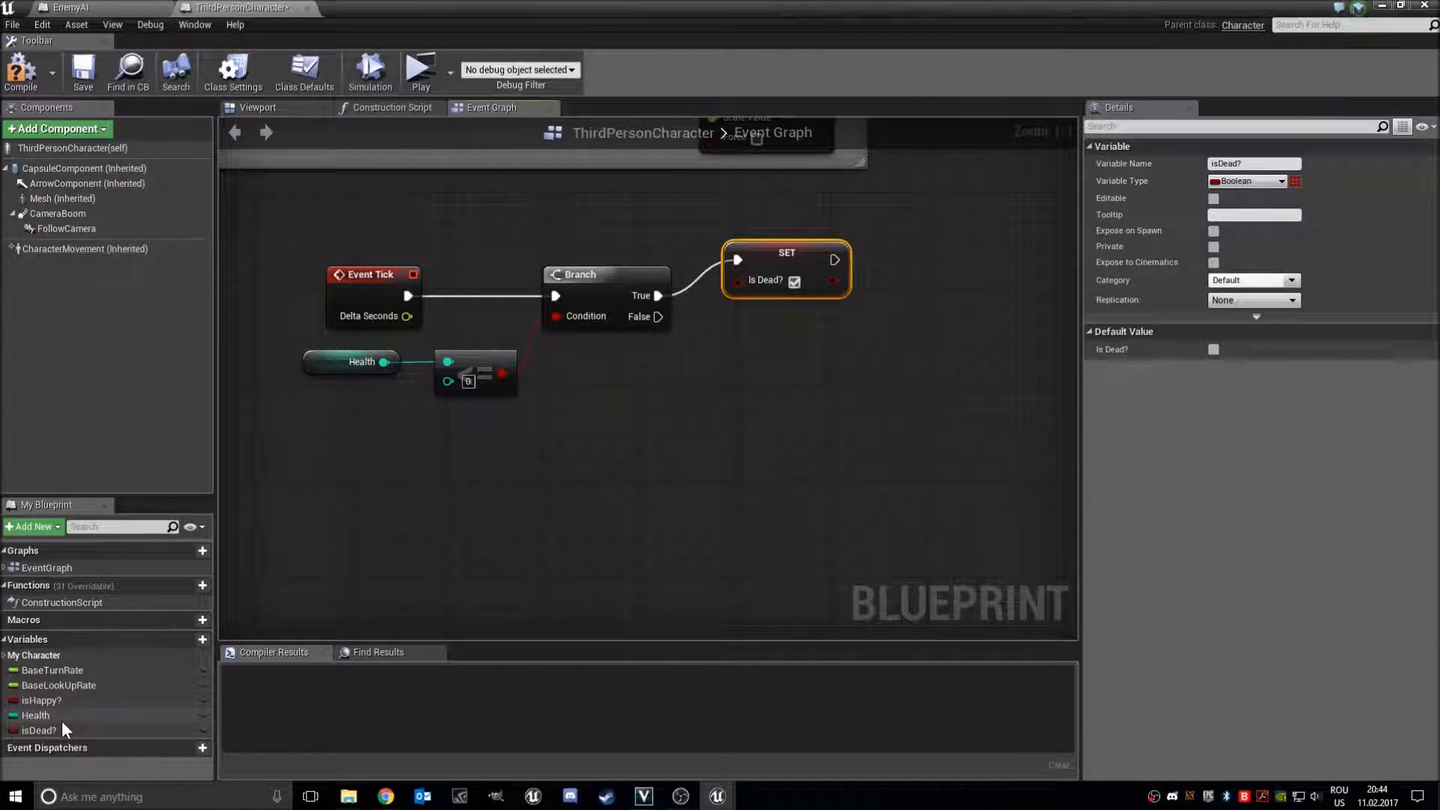
{"action": "left_click", "coordinate": [38, 730]}
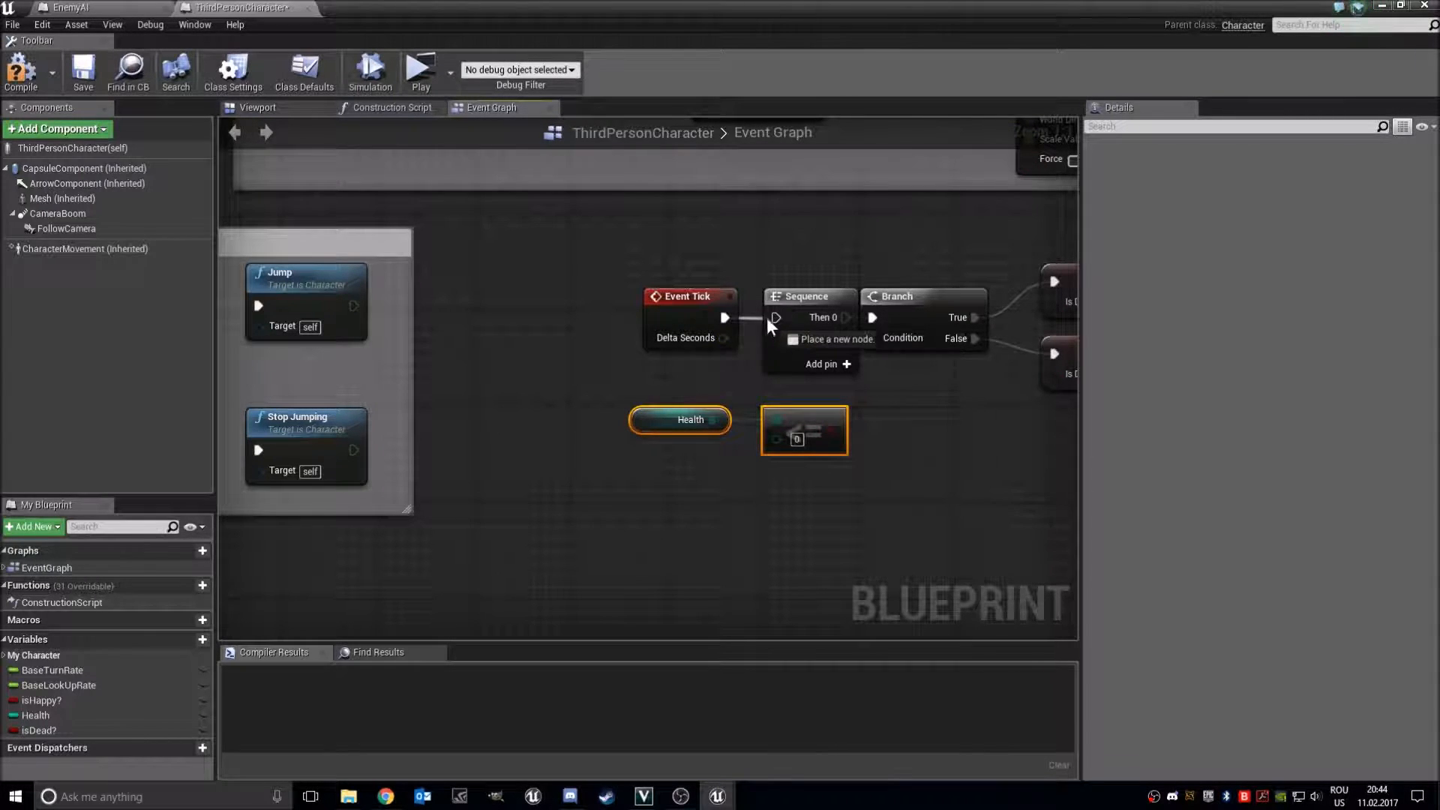
Wire the Sequence outputs onward and add DestroyActor after the isDead? Branch
{"action": "left_click", "coordinate": [828, 364]}
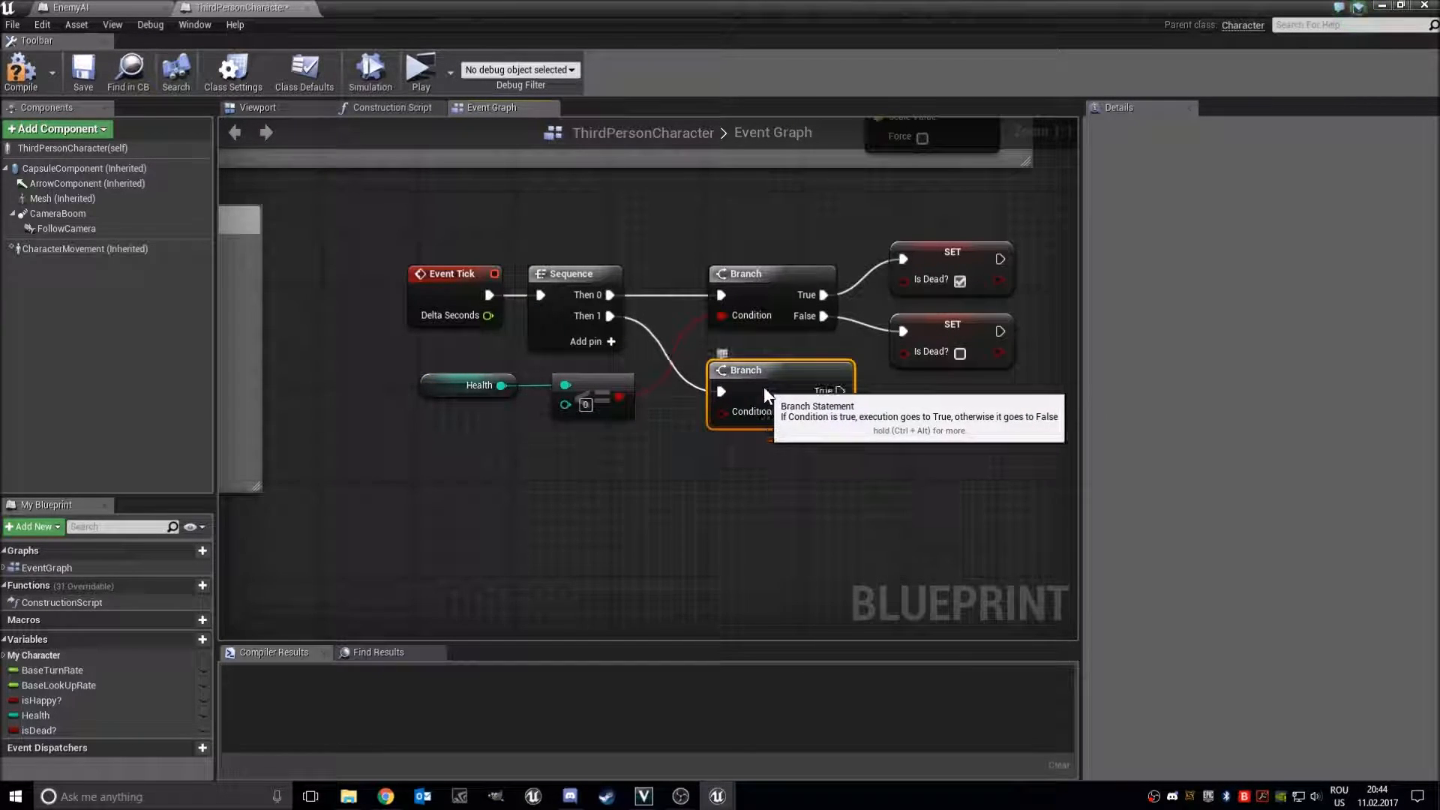
{"action": "mouse_move", "coordinate": [38, 730]}
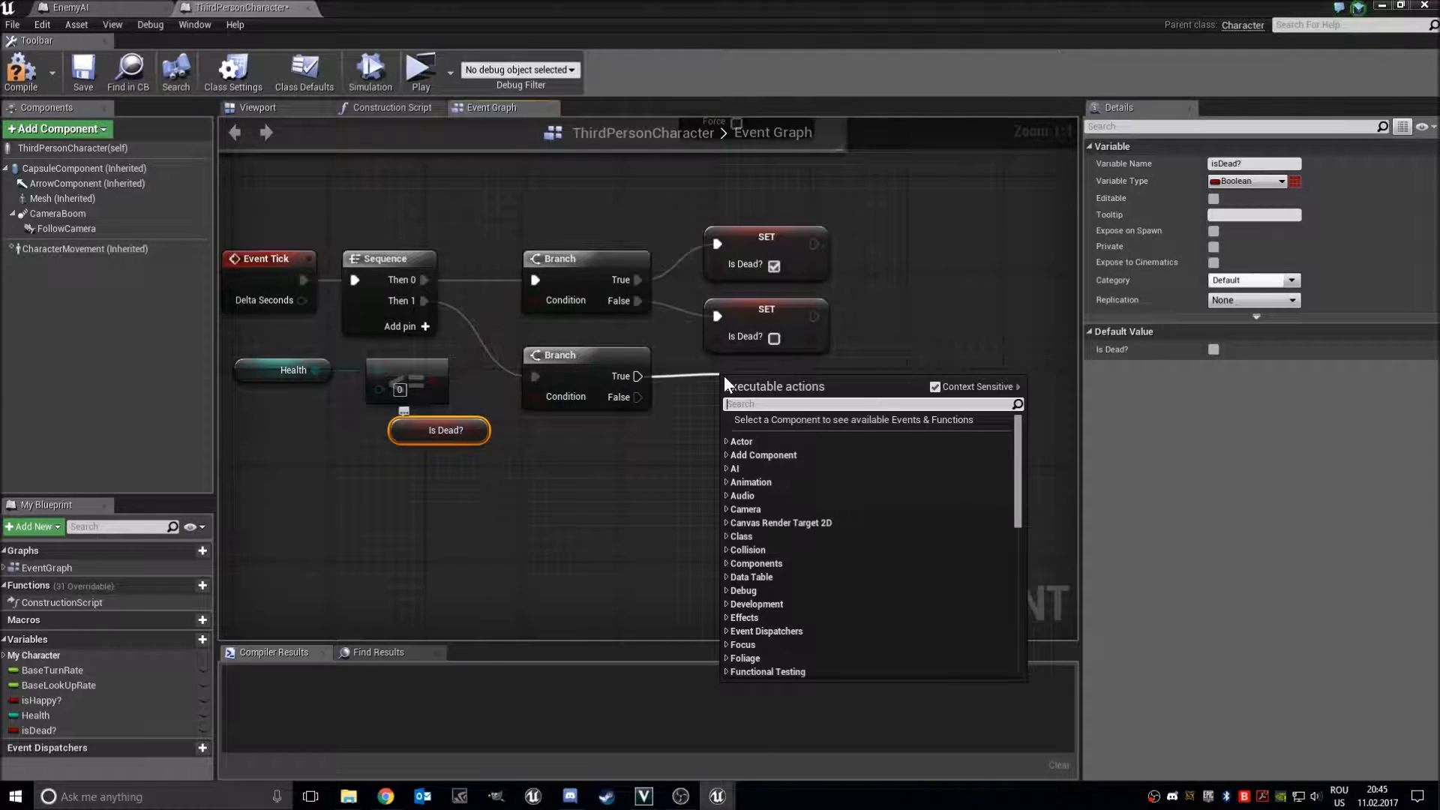
{"action": "type", "text": "destroy act"}
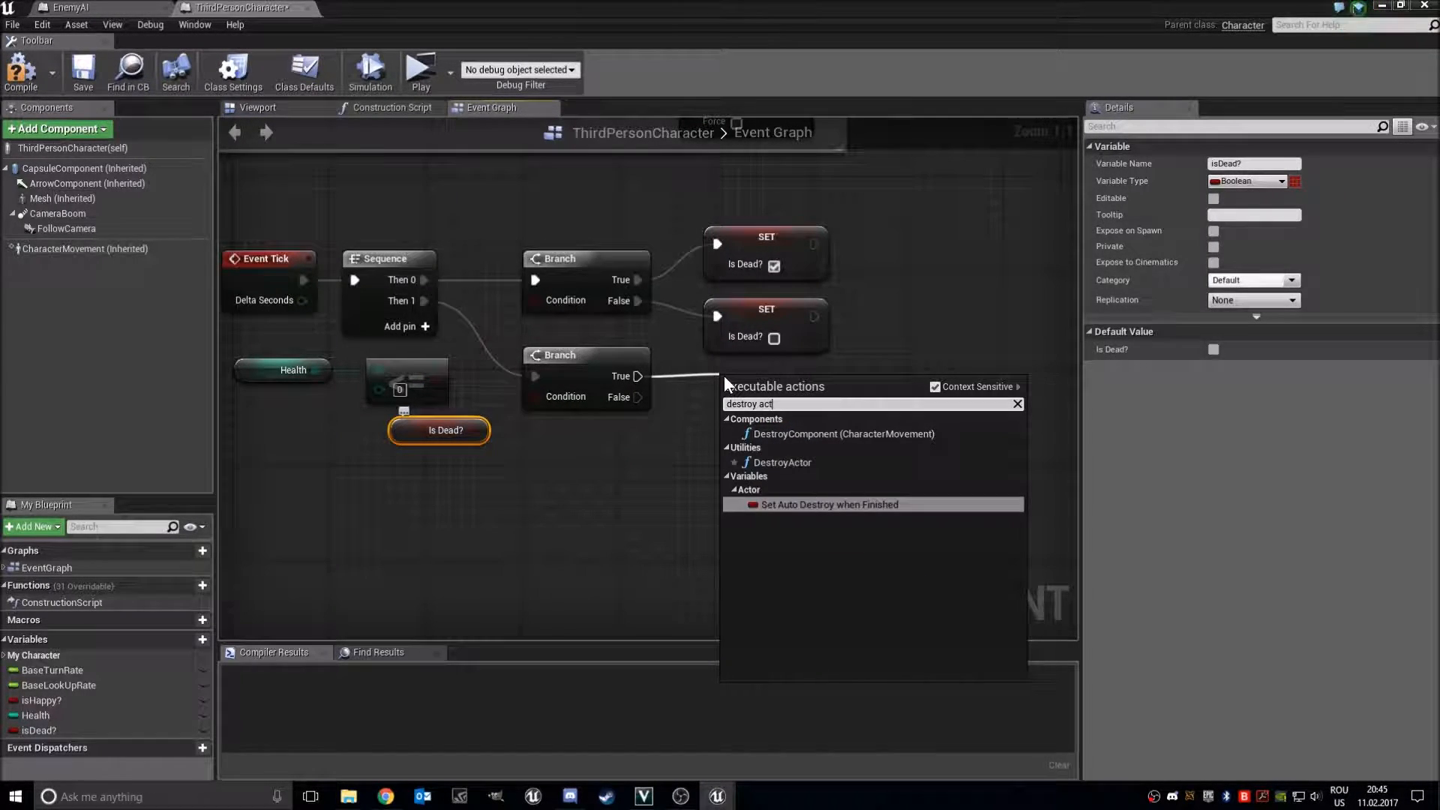
{"action": "mouse_move", "coordinate": [782, 463]}
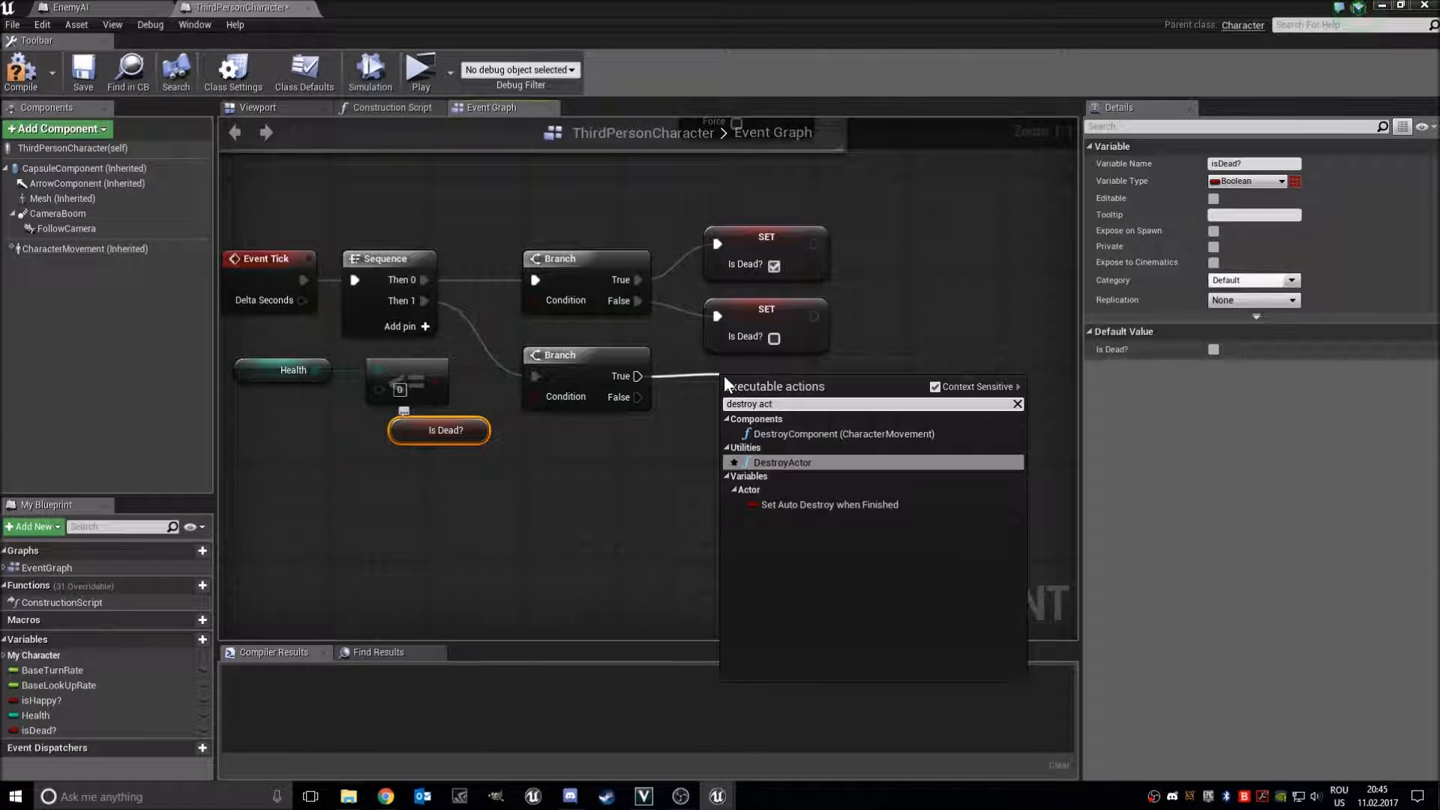
{"action": "left_click", "coordinate": [782, 462]}
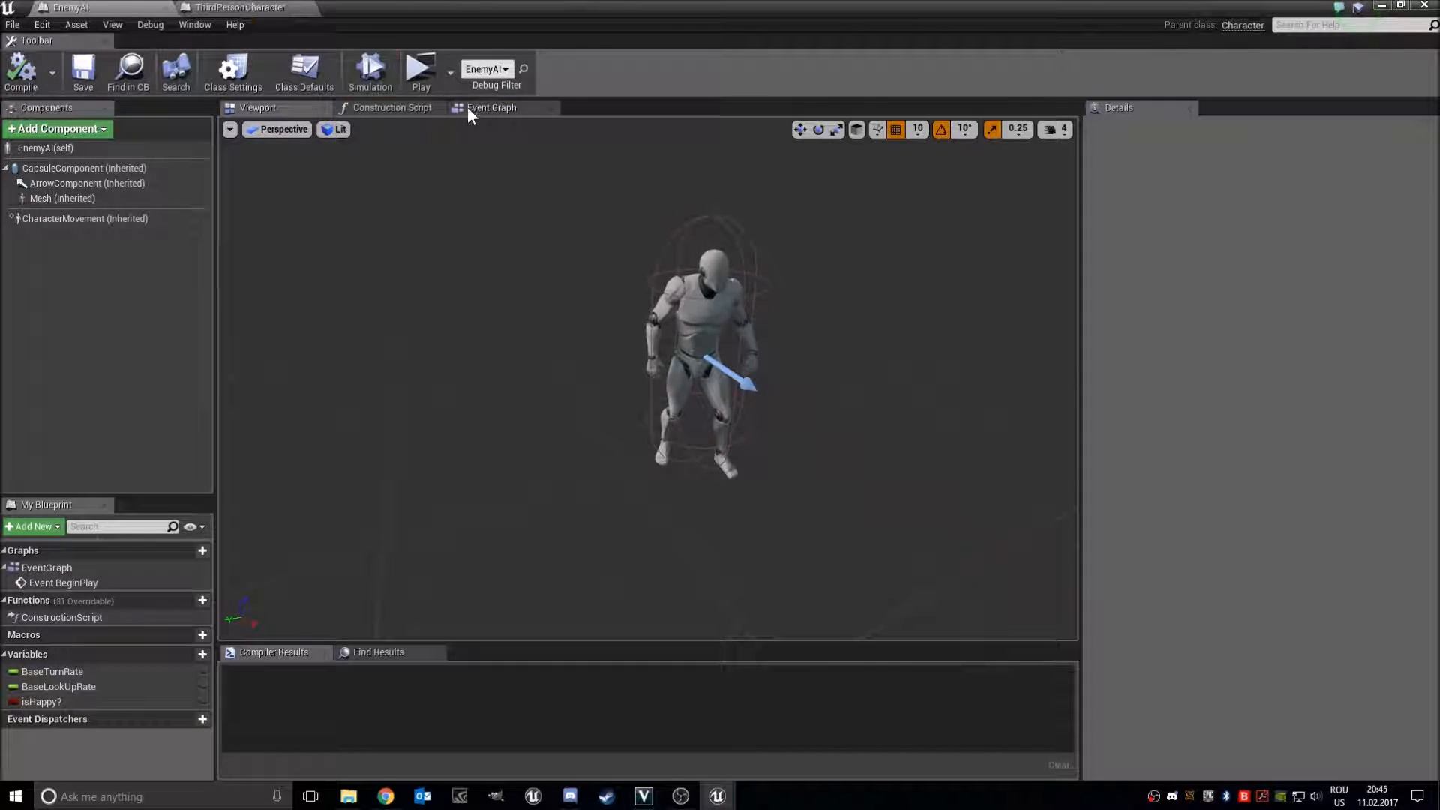
In EnemyAI, after On Success add a Cast To ThirdPersonCharacter fed by Get Player Character
{"action": "left_click", "coordinate": [492, 107]}
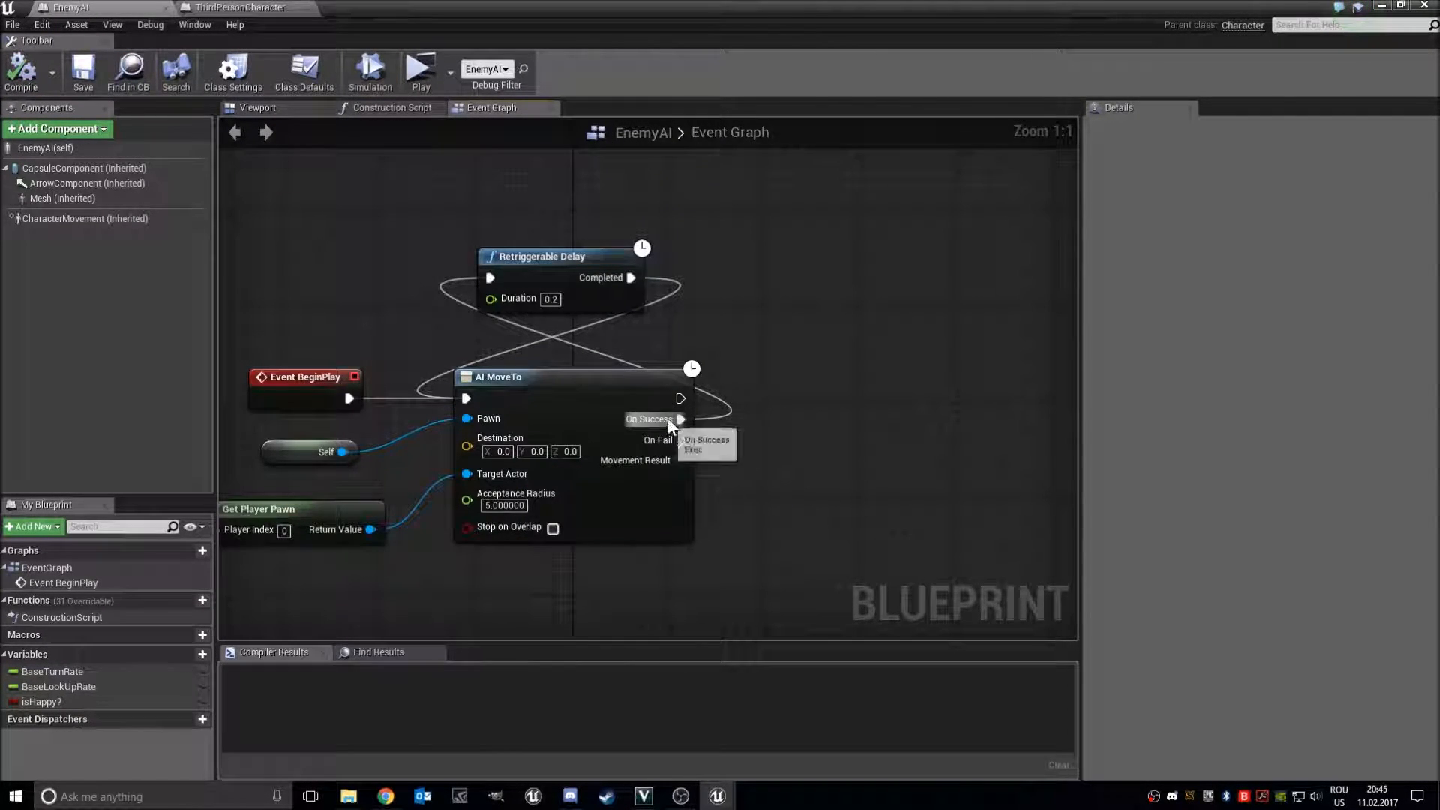
{"action": "left_click", "coordinate": [703, 445]}
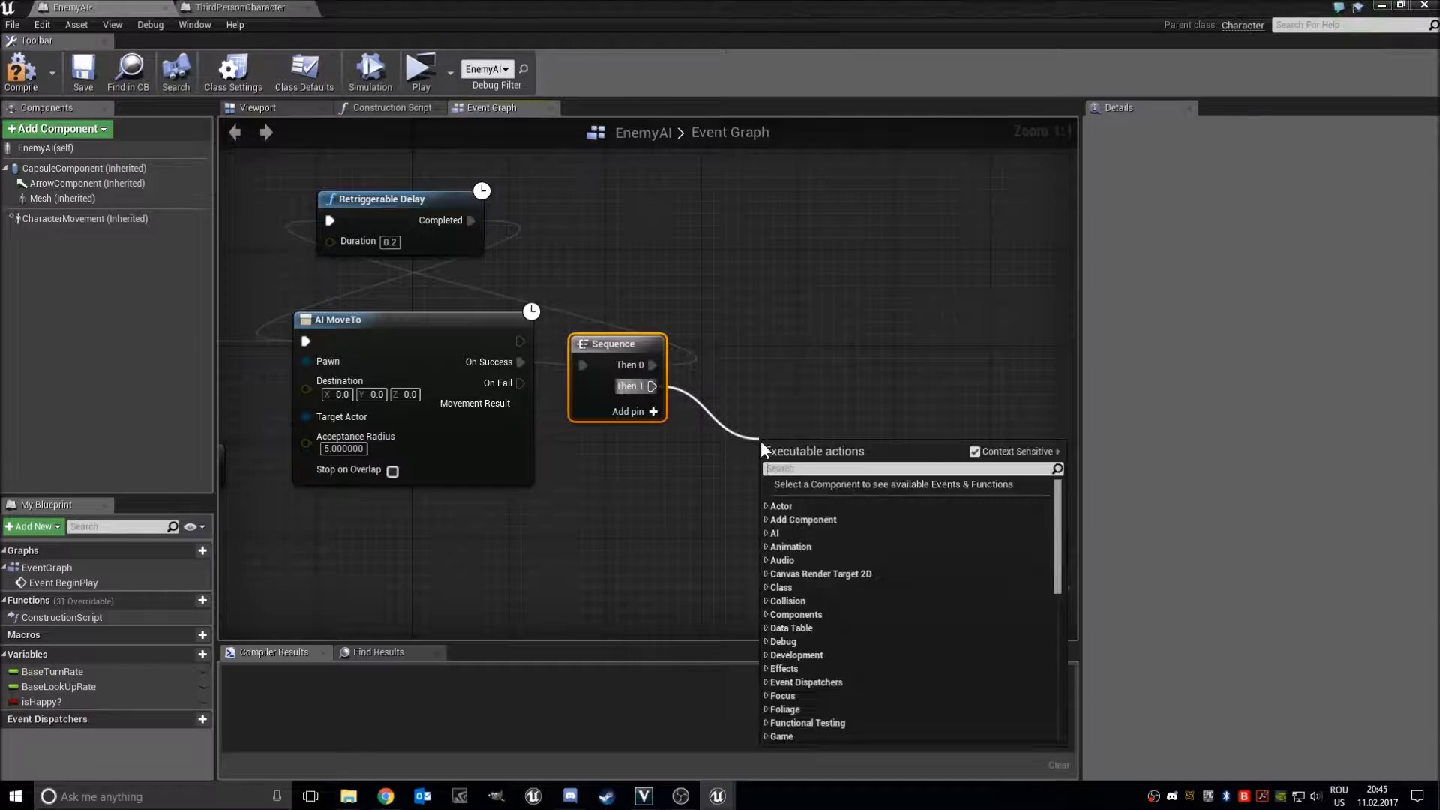
{"action": "type", "text": "cast to third"}
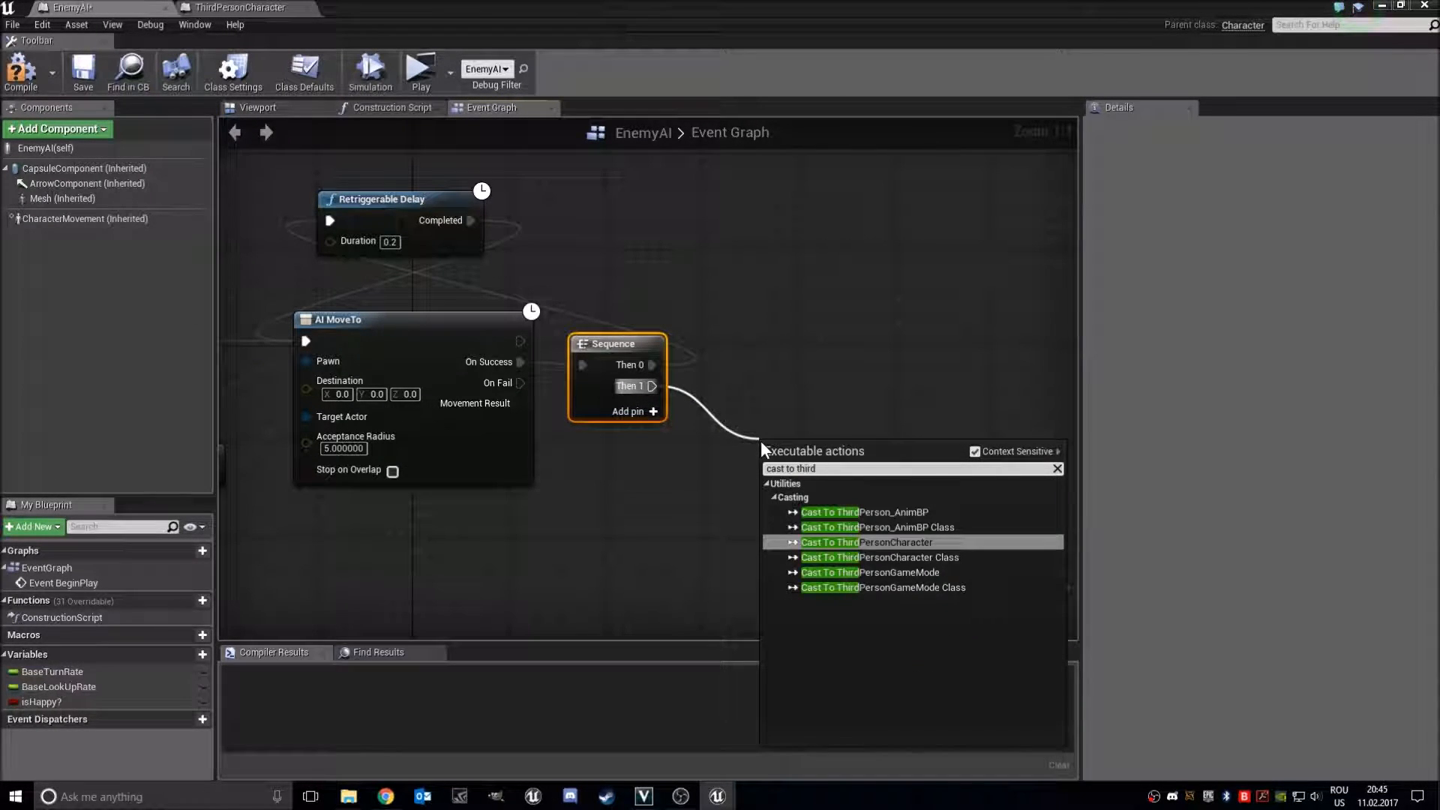
{"action": "left_click", "coordinate": [864, 542]}
{"action": "type", "text": "player character"}
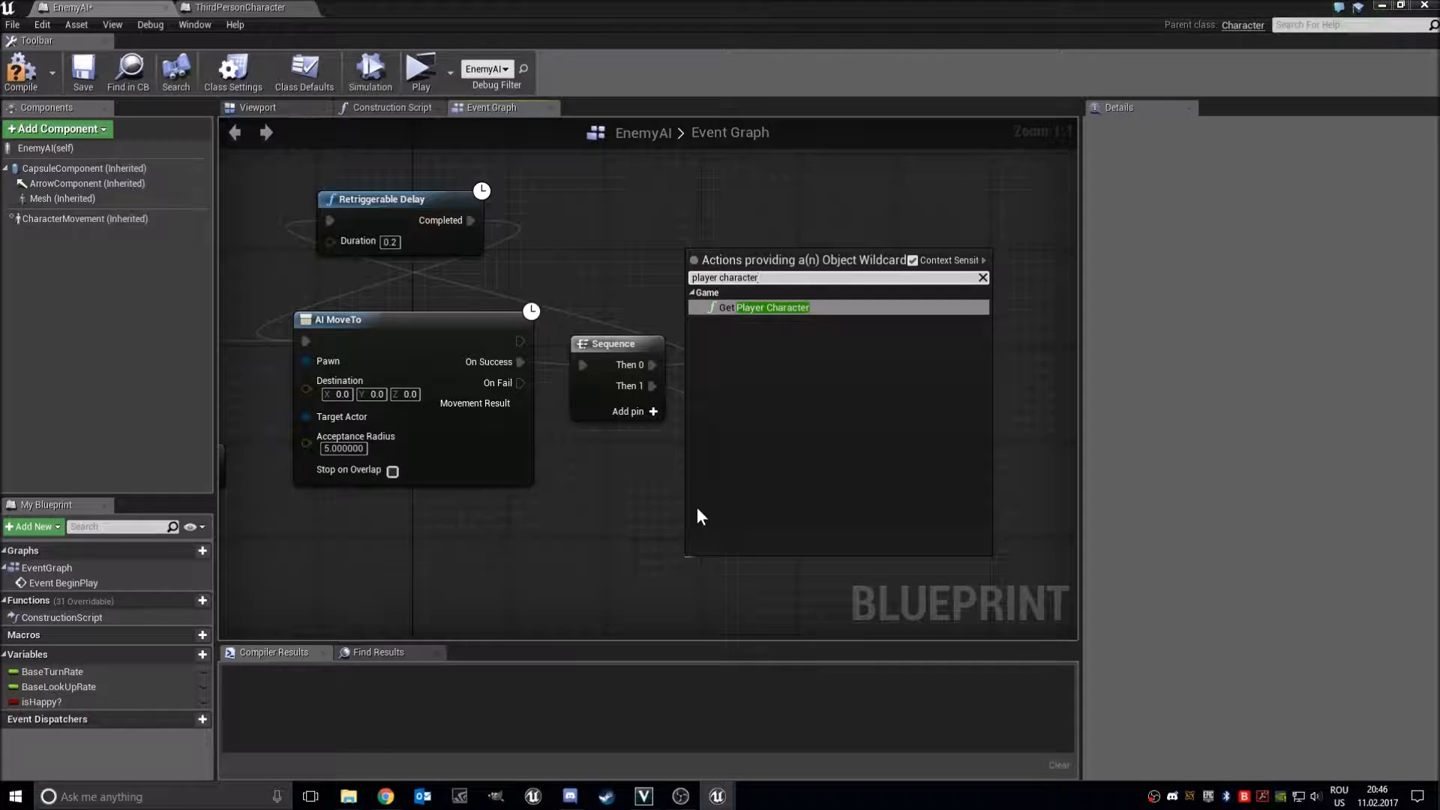
{"action": "left_click", "coordinate": [770, 307]}
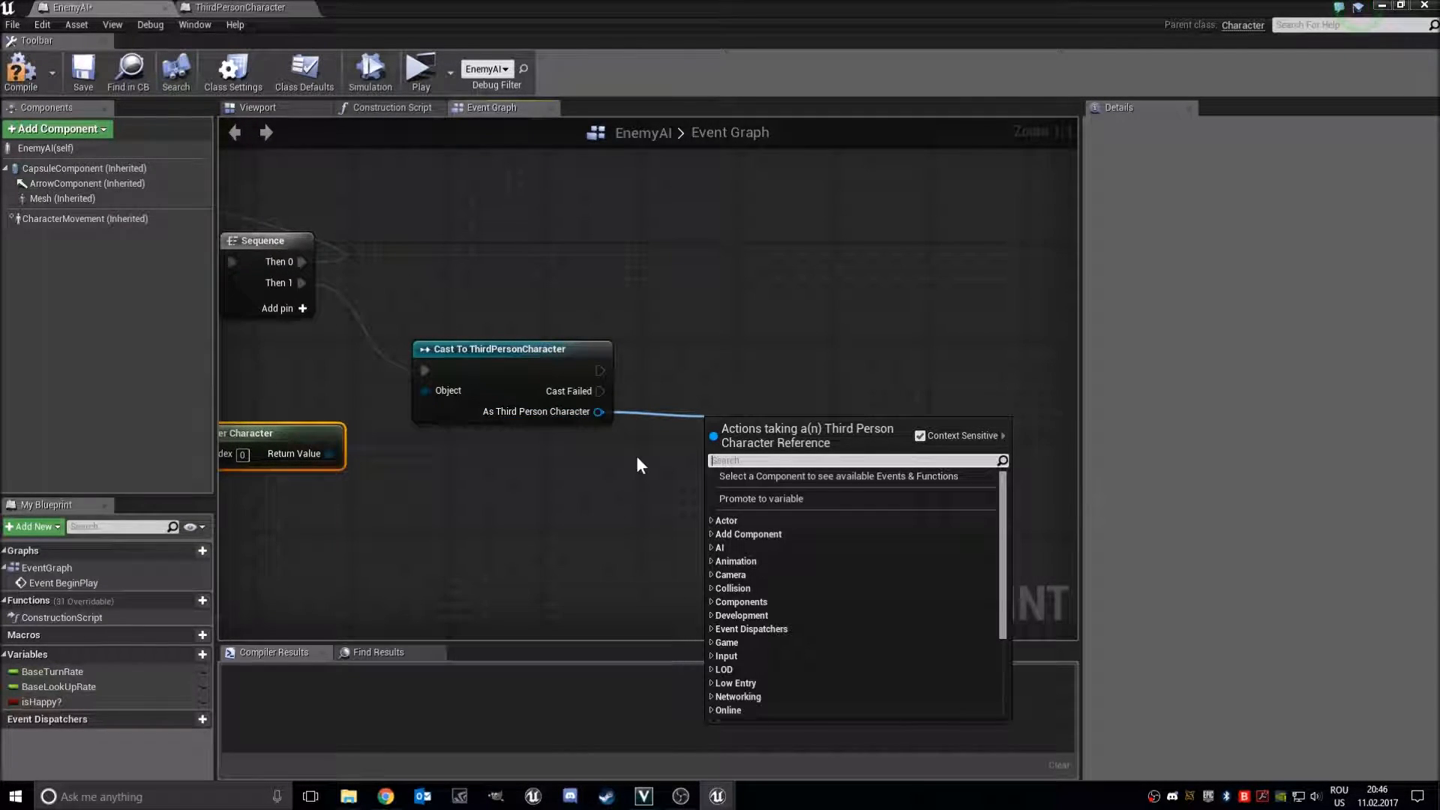
Set the cast character's Health to Health minus 1
{"action": "type", "text": "He"}
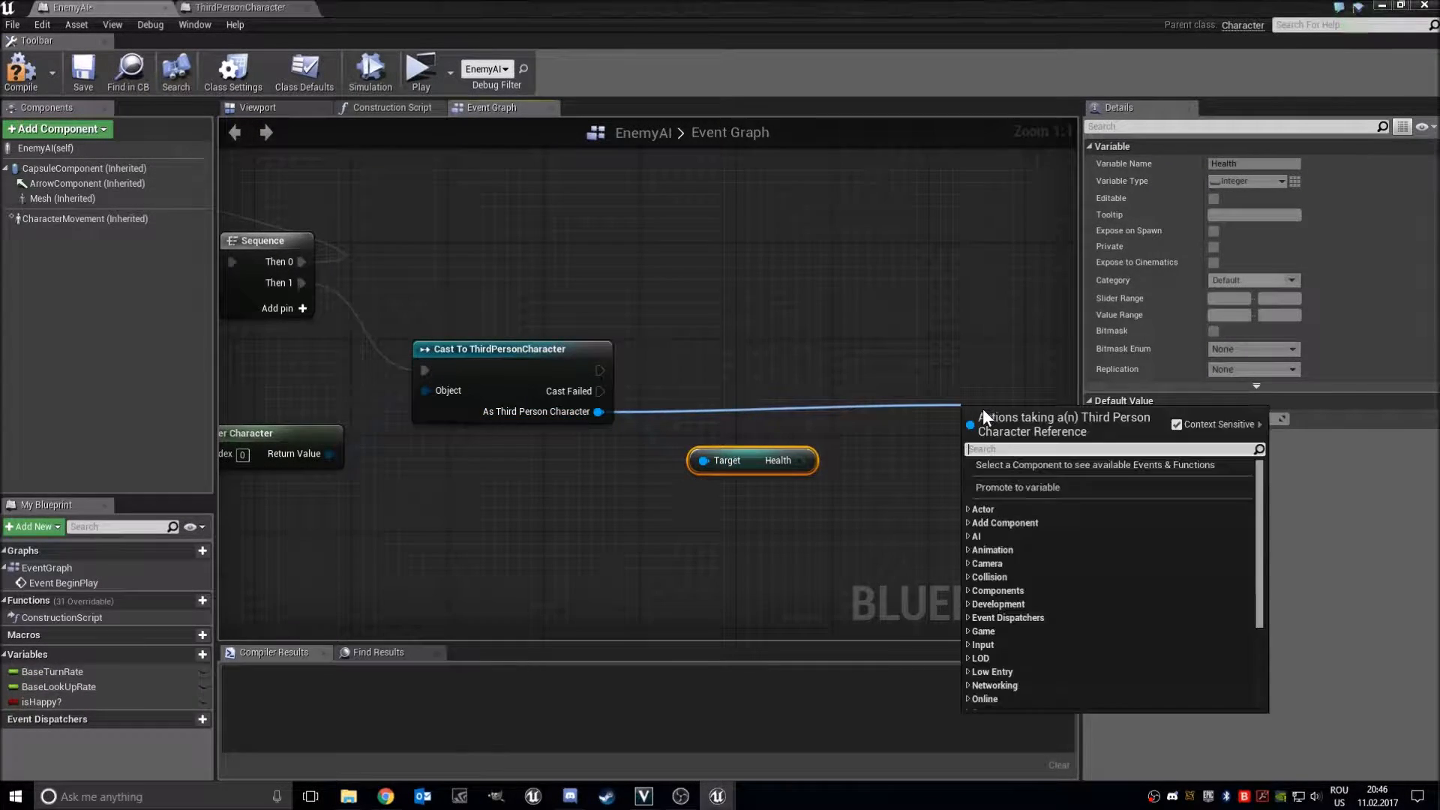
{"action": "type", "text": "set heal"}
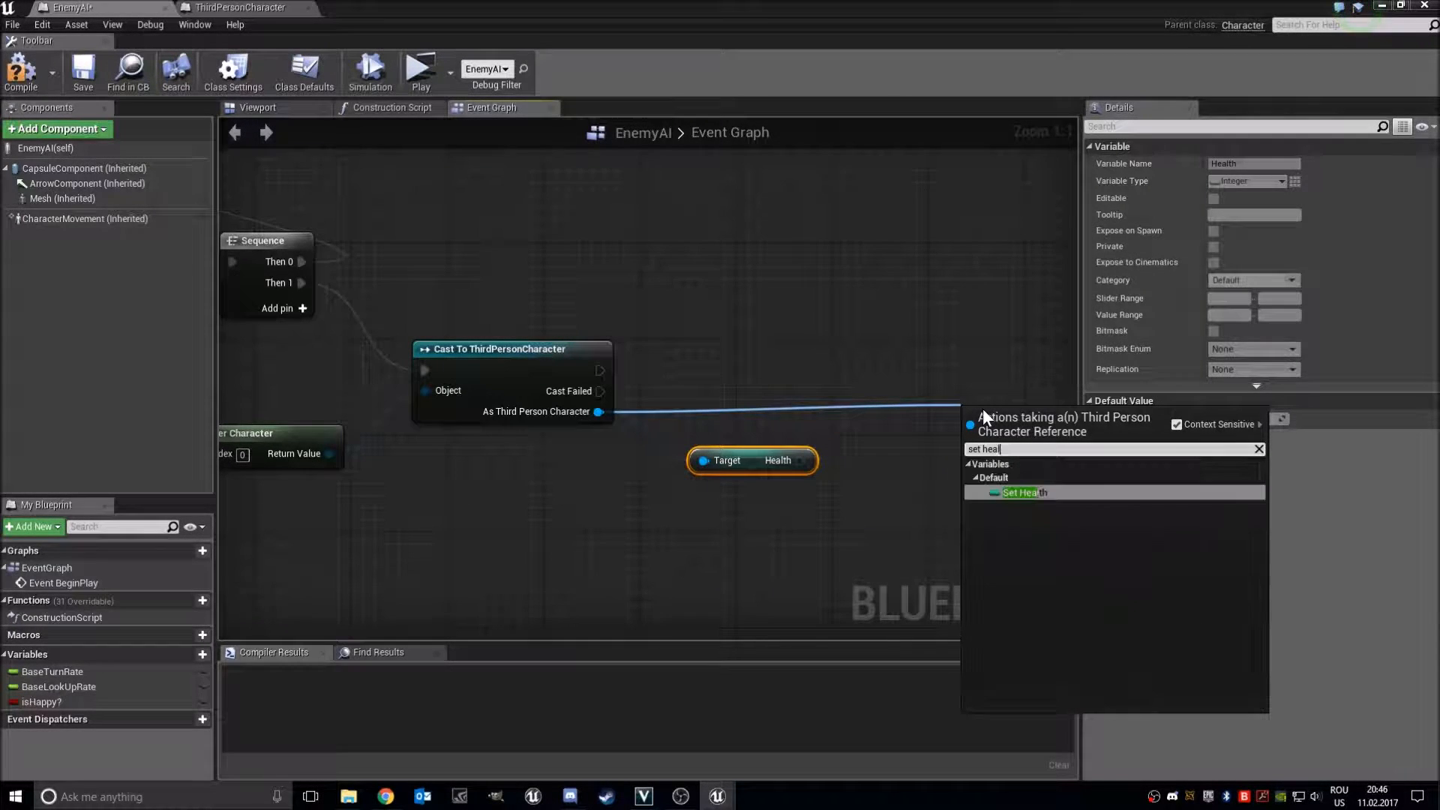
{"action": "left_click", "coordinate": [1023, 492]}
{"action": "type", "text": "-"}
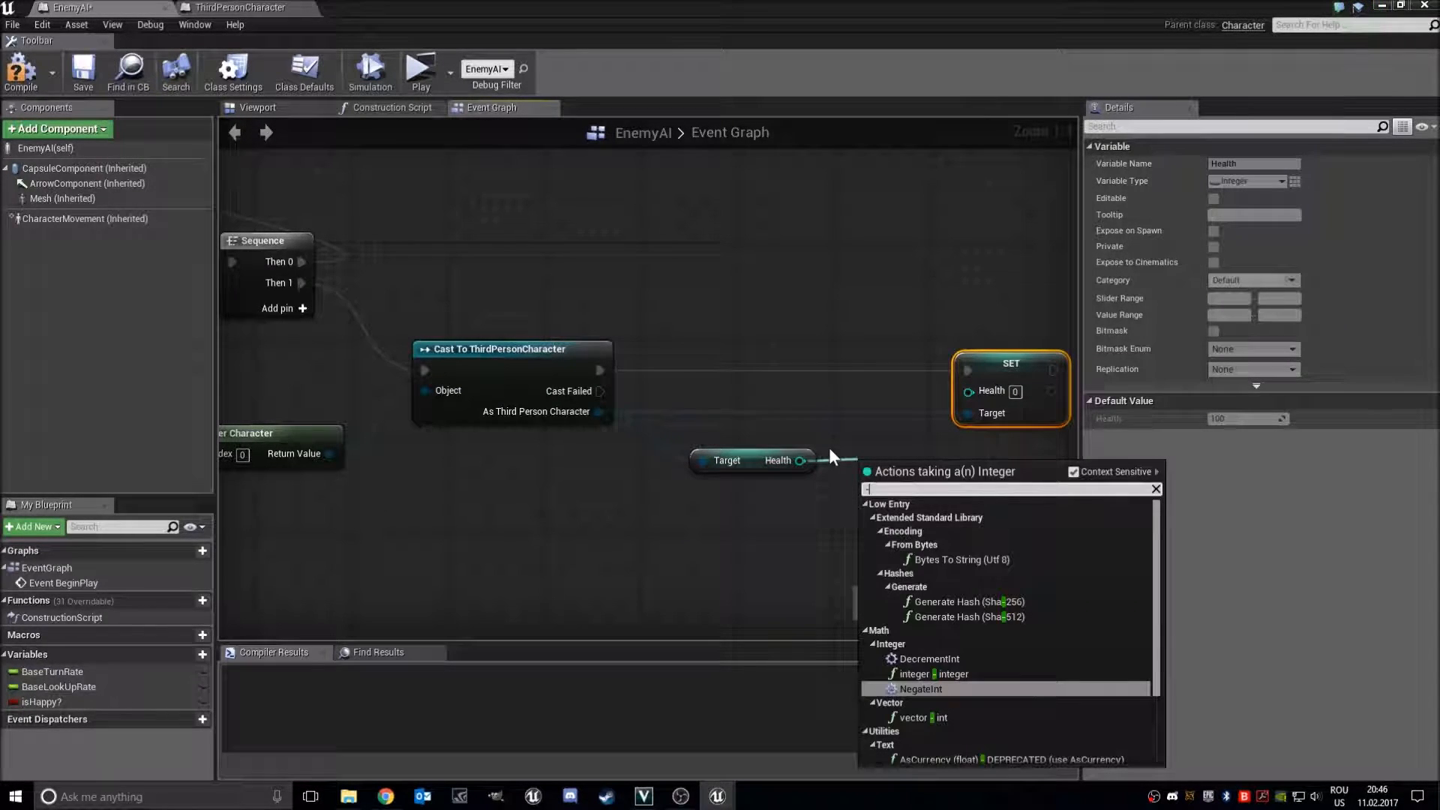
{"action": "left_click", "coordinate": [937, 674]}
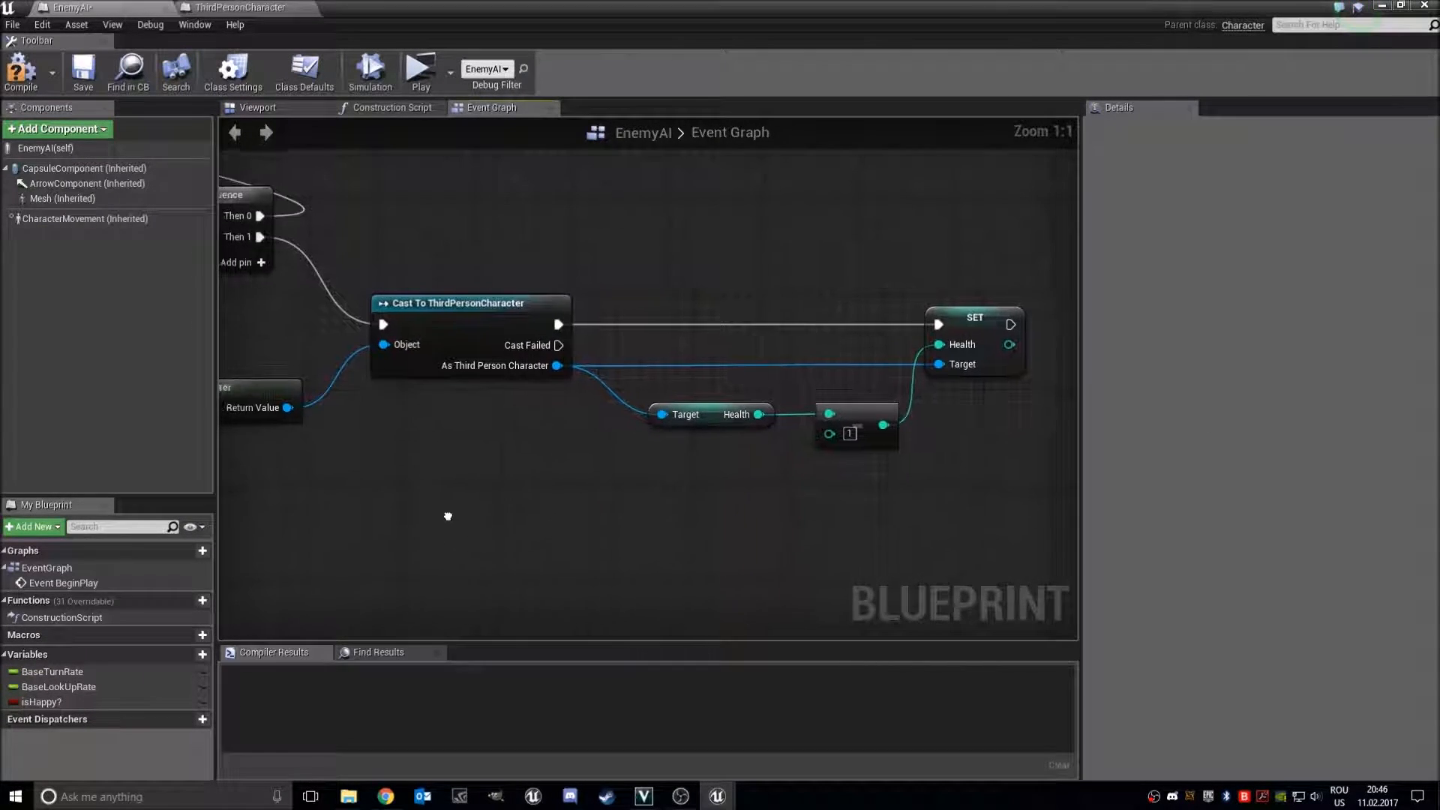
{"action": "scroll", "scroll_direction": "down", "scroll_amount": 3}
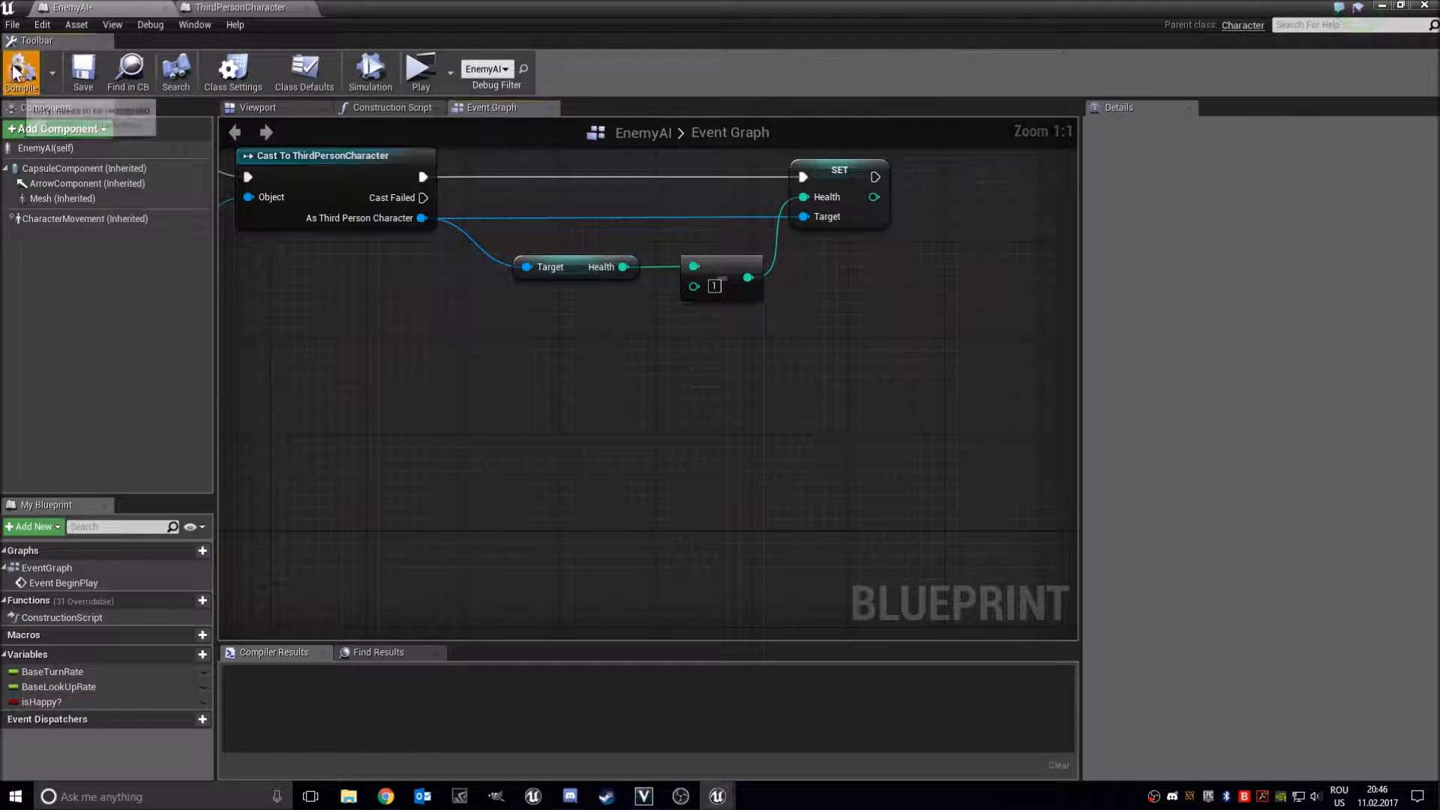
Compile EnemyAI, then create a UserWidget blueprint named Health and open it
{"action": "left_click", "coordinate": [20, 72]}
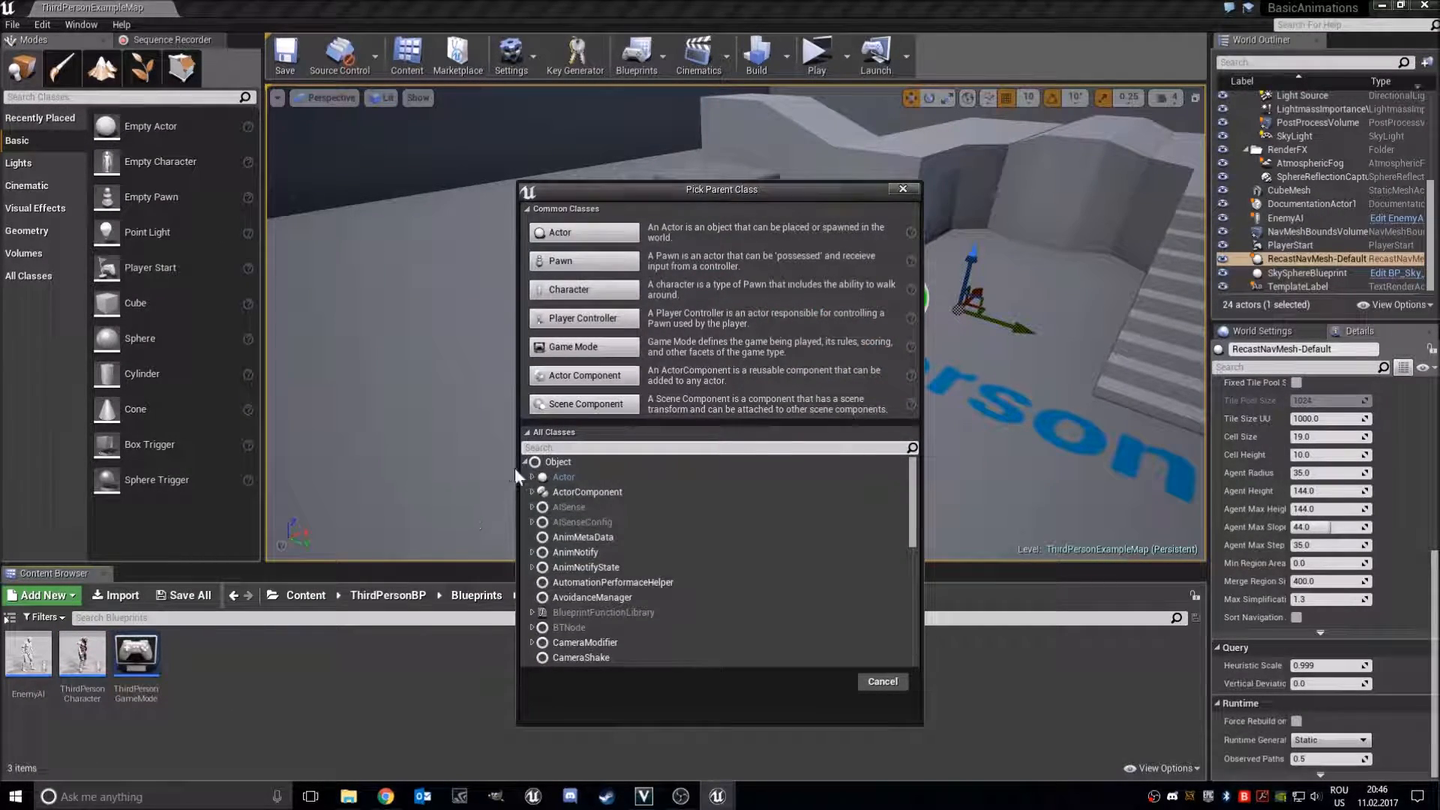
{"action": "type", "text": "widg"}
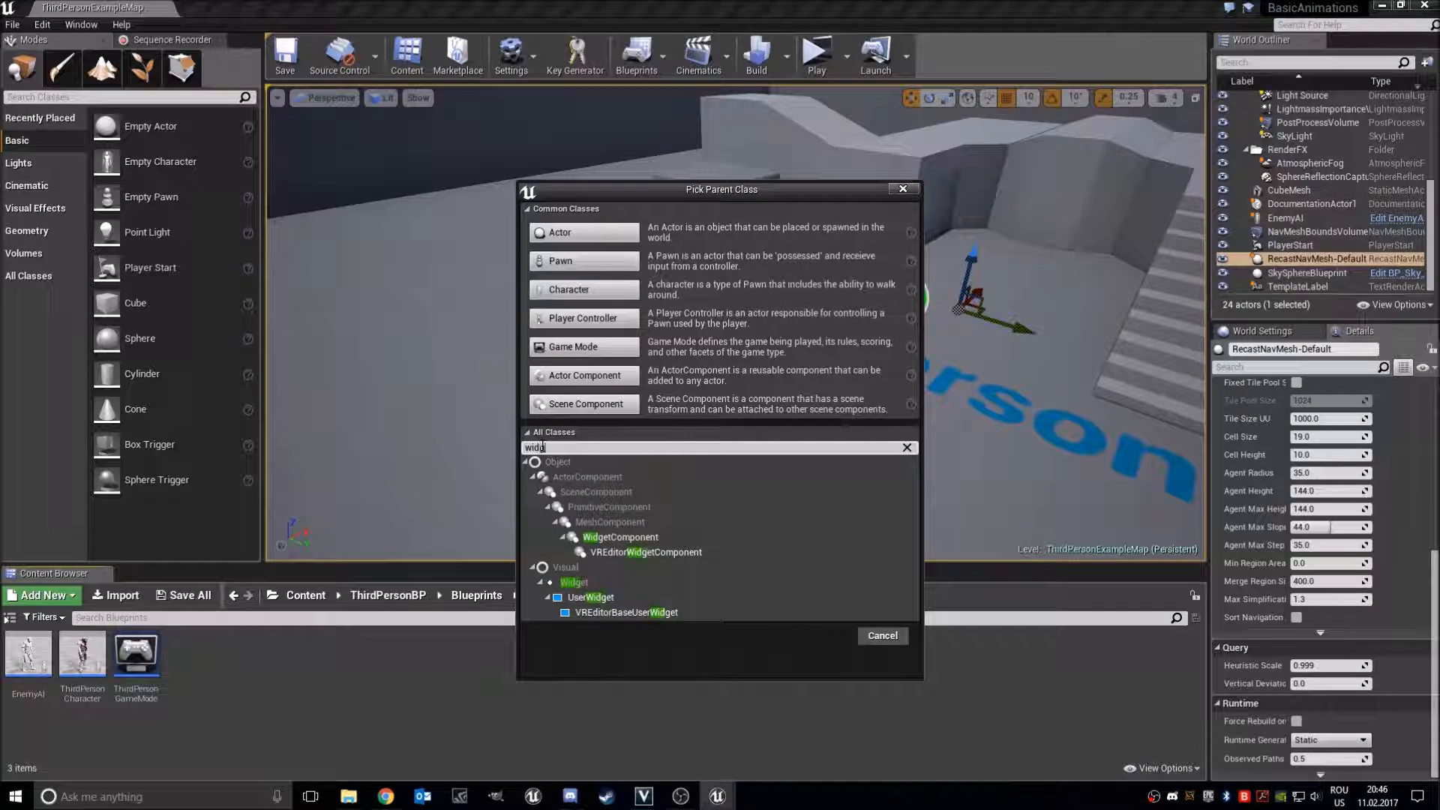
{"action": "left_click", "coordinate": [590, 597]}
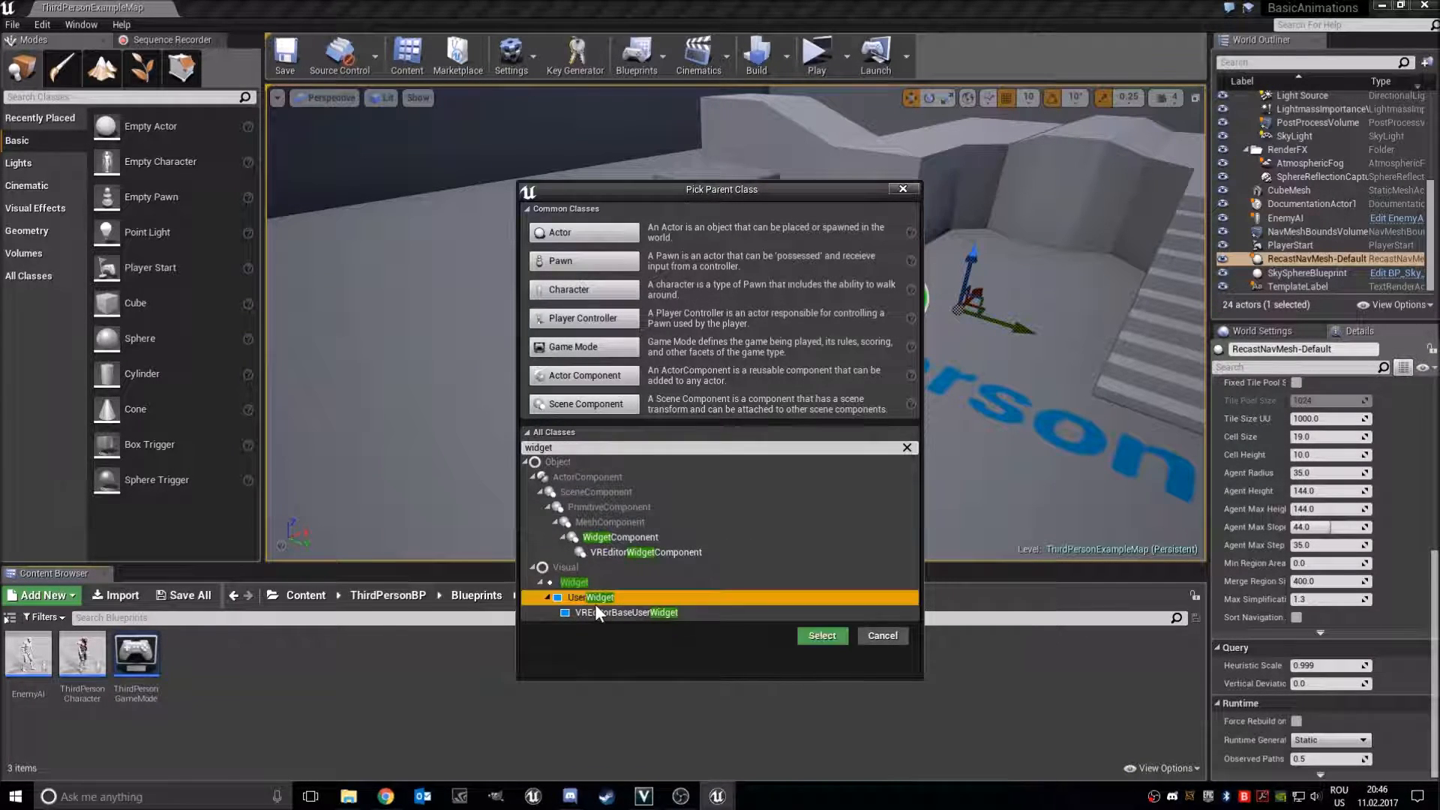
{"action": "left_click", "coordinate": [820, 635]}
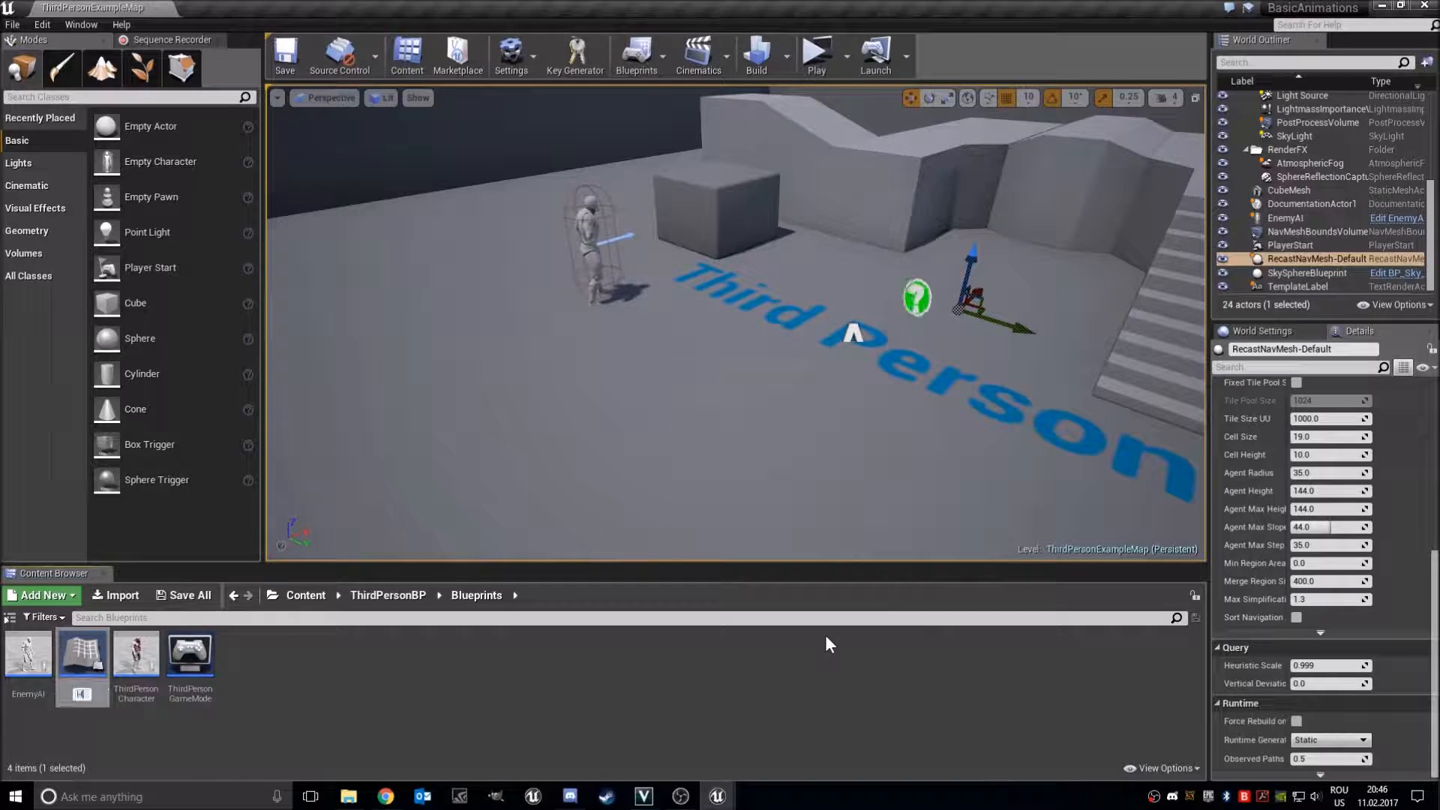
{"action": "left_click", "coordinate": [81, 654]}
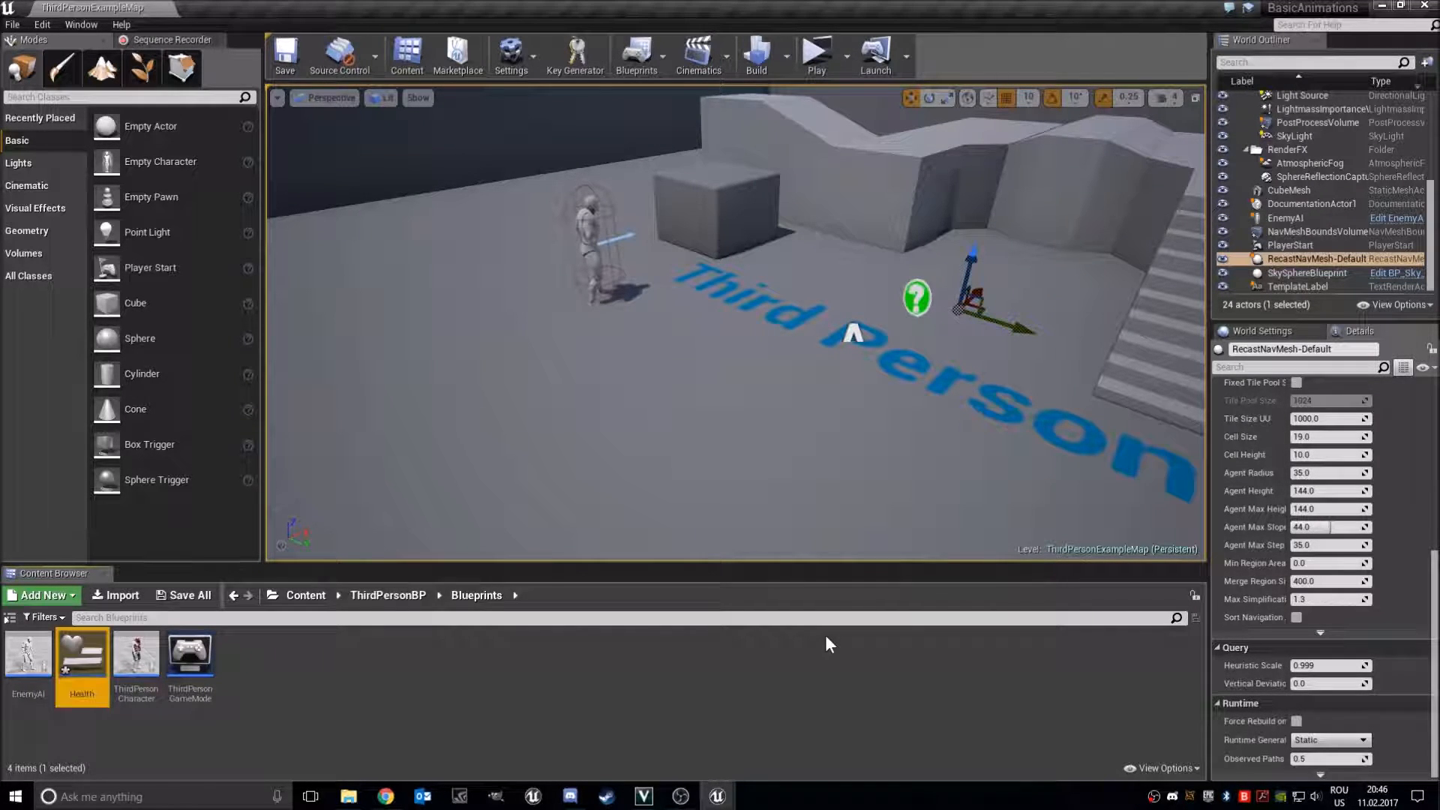
{"action": "double_click", "coordinate": [81, 652]}
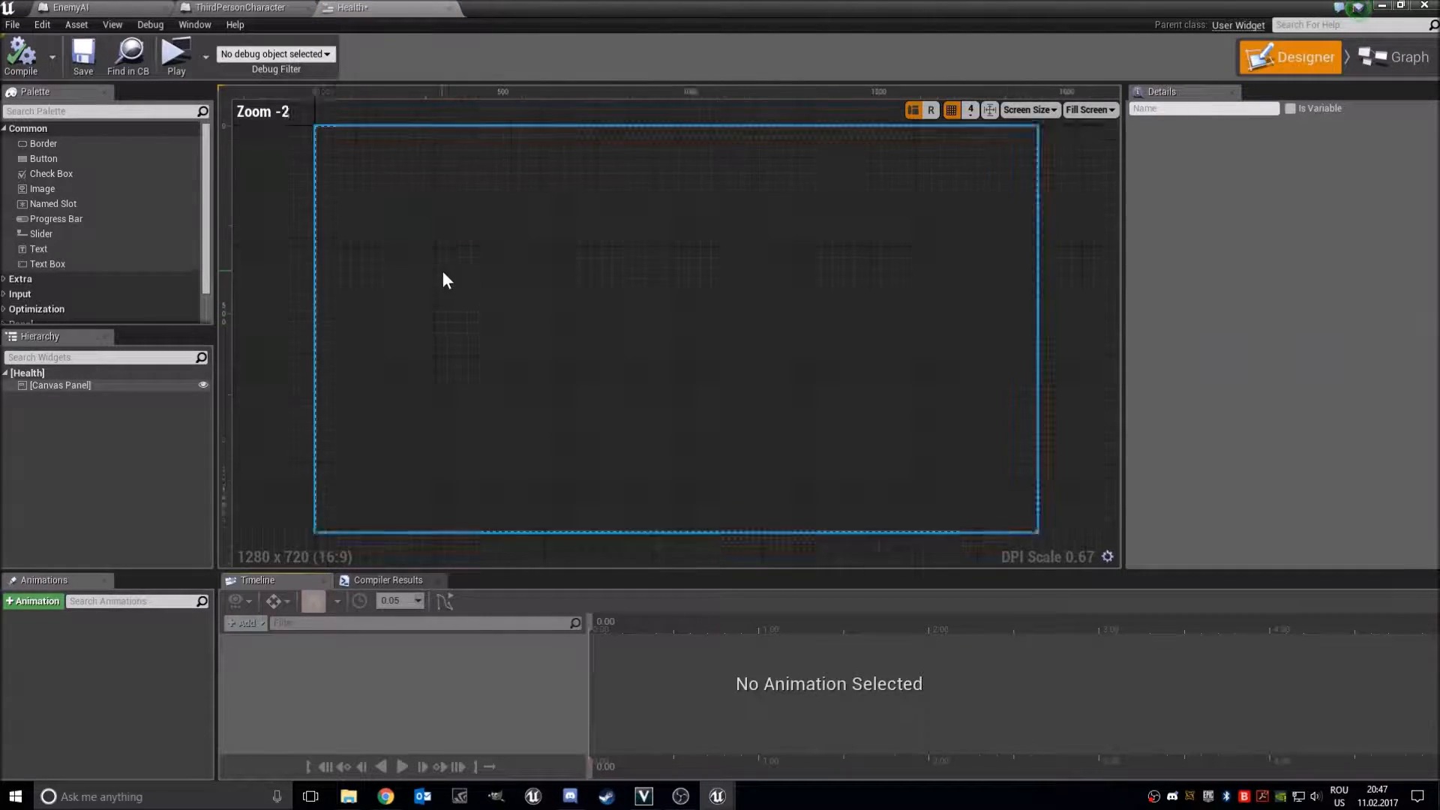
Add a text block sized to its content and create a binding for its Text
{"action": "left_click", "coordinate": [446, 279]}
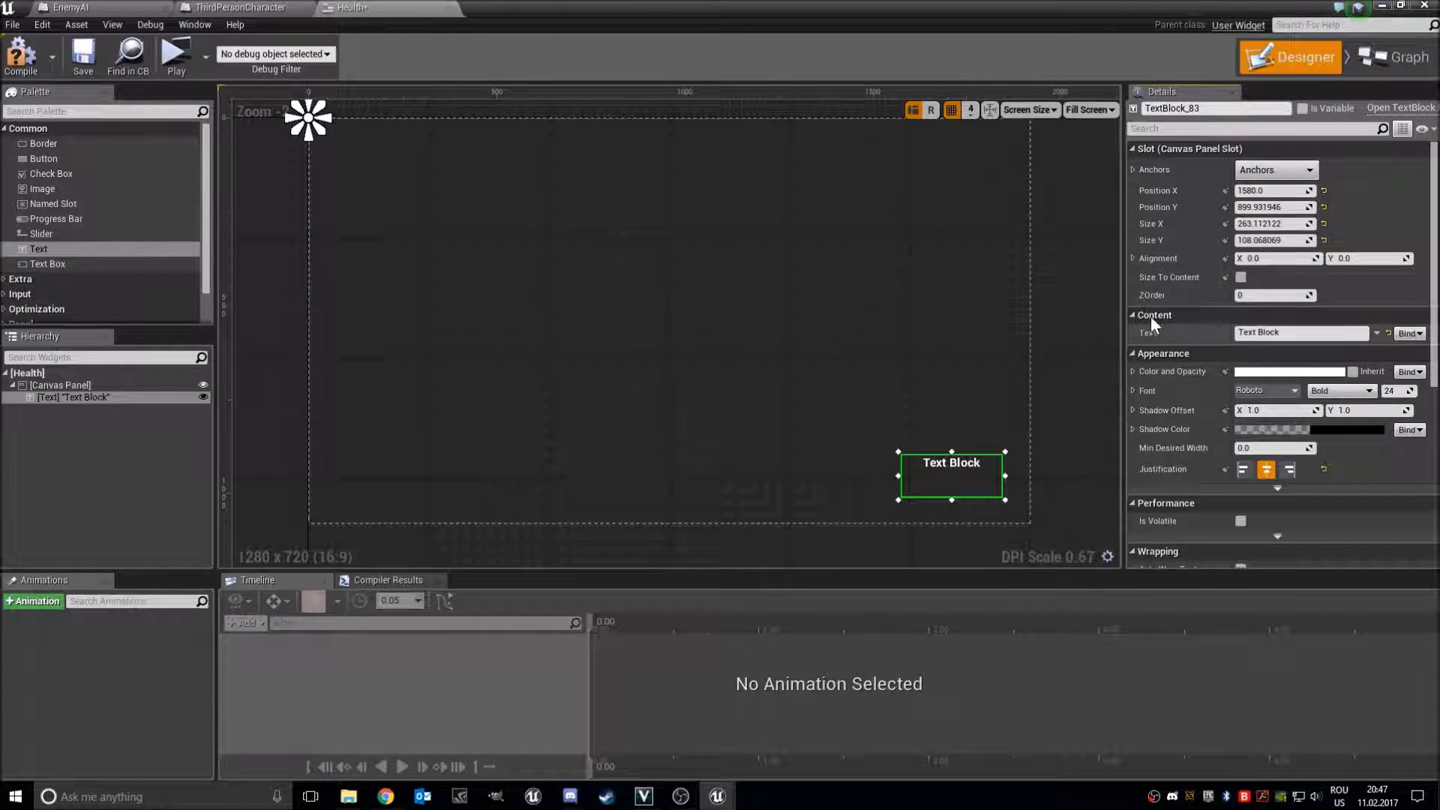
{"action": "mouse_move", "coordinate": [1241, 277]}
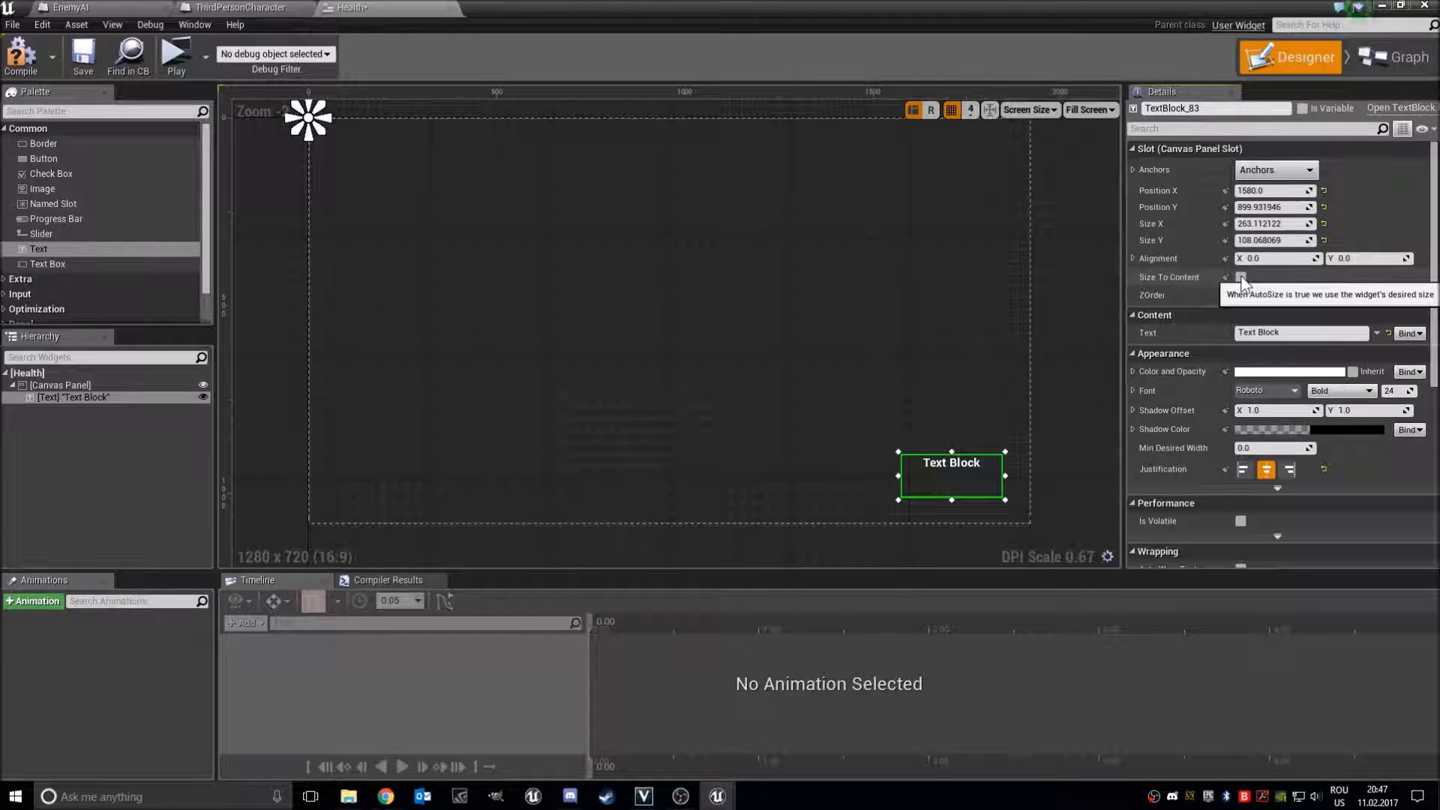
{"action": "left_click", "coordinate": [1241, 276]}
{"action": "type", "text": "100"}
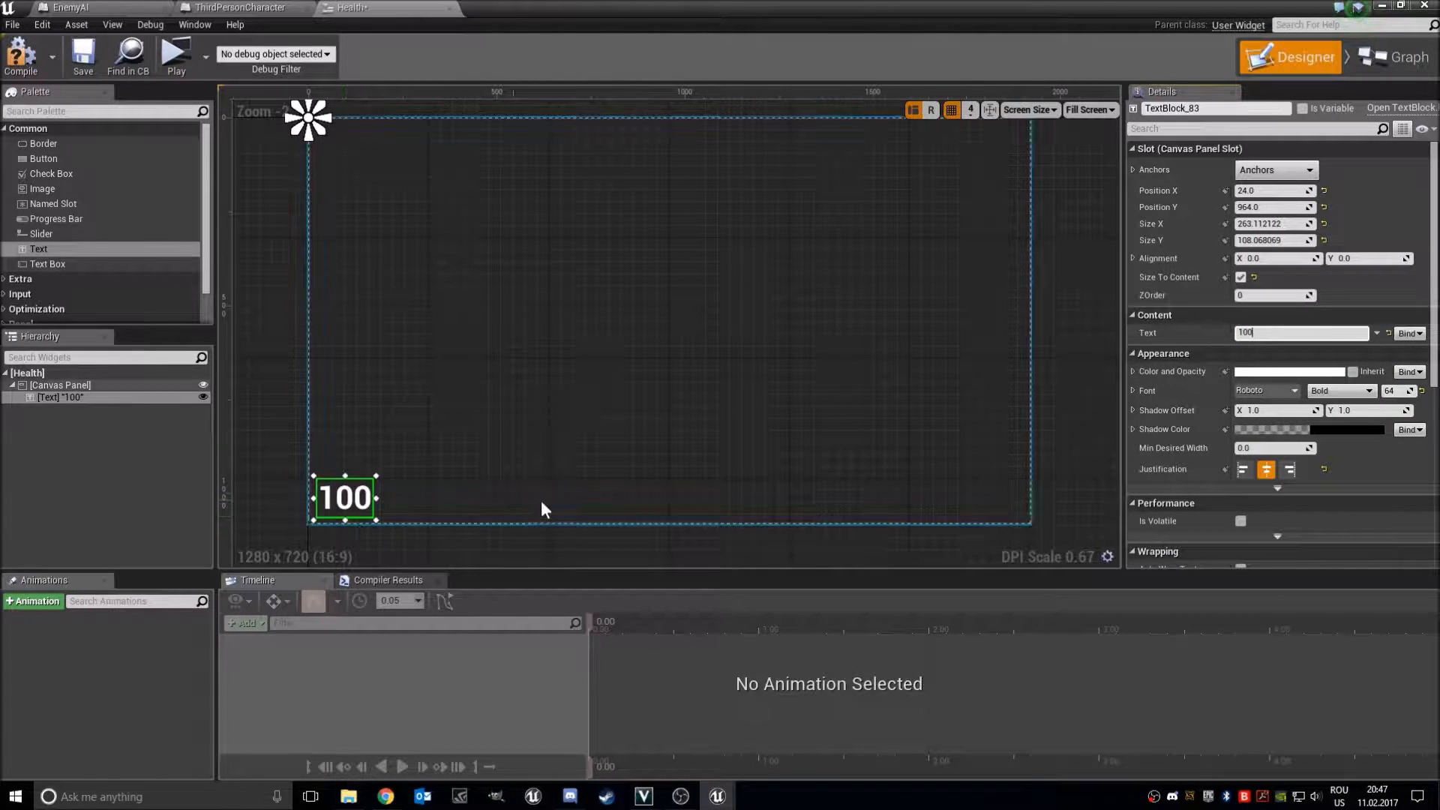
{"action": "scroll", "scroll_direction": "down", "scroll_amount": 3}
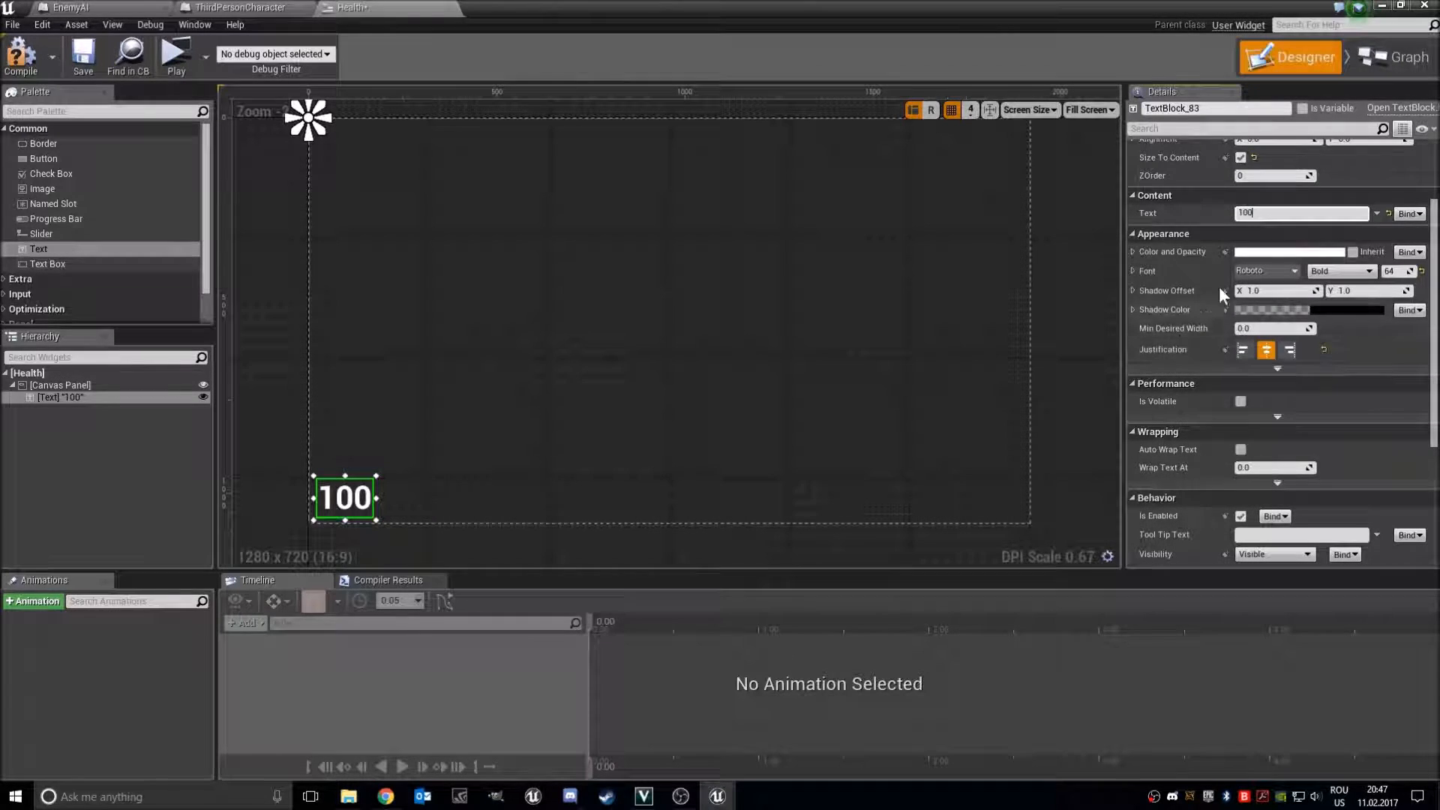
{"action": "left_click", "coordinate": [1400, 57]}
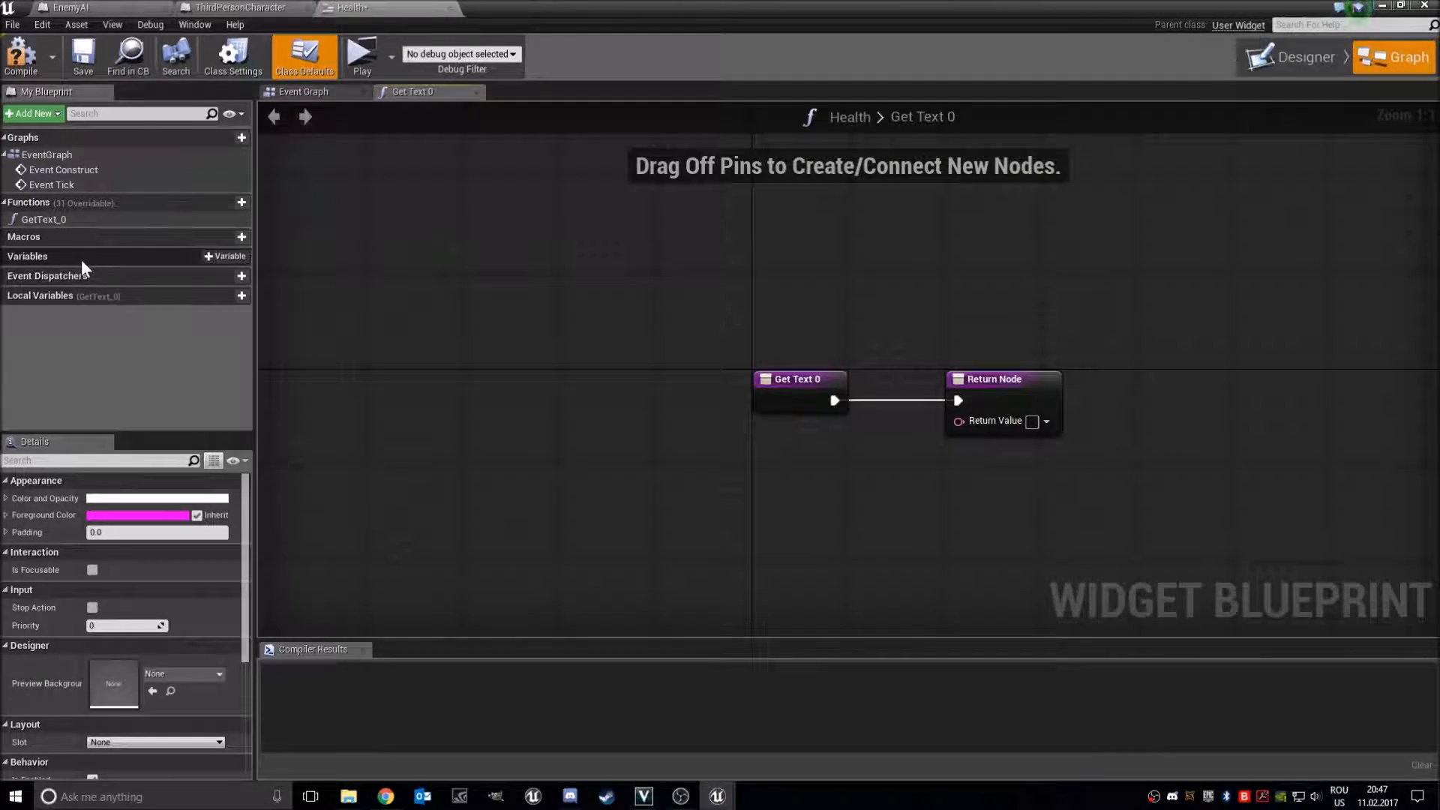
Add a CharRef variable typed as a Third Person Character object reference
{"action": "left_click", "coordinate": [241, 257]}
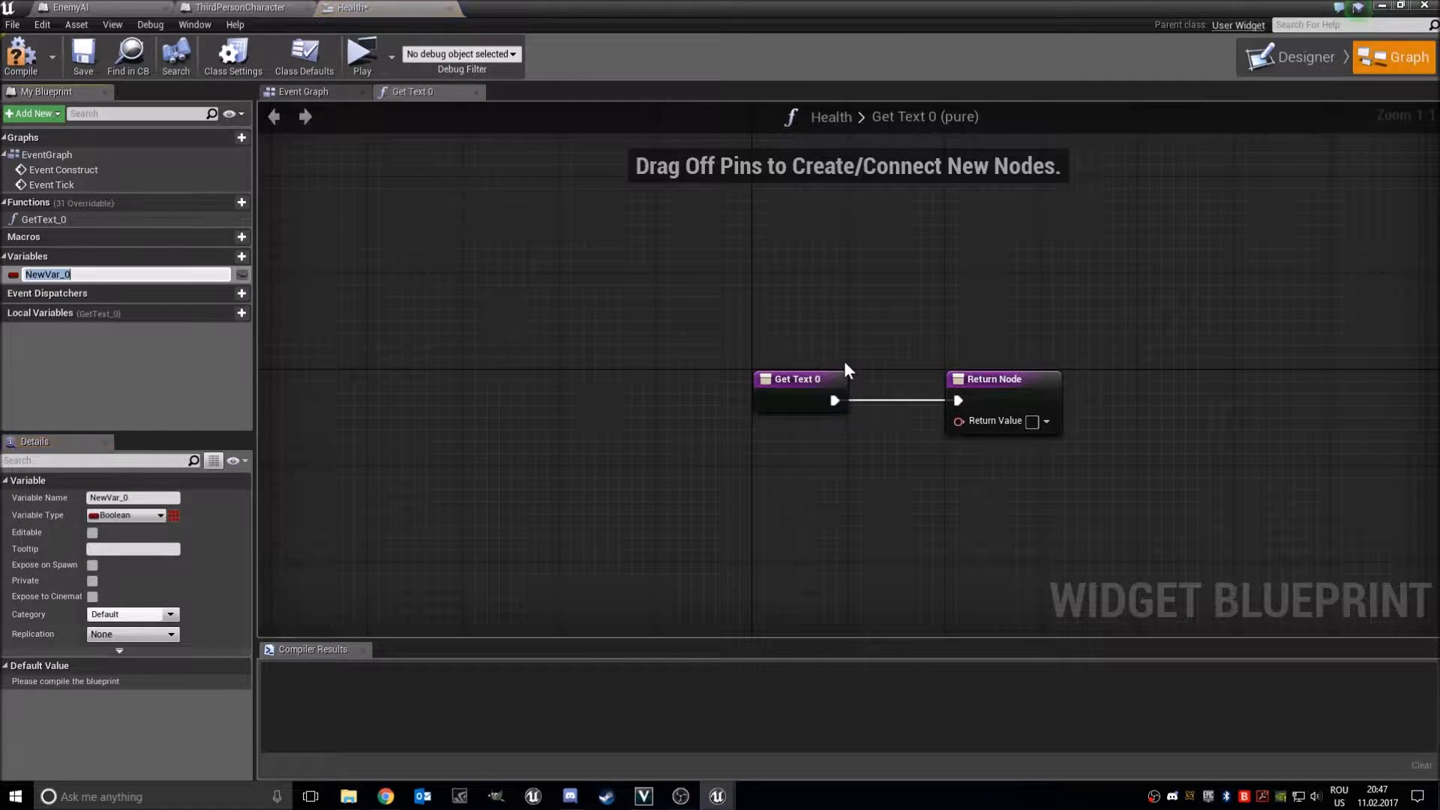
{"action": "type", "text": "CharRef"}
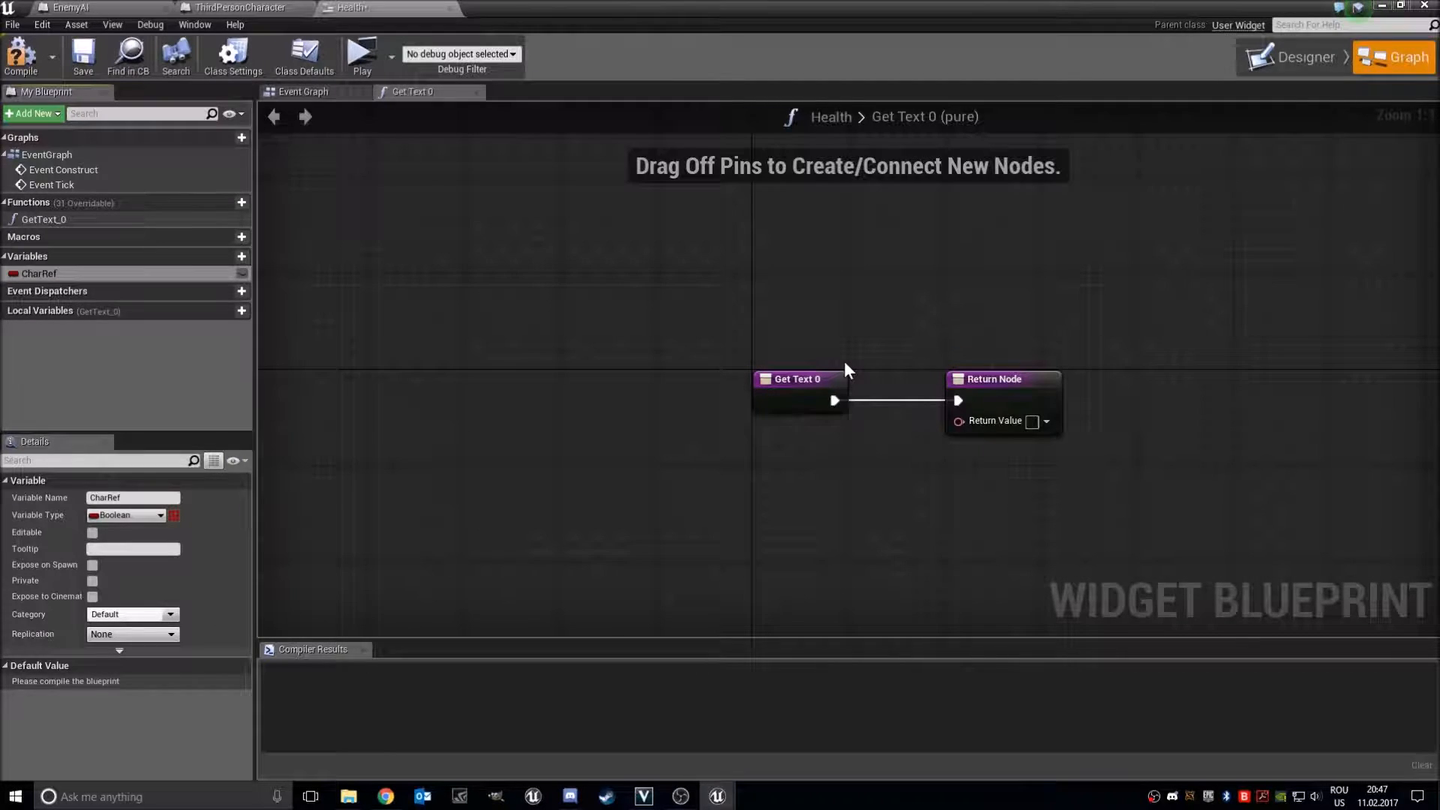
{"action": "left_click", "coordinate": [128, 515]}
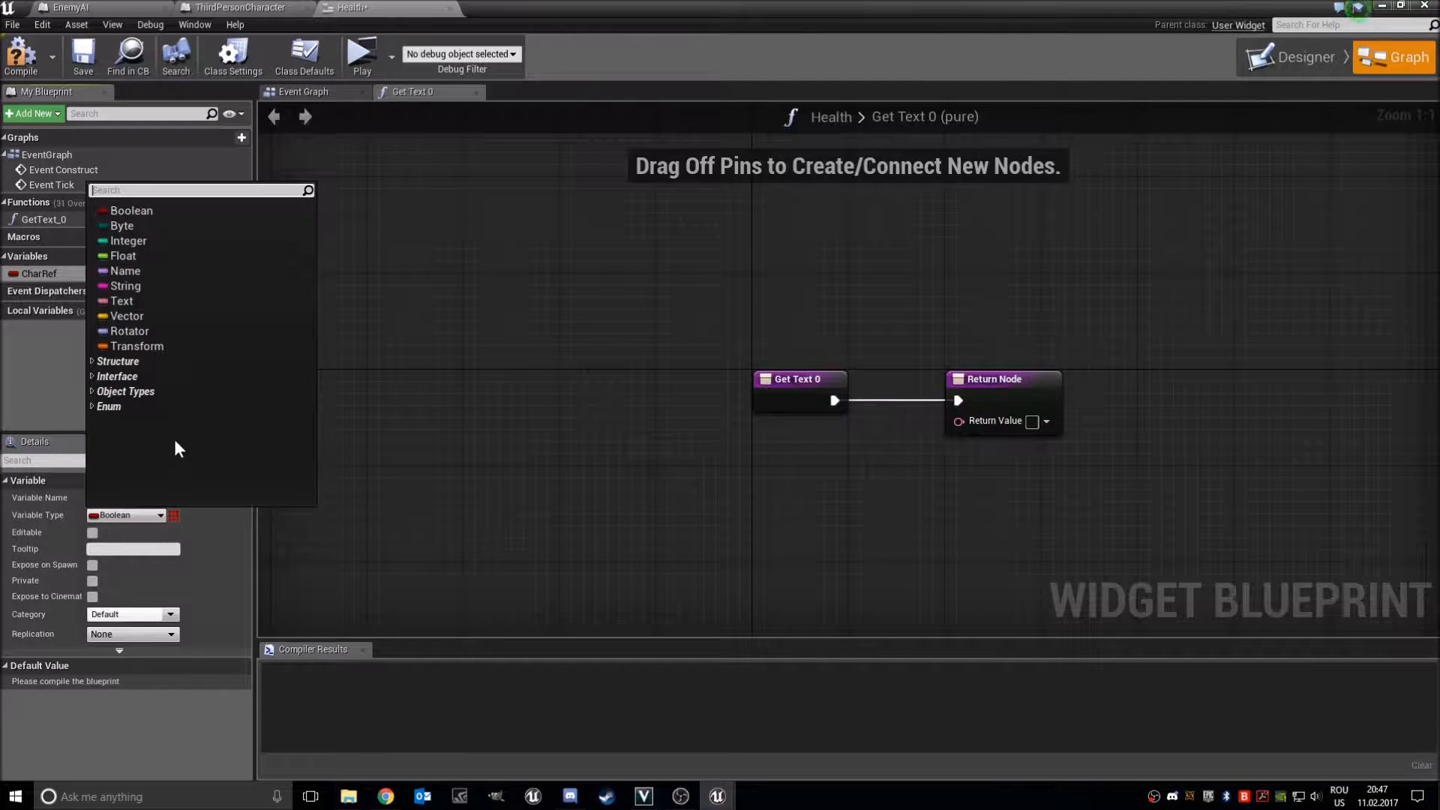
{"action": "type", "text": "th"}
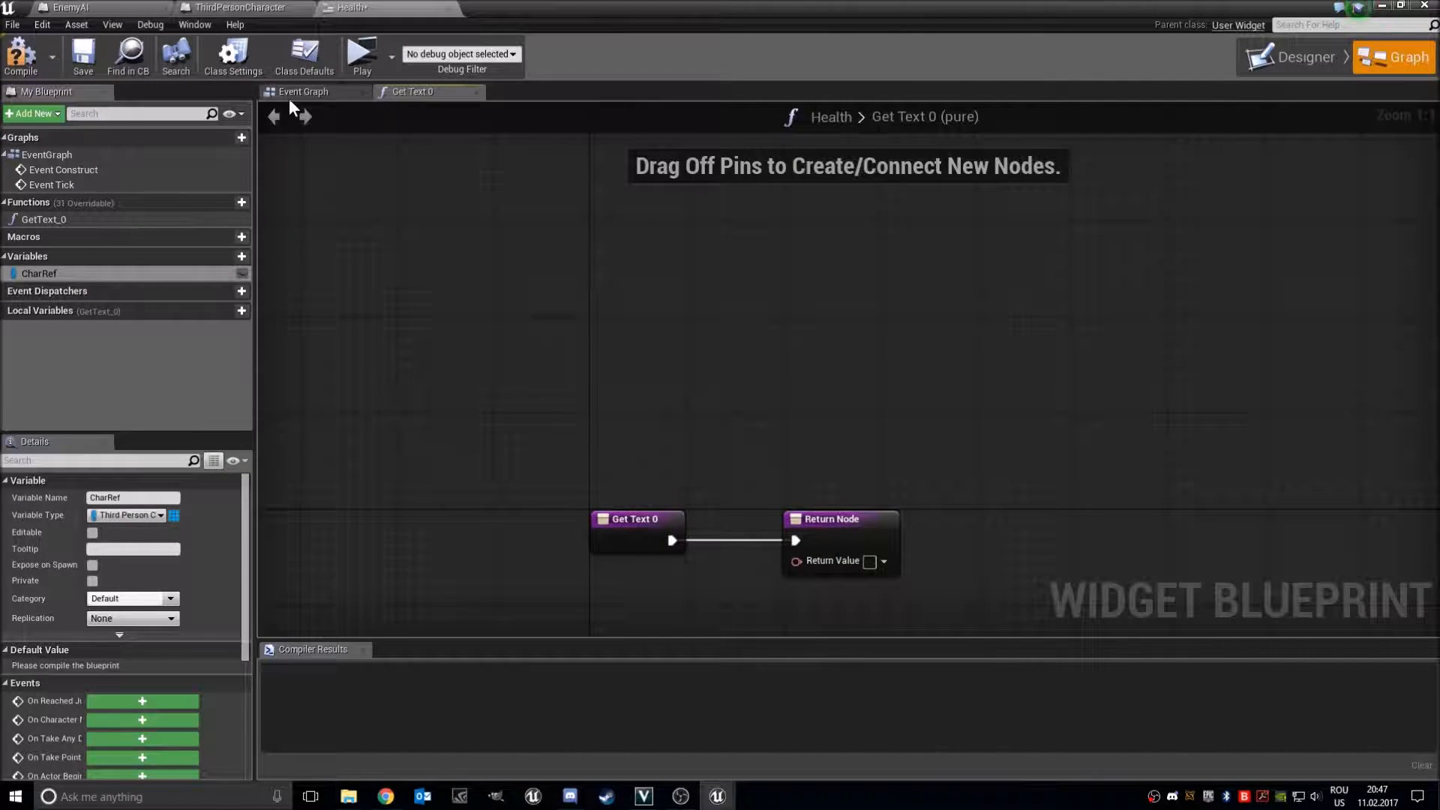
On Event Construct, cast Get Player Character to ThirdPersonCharacter and add a CharRef setter
{"action": "left_click", "coordinate": [302, 91]}
{"action": "type", "text": "cast to"}
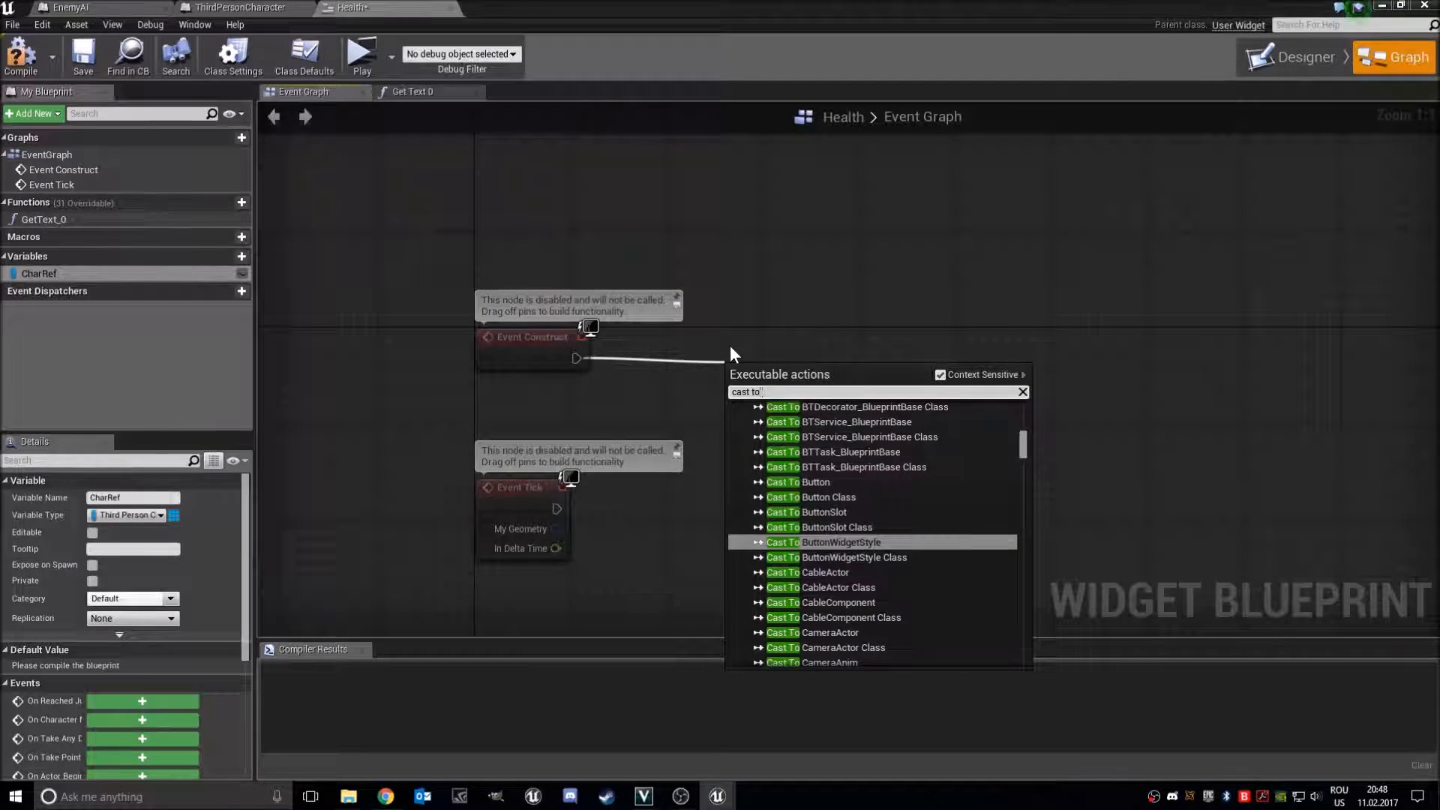
{"action": "type", "text": "thir"}
{"action": "type", "text": "player"}
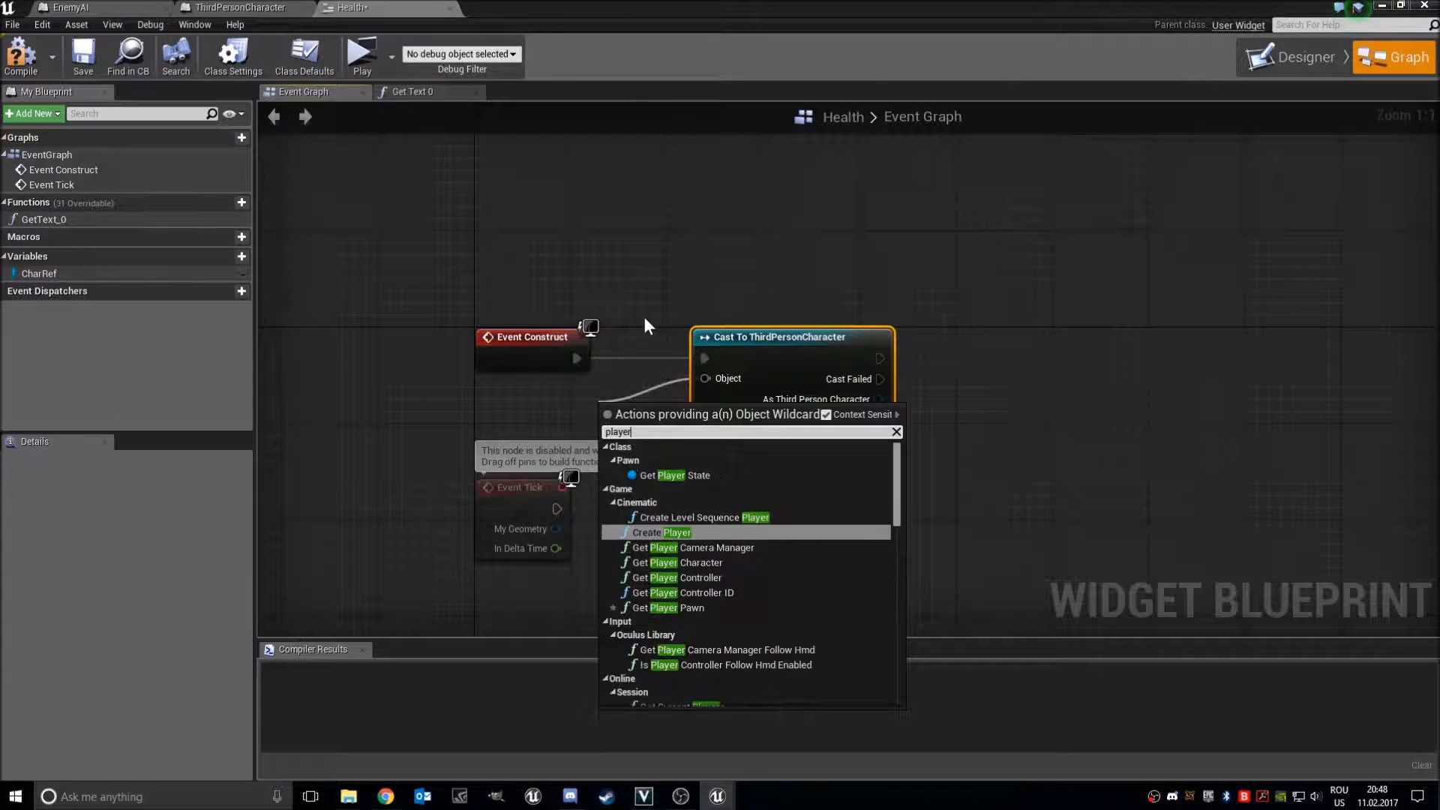
{"action": "type", "text": "cha"}
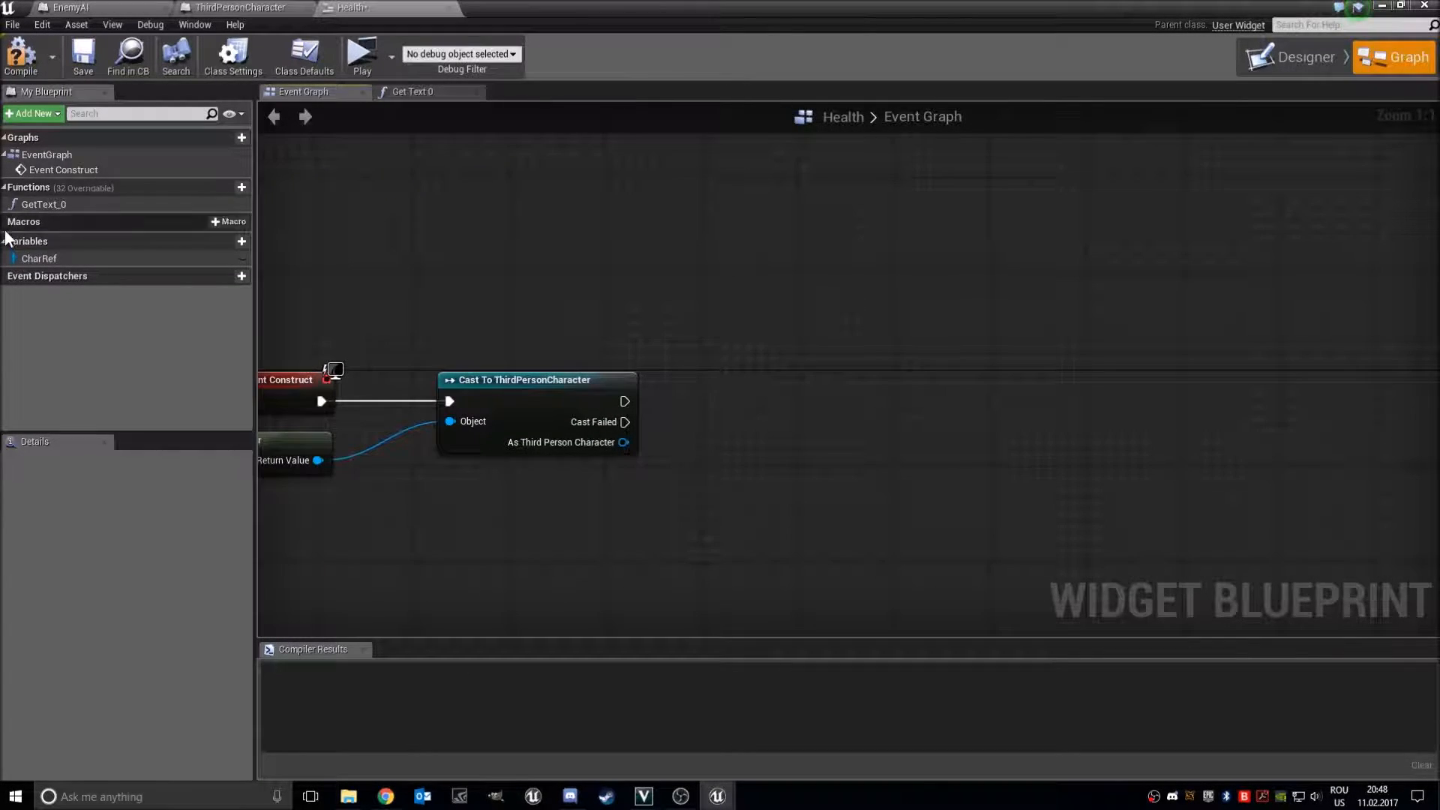
{"action": "left_click", "coordinate": [39, 258]}
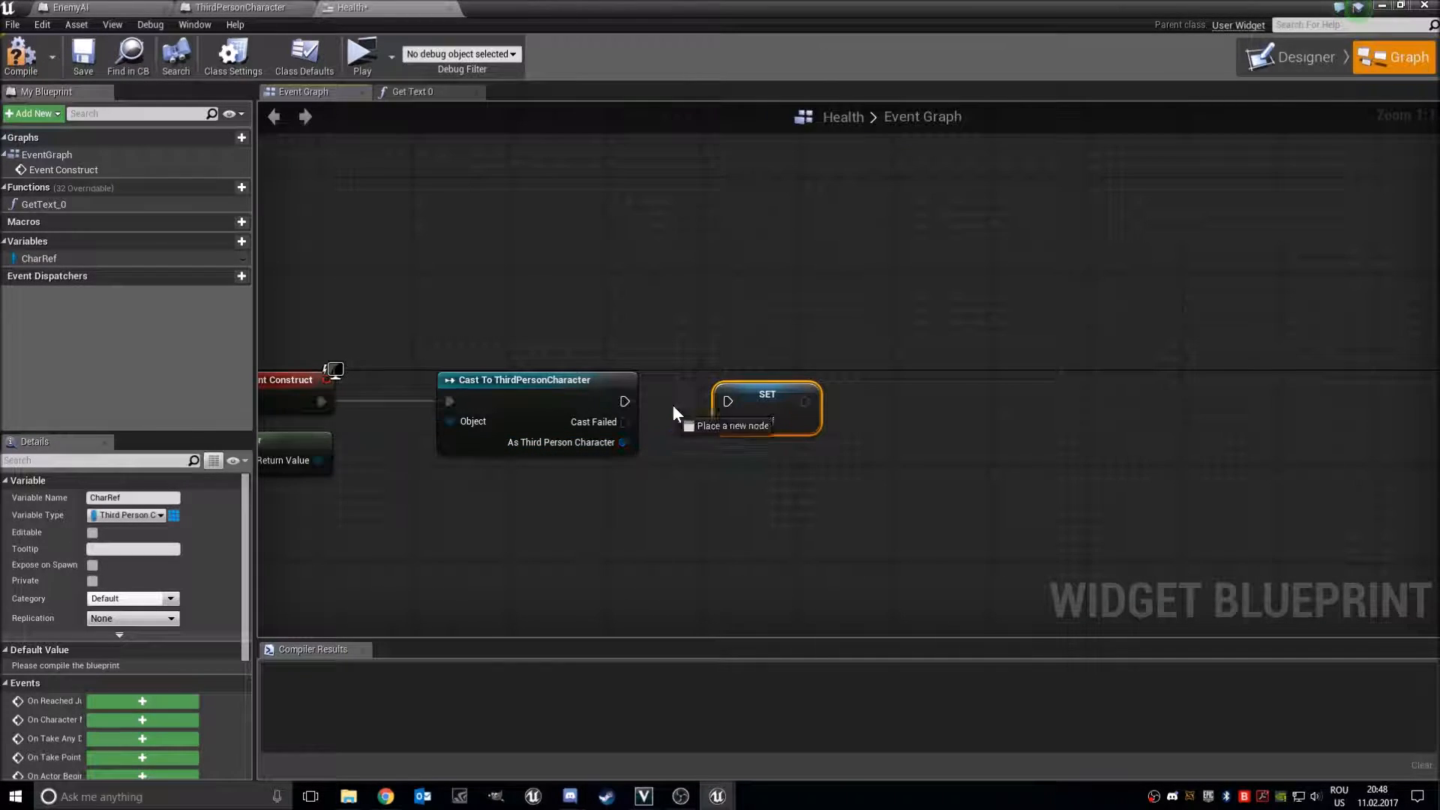
{"action": "left_click", "coordinate": [414, 91]}
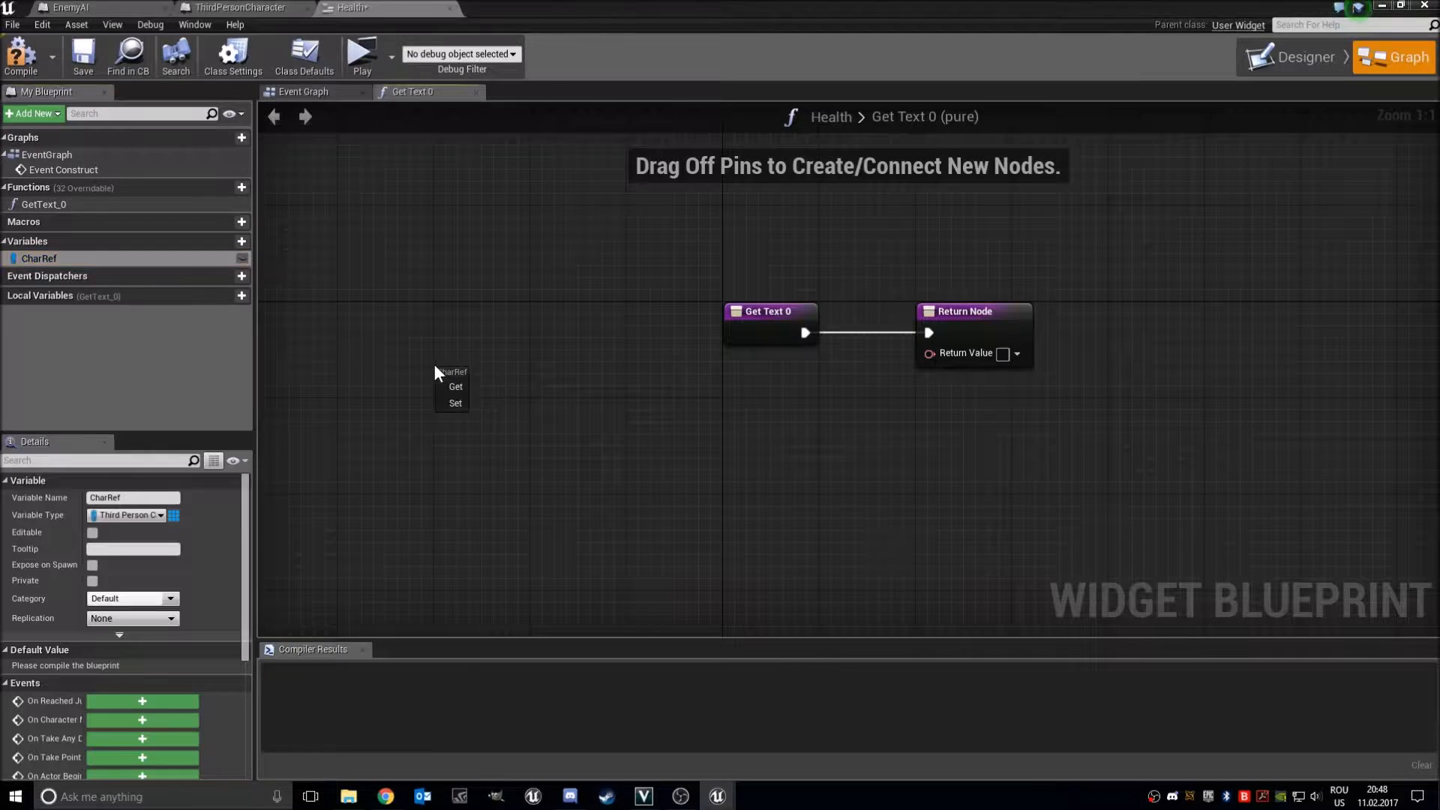
In GetText_0, get CharRef's Health and convert it to a string with ToString (int)
{"action": "left_click", "coordinate": [456, 385]}
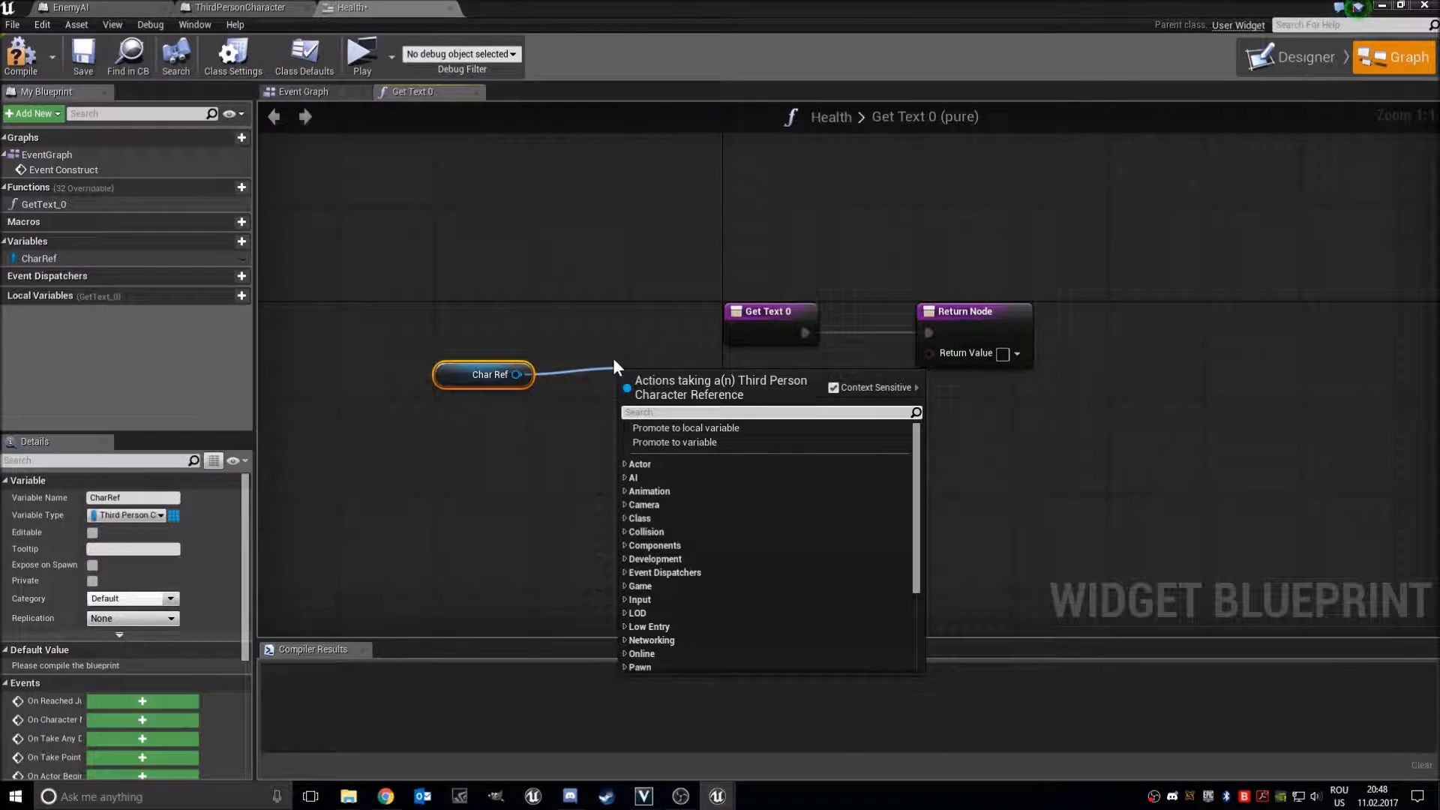
{"action": "type", "text": "health"}
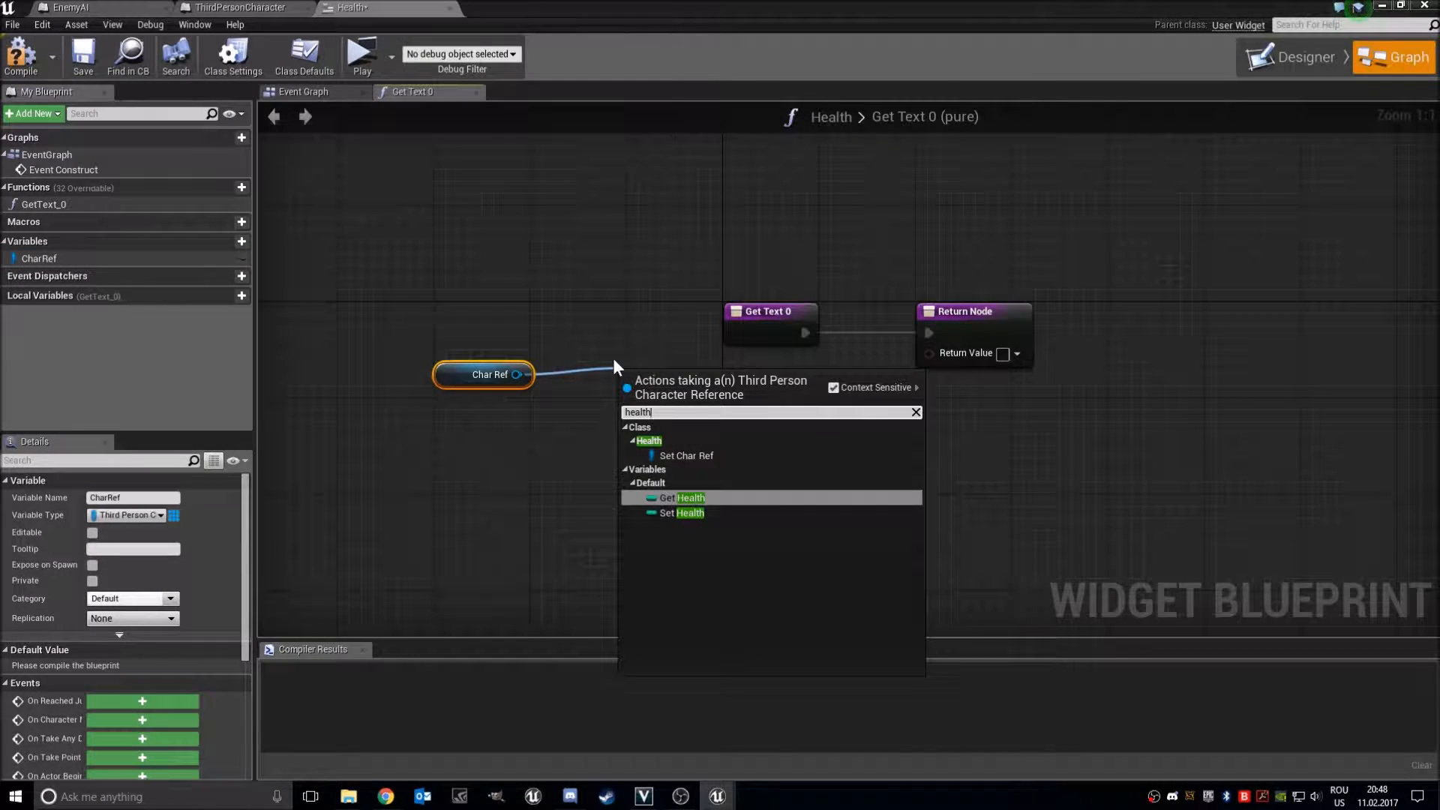
{"action": "left_click", "coordinate": [672, 496]}
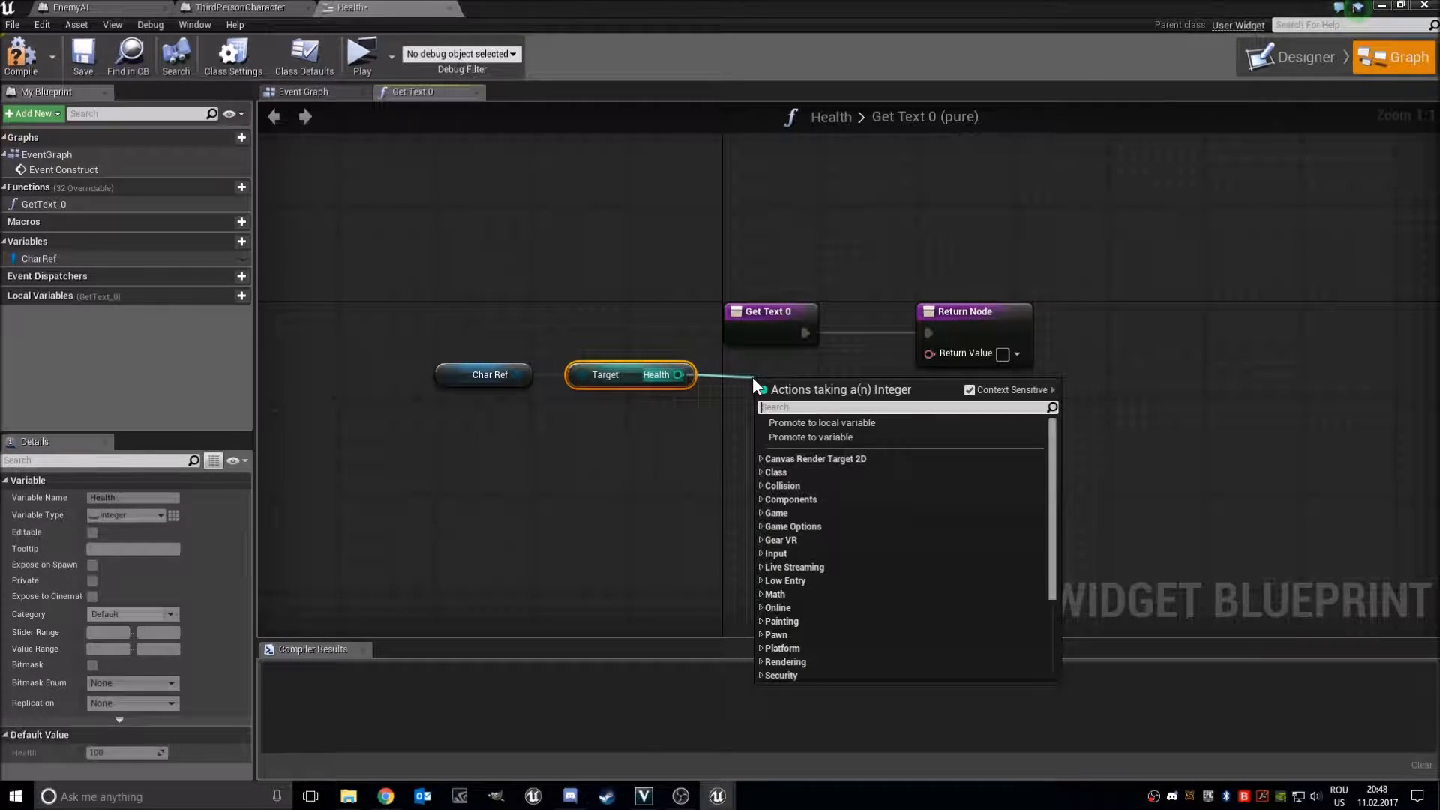
{"action": "type", "text": "to string"}
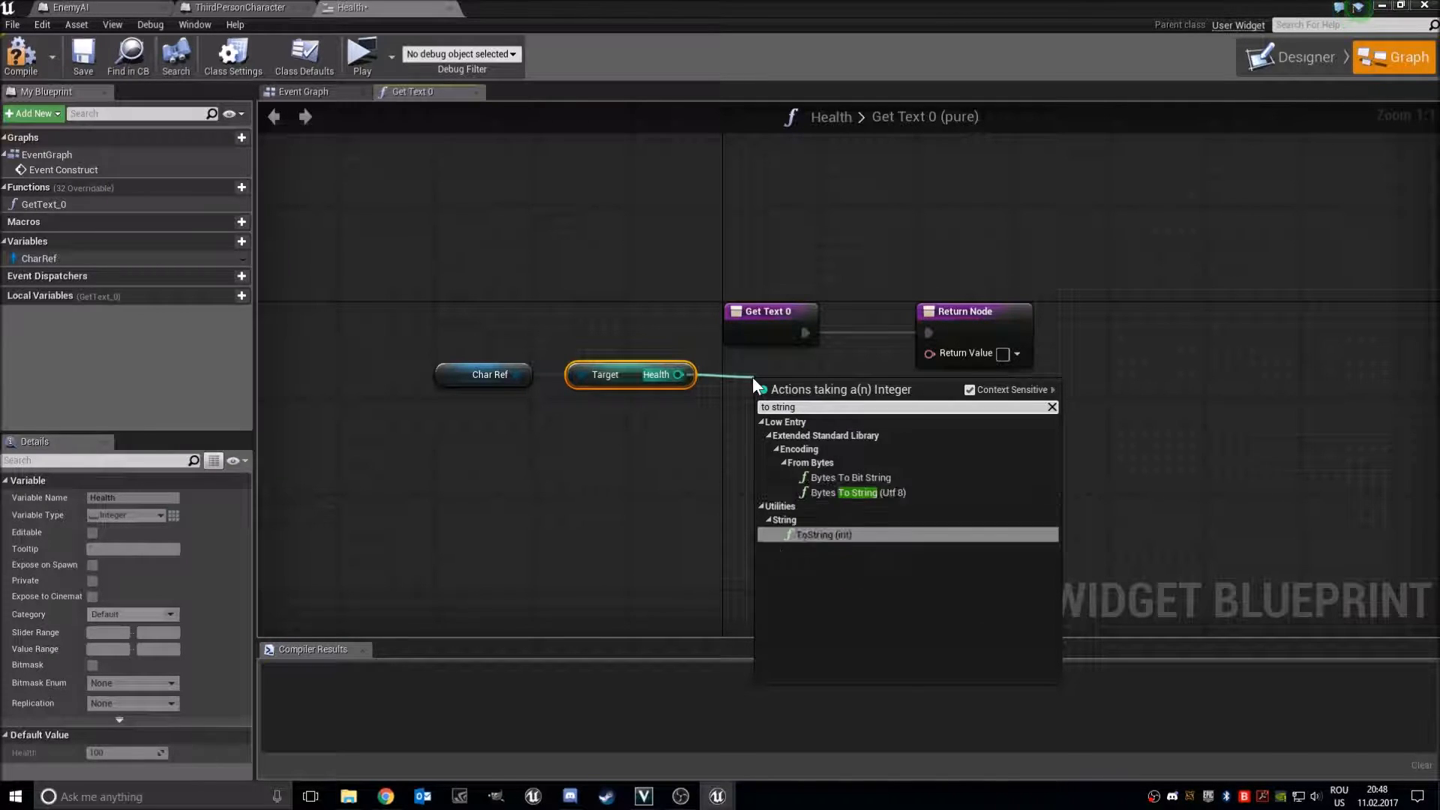
{"action": "left_click", "coordinate": [823, 533]}
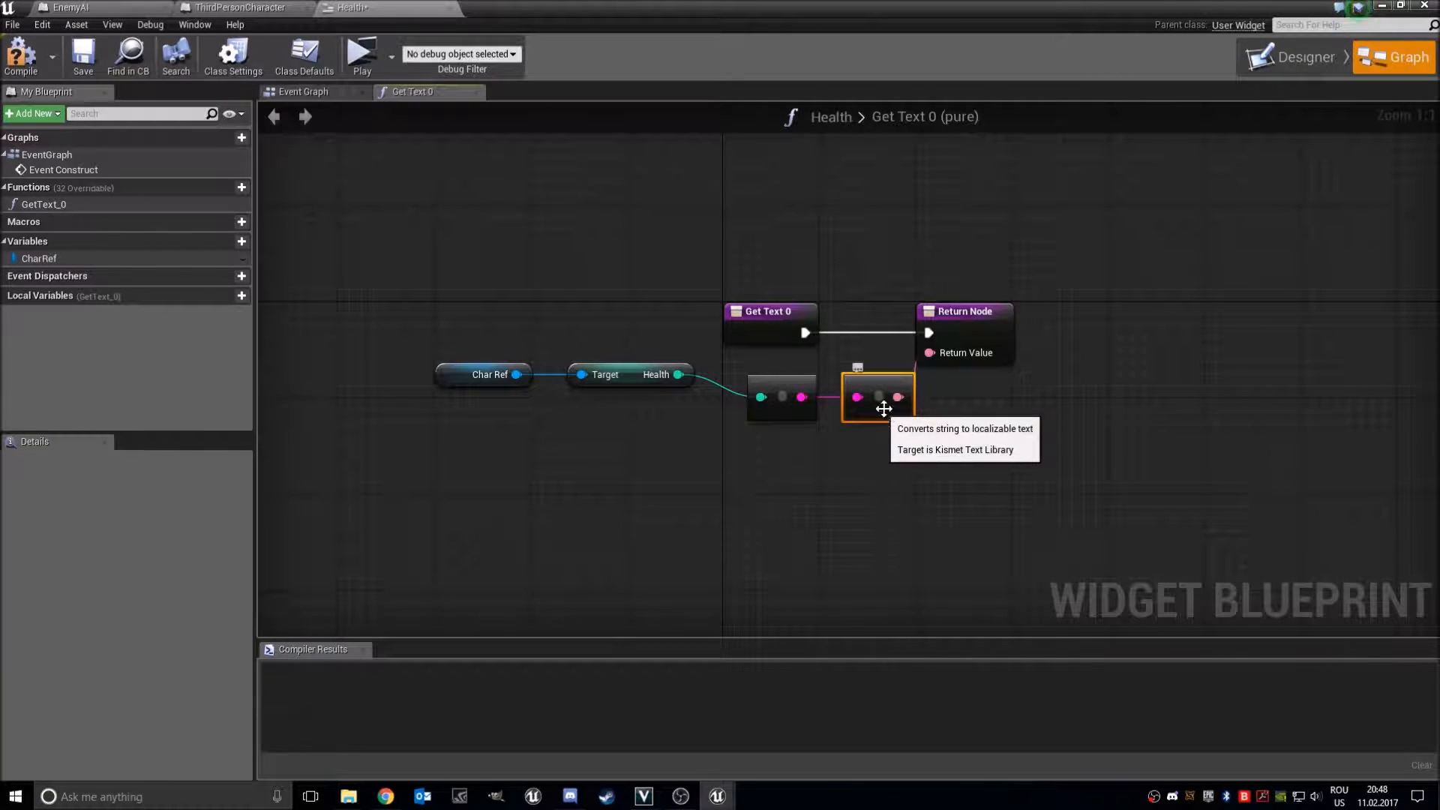
{"action": "mouse_move", "coordinate": [852, 457]}
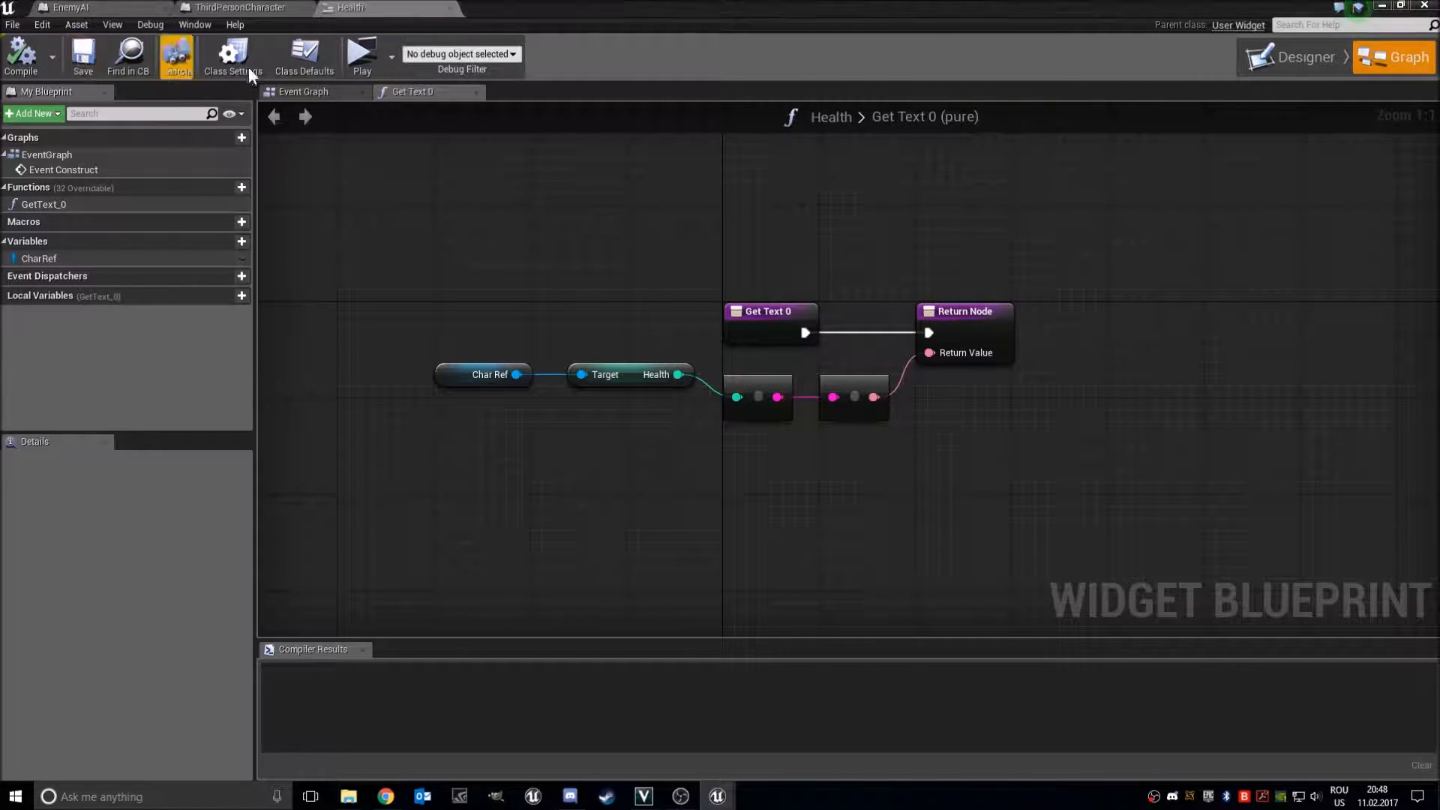
Set the level's World Settings GameMode Override to ThirdPersonGameMode
{"action": "left_click", "coordinate": [361, 55]}
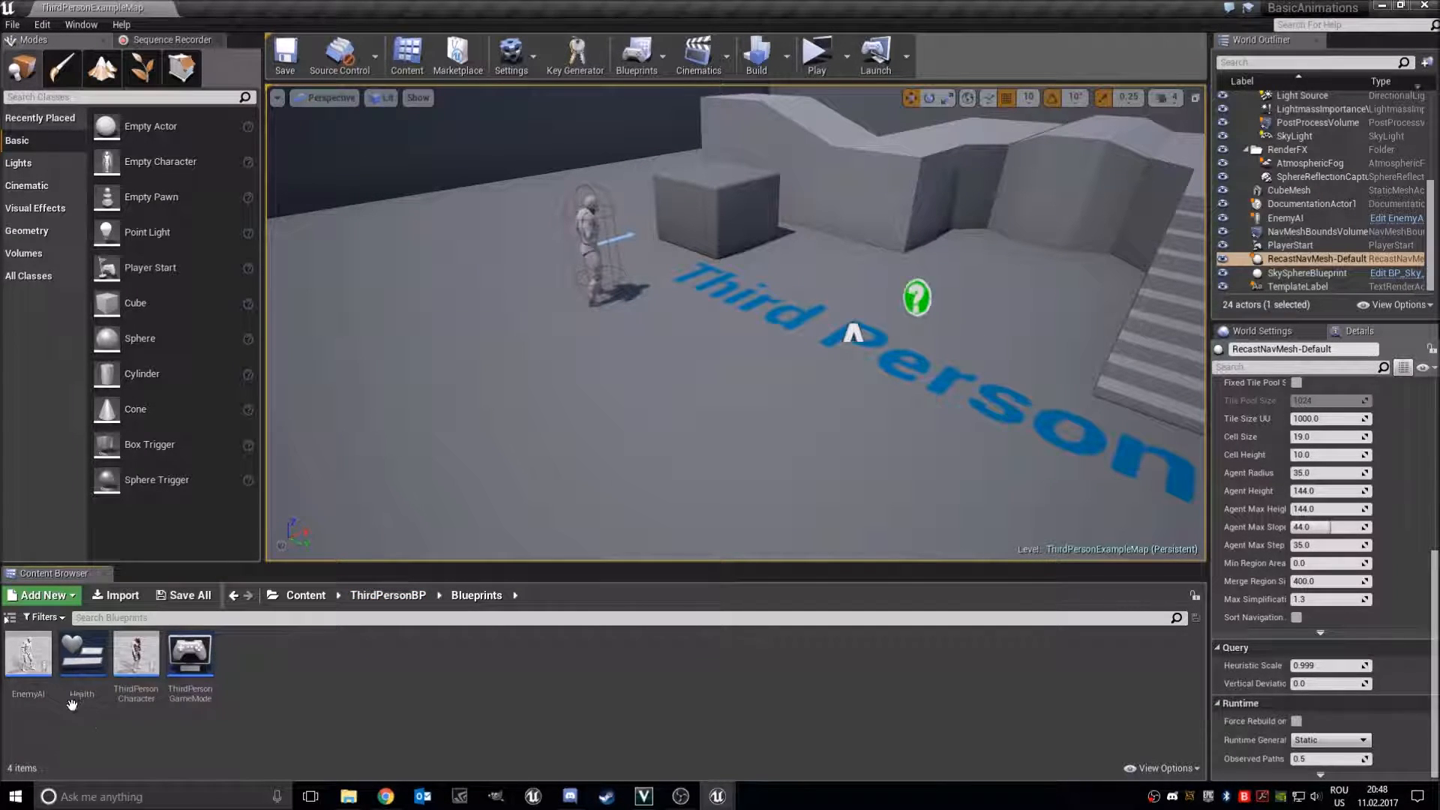
{"action": "left_click", "coordinate": [1260, 331]}
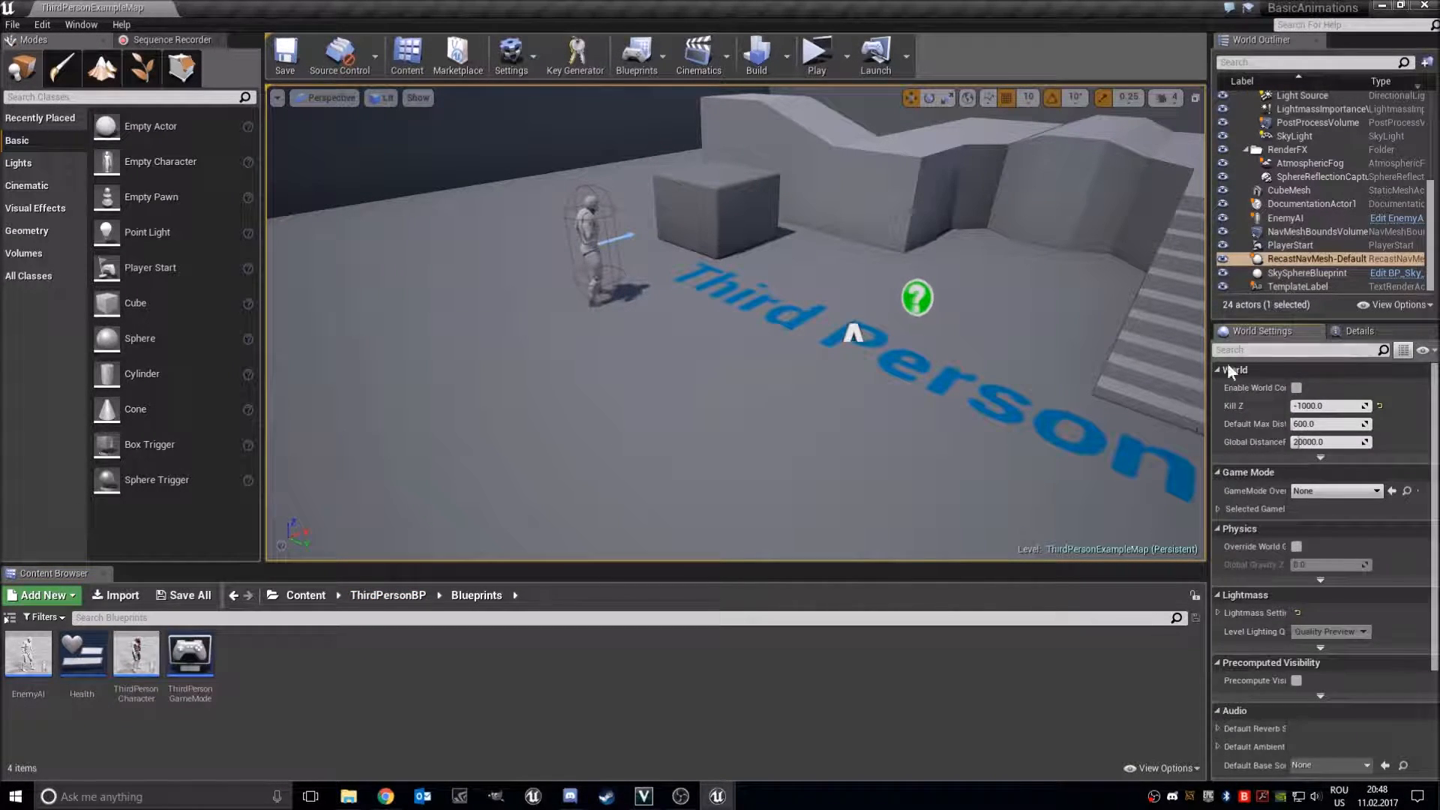
{"action": "left_click", "coordinate": [1334, 490]}
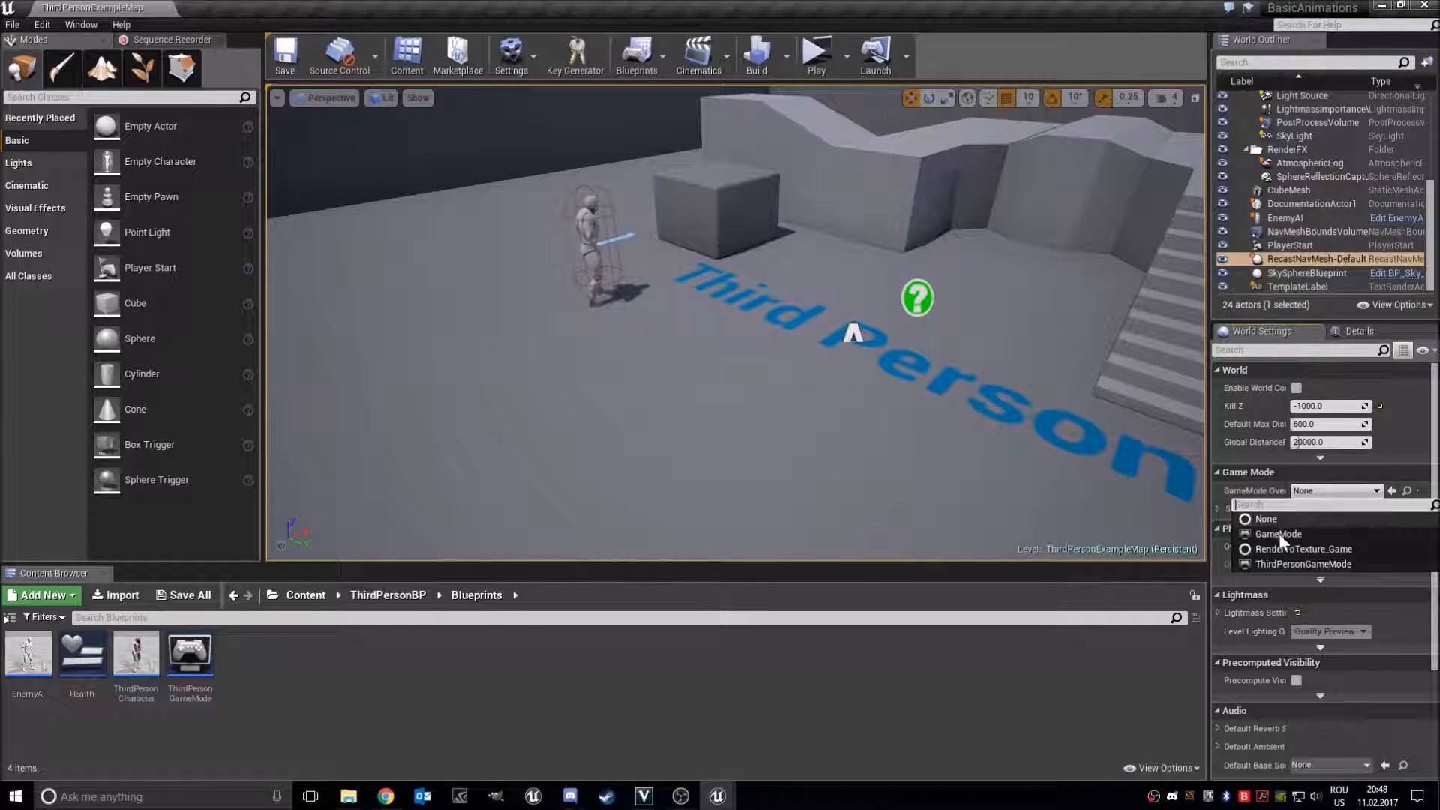
{"action": "left_click", "coordinate": [1304, 564]}
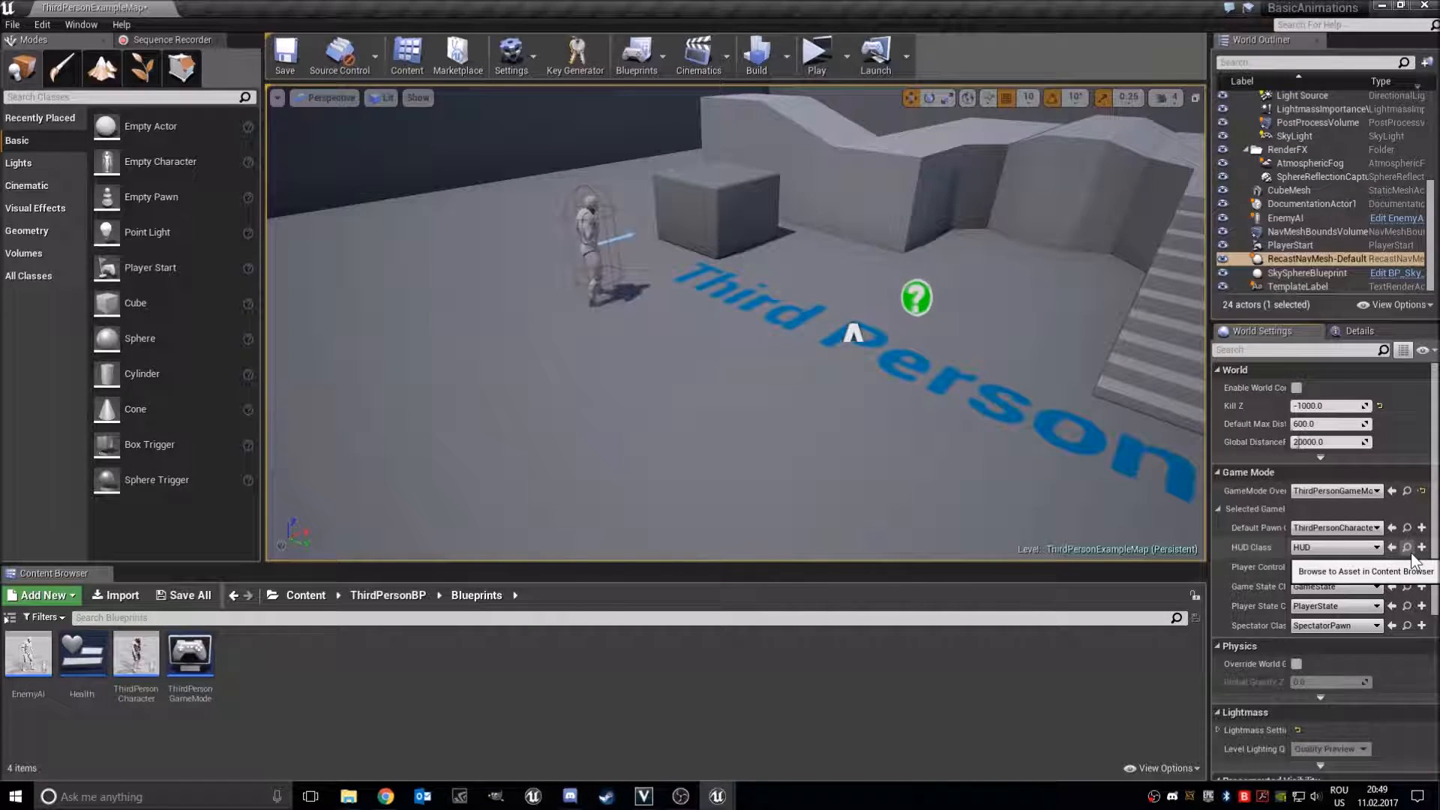
{"action": "left_click", "coordinate": [9, 618]}
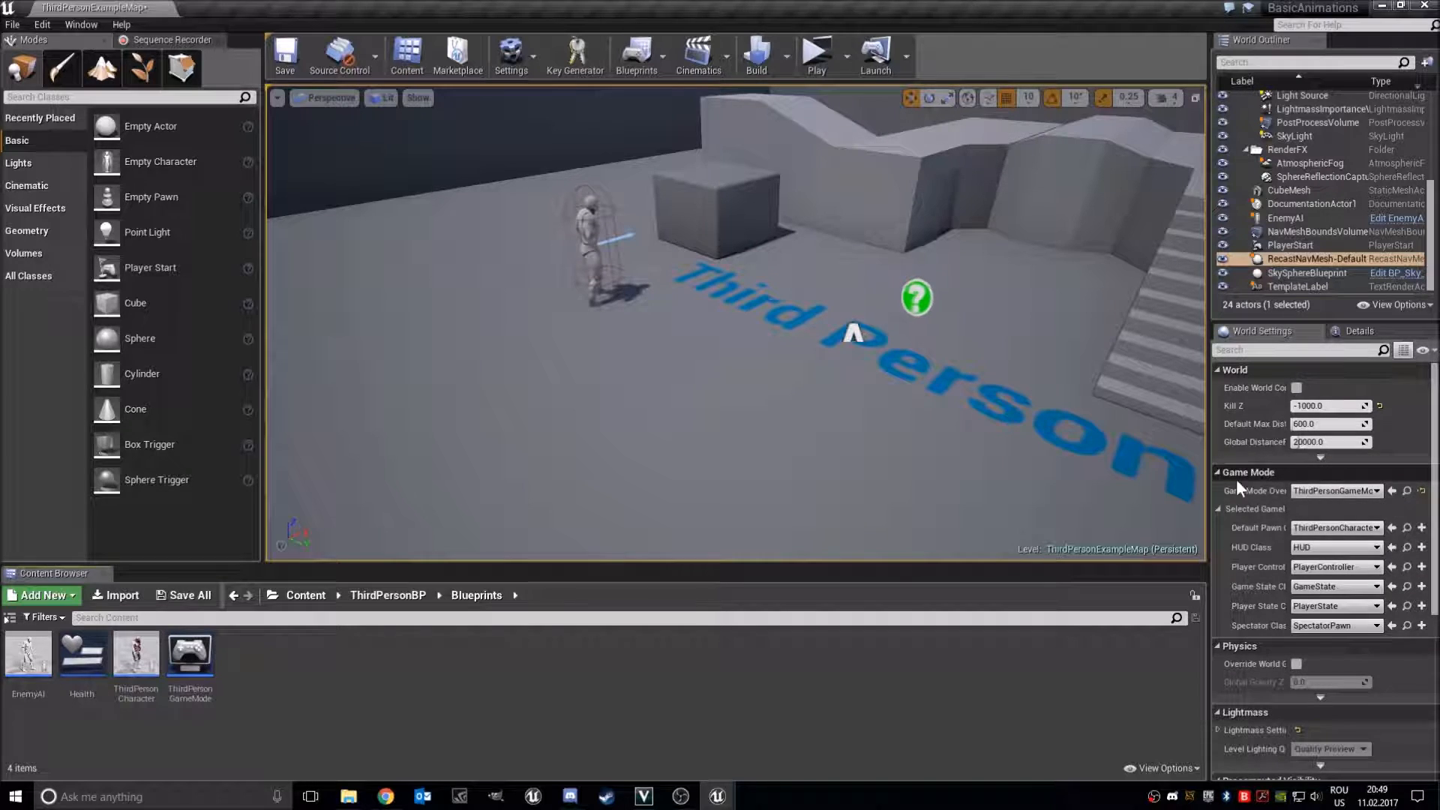
{"action": "left_click", "coordinate": [1222, 508]}
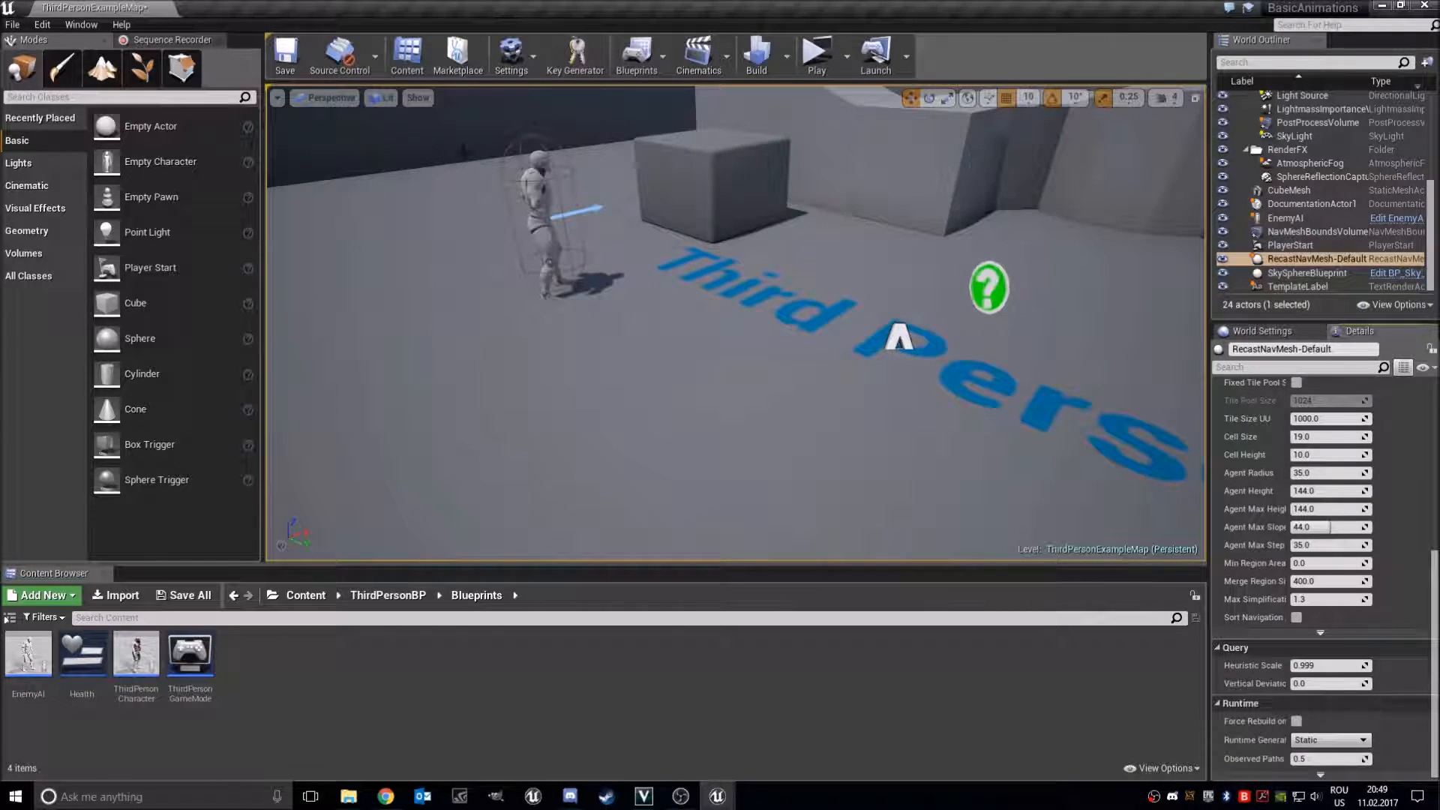
{"action": "left_click", "coordinate": [135, 652]}
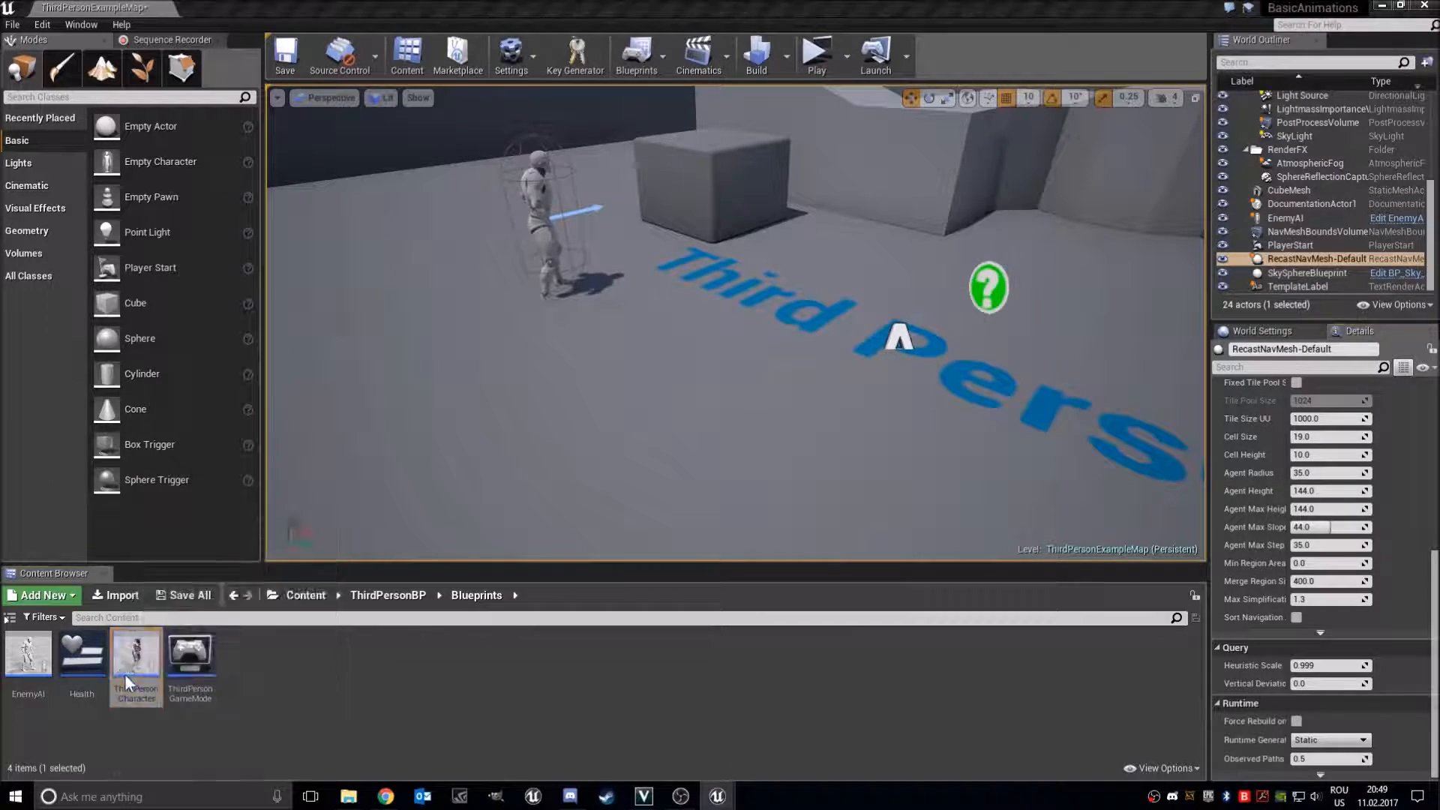
In ThirdPersonCharacter, on BeginPlay create a player-controller-owned Health widget and add it to the viewport
{"action": "double_click", "coordinate": [135, 652]}
{"action": "type", "text": "event begin"}
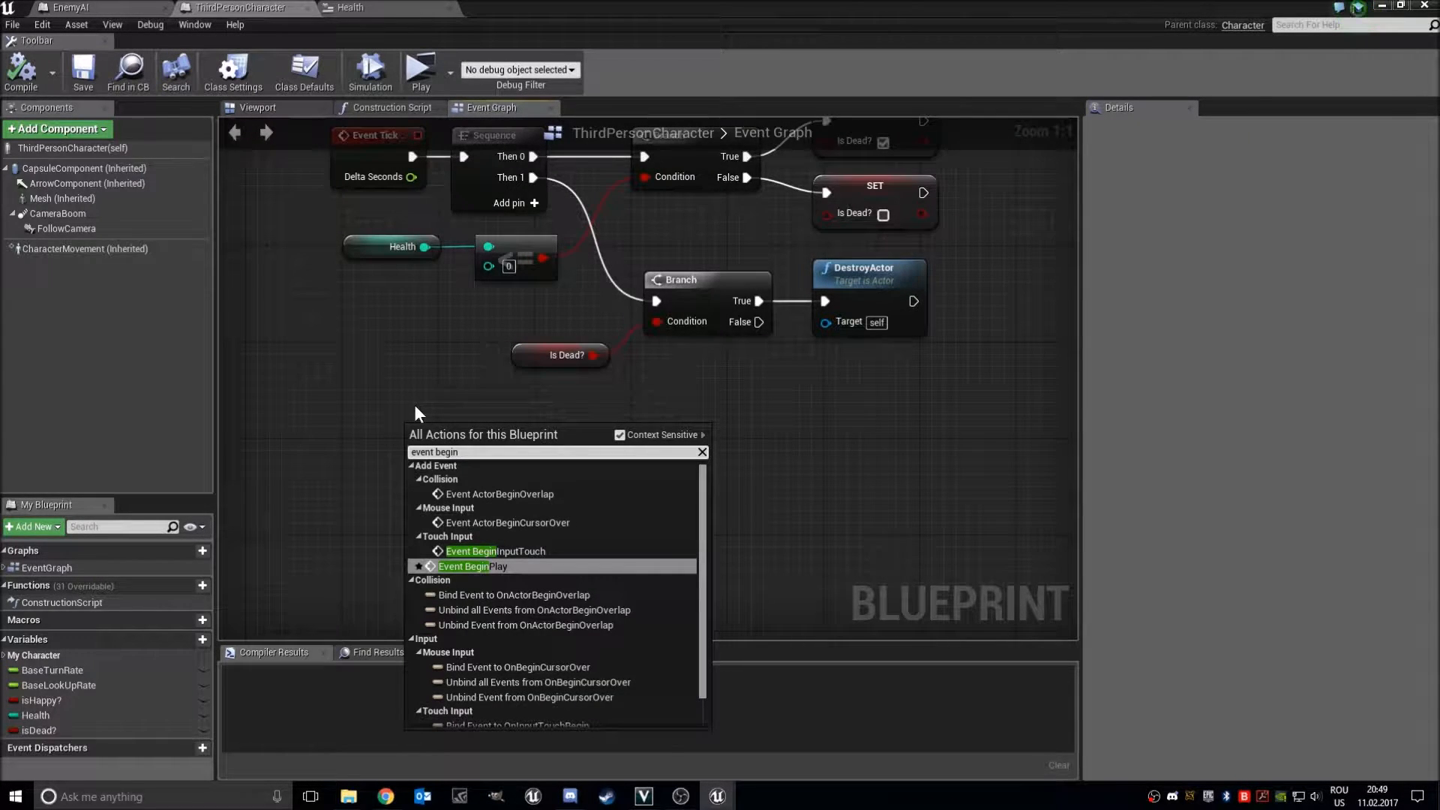
{"action": "left_click", "coordinate": [474, 566]}
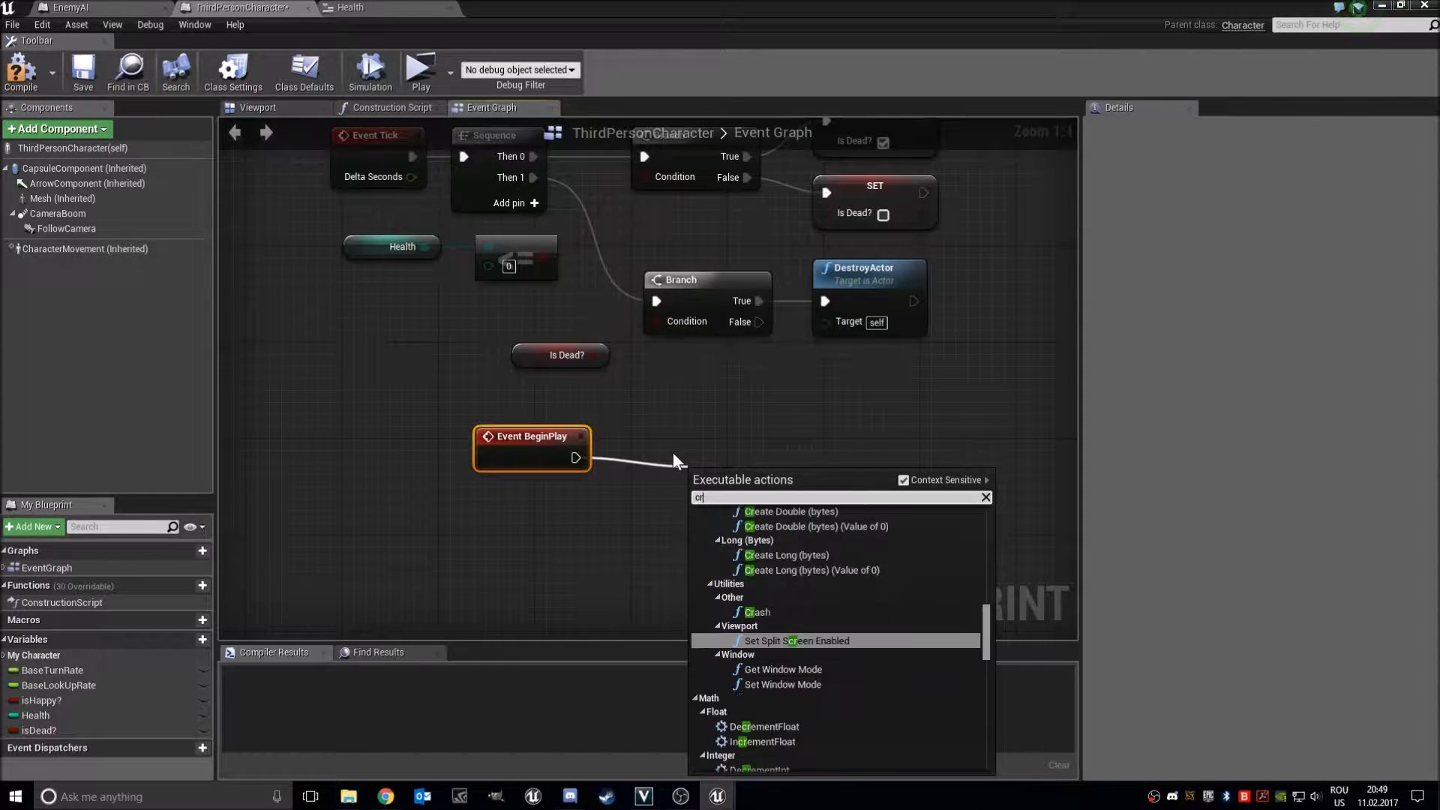
{"action": "type", "text": "create e"}
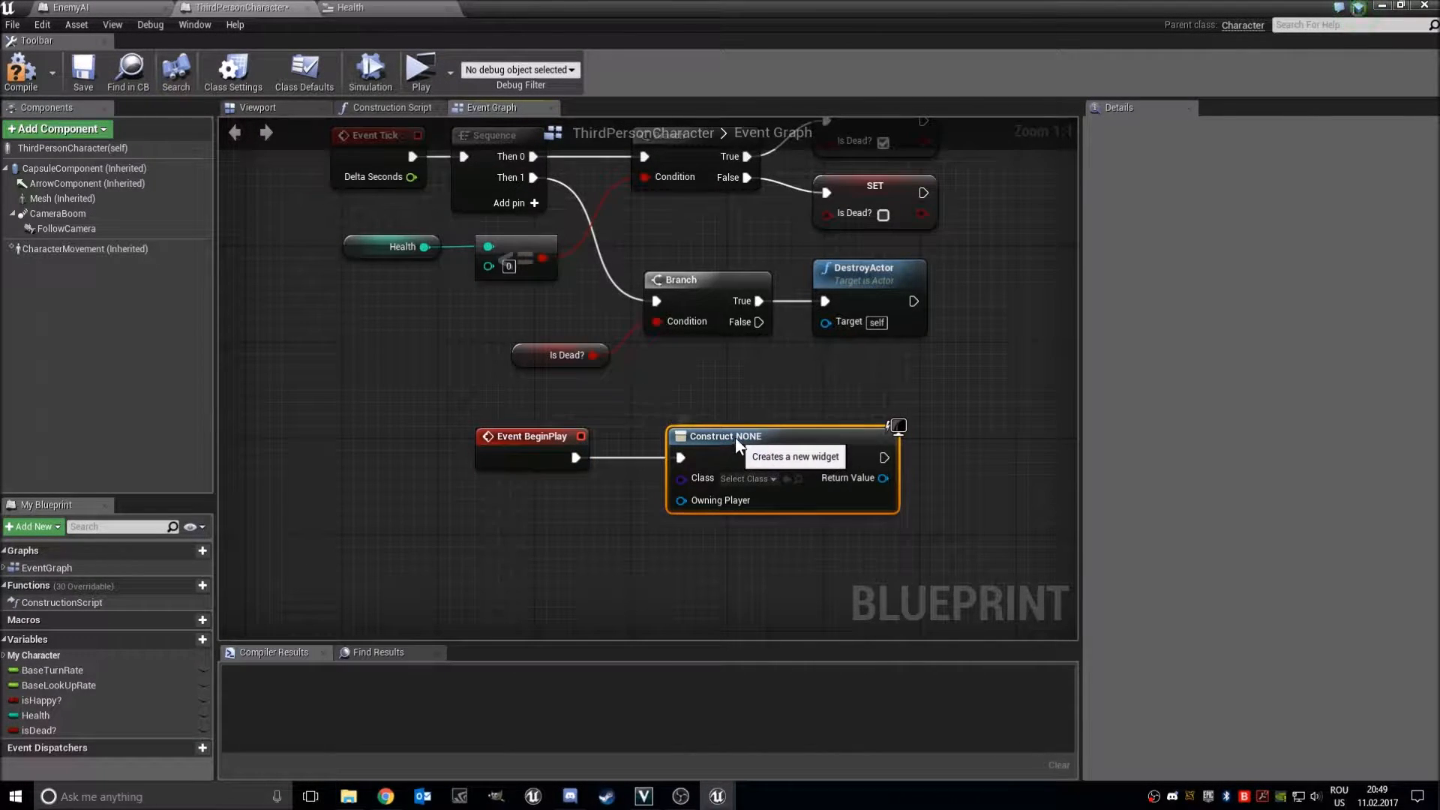
{"action": "left_click", "coordinate": [745, 478]}
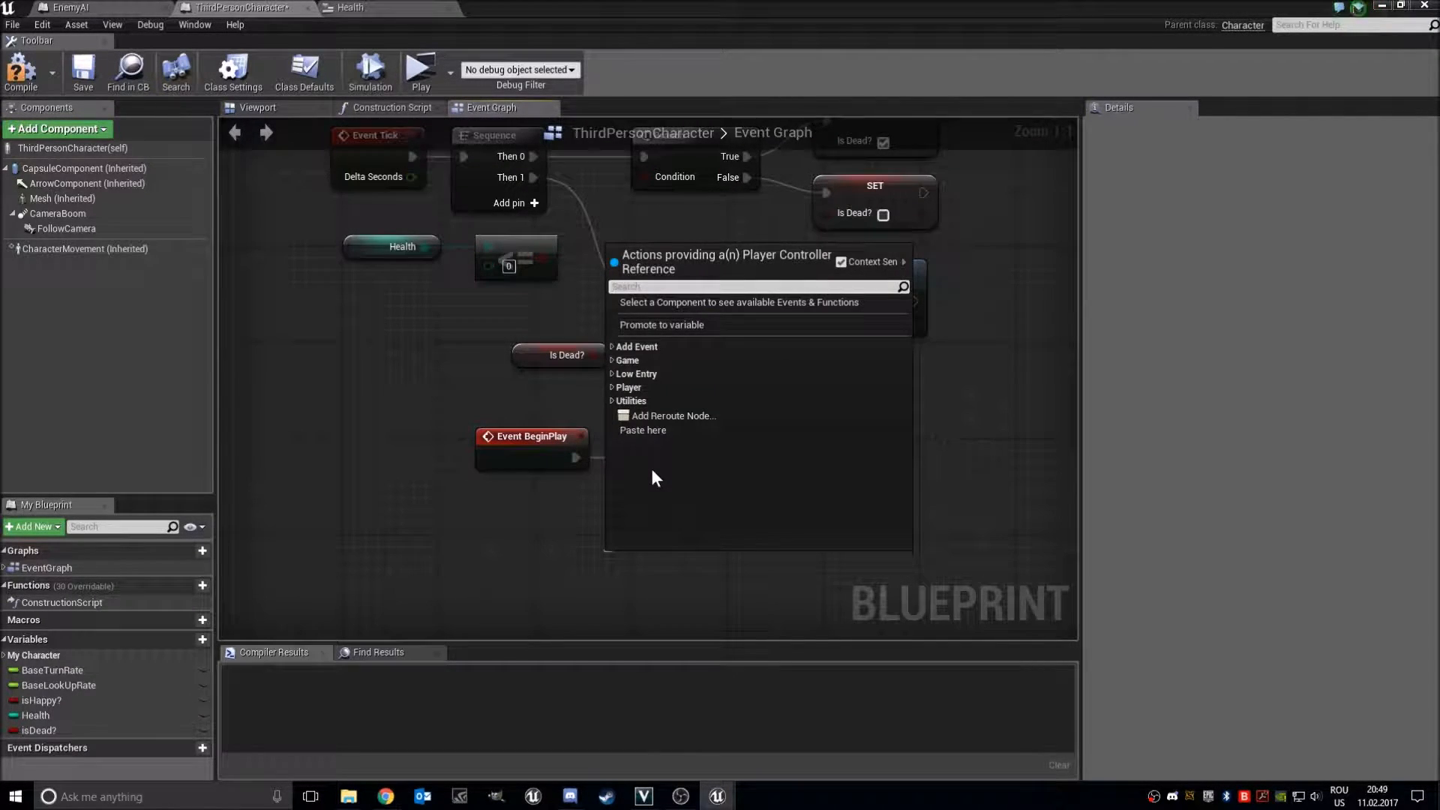
{"action": "type", "text": "player contr"}
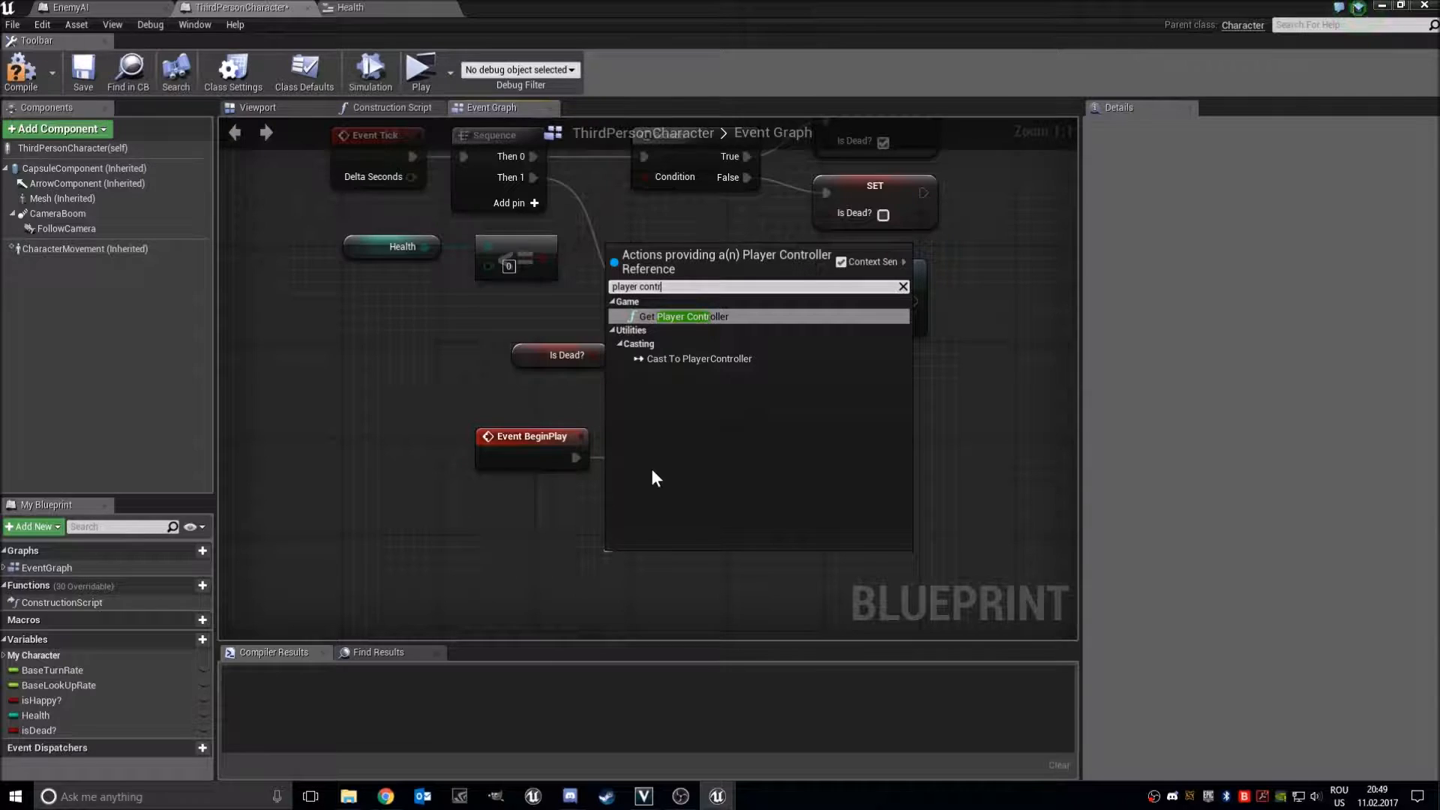
{"action": "left_click", "coordinate": [681, 315]}
{"action": "type", "text": "add to"}
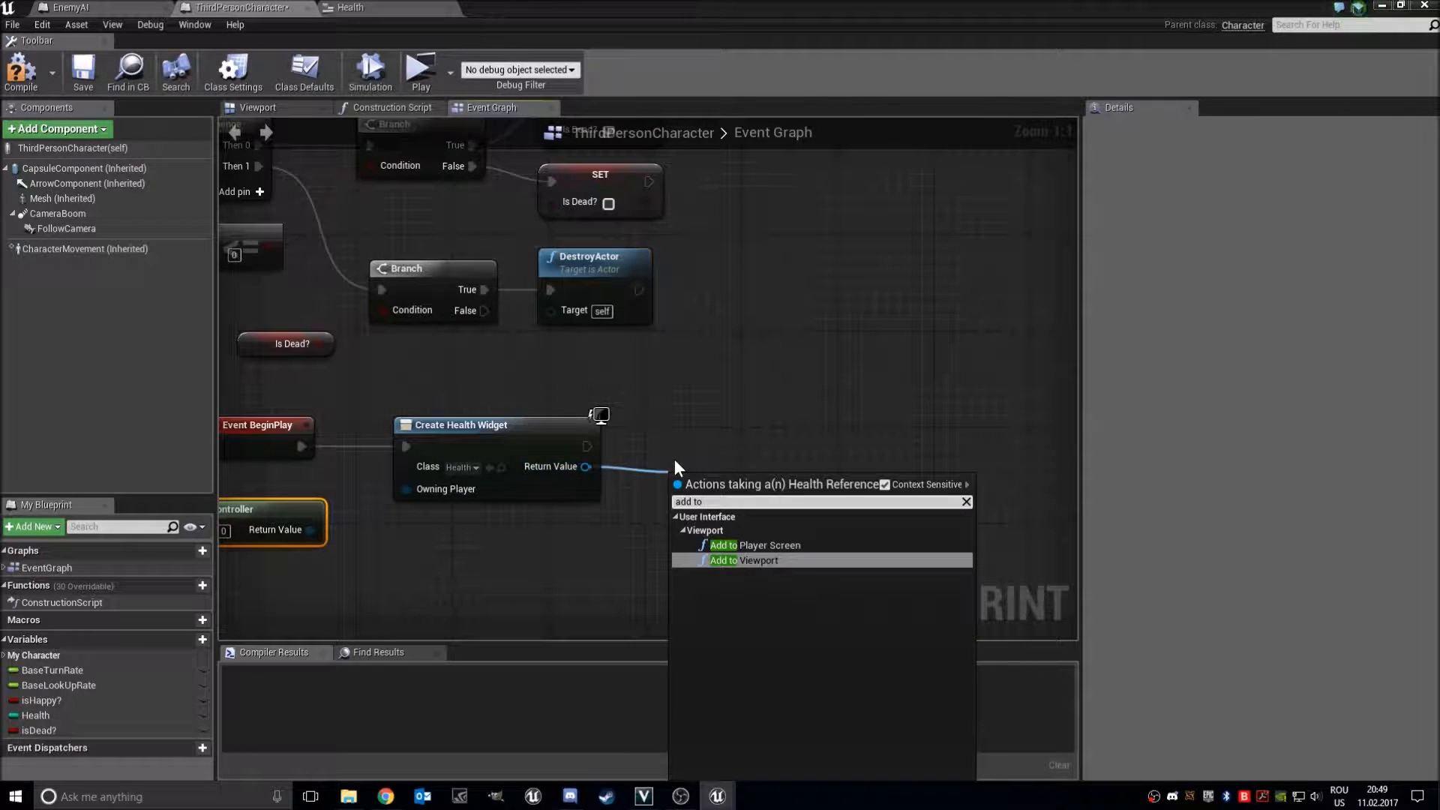
{"action": "left_click", "coordinate": [744, 561]}
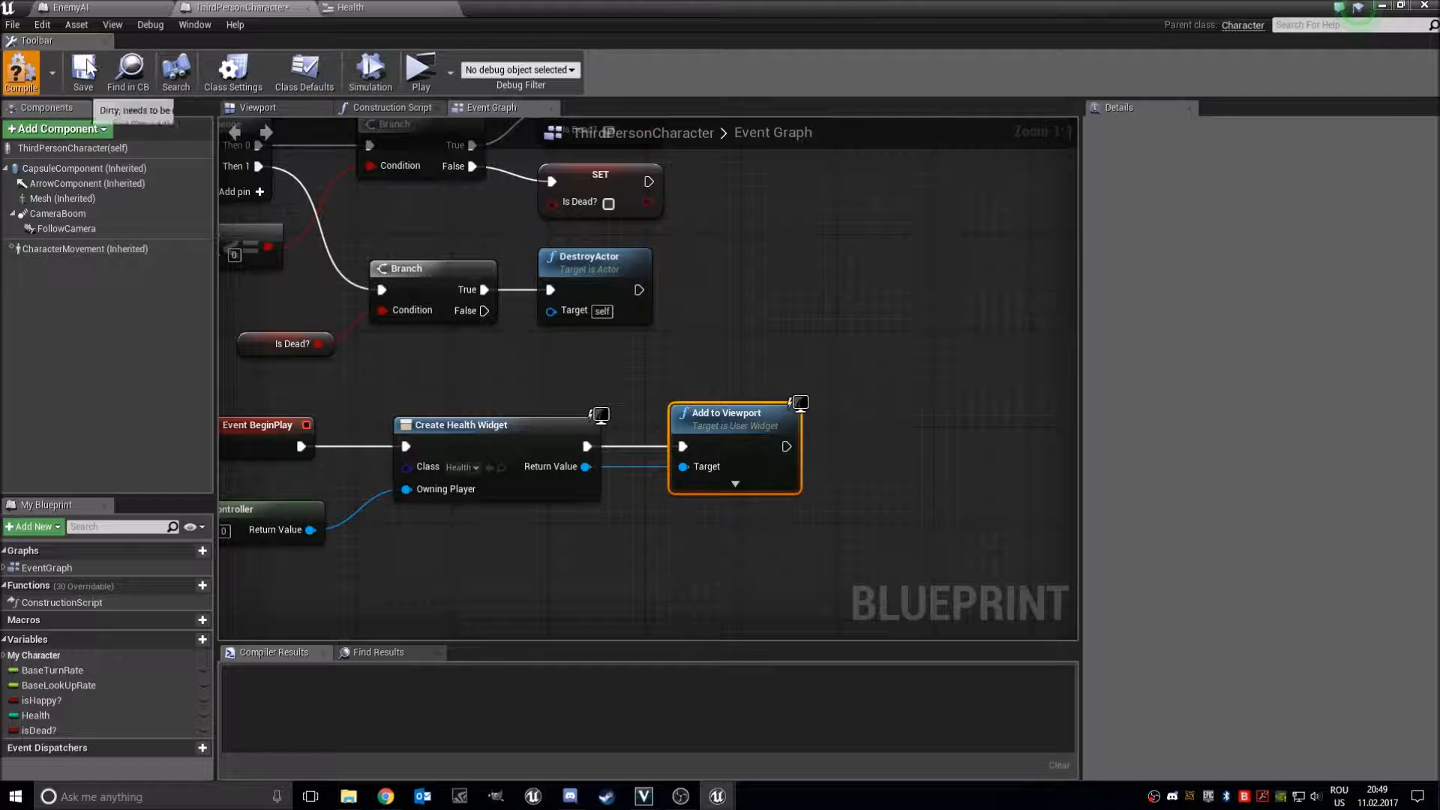
Compile ThirdPersonCharacter and switch back to the EnemyAI blueprint
{"action": "left_click", "coordinate": [420, 72]}
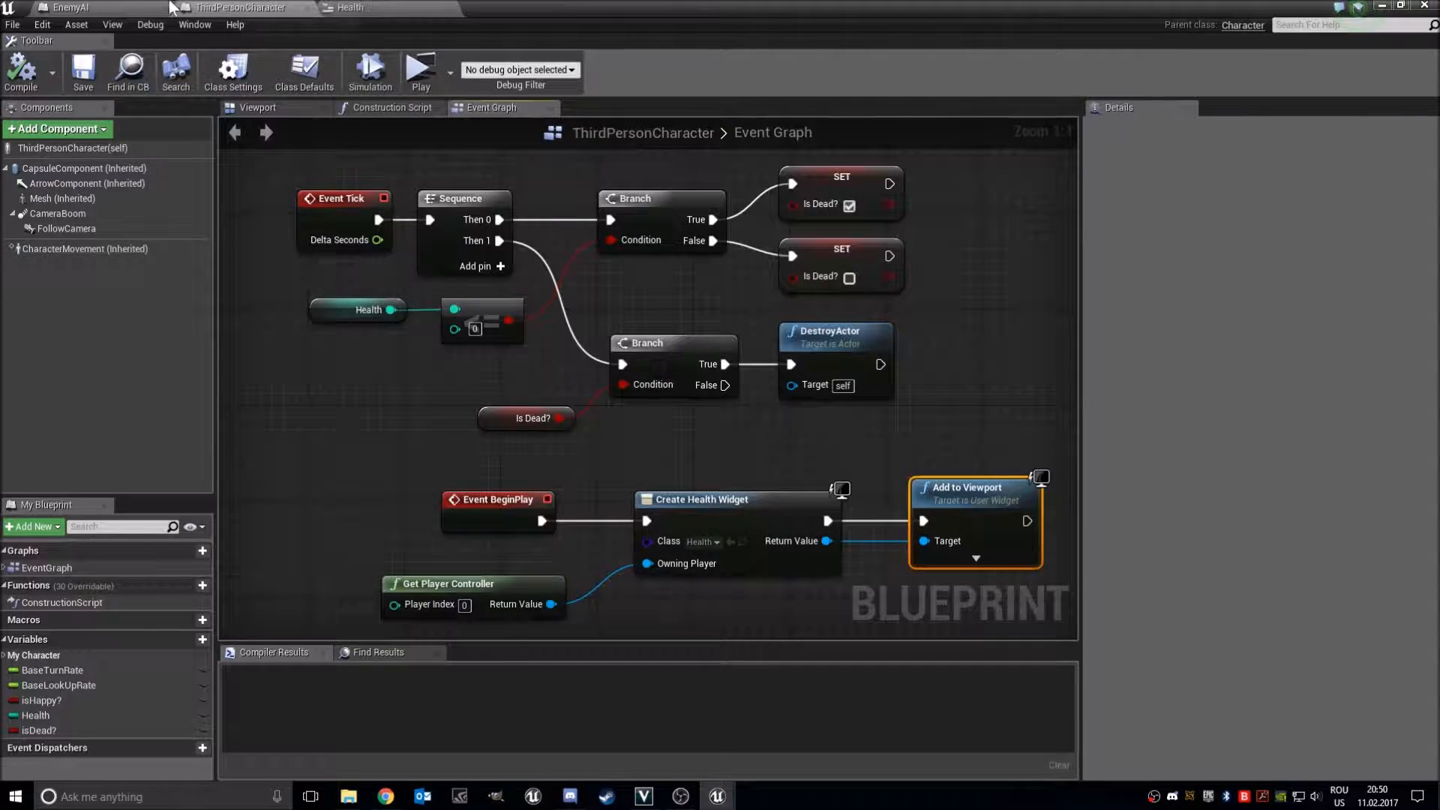
{"action": "left_click", "coordinate": [65, 8]}
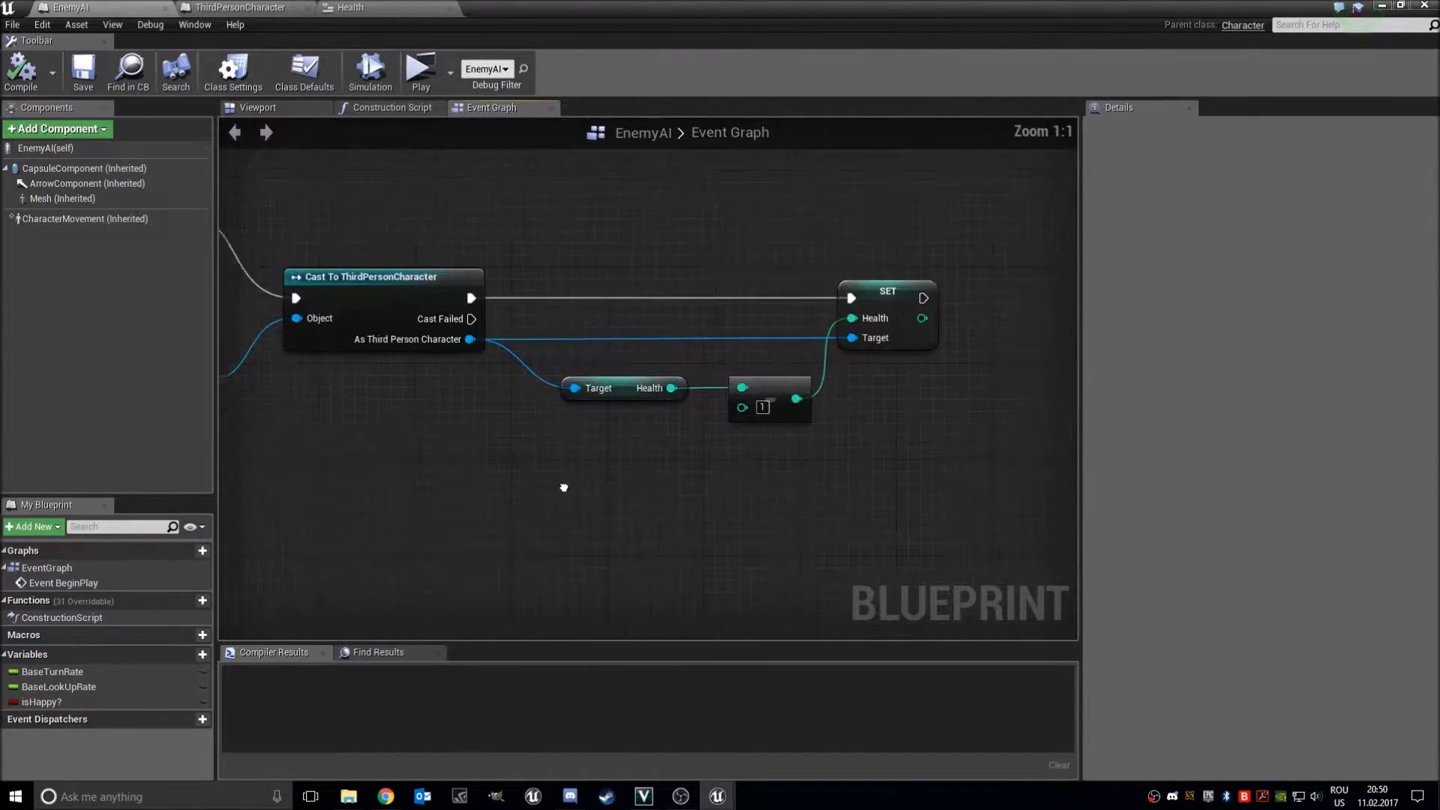
Pass EnemyAI's Health-minus-1 result through Clamp (int), then return to ThirdPersonCharacter
{"action": "left_click", "coordinate": [631, 282]}
{"action": "type", "text": "cl"}
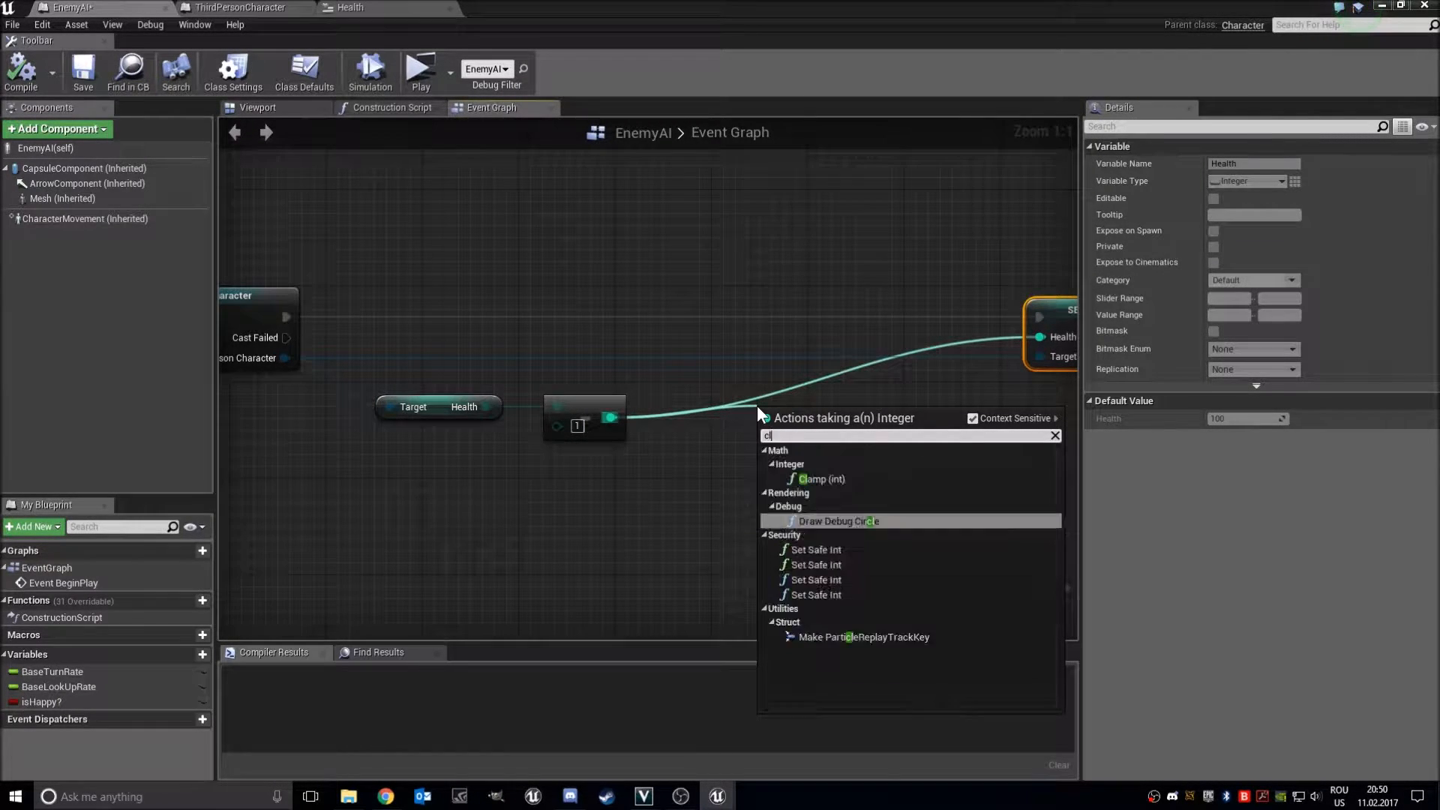
{"action": "left_click", "coordinate": [819, 479]}
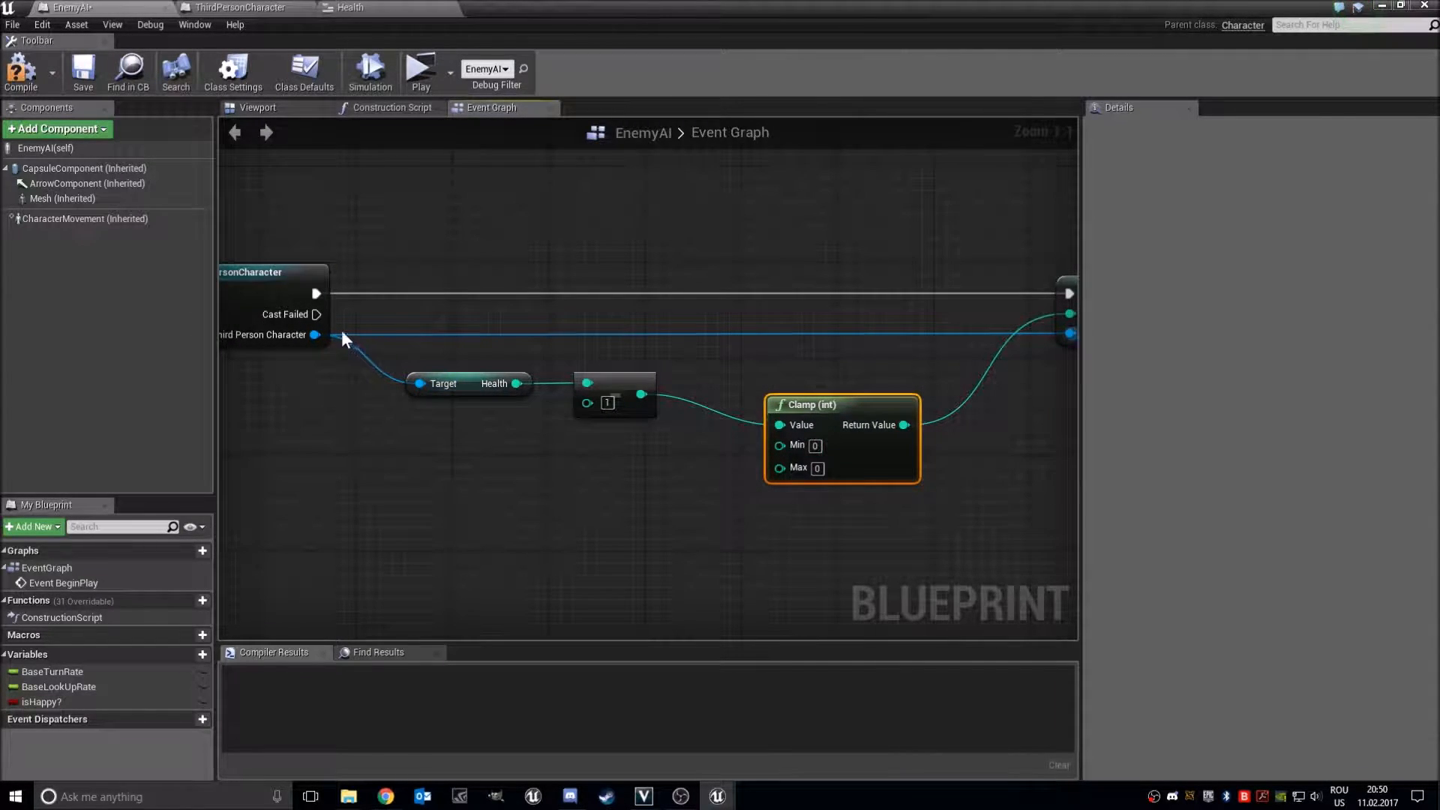
{"action": "left_click", "coordinate": [239, 8]}
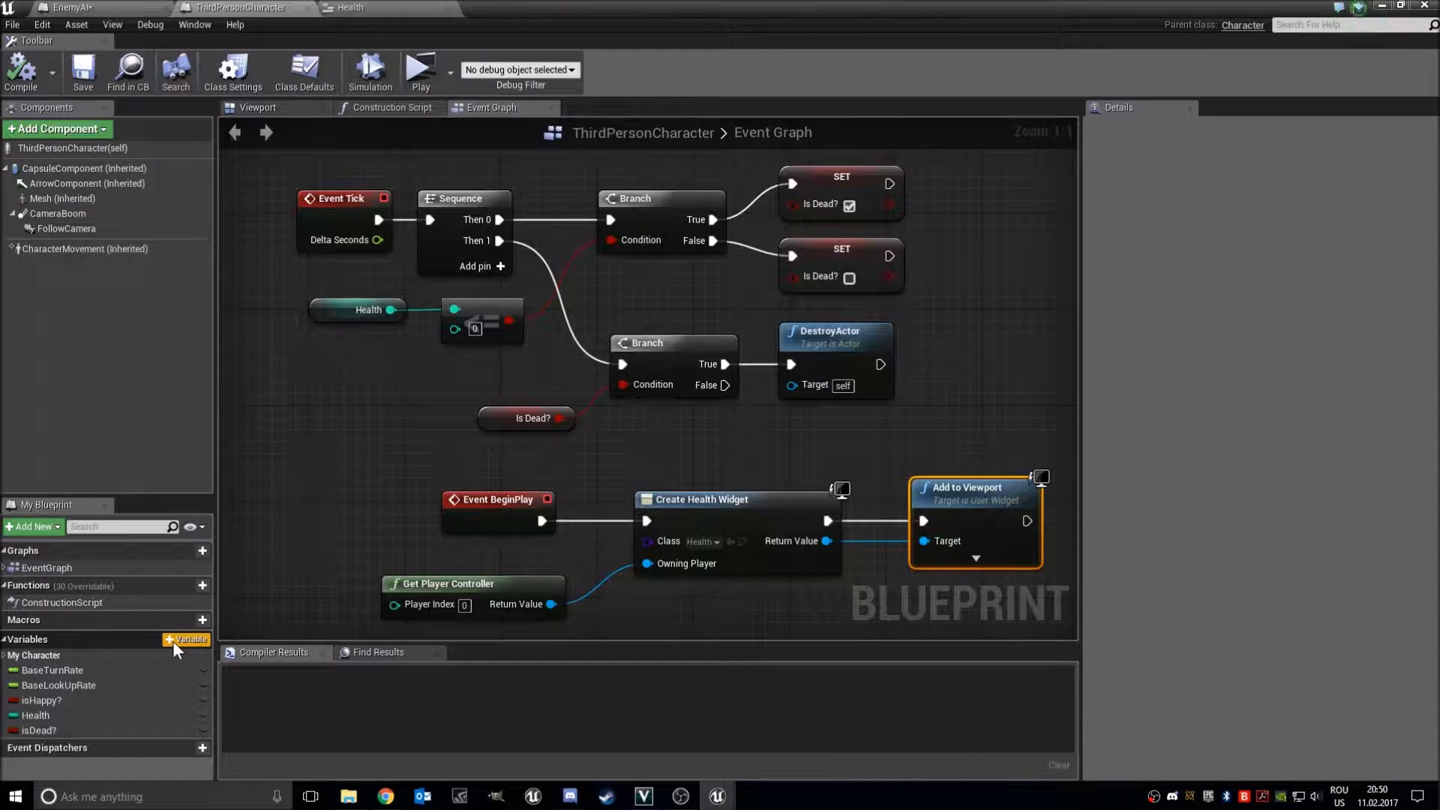
Add integer variables MinHealth and MaxHealth to ThirdPersonCharacter and compile
{"action": "left_click", "coordinate": [187, 639]}
{"action": "type", "text": "MinHealth"}
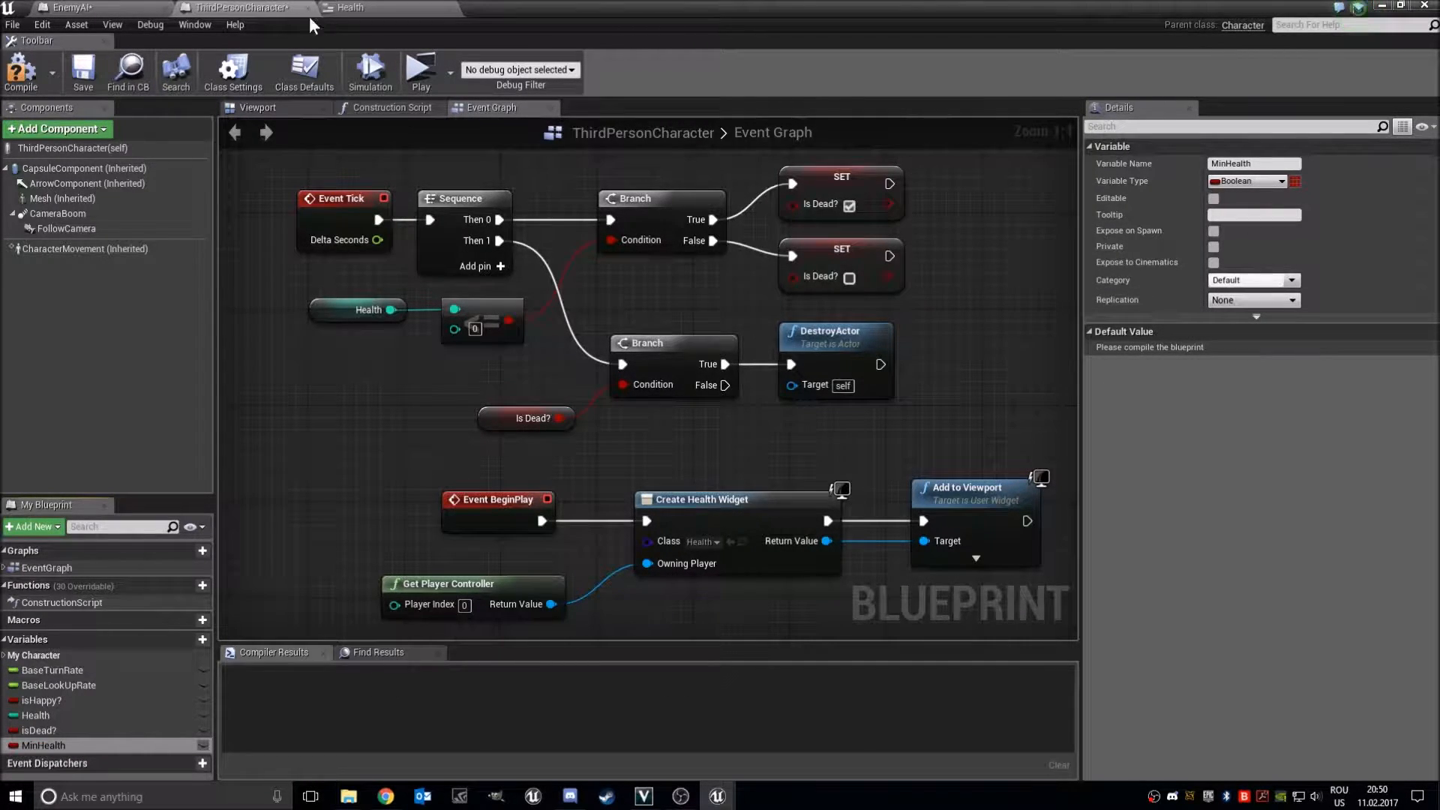
{"action": "left_click", "coordinate": [1280, 181]}
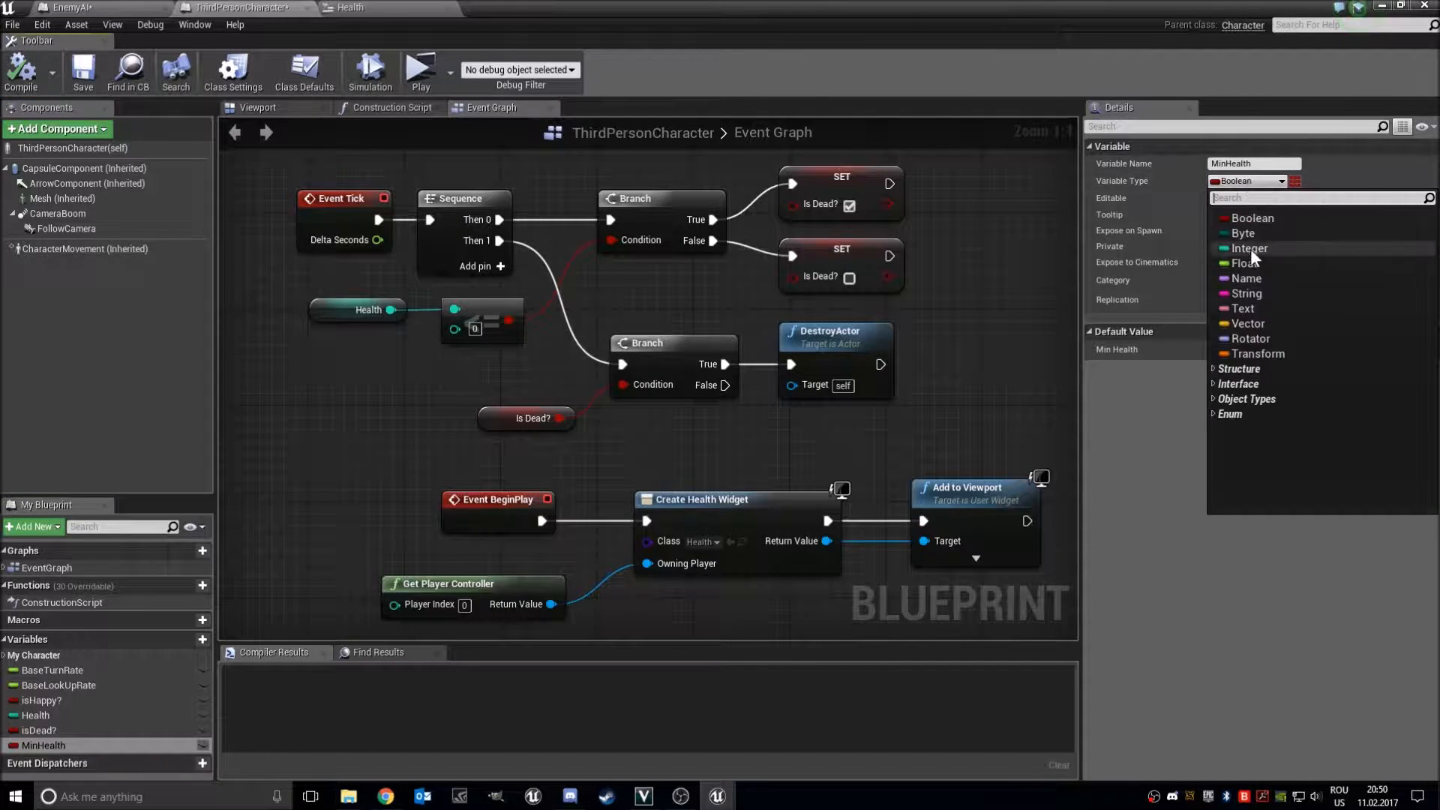
{"action": "left_click", "coordinate": [1251, 248]}
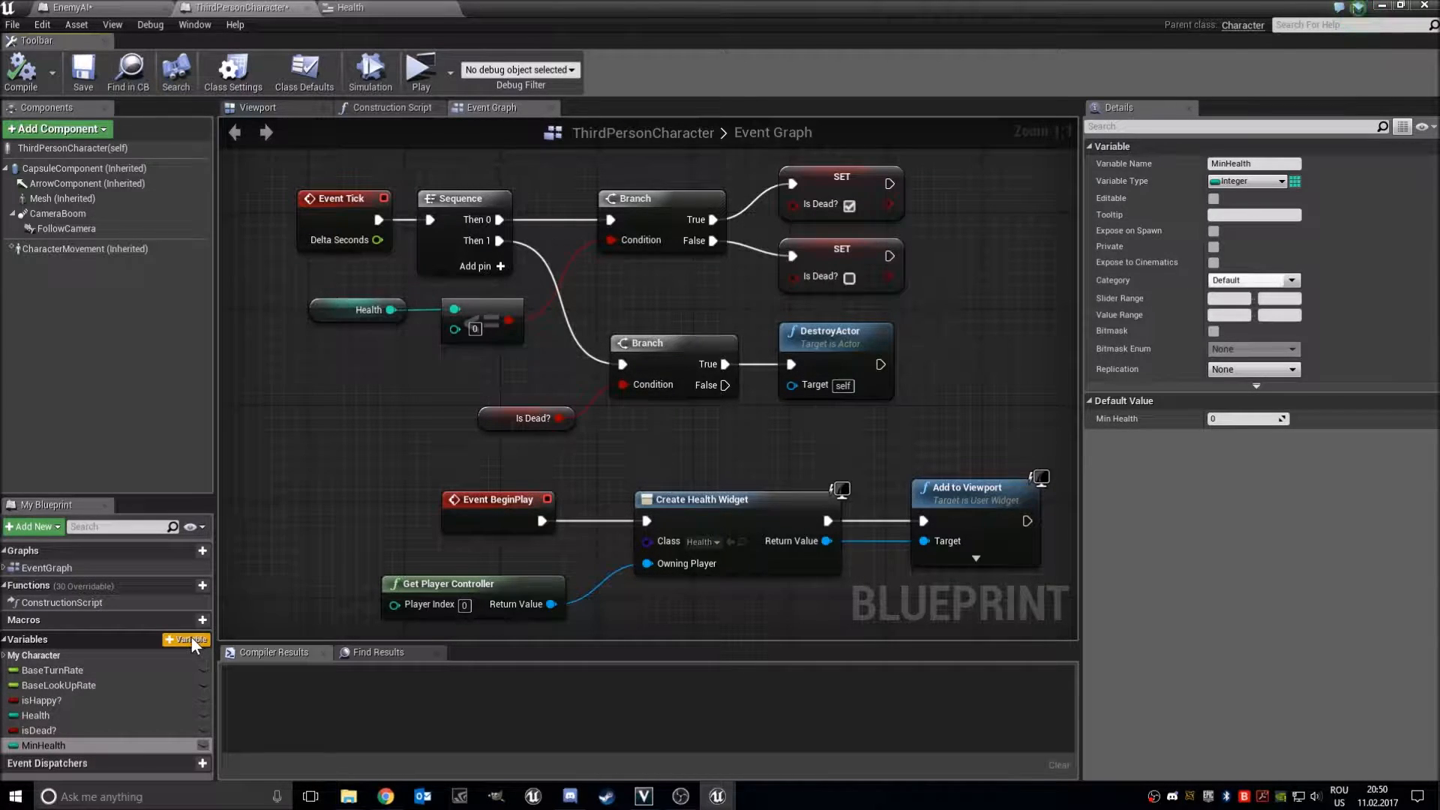
{"action": "left_click", "coordinate": [185, 639]}
{"action": "type", "text": "MaxHealth"}
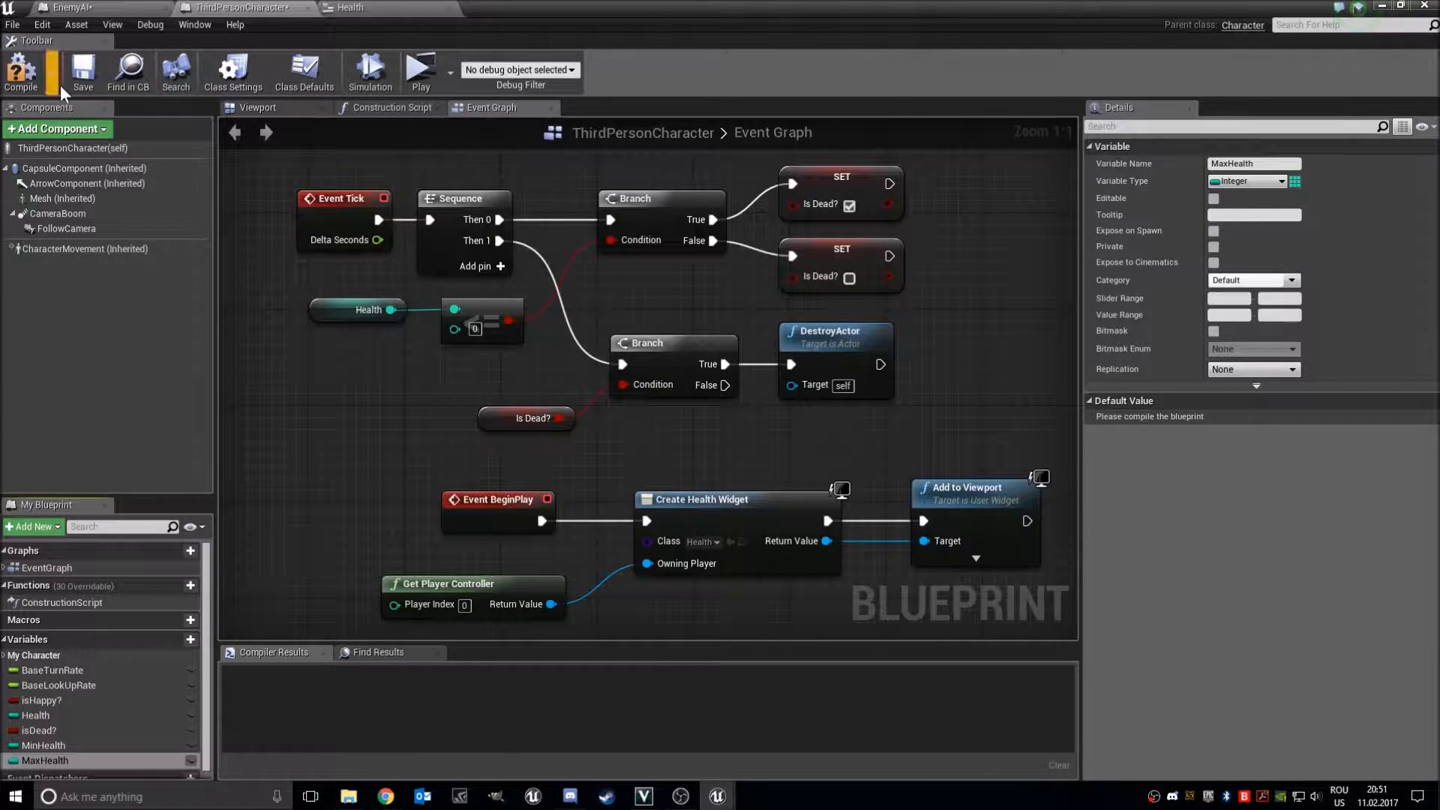
{"action": "left_click", "coordinate": [20, 74]}
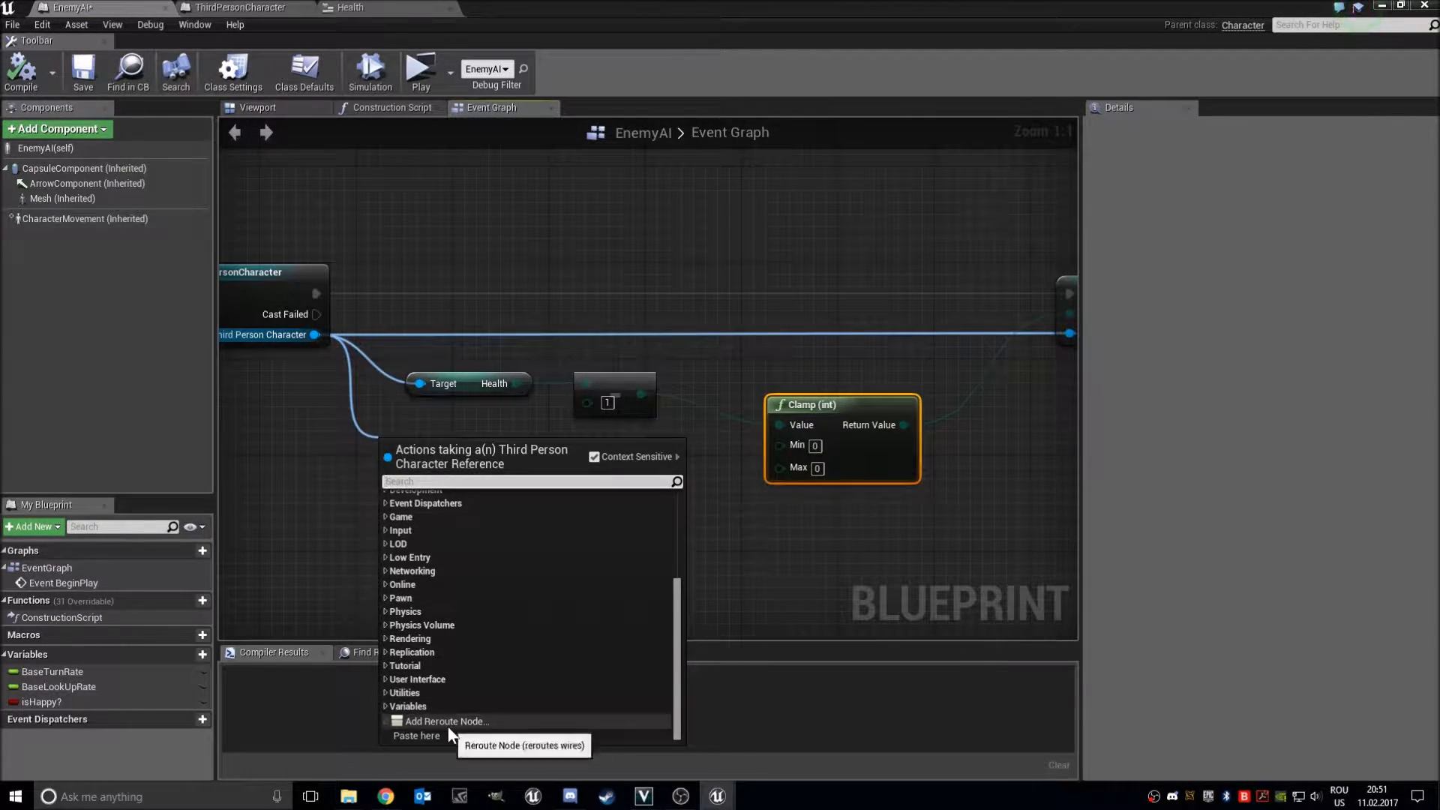
Reroute the cast output and wire Get Min Health and Get Max Health into Clamp's Min and Max
{"action": "left_click", "coordinate": [447, 721]}
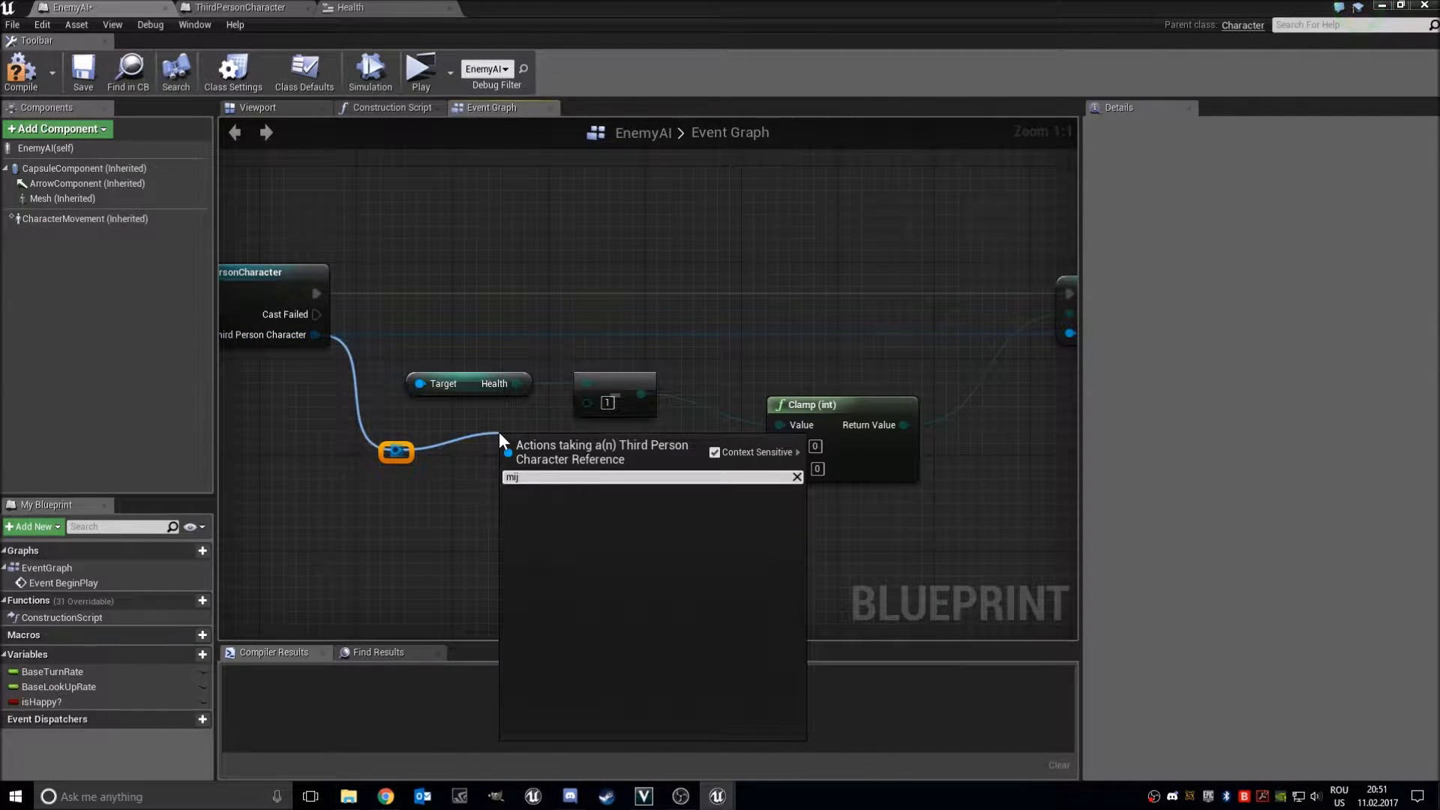
{"action": "type", "text": "minheal"}
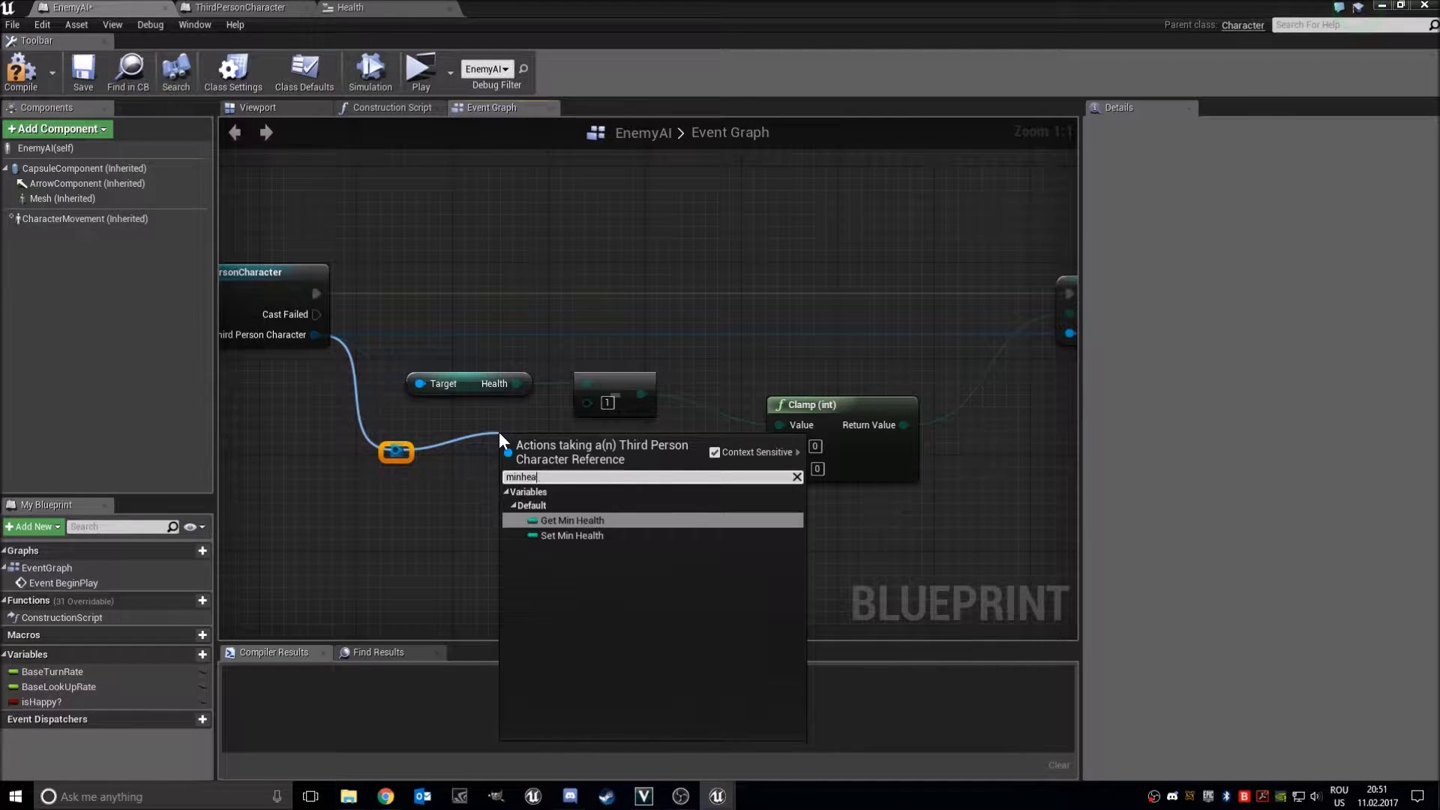
{"action": "left_click", "coordinate": [571, 520]}
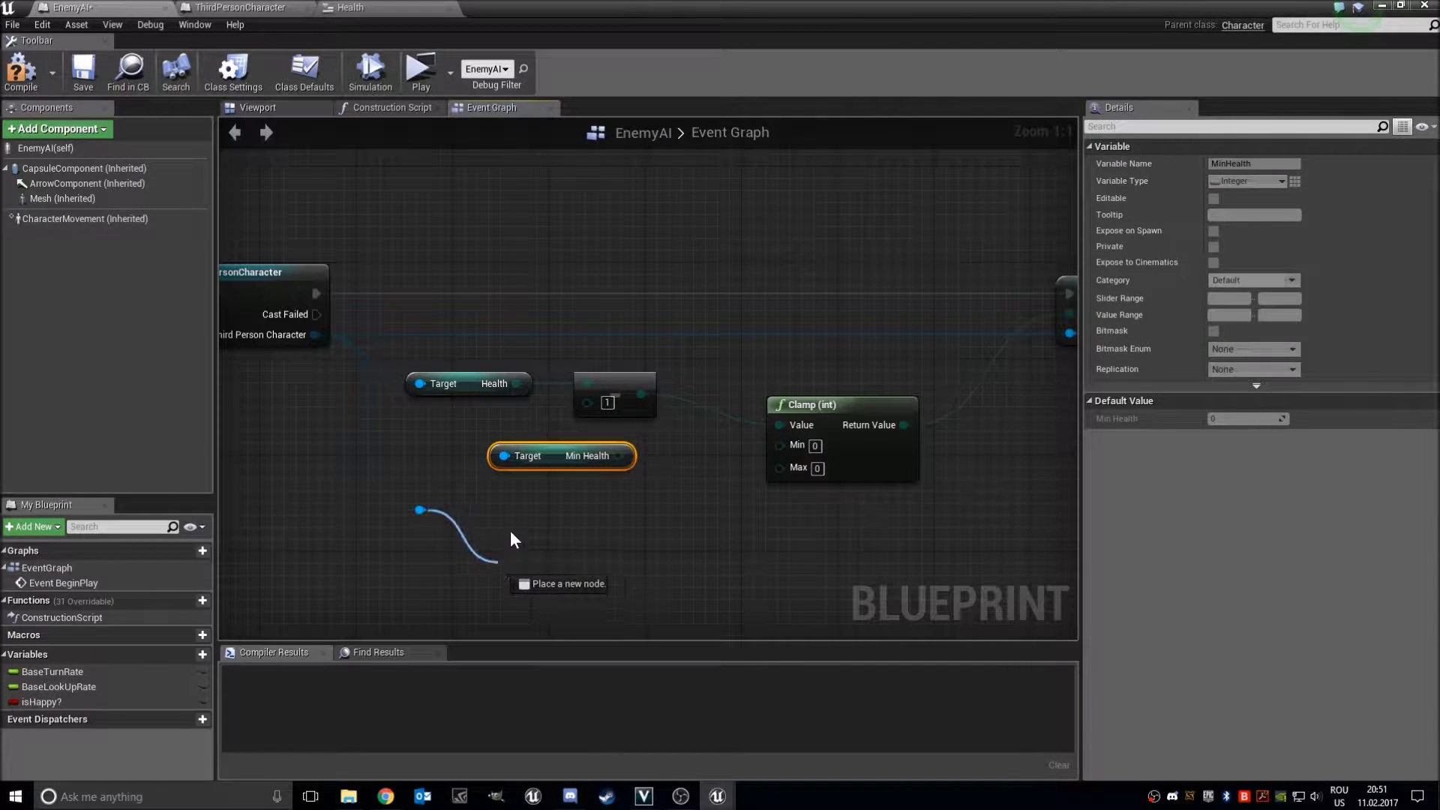
{"action": "type", "text": "max heal"}
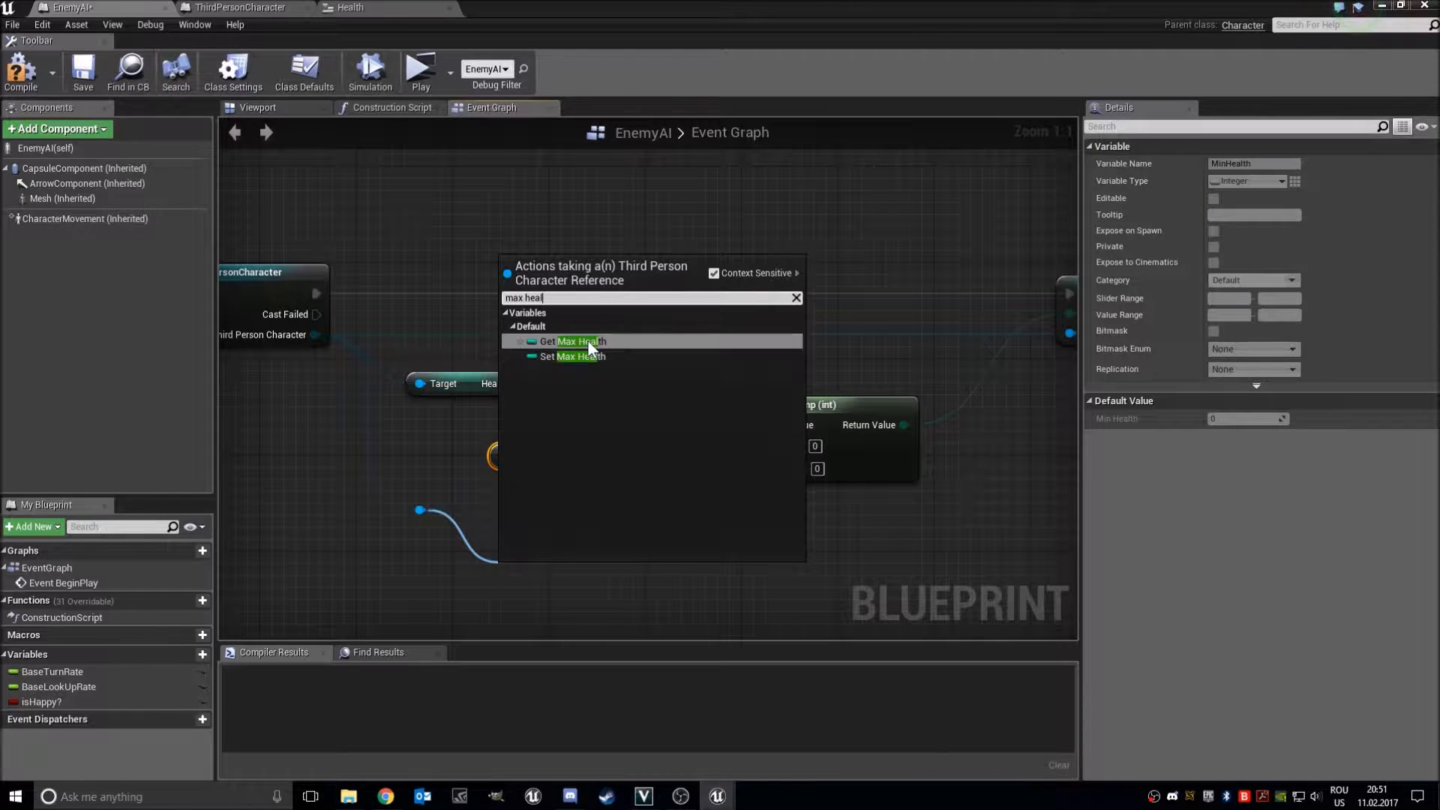
{"action": "left_click", "coordinate": [580, 341]}
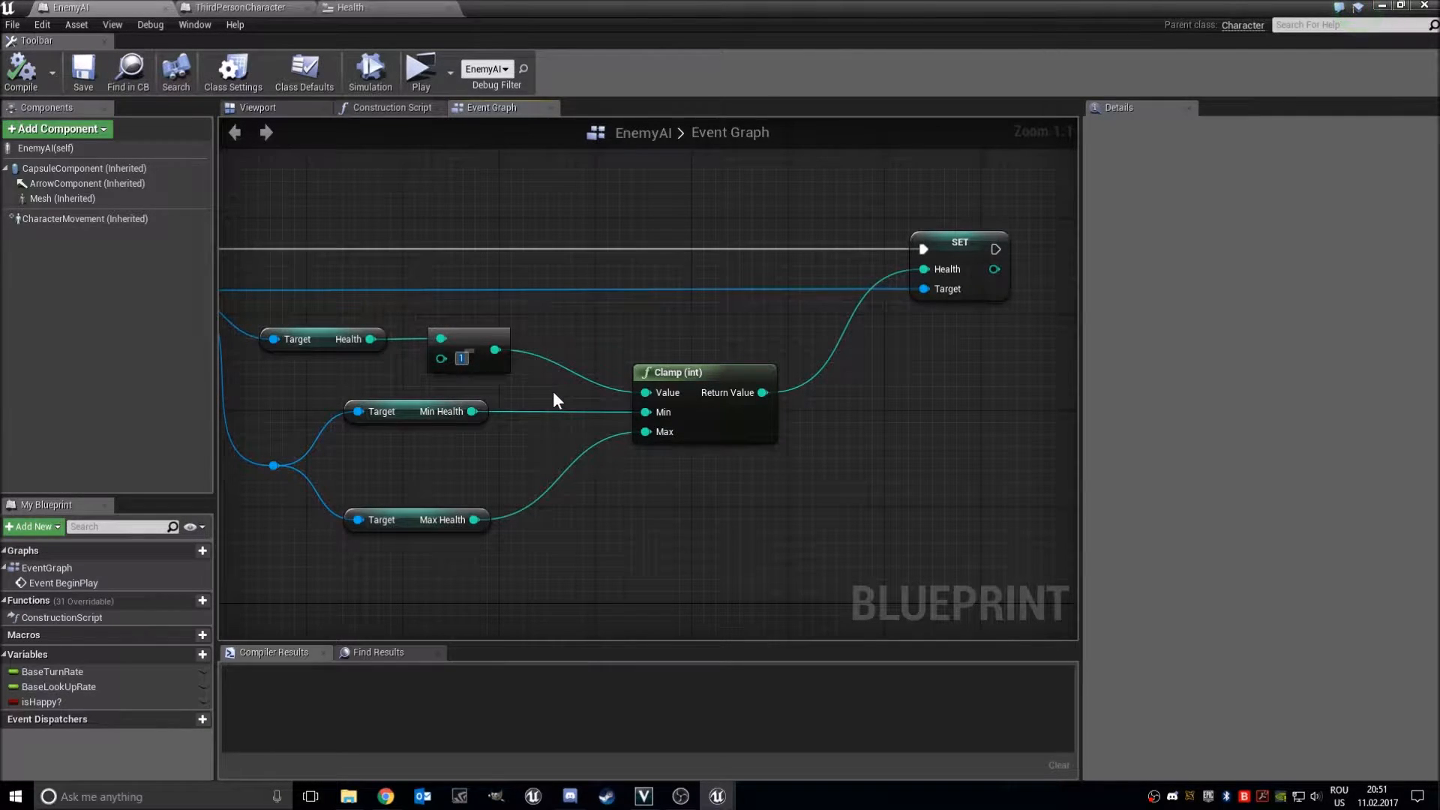
Compile EnemyAI with damage 10, play-test to see health floor at 0, then restore damage to 1
{"action": "type", "text": "10"}
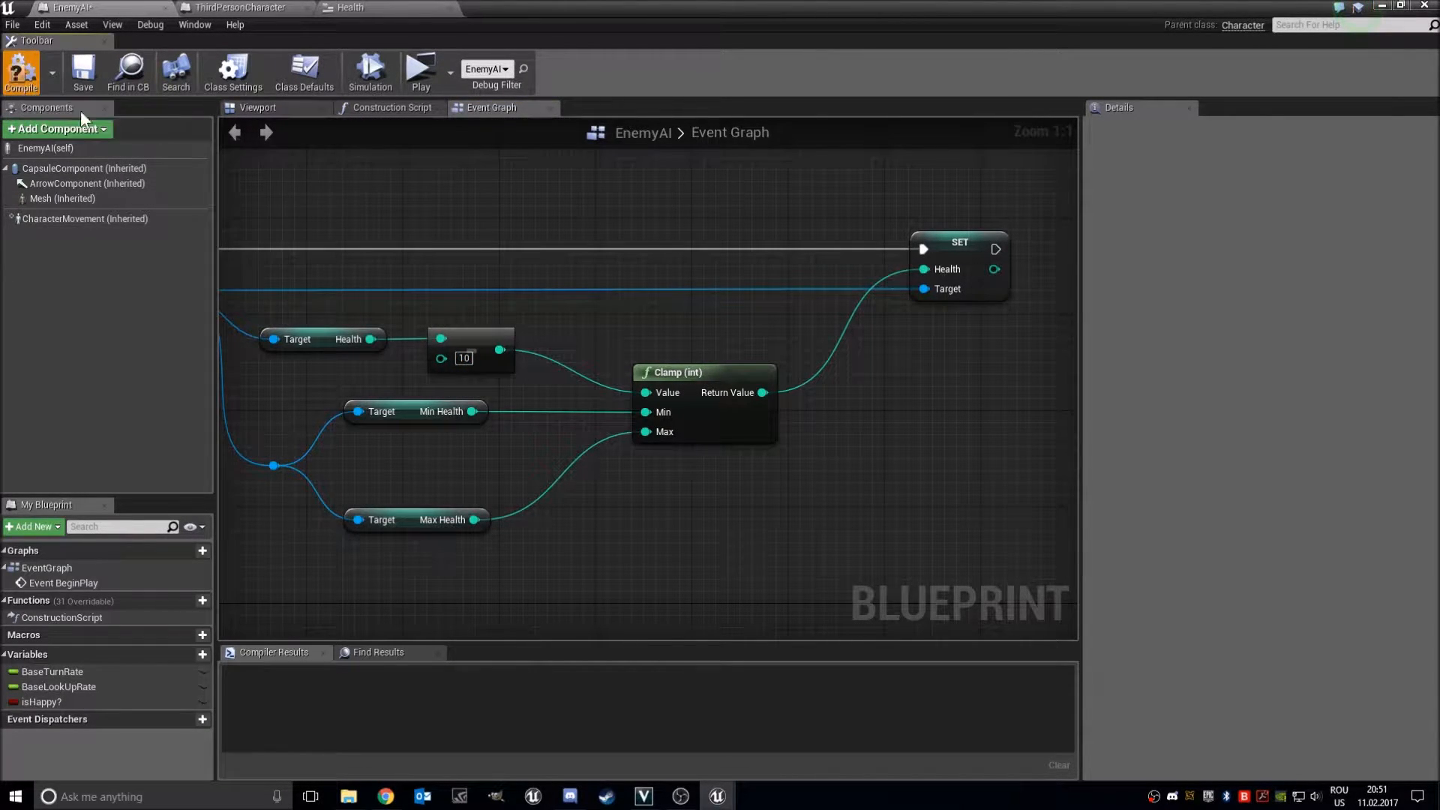
{"action": "left_click", "coordinate": [420, 69]}
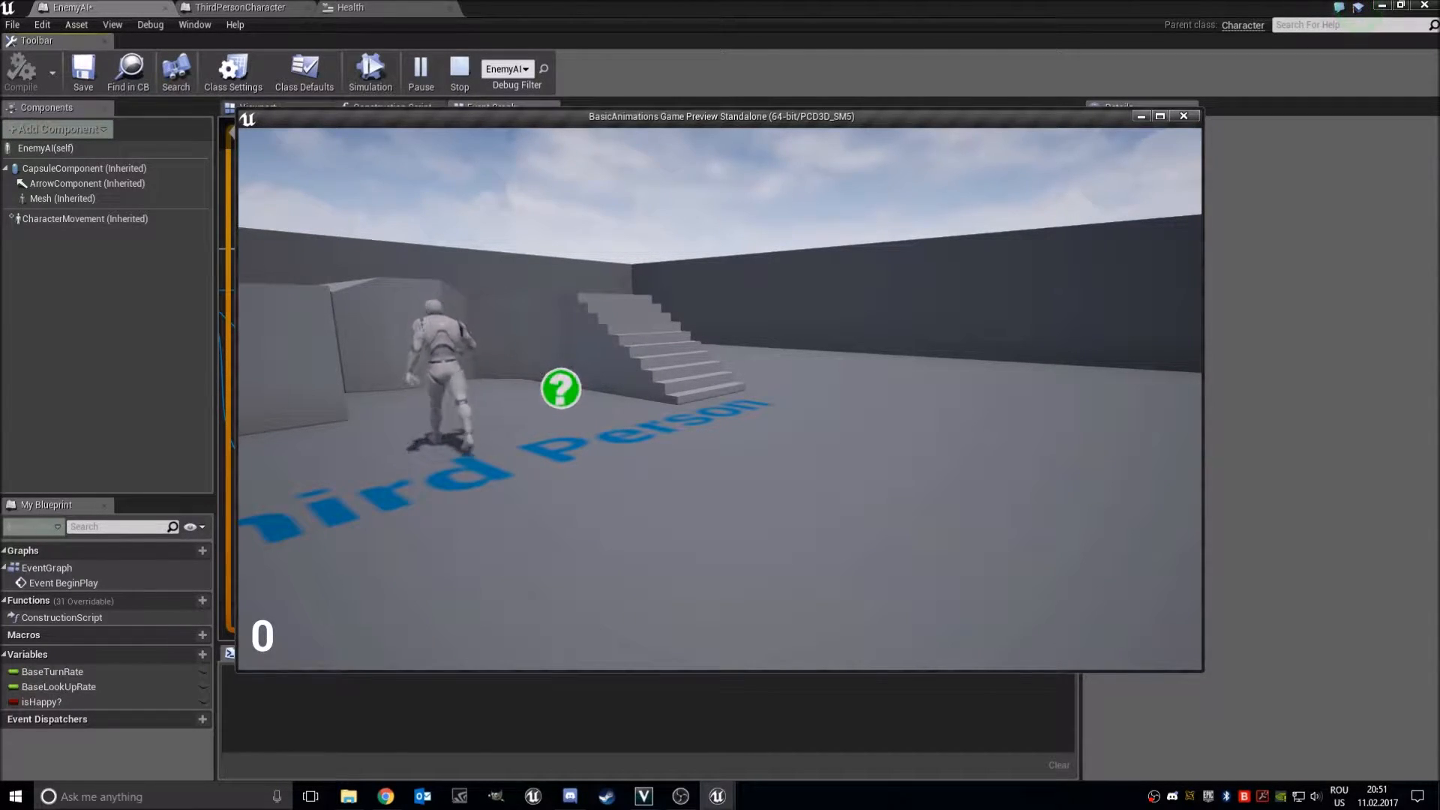
{"action": "left_click", "coordinate": [460, 73]}
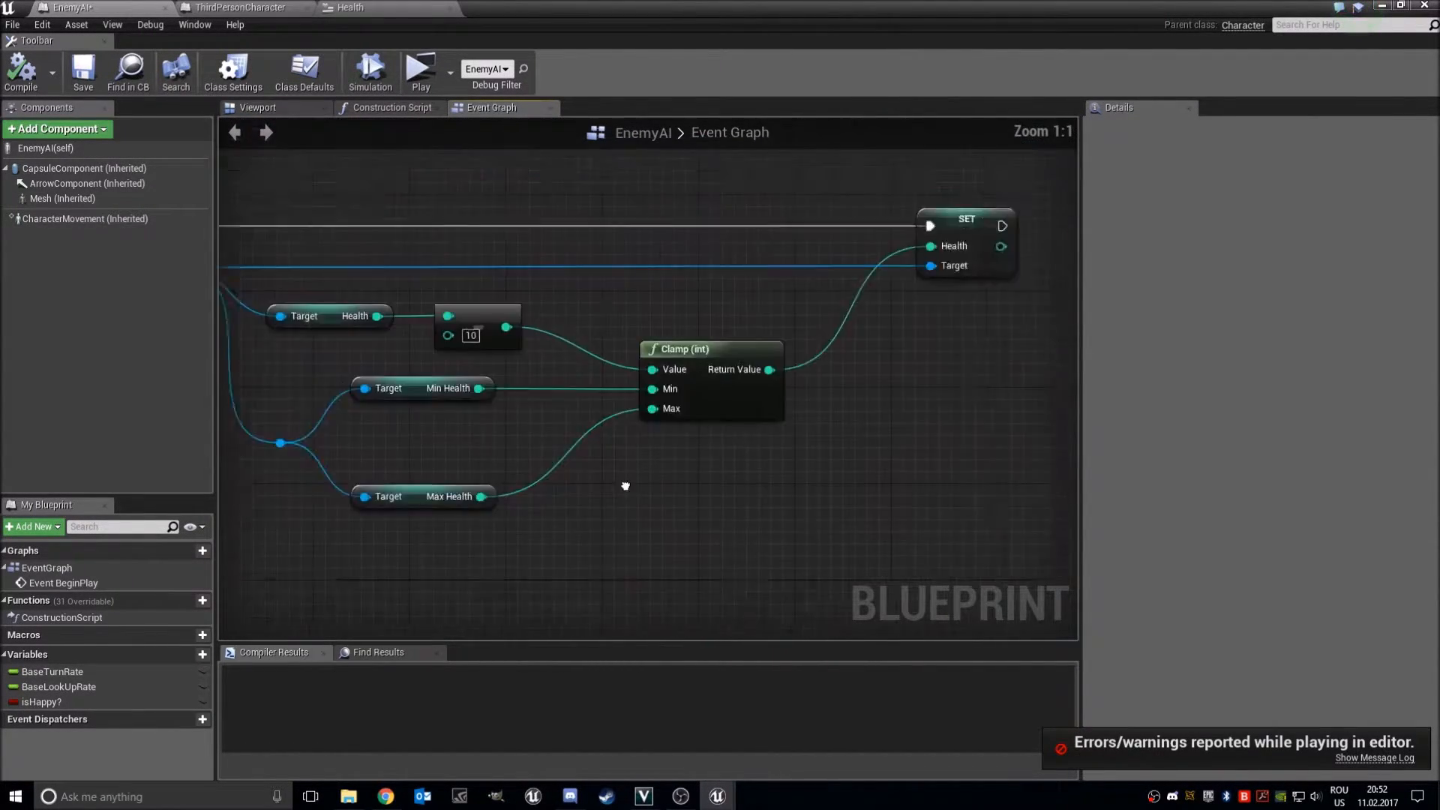
{"action": "scroll", "scroll_direction": "down", "scroll_amount": 3}
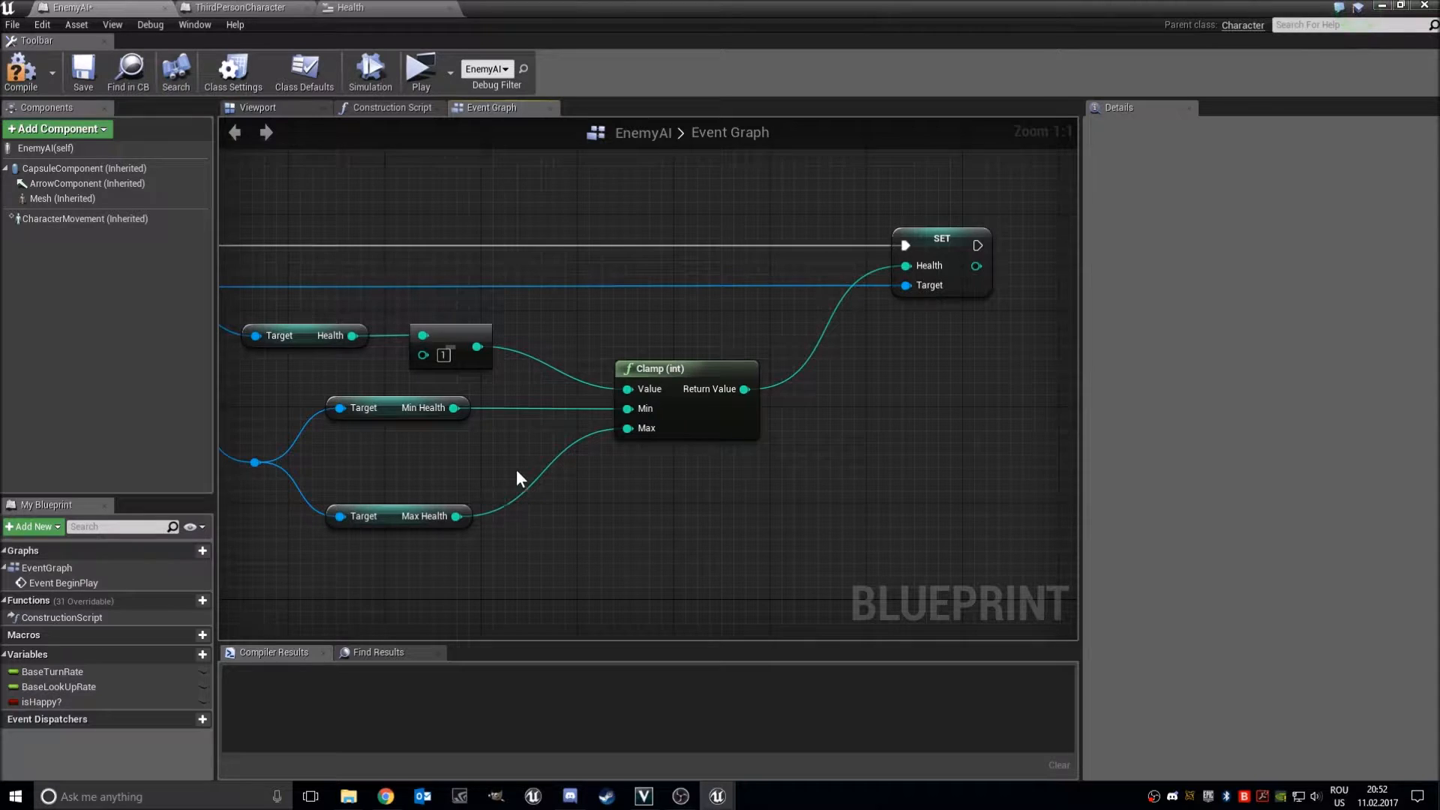
{"action": "left_click", "coordinate": [81, 74]}
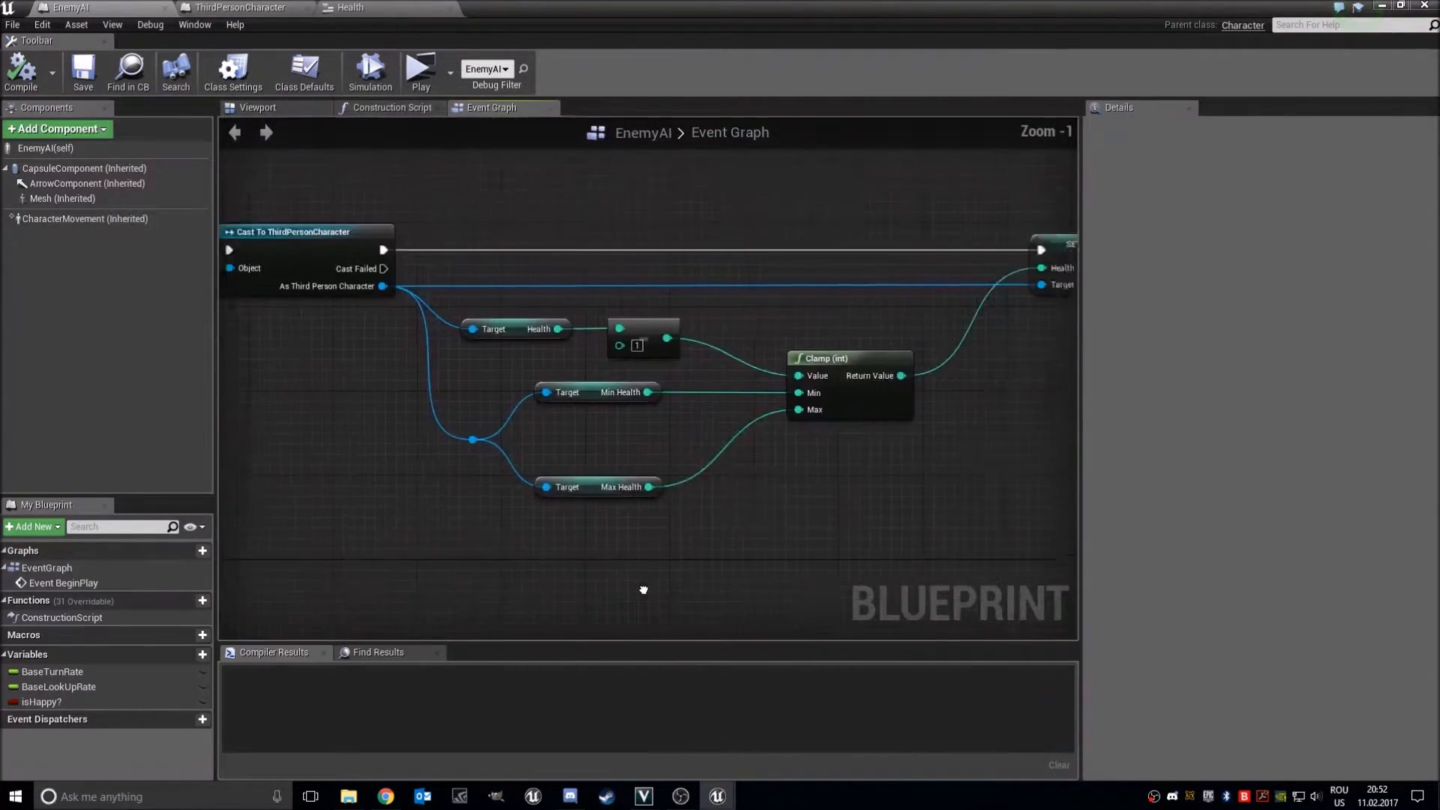
{"action": "left_click", "coordinate": [234, 7]}
{"action": "type", "text": "remove"}
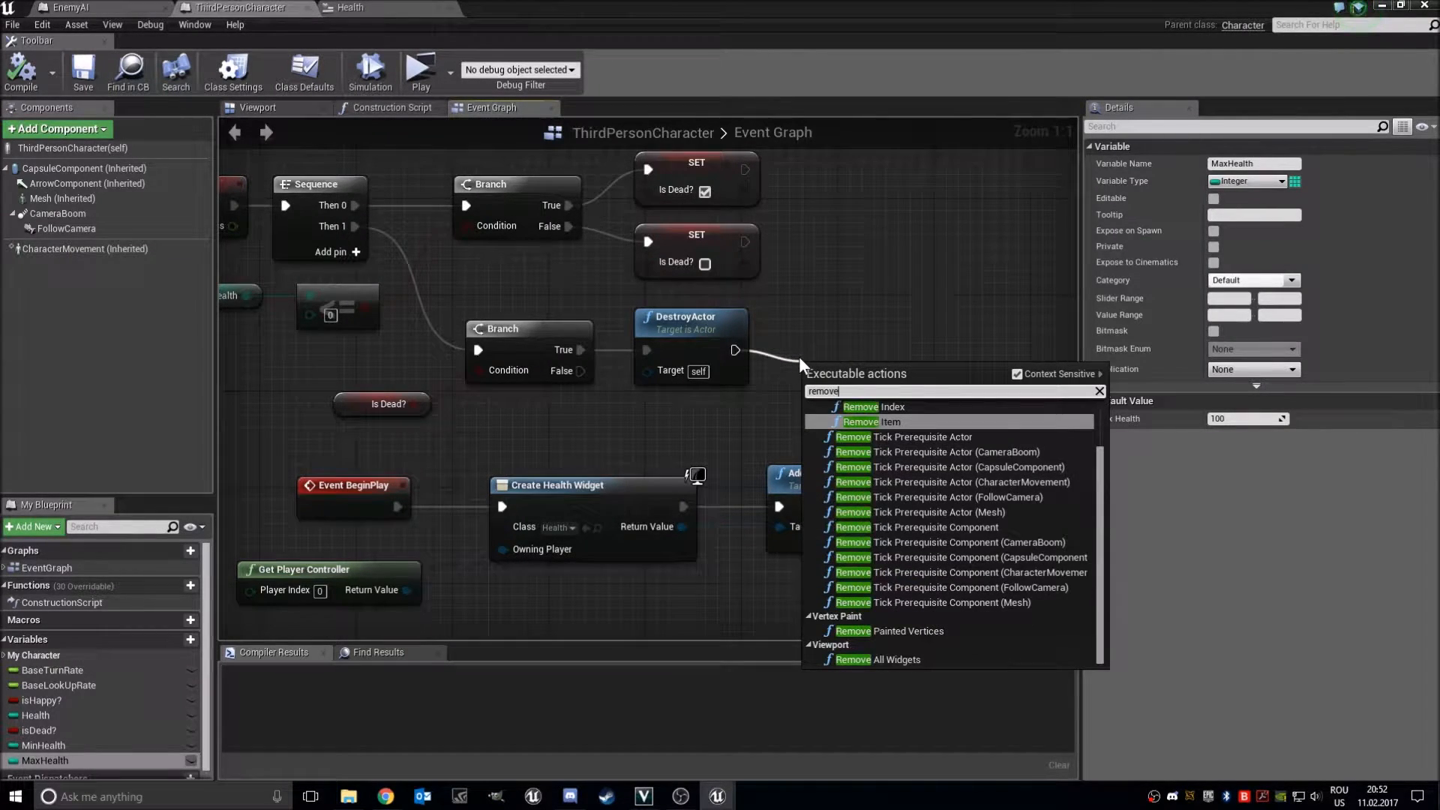
Add Remove All Widgets after DestroyActor in ThirdPersonCharacter and play-test it
{"action": "left_click", "coordinate": [889, 659]}
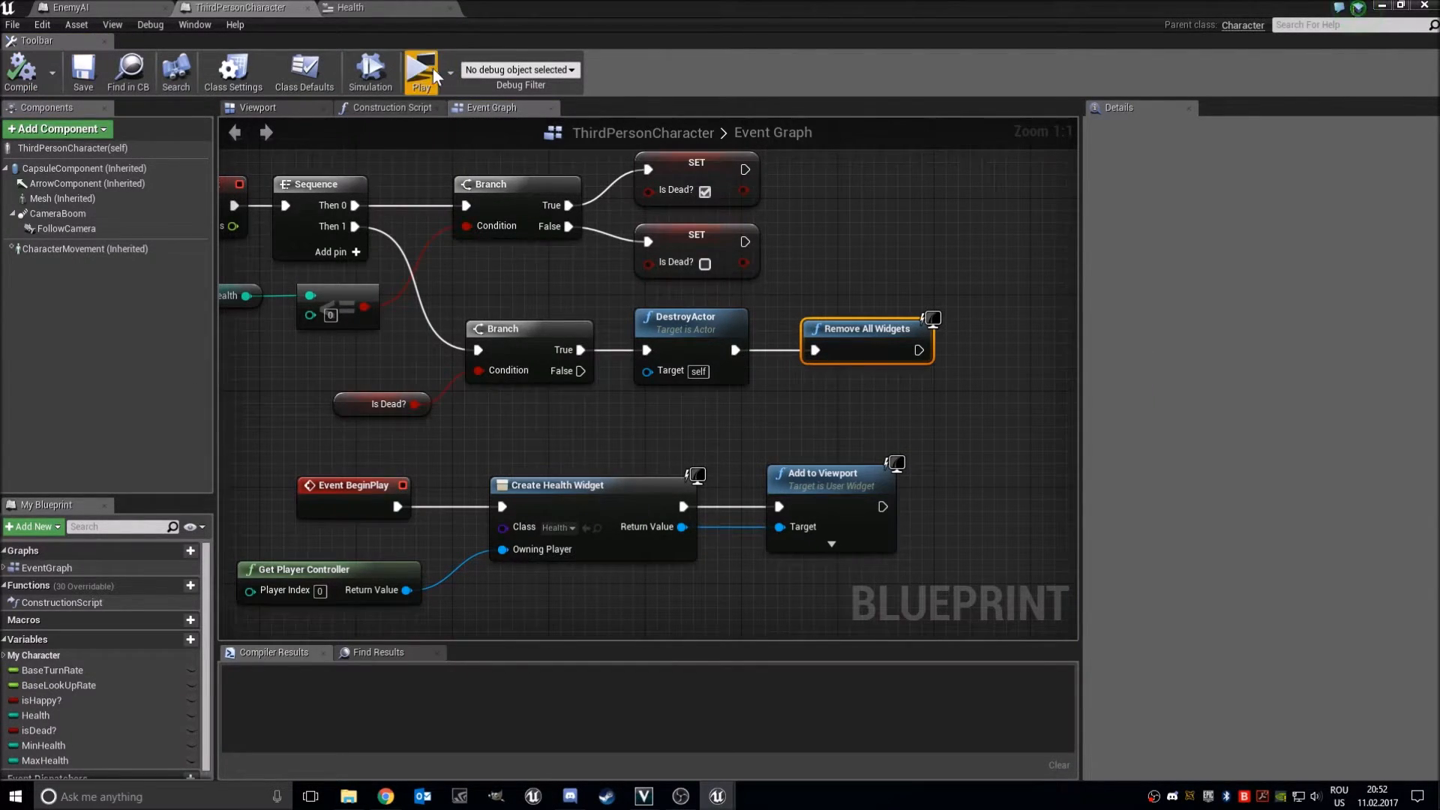
{"action": "left_click", "coordinate": [420, 72]}
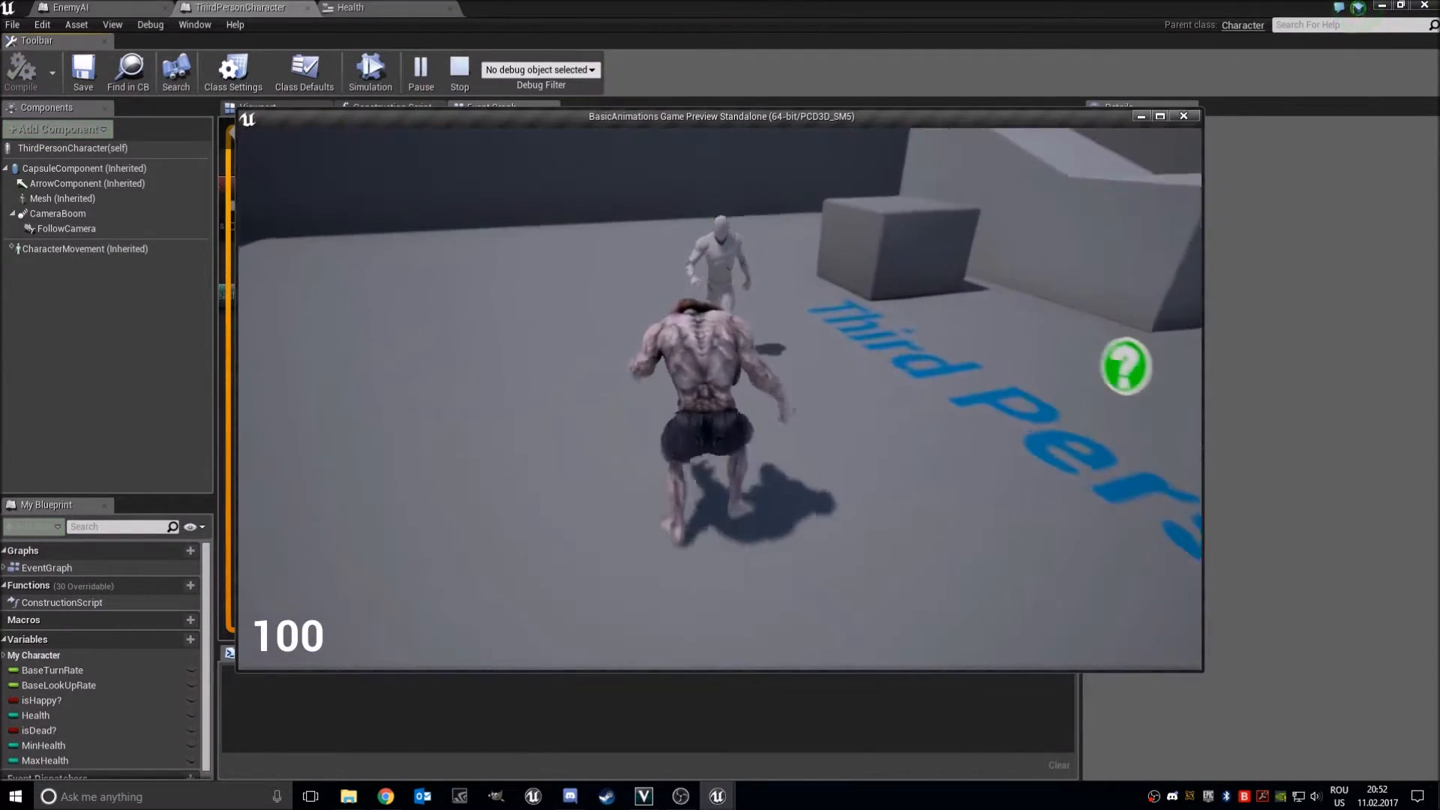
{"action": "left_click", "coordinate": [459, 73]}
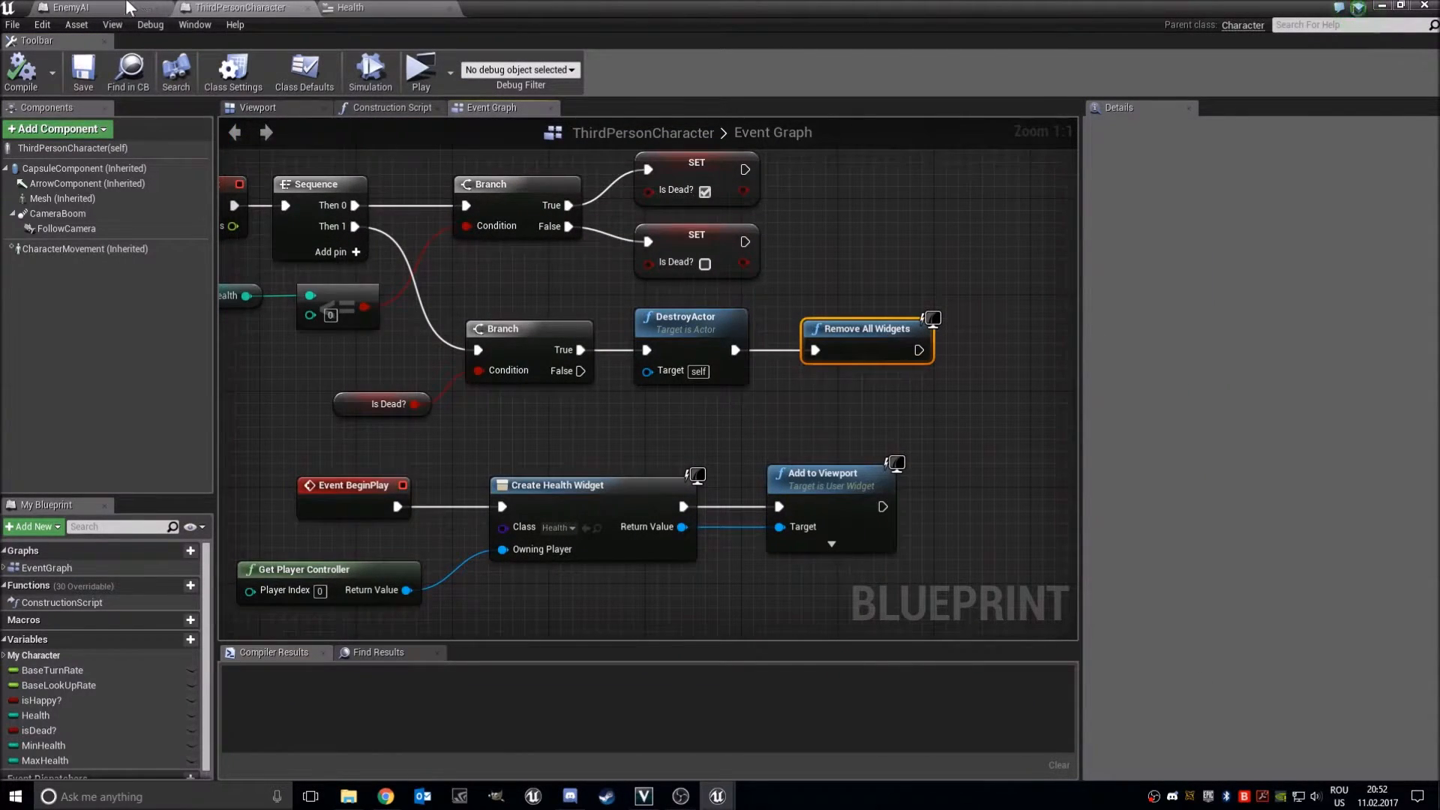
Set EnemyAI's subtract value to 10 and compile
{"action": "left_click", "coordinate": [64, 7]}
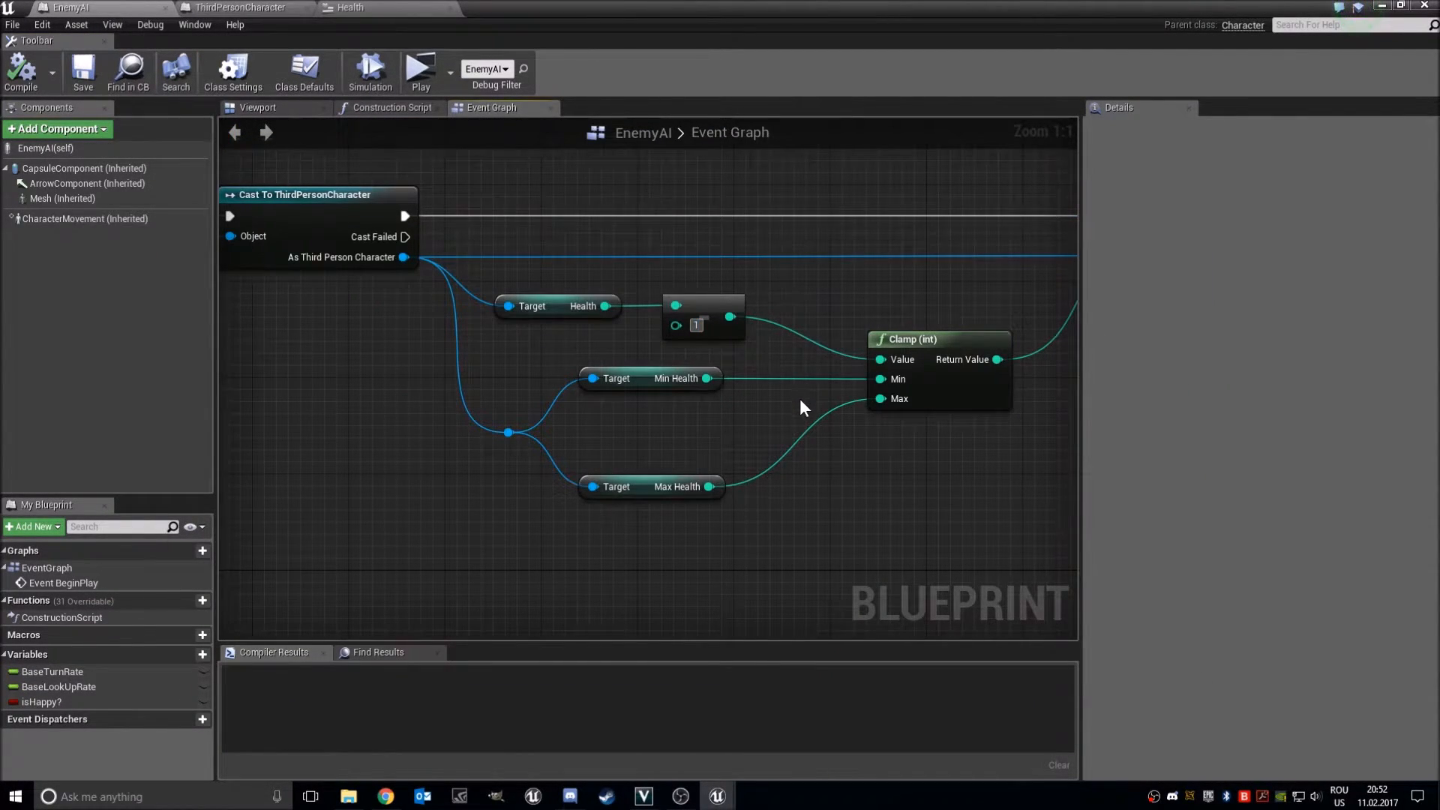
{"action": "type", "text": "10"}
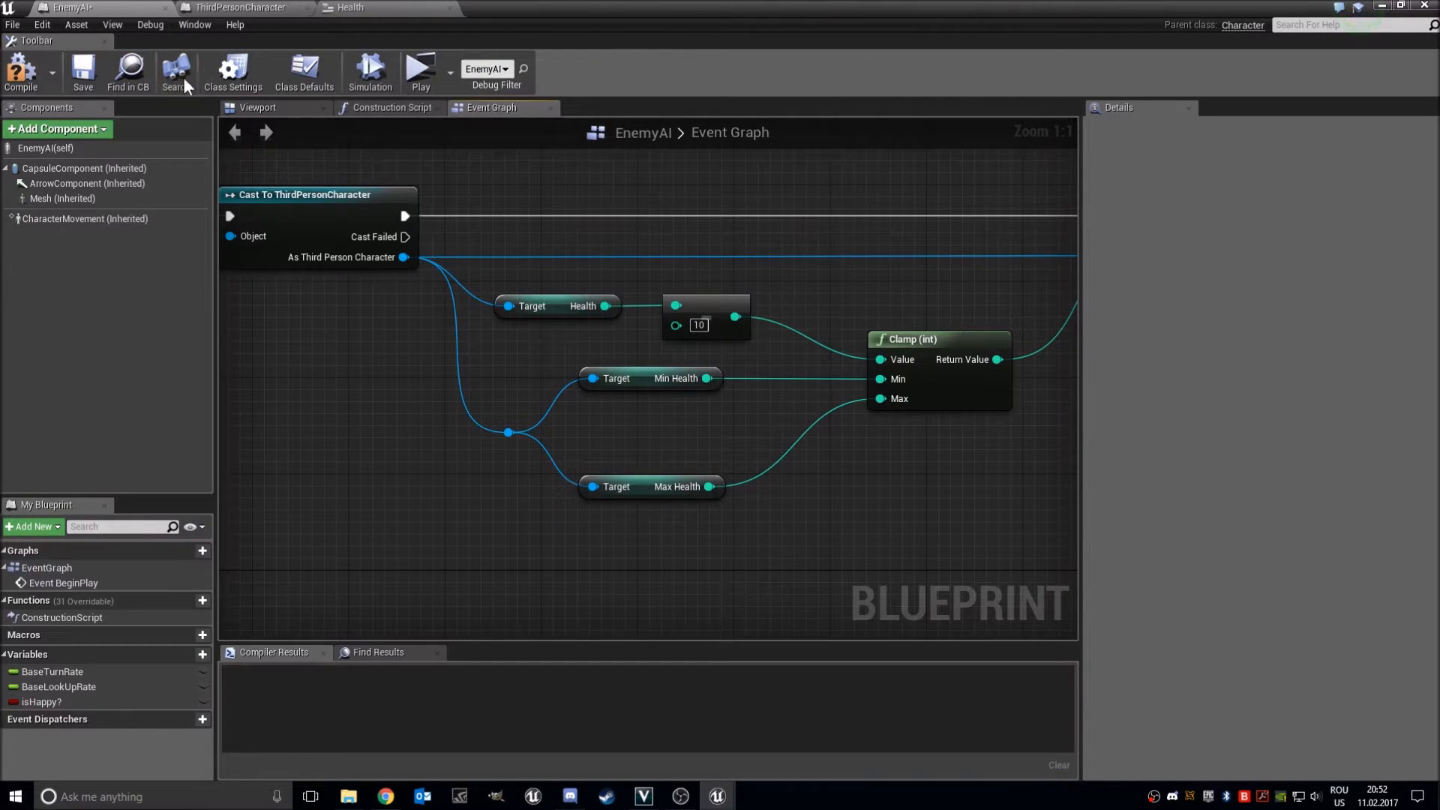
{"action": "left_click", "coordinate": [415, 69]}
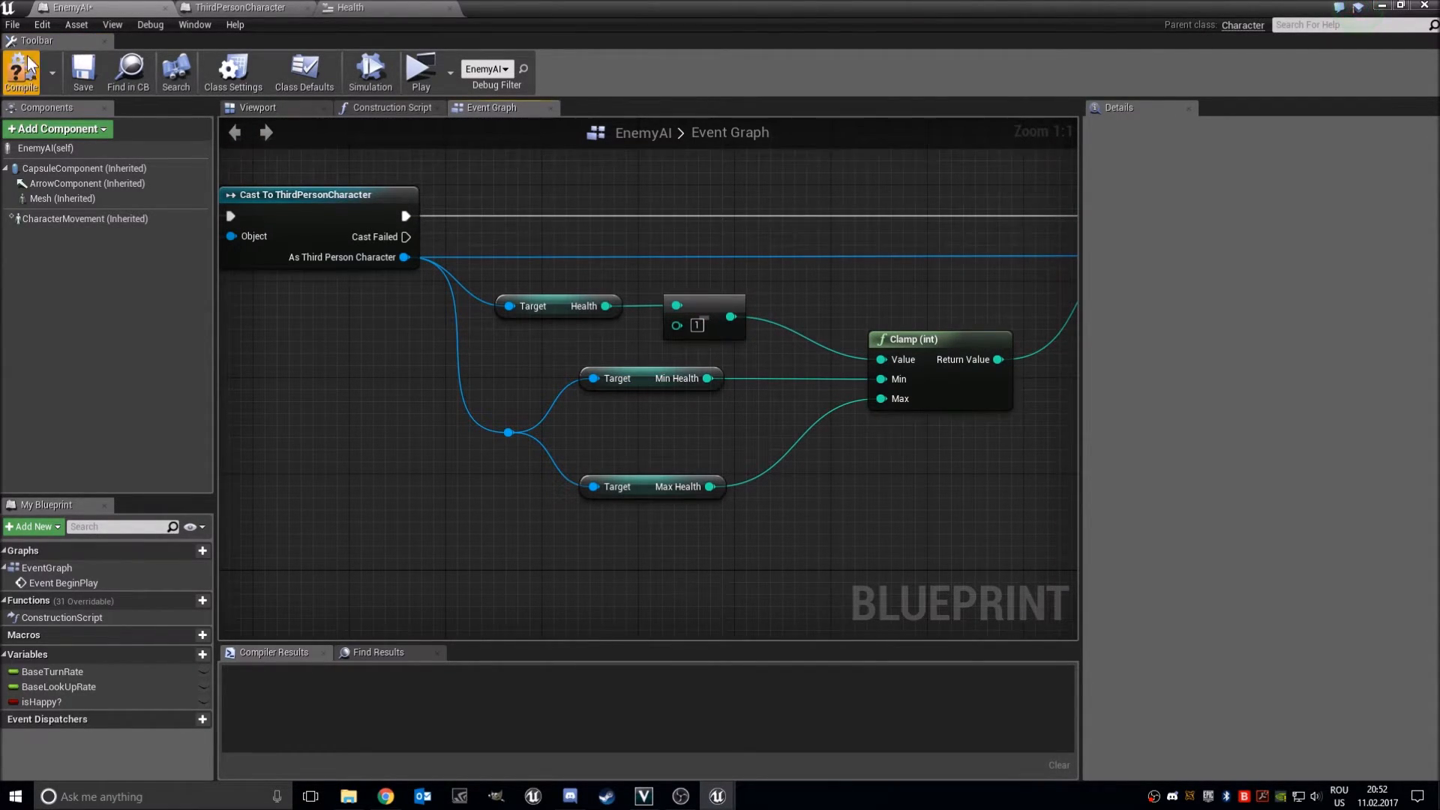
Close the EnemyAI and ThirdPersonCharacter tabs, then reopen EnemyAI from the Content Browser
{"action": "left_click", "coordinate": [238, 7]}
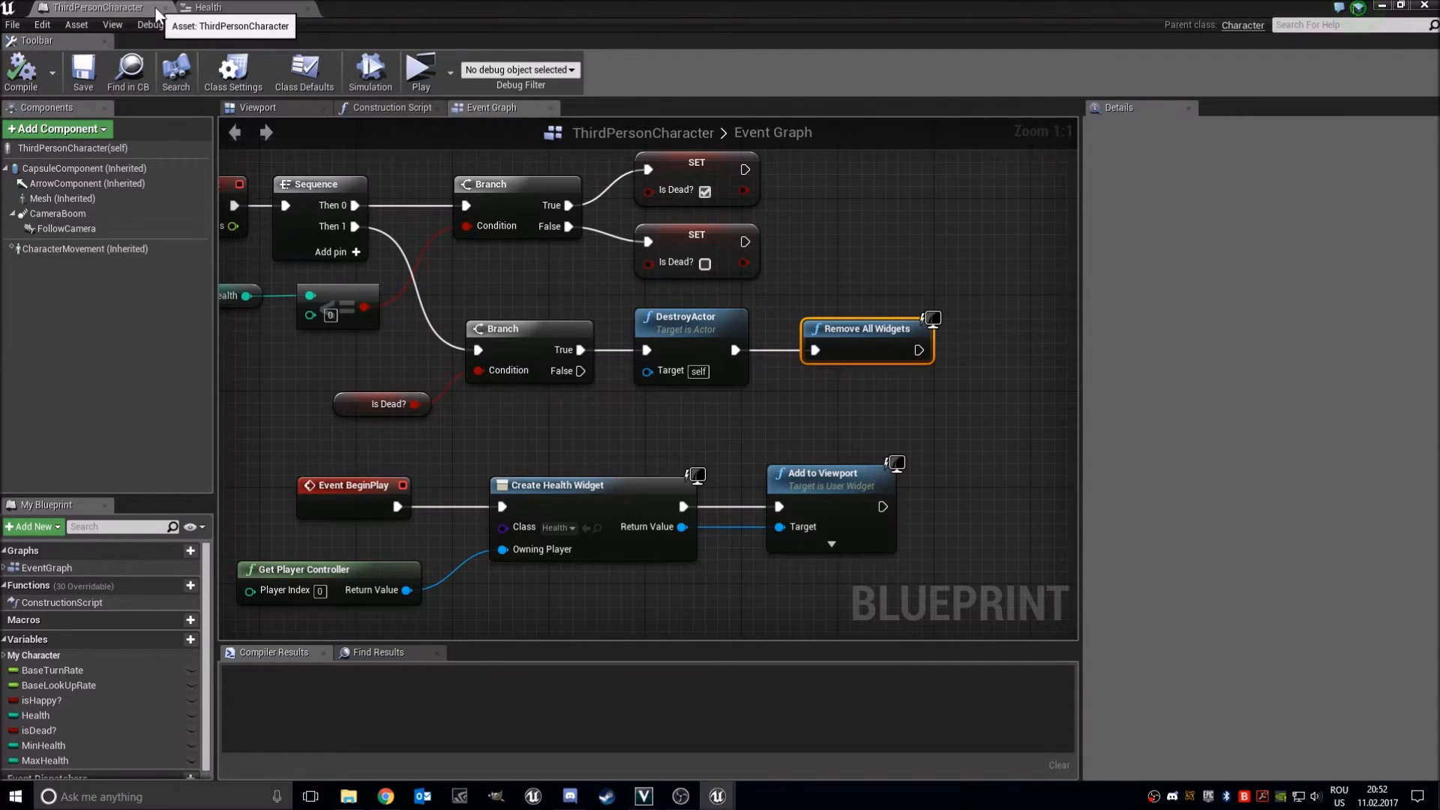
{"action": "mouse_move", "coordinate": [168, 8]}
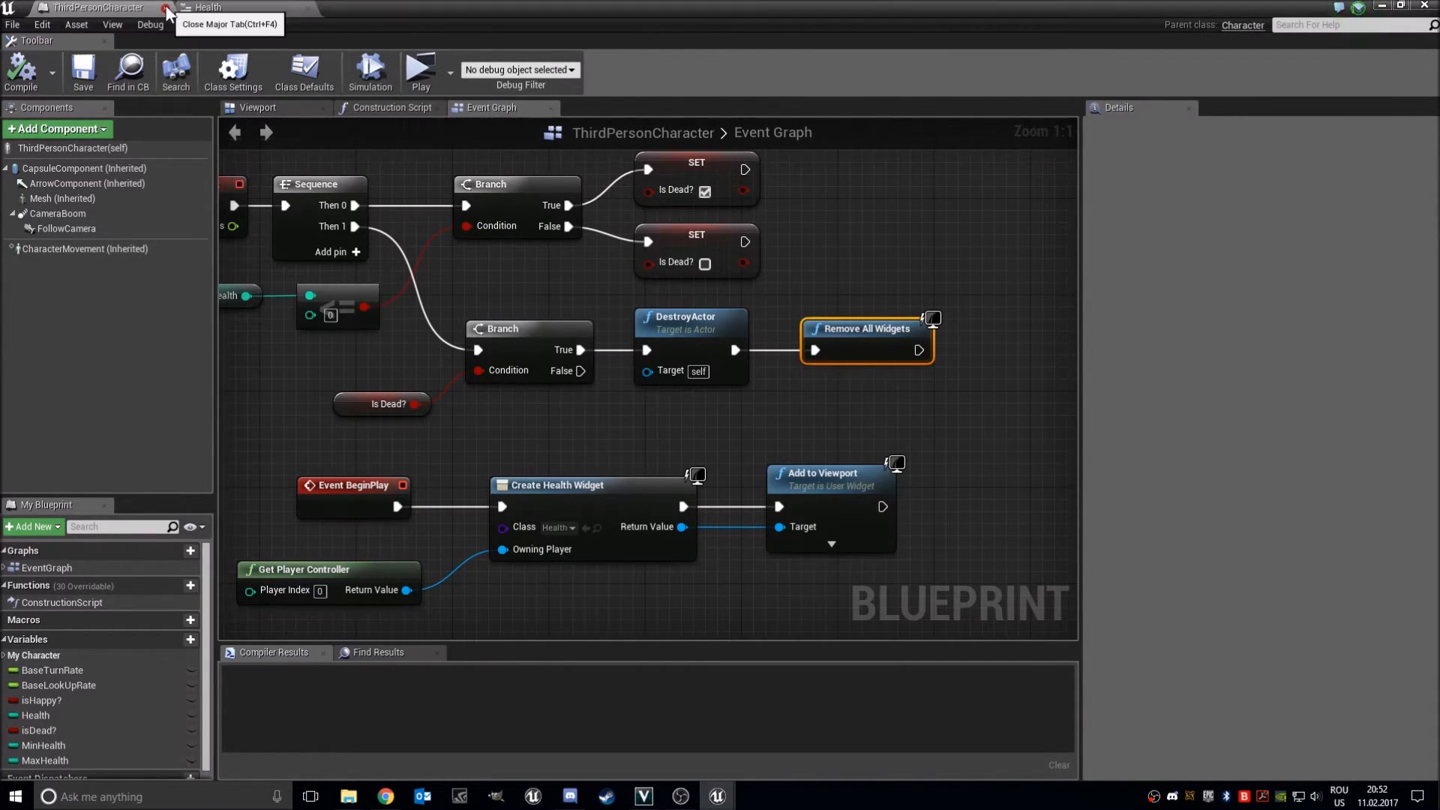
{"action": "left_click", "coordinate": [167, 7]}
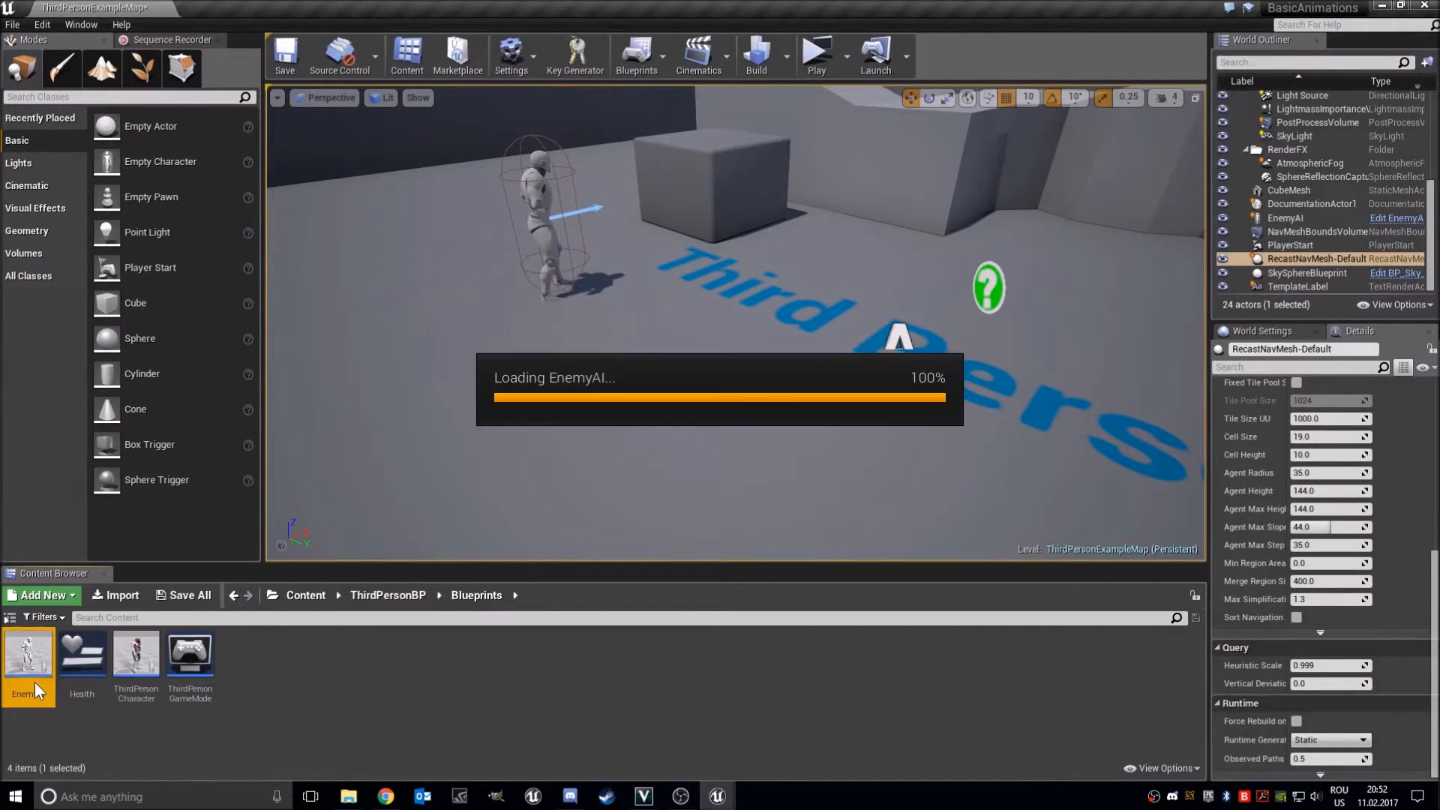
{"action": "double_click", "coordinate": [28, 652]}
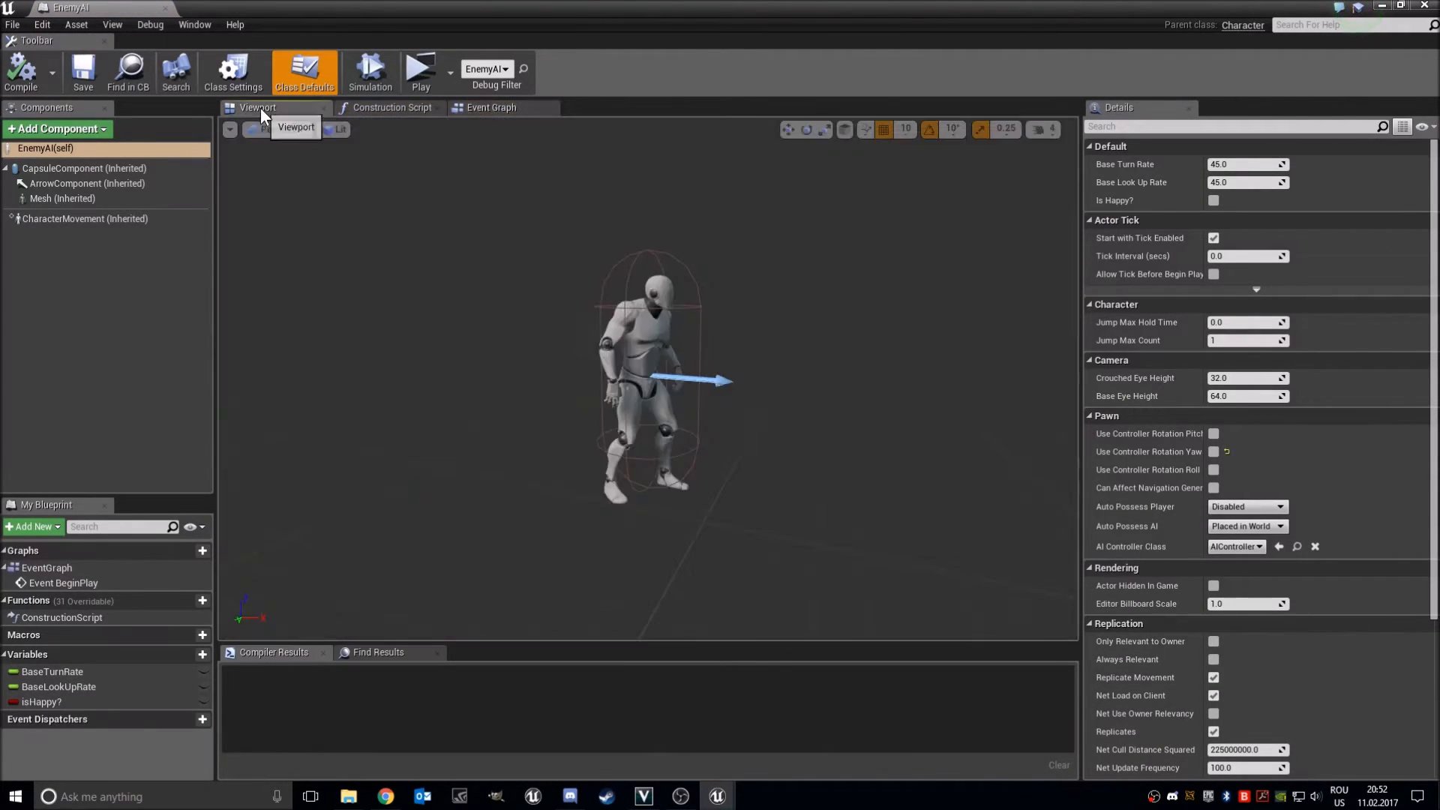